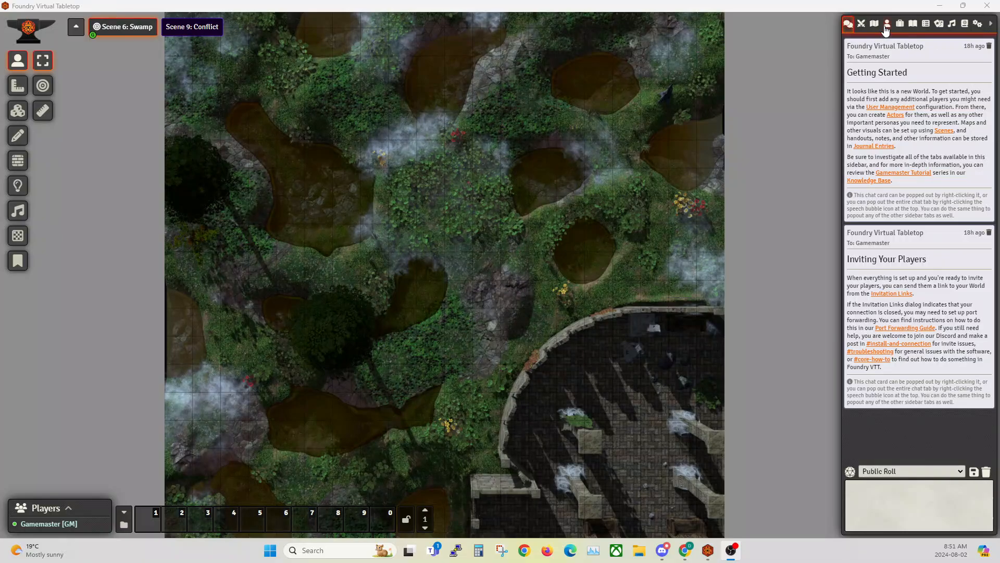
# Step: Create a new NPC-type actor named 'Monster' from the Actors sidebar
pyautogui.click(888, 23)
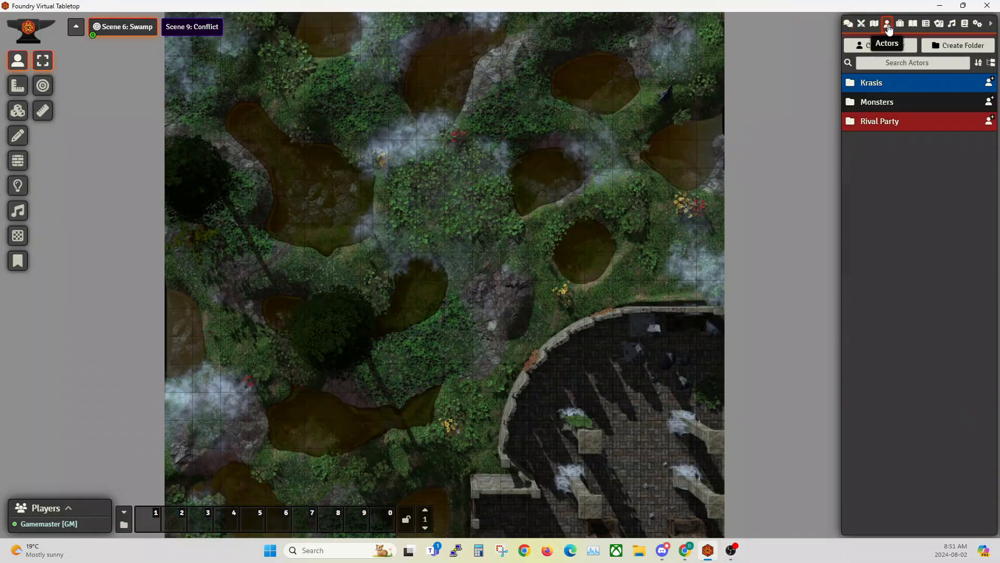
pyautogui.moveTo(896, 46)
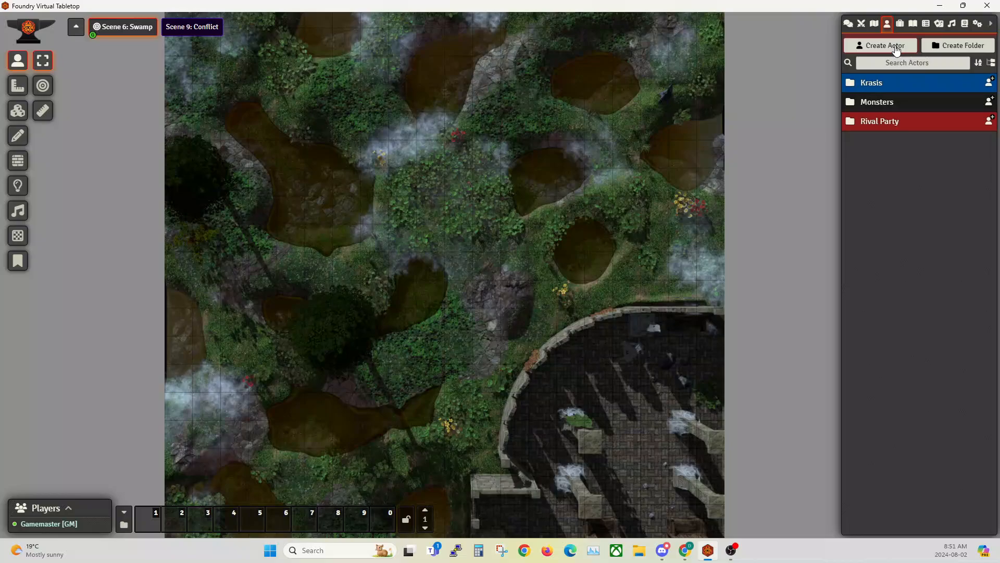
pyautogui.click(880, 45)
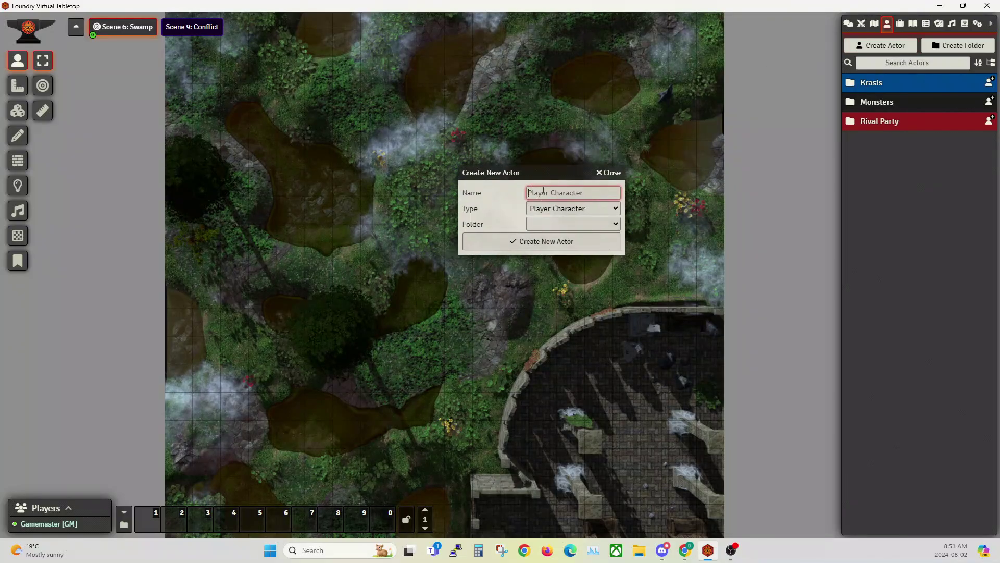
pyautogui.write('Monster')
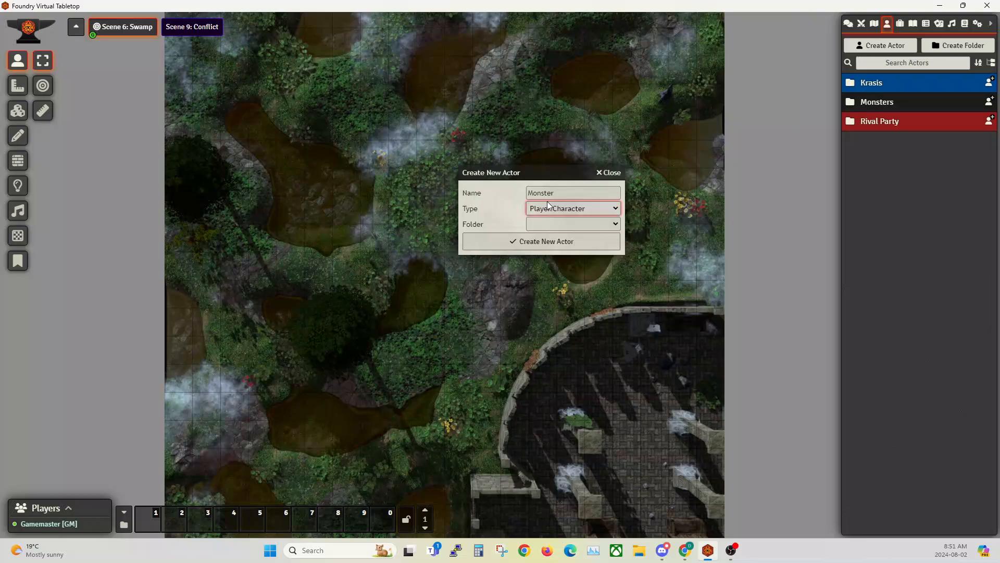
pyautogui.click(573, 208)
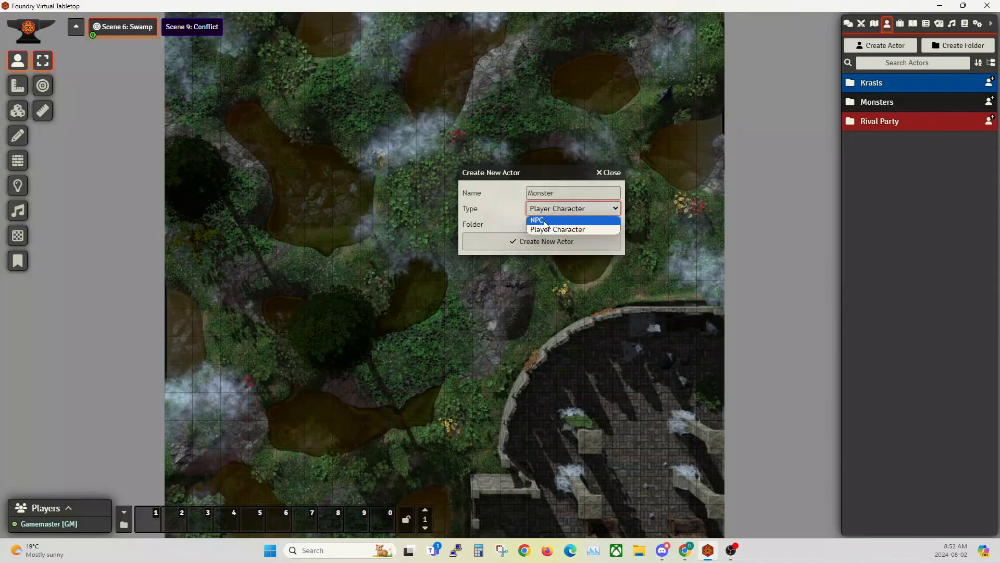
pyautogui.click(535, 220)
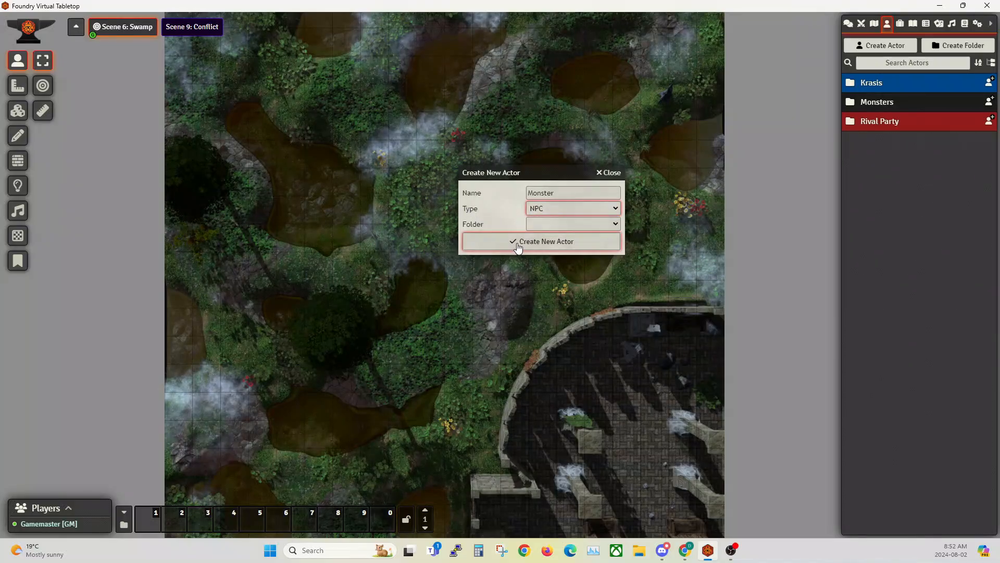
pyautogui.click(542, 242)
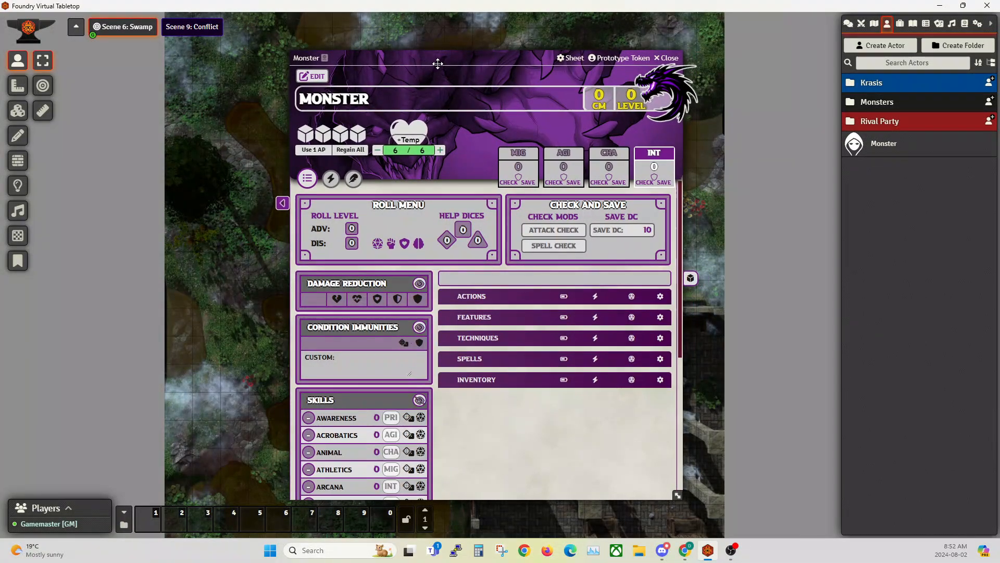
# Step: Reposition the Monster sheet over the map and browse its tabs, returning to the main page
pyautogui.moveTo(438, 63); pyautogui.dragTo(418, 56)
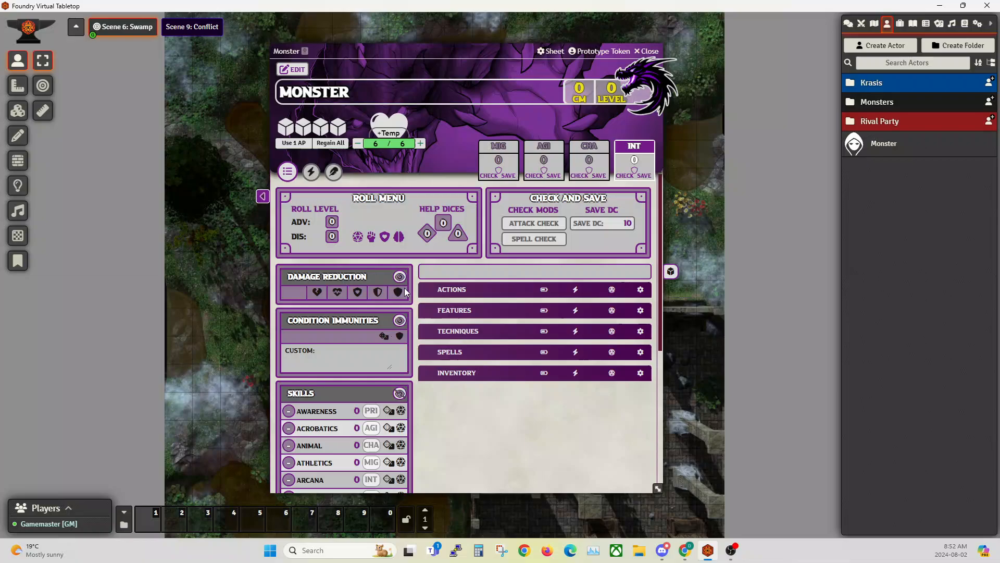
pyautogui.moveTo(287, 177)
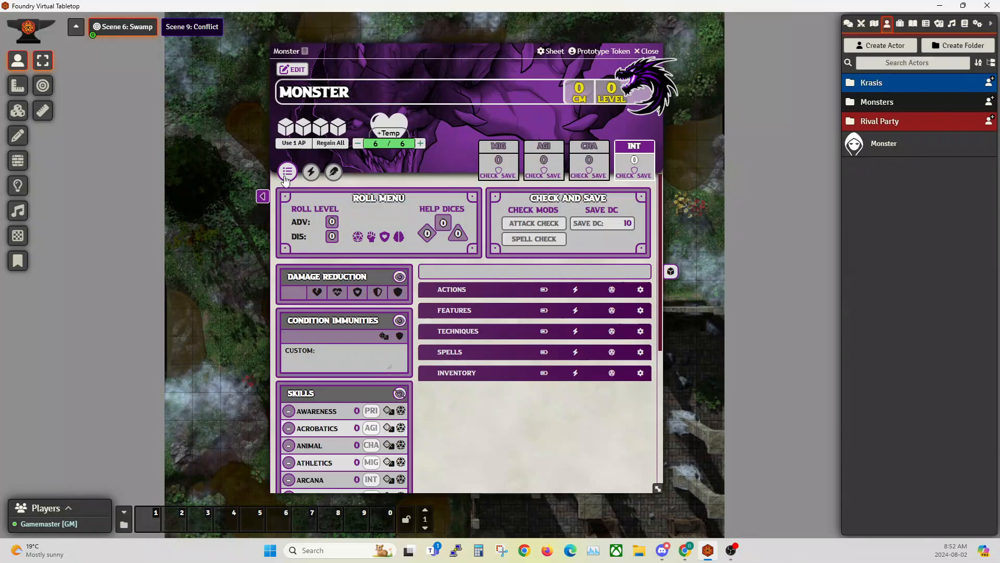
pyautogui.moveTo(497, 310)
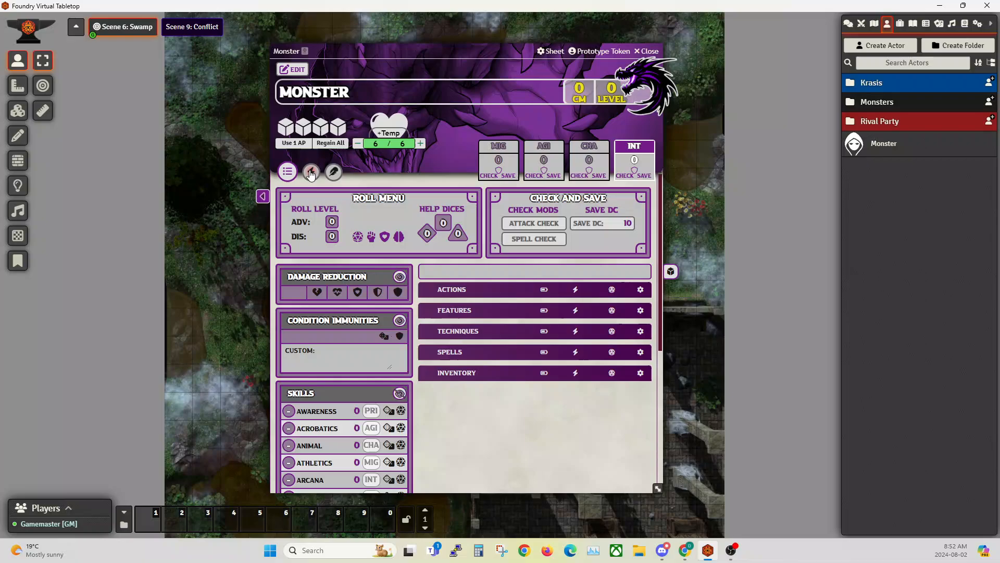
pyautogui.click(331, 171)
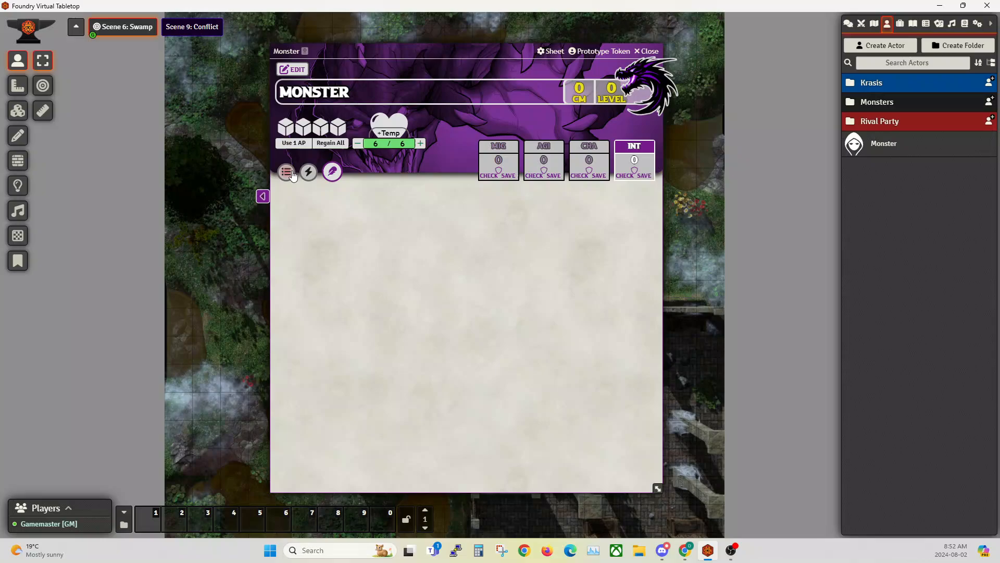
pyautogui.click(286, 172)
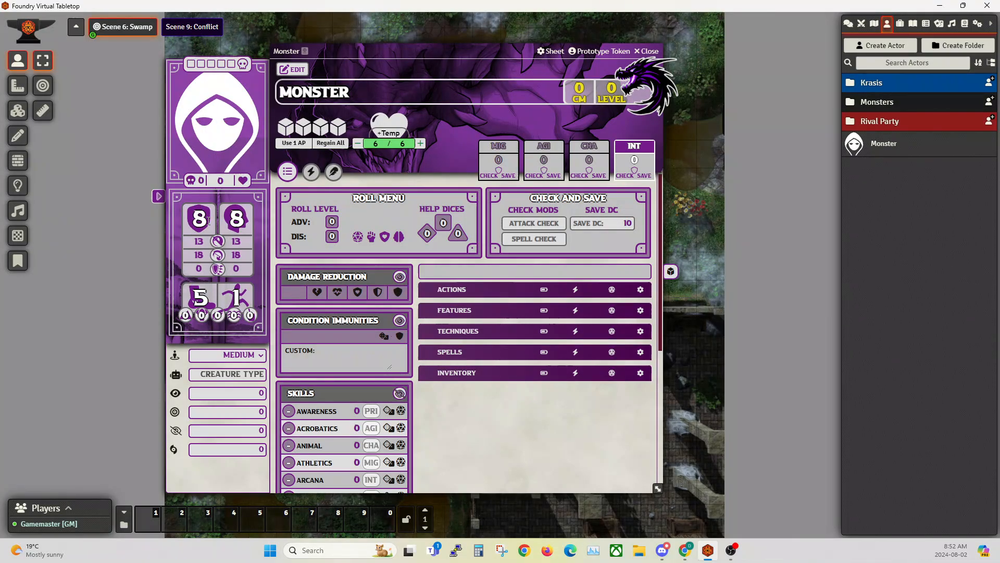
pyautogui.moveTo(681, 281)
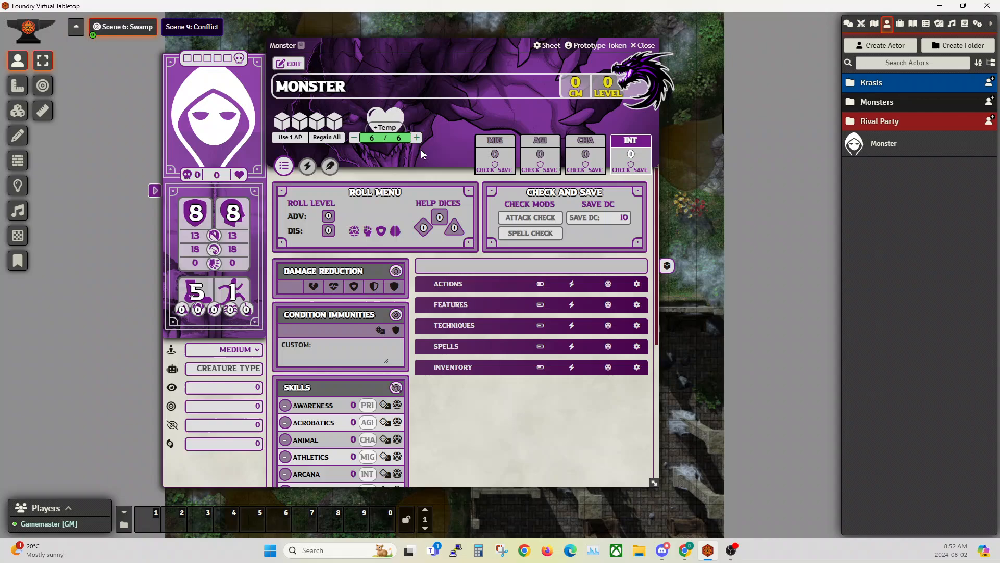
pyautogui.moveTo(416, 162)
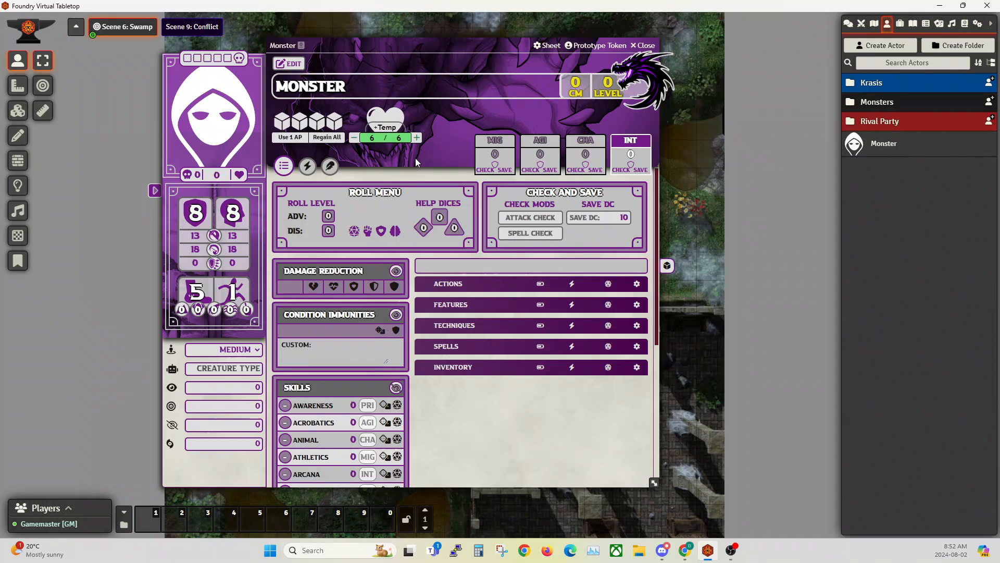
pyautogui.moveTo(417, 208)
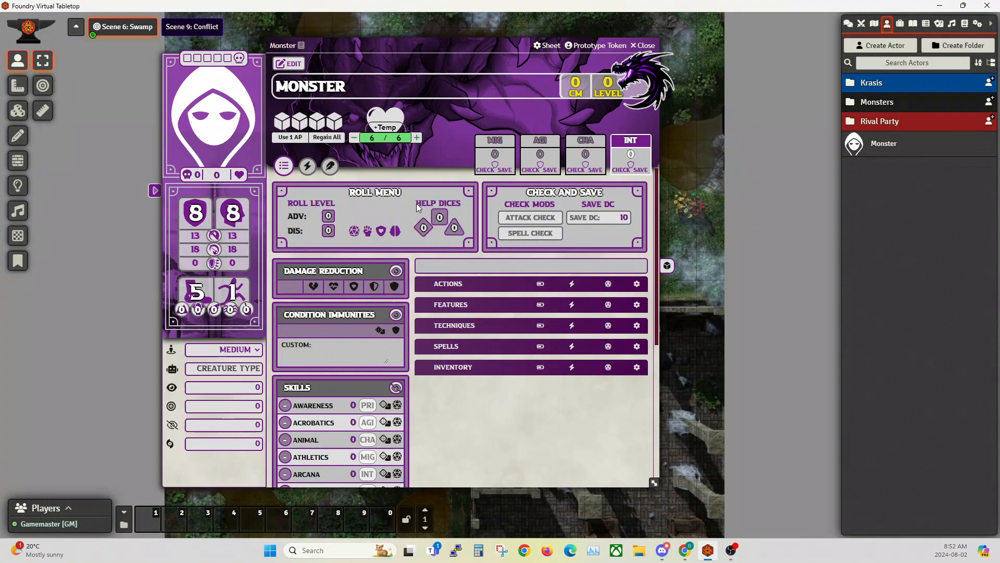
pyautogui.moveTo(393, 168)
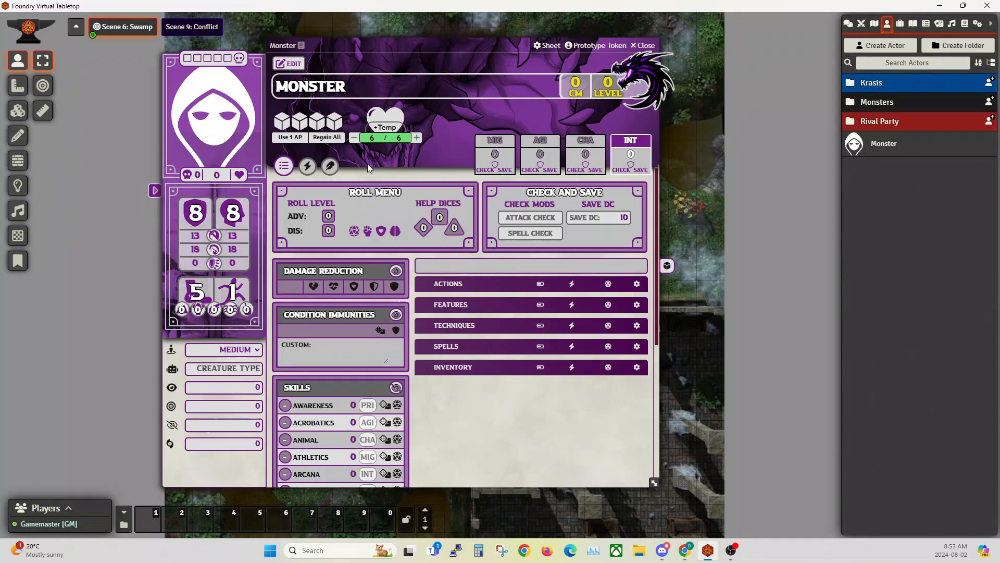
pyautogui.moveTo(383, 170)
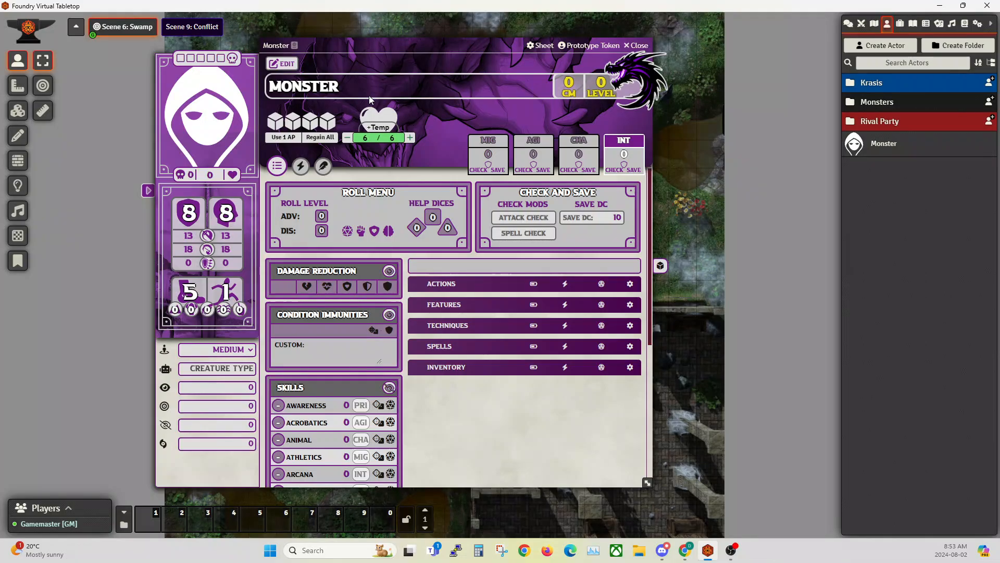
pyautogui.moveTo(271, 81)
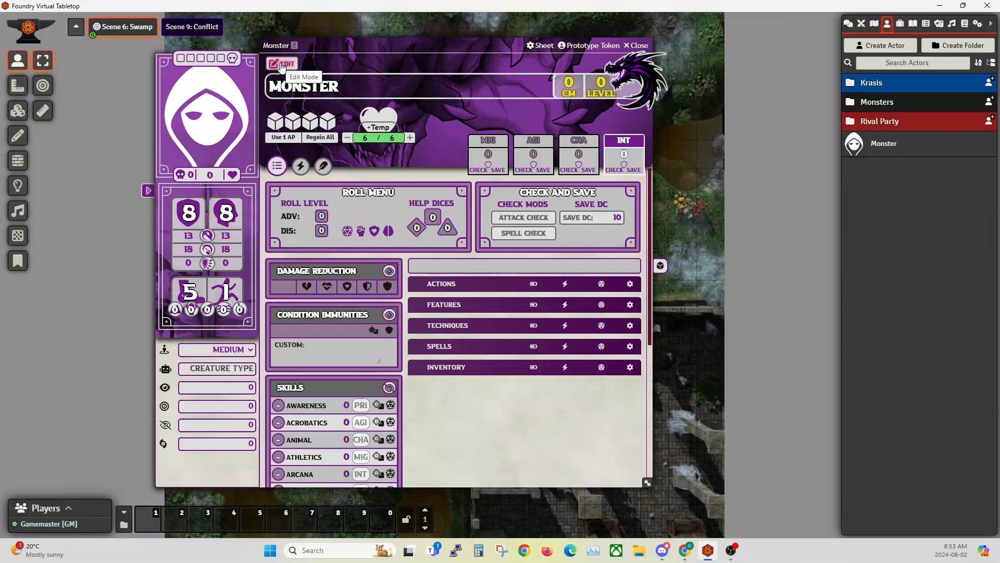
# Step: Enable Edit Mode on the Monster sheet and enter 10 for maximum and current health
pyautogui.click(281, 63)
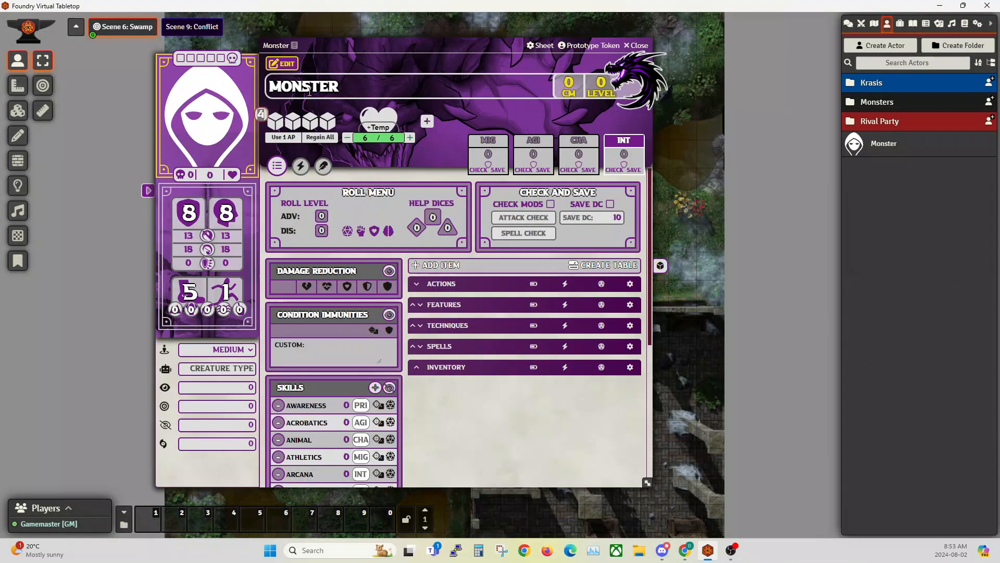
pyautogui.moveTo(325, 63)
pyautogui.write('1')
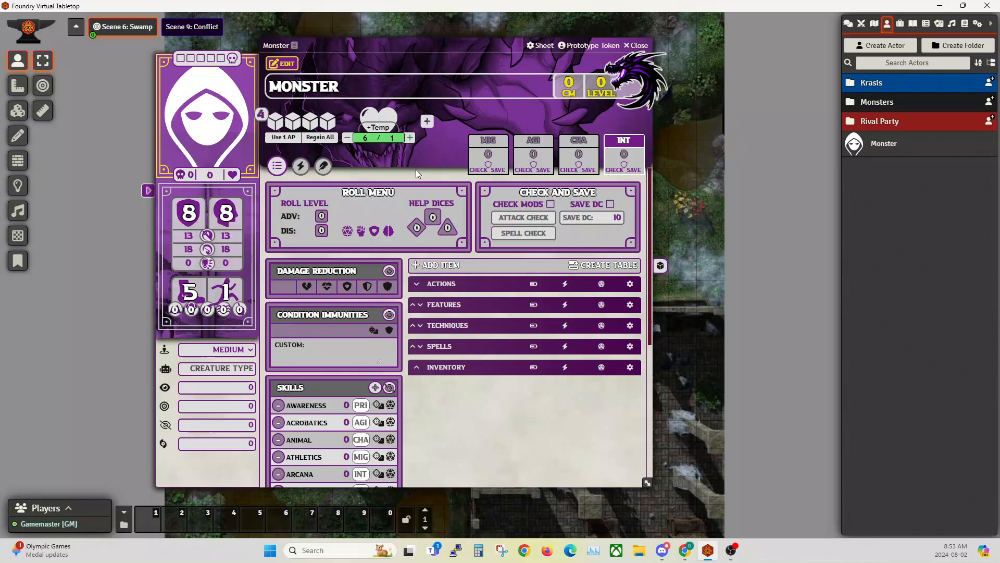
pyautogui.click(365, 138)
pyautogui.write('1')
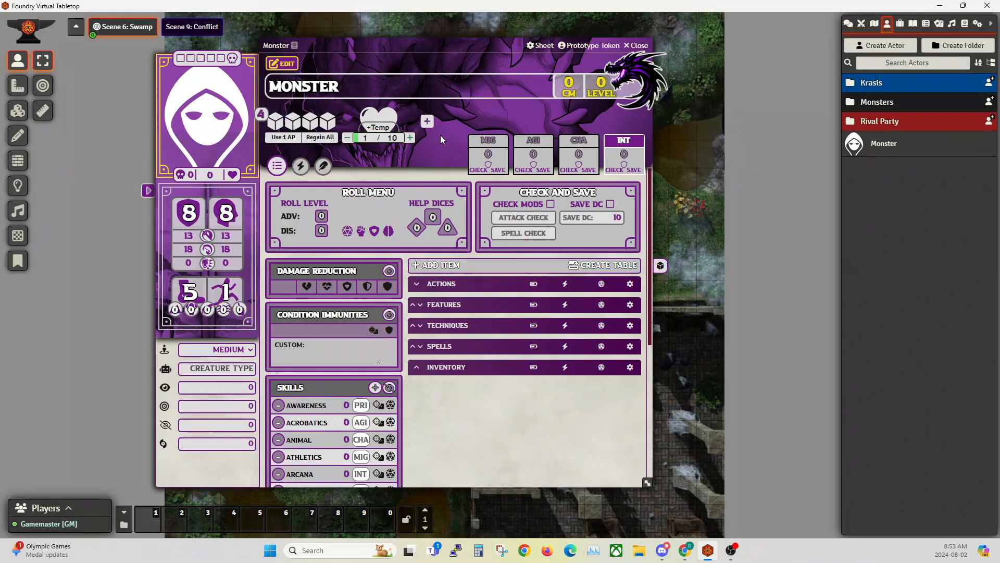
pyautogui.click(409, 138)
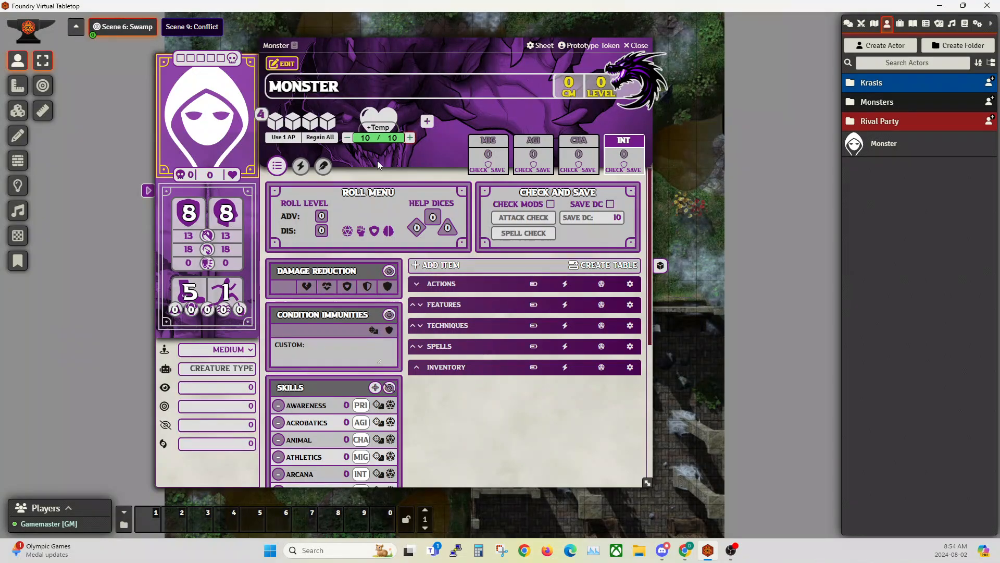
pyautogui.moveTo(387, 116)
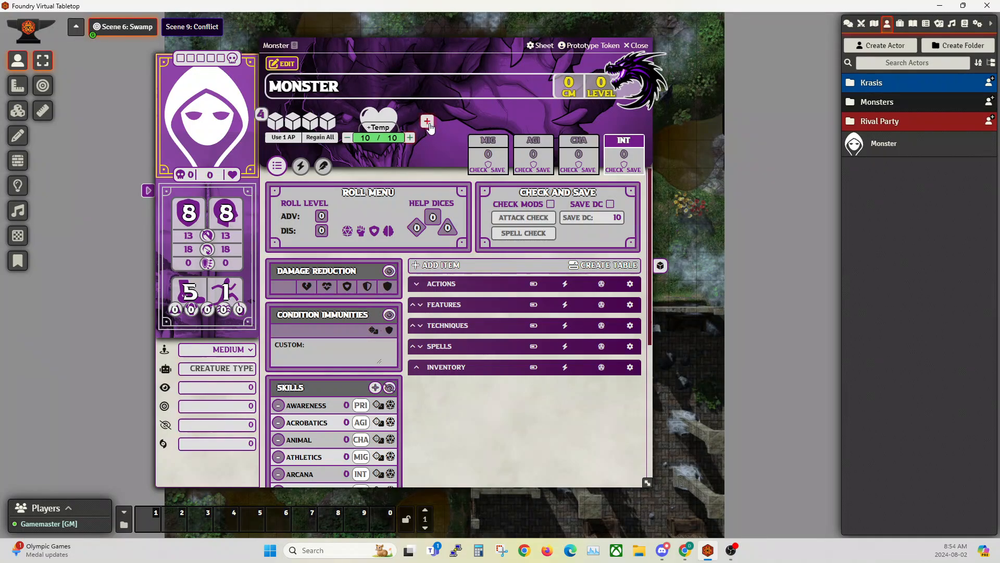
pyautogui.moveTo(428, 124)
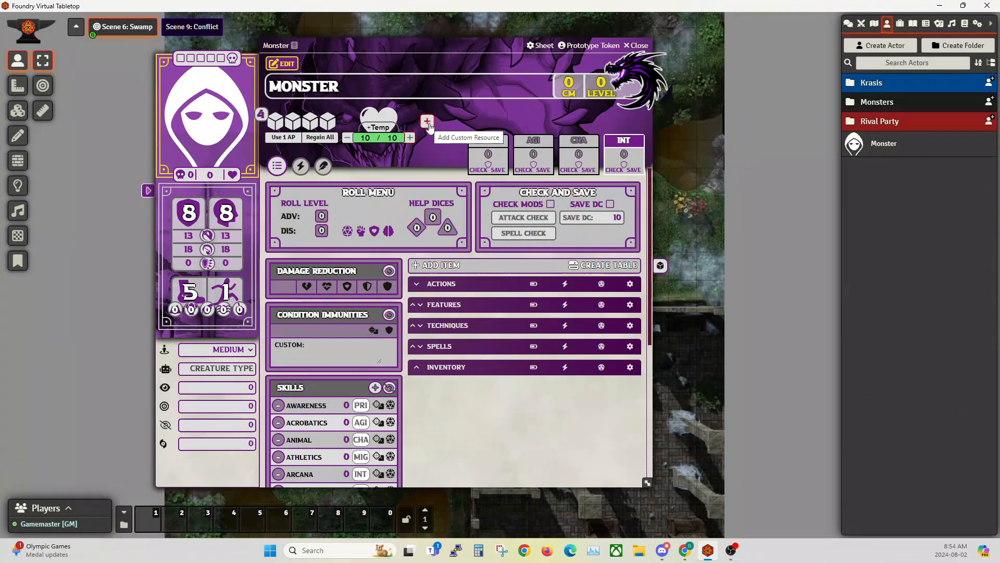
pyautogui.moveTo(428, 123)
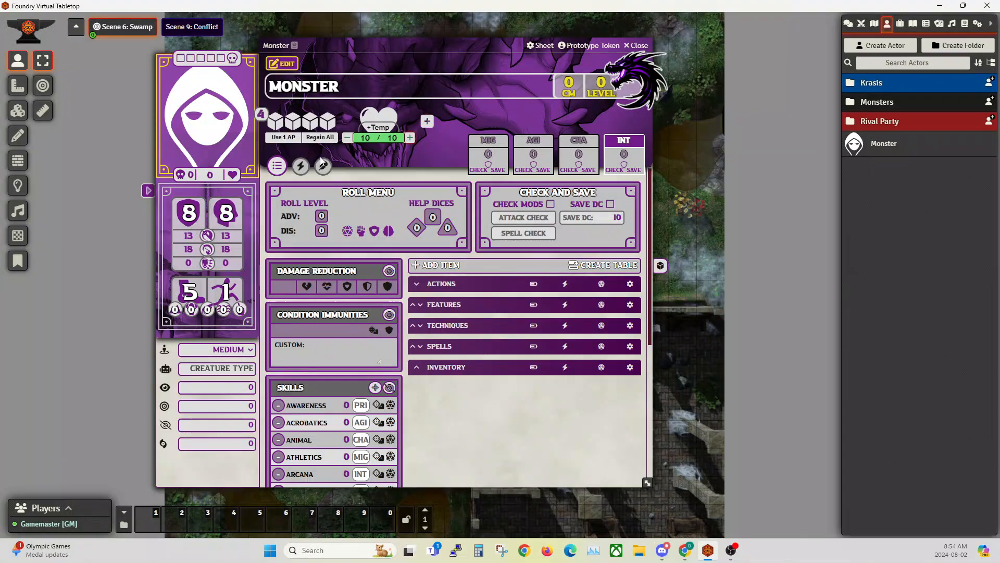
pyautogui.moveTo(263, 352)
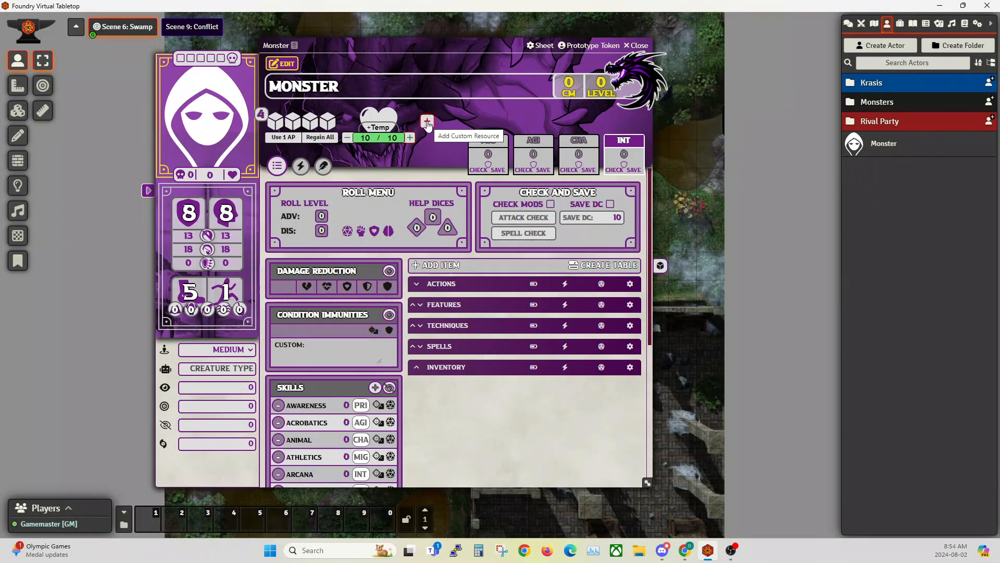
# Step: Add a custom resource with the black anvil image from the core icons
pyautogui.click(427, 122)
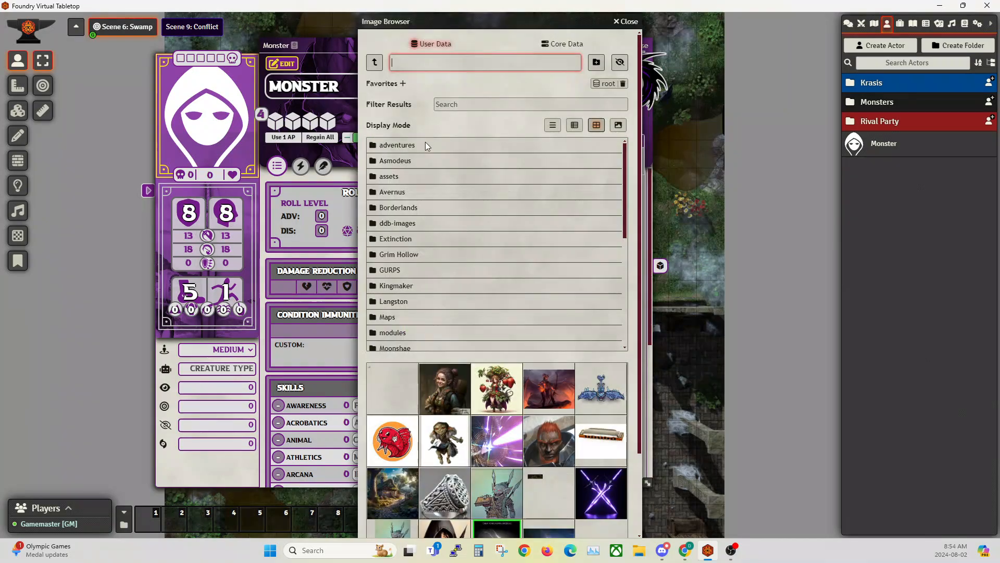
pyautogui.click(565, 44)
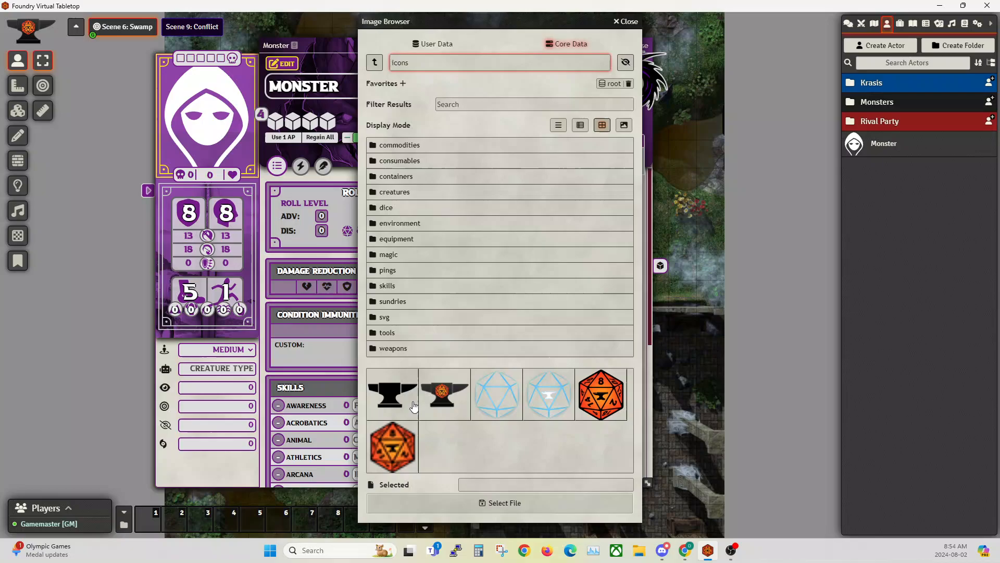
pyautogui.click(624, 21)
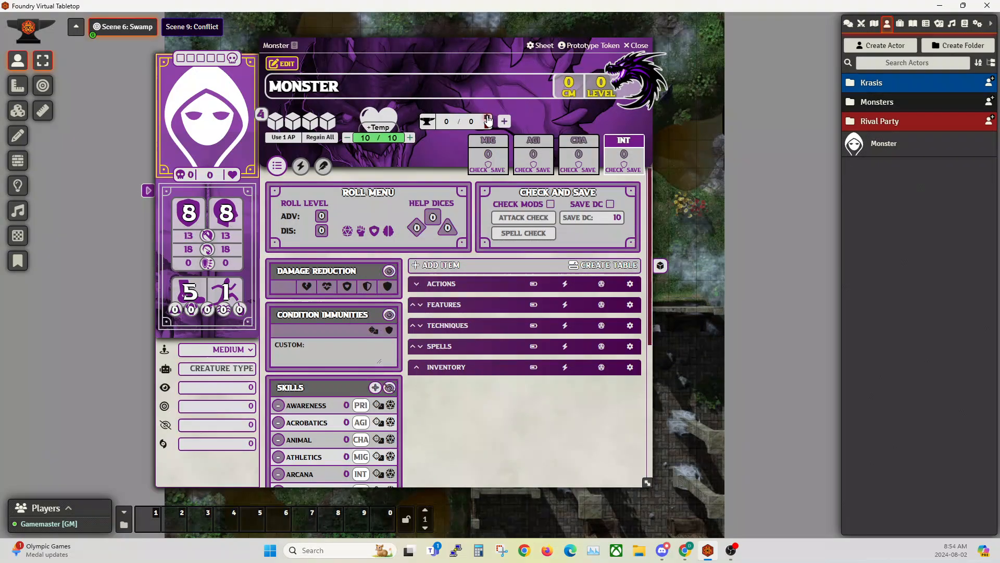
# Step: Configure the anvil resource as LEGENDARY with 3 max charges, resetting at Round End
pyautogui.click(487, 121)
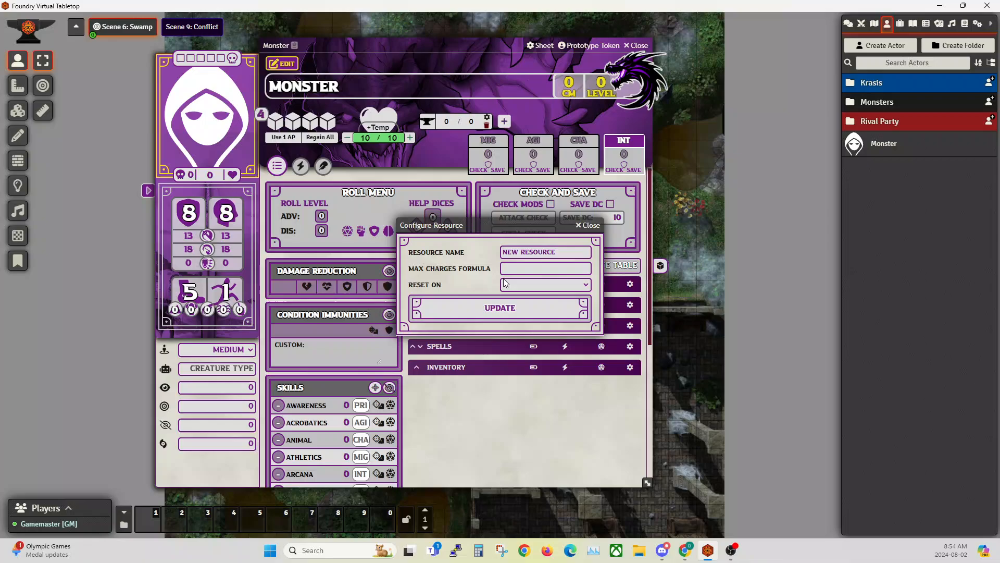
pyautogui.click(546, 252)
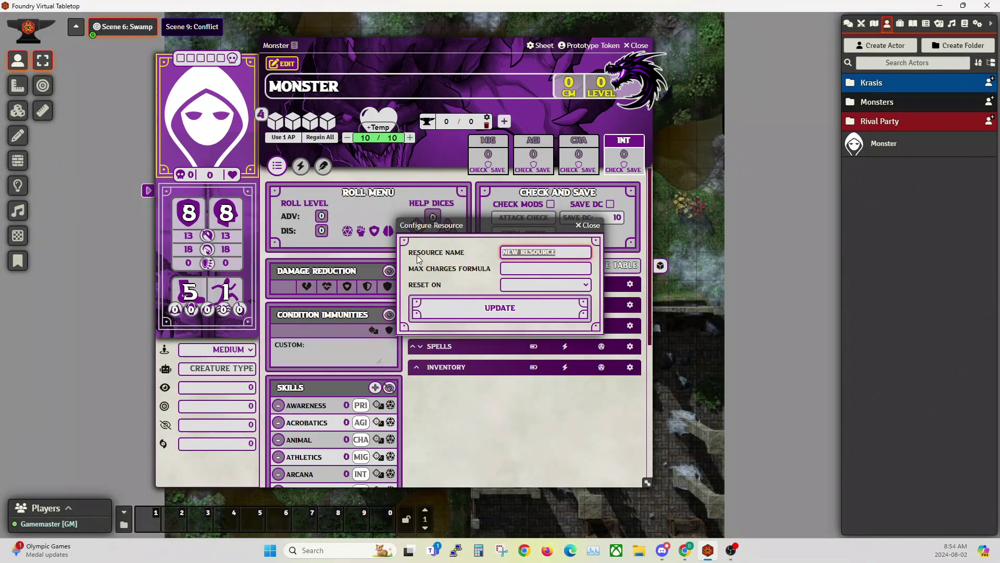
pyautogui.write('LEGENDARY')
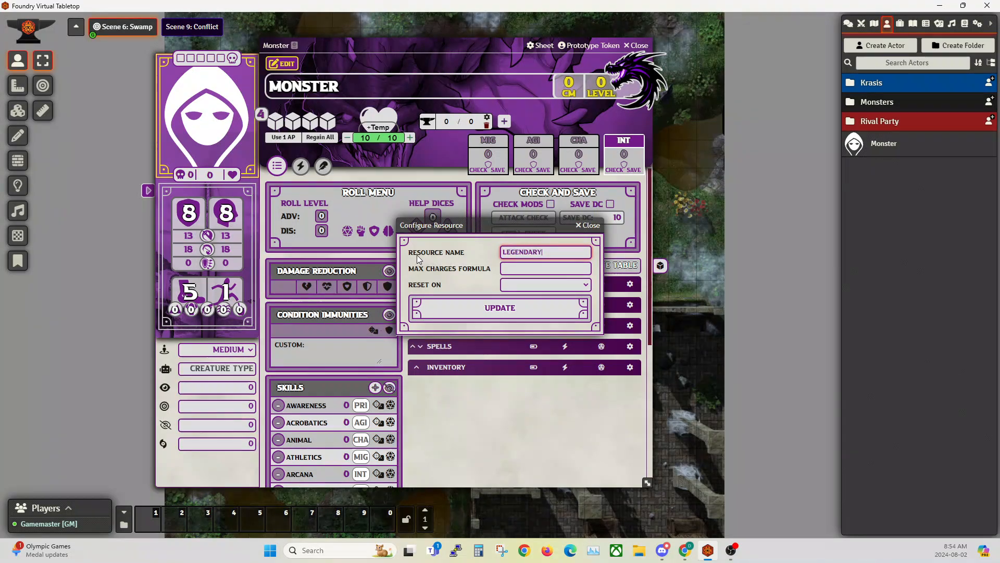
pyautogui.click(545, 268)
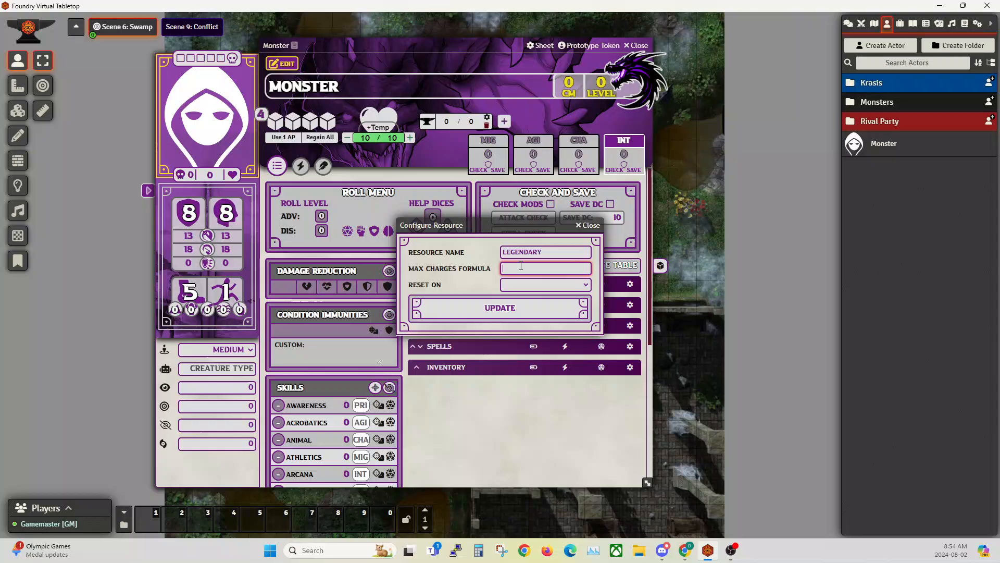
pyautogui.write('3')
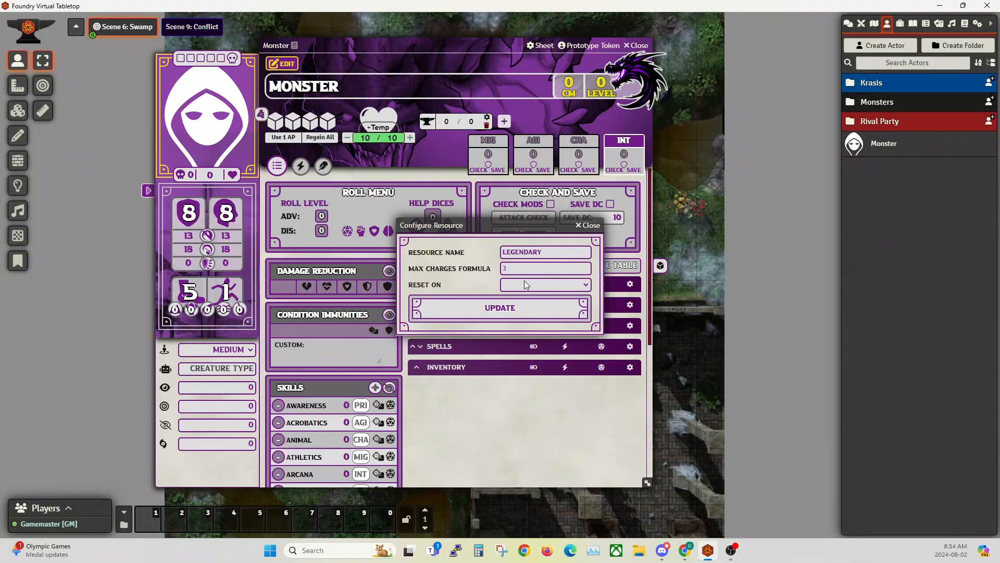
pyautogui.click(545, 284)
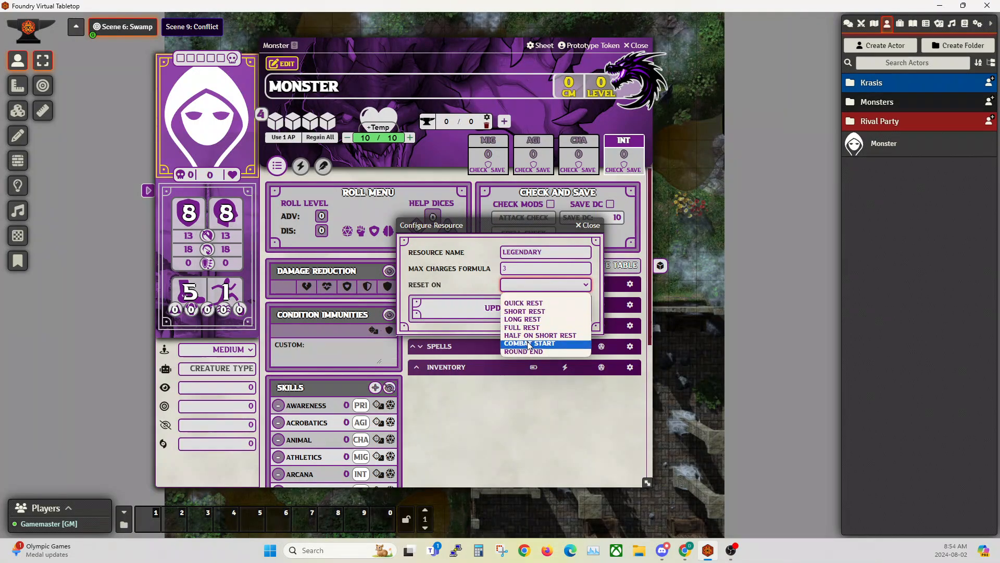
pyautogui.moveTo(524, 351)
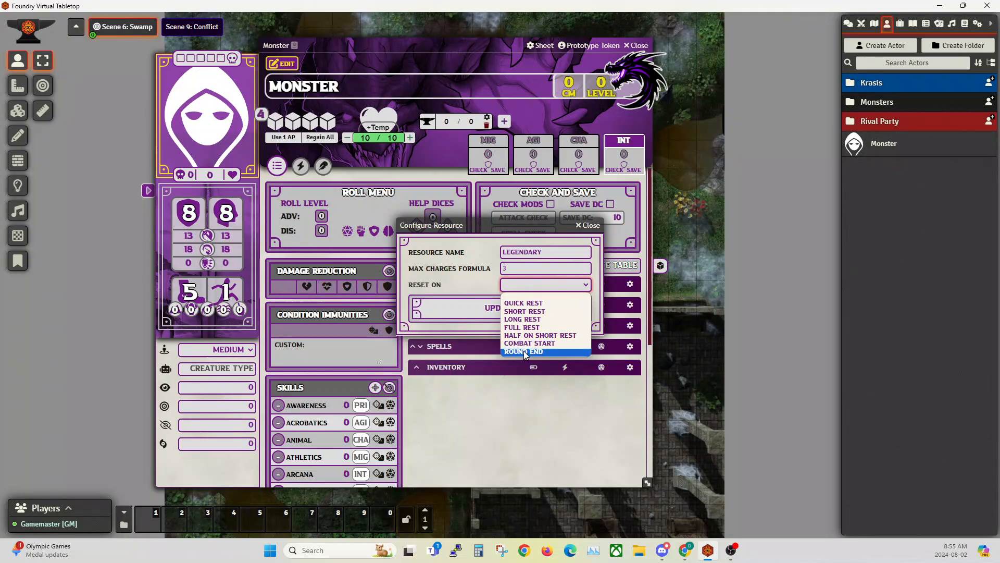
pyautogui.click(523, 351)
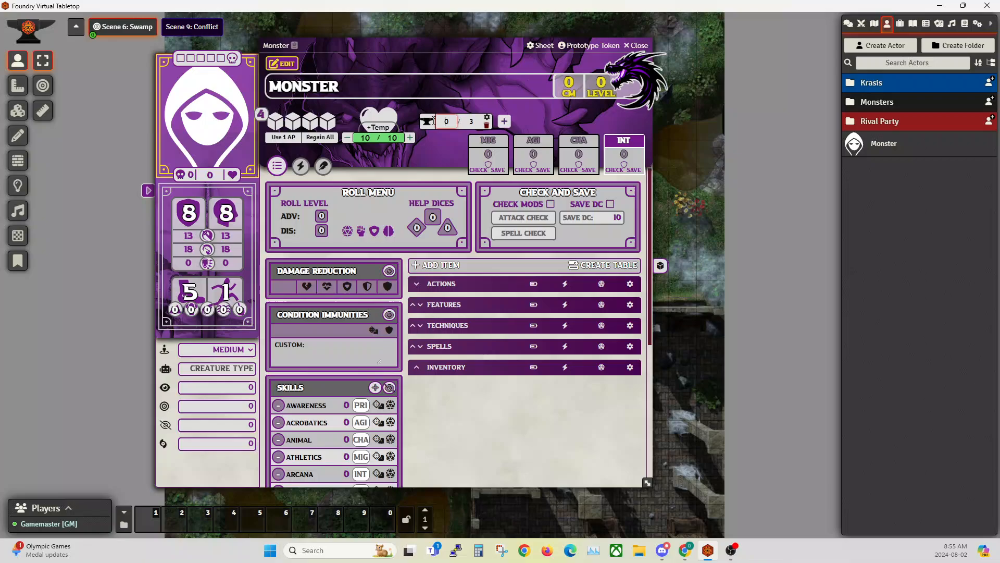
pyautogui.moveTo(456, 121)
pyautogui.write('3')
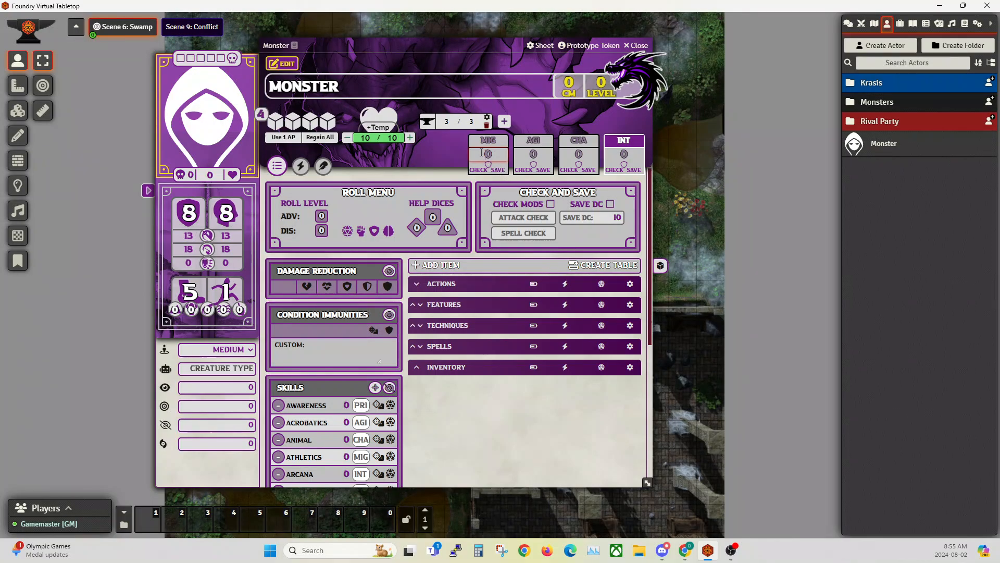
pyautogui.moveTo(511, 153)
pyautogui.write('2')
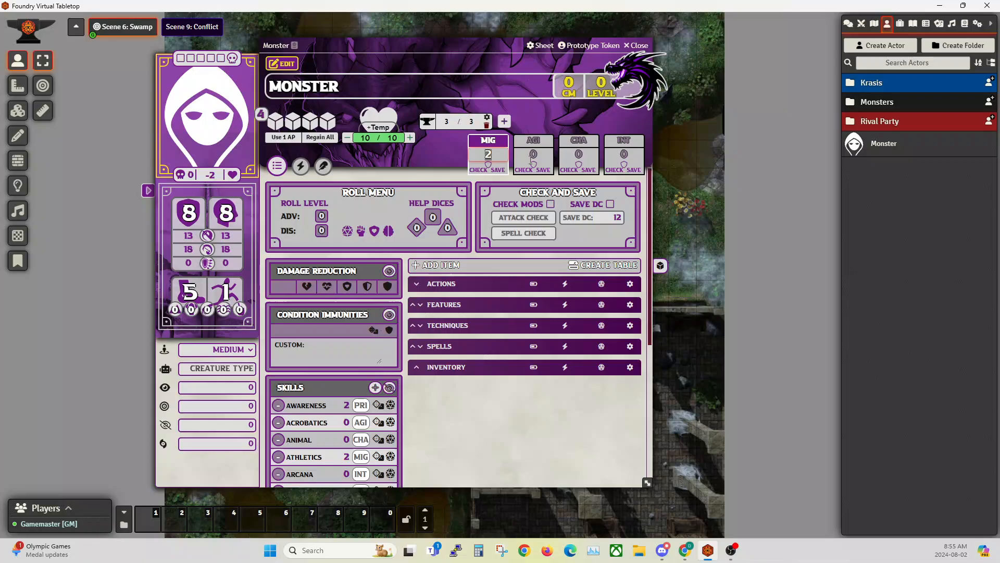
pyautogui.moveTo(533, 157)
pyautogui.write('1')
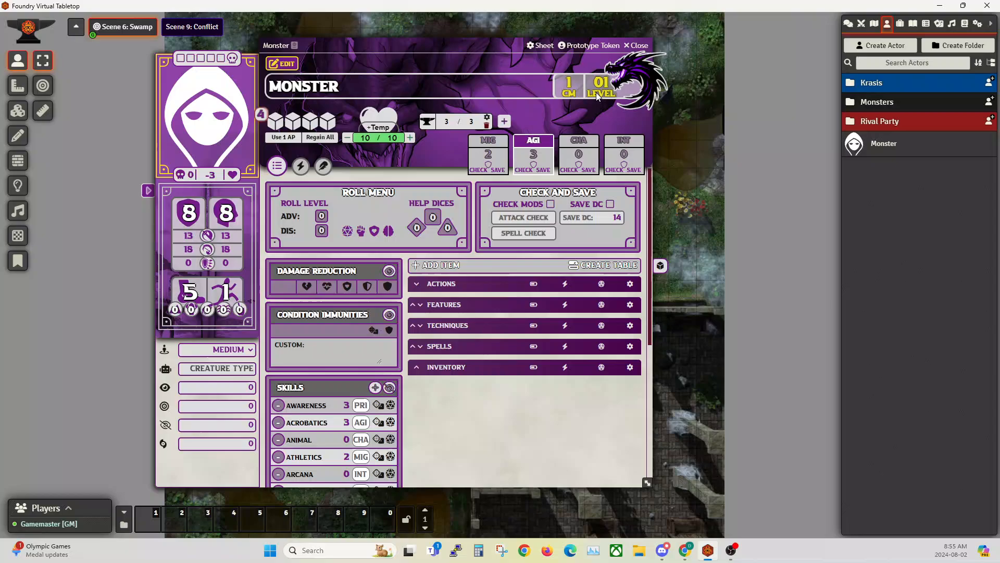
pyautogui.moveTo(569, 89)
pyautogui.write('4')
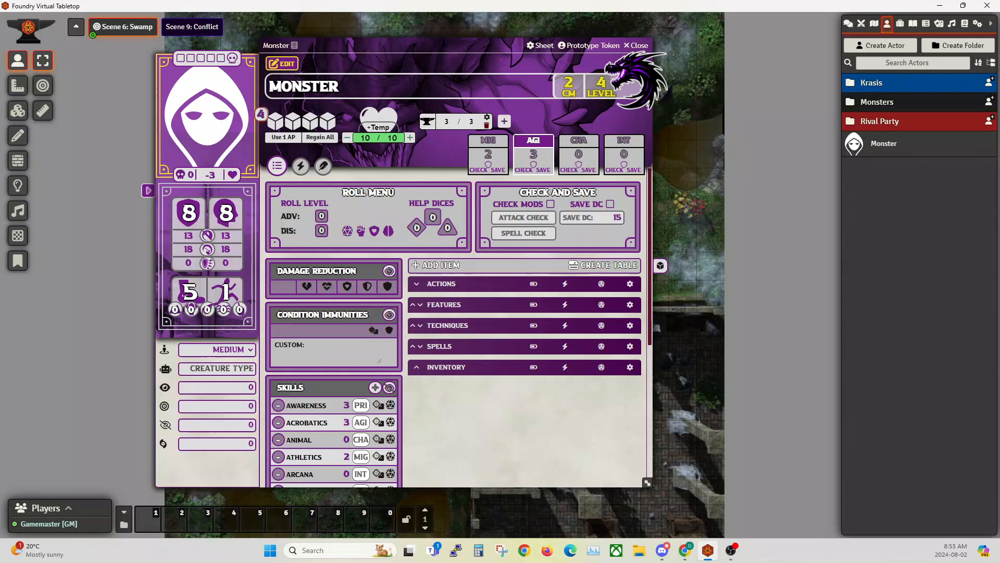
pyautogui.moveTo(619, 87)
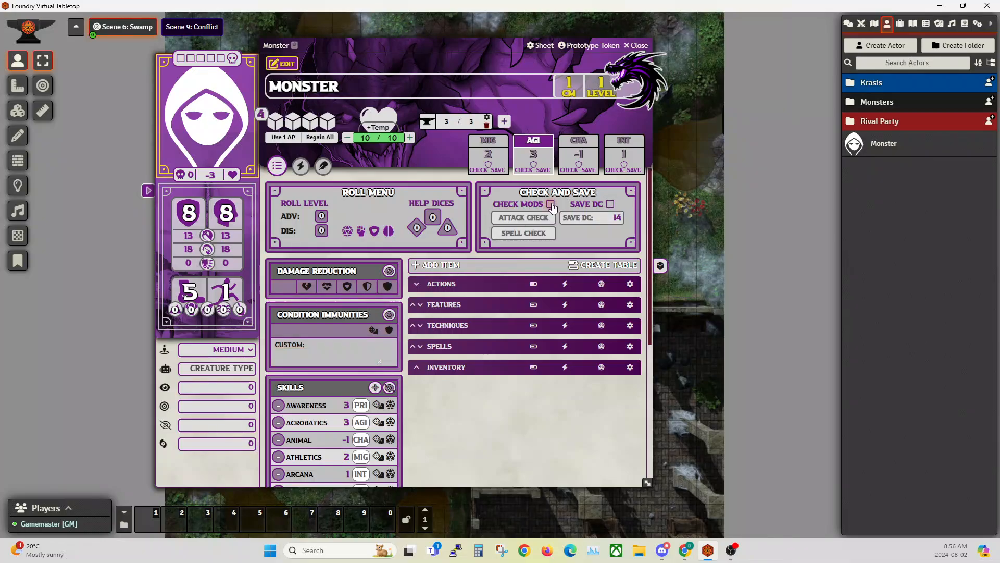
# Step: Enable Check Mods (attack 5, spell 5) and Save DC overrides (martial 12, spell 12)
pyautogui.click(551, 204)
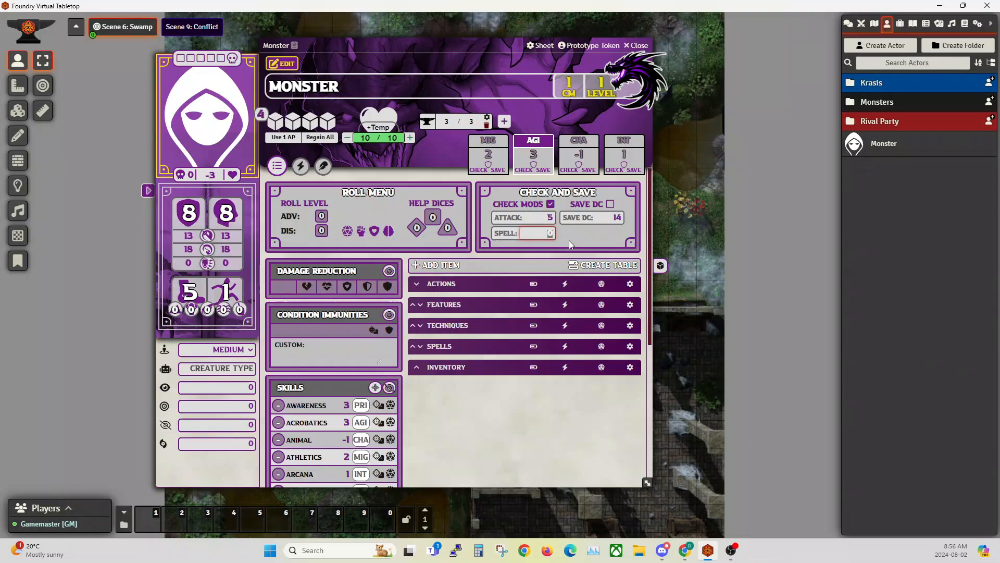
pyautogui.click(610, 204)
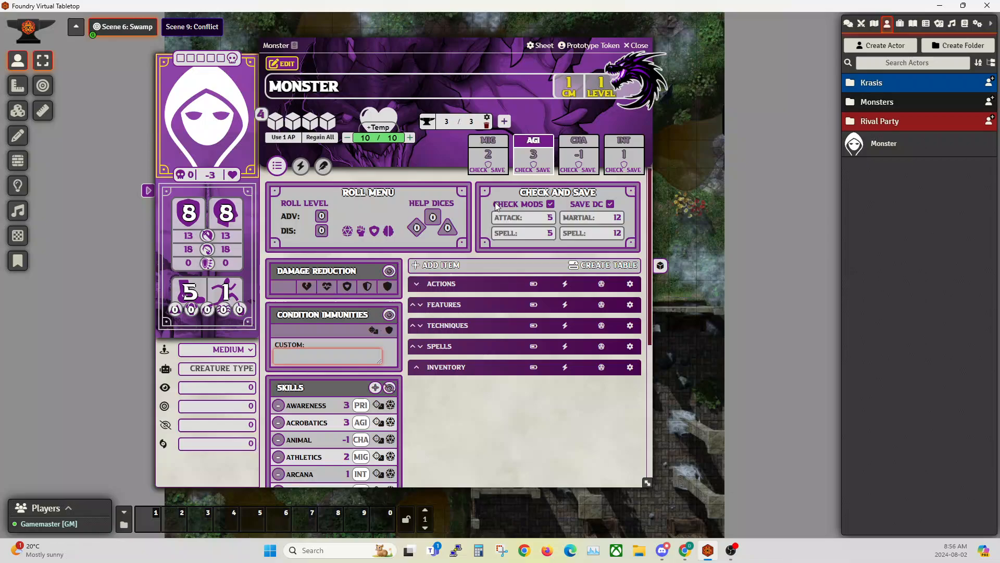
pyautogui.click(550, 204)
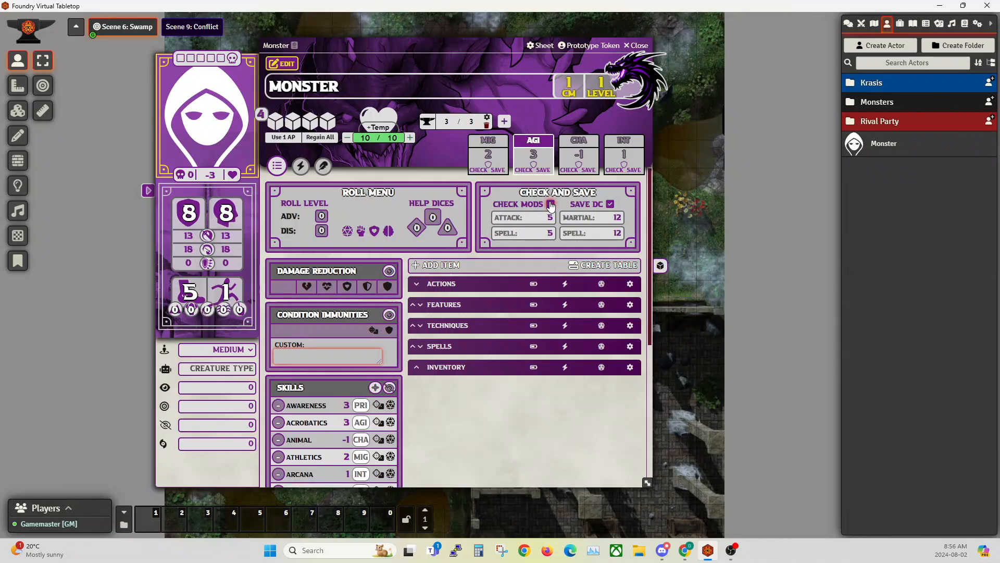
pyautogui.click(550, 204)
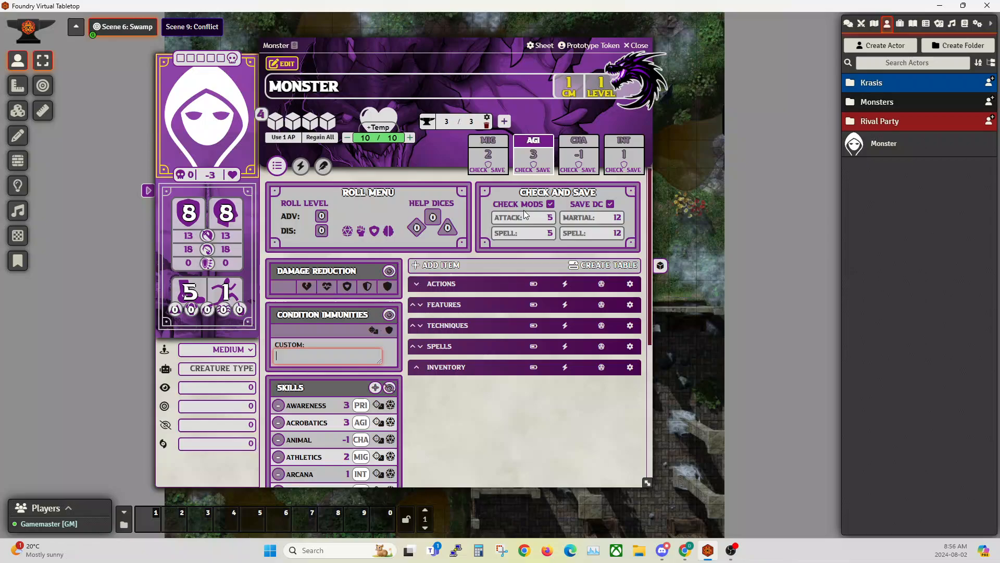
pyautogui.moveTo(295, 226)
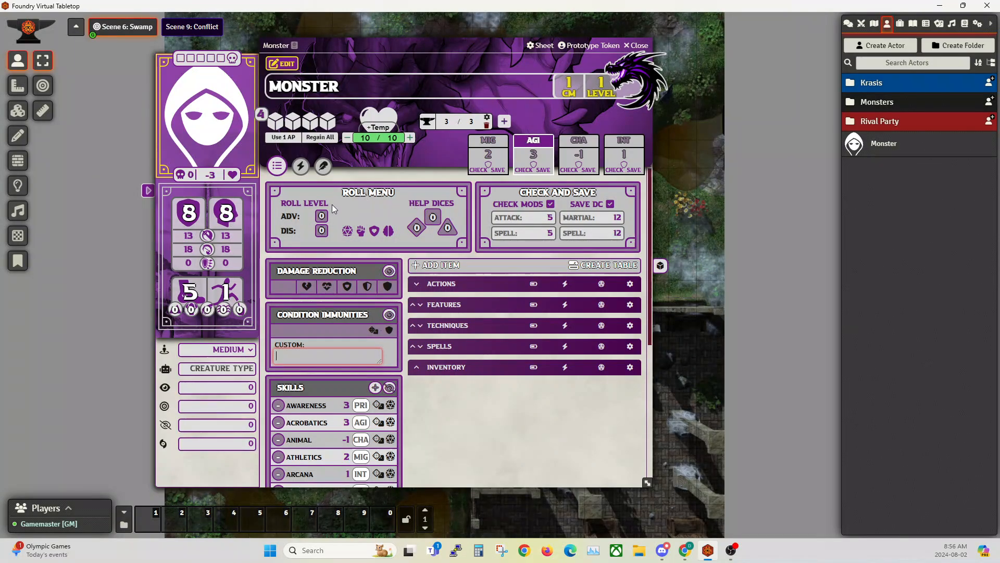
pyautogui.moveTo(326, 229)
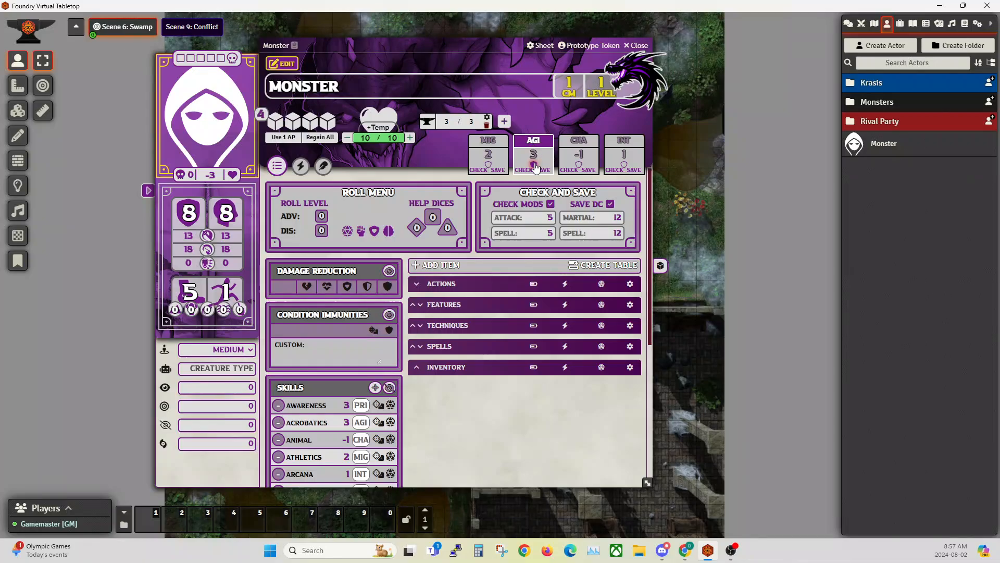
pyautogui.moveTo(388, 231)
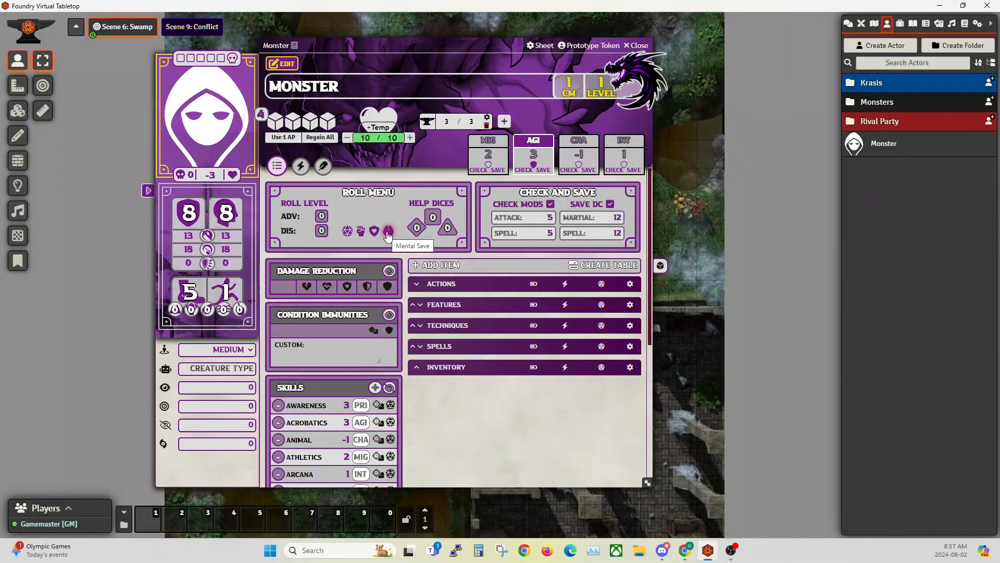
pyautogui.moveTo(631, 134)
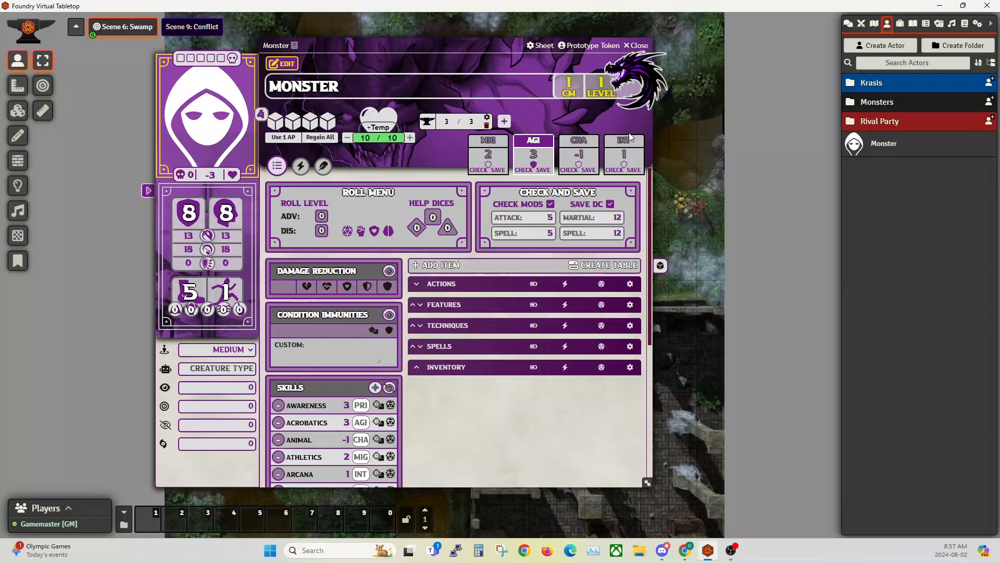
pyautogui.moveTo(374, 231)
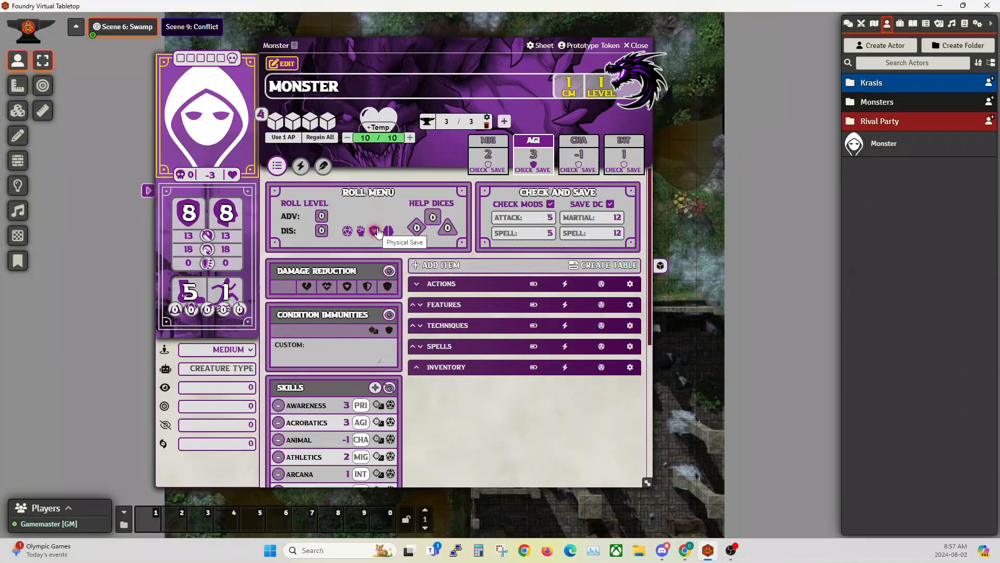
pyautogui.moveTo(526, 151)
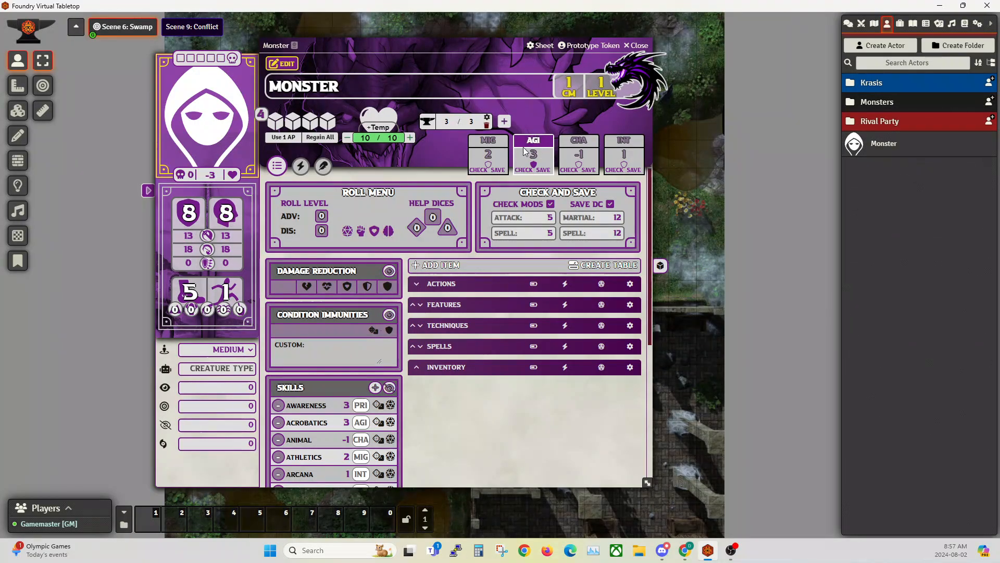
pyautogui.moveTo(361, 231)
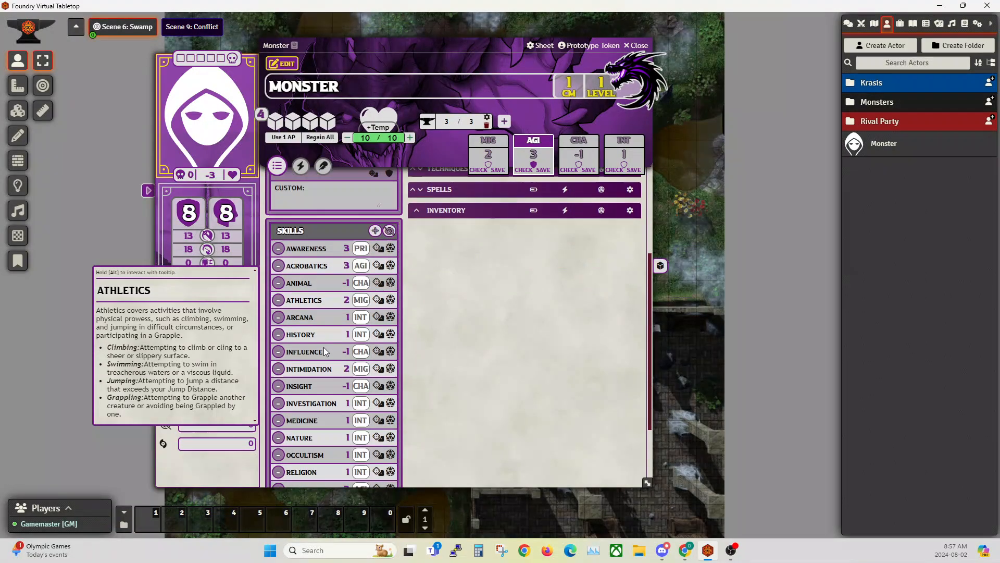
pyautogui.scroll(-3)
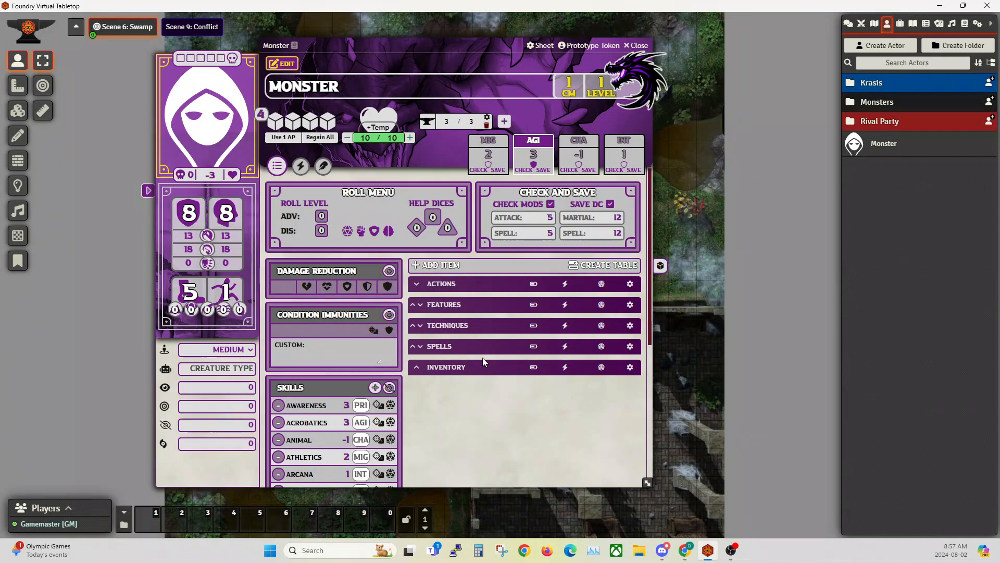
pyautogui.moveTo(564, 325)
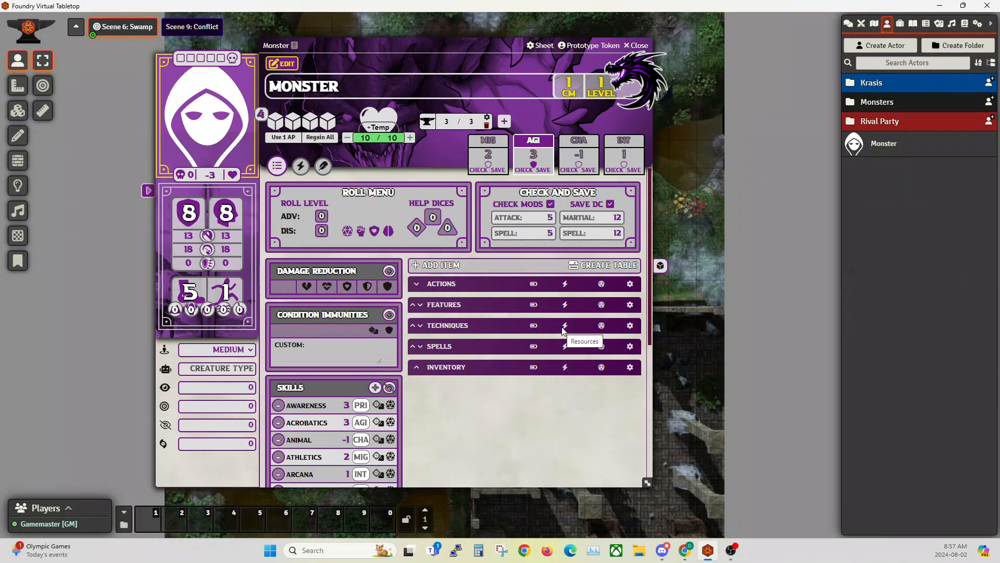
pyautogui.moveTo(327, 239)
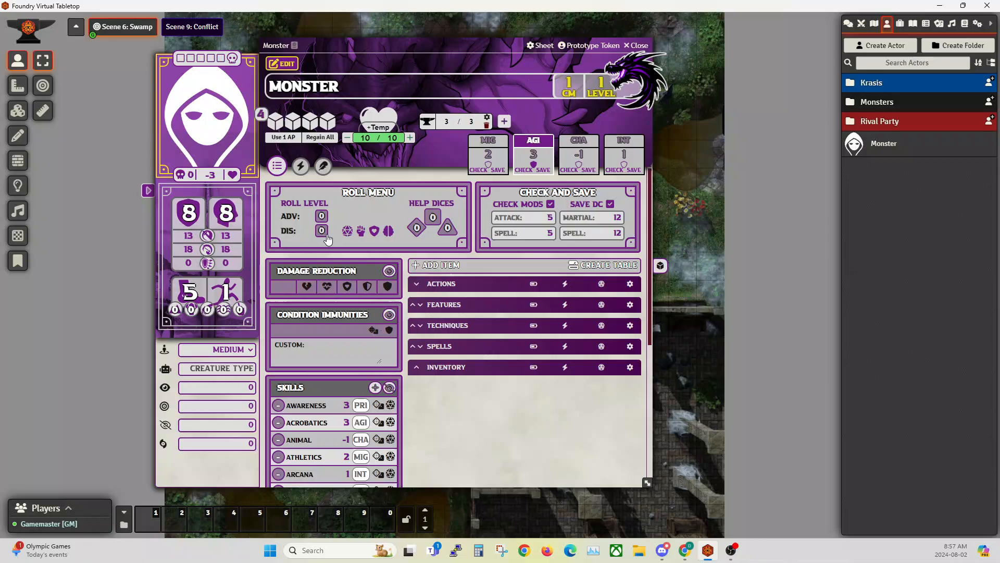
pyautogui.moveTo(439, 269)
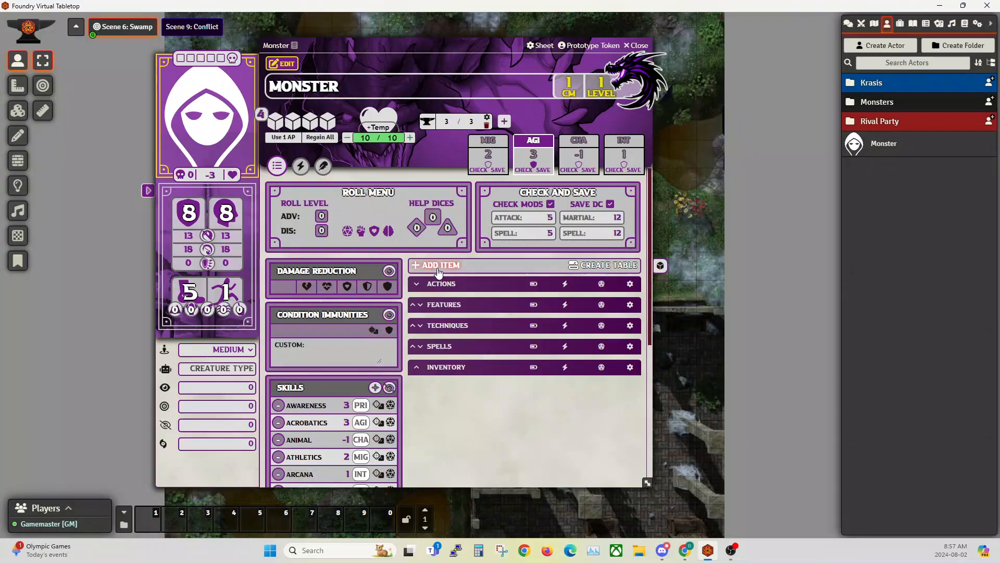
pyautogui.moveTo(451, 293)
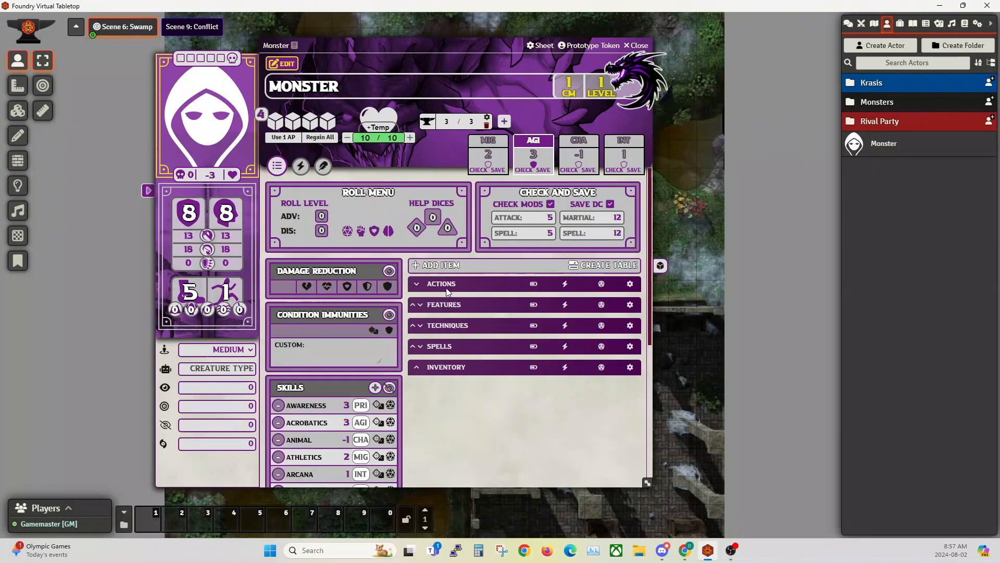
pyautogui.moveTo(436, 315)
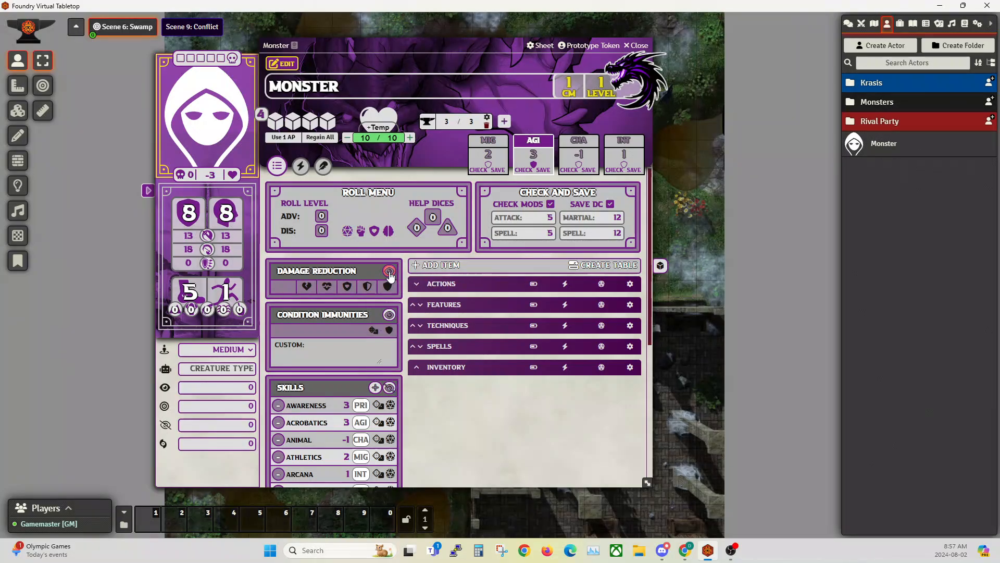
# Step: Raise Monster's Awareness and Animal skill proficiency to Novice
pyautogui.click(389, 270)
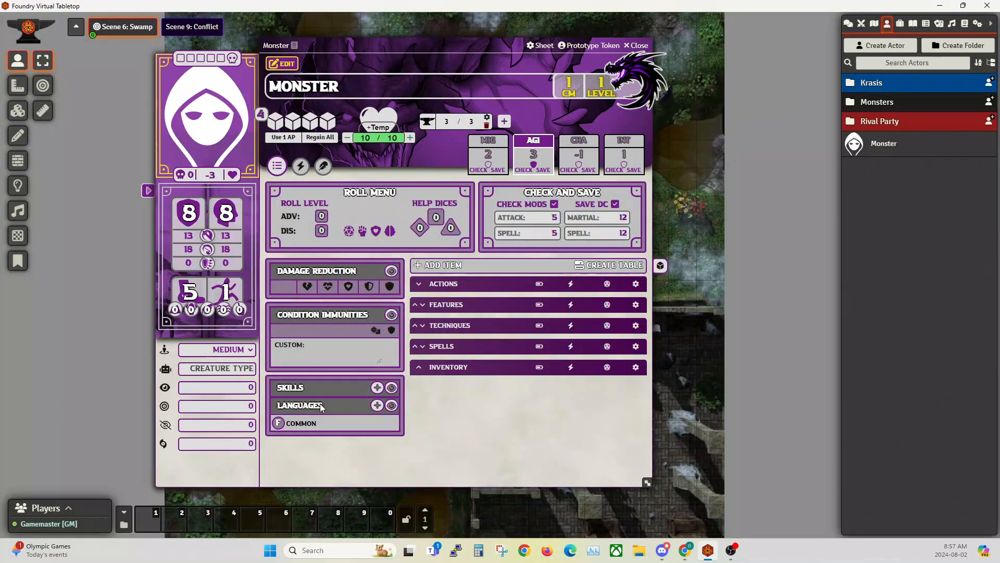
pyautogui.click(290, 388)
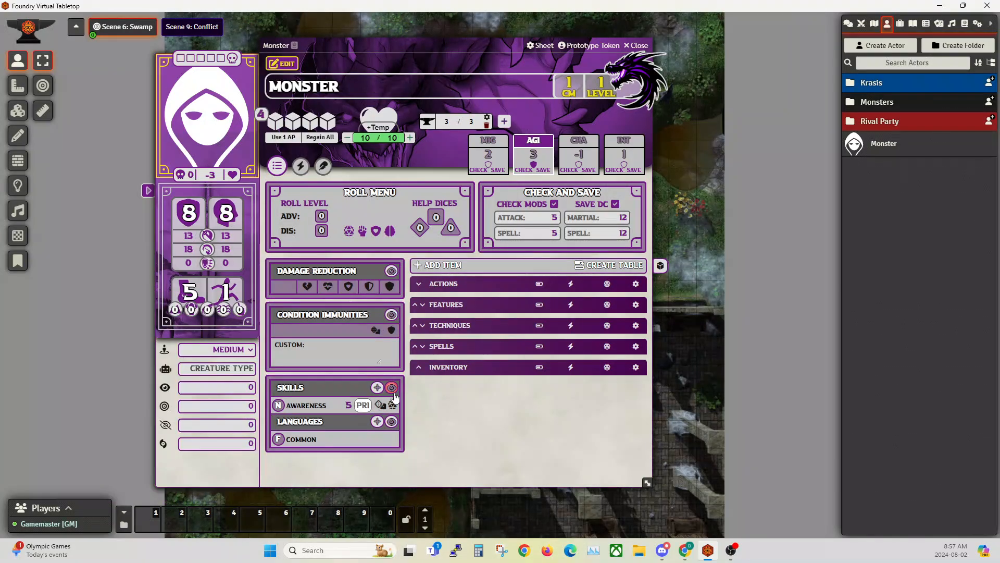
pyautogui.click(391, 387)
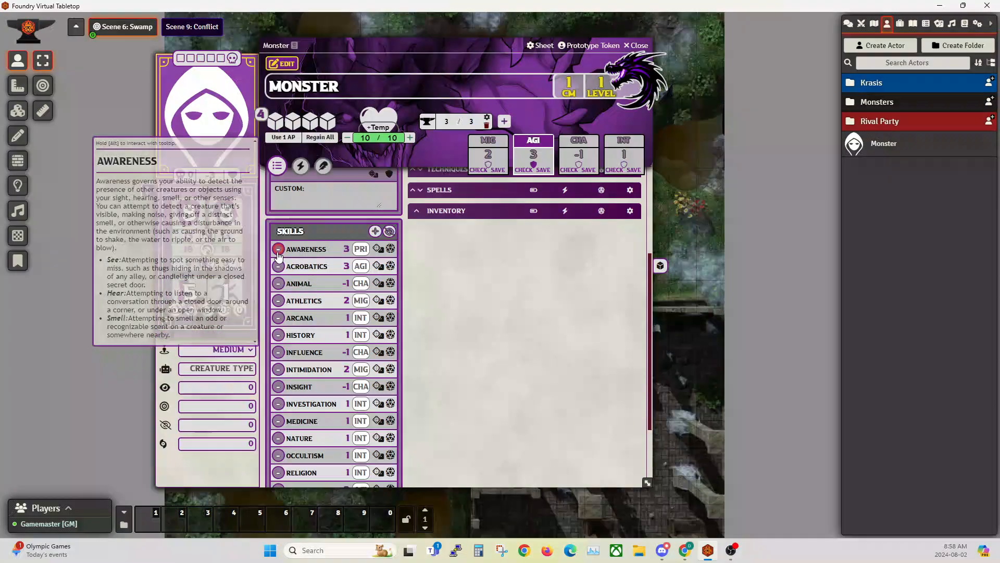
pyautogui.click(277, 249)
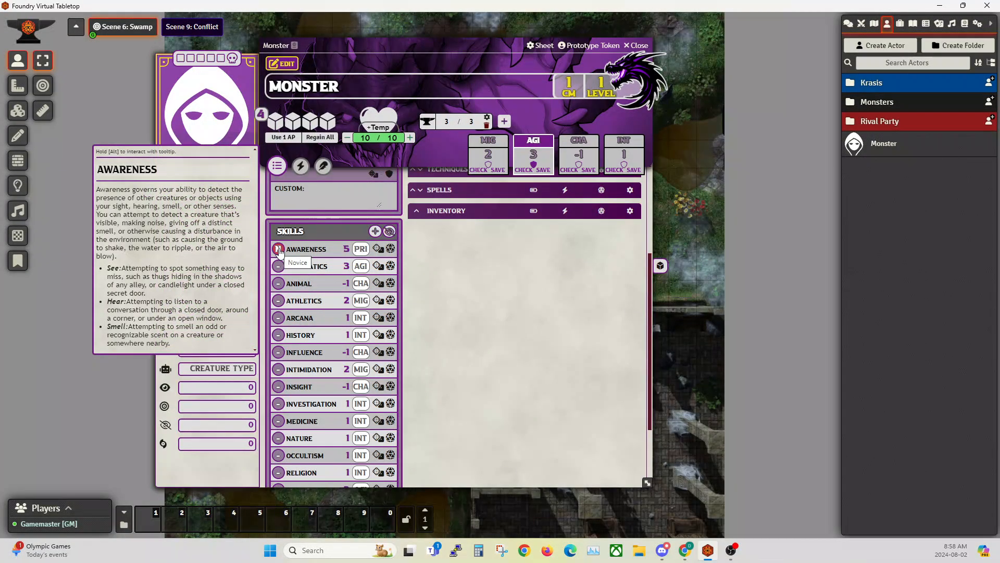
pyautogui.click(279, 249)
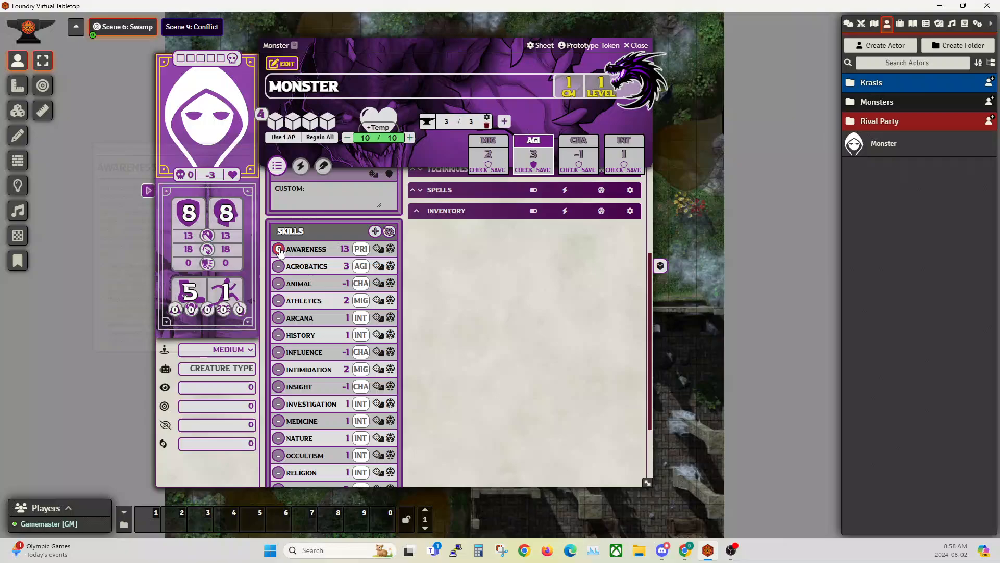
pyautogui.moveTo(306, 266)
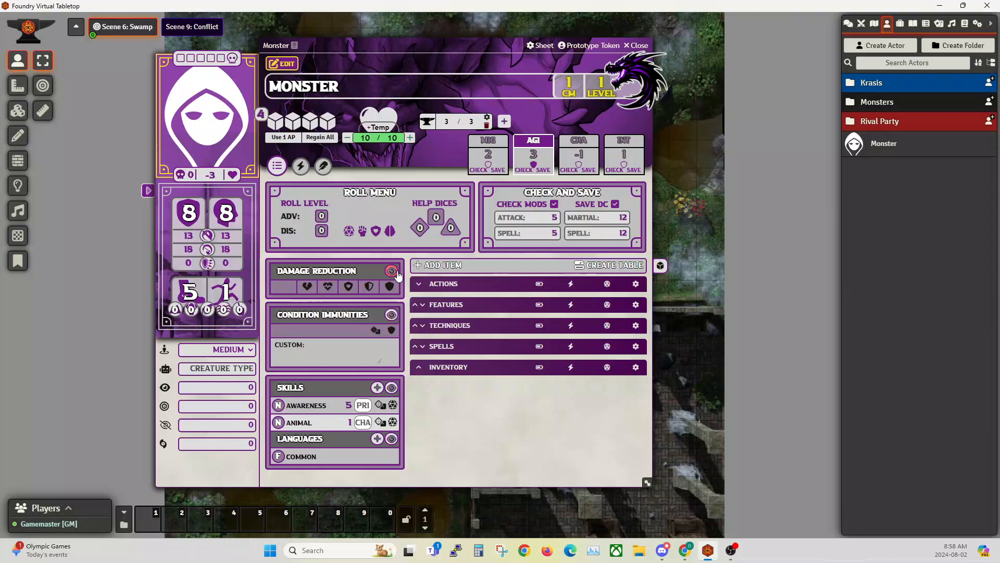
# Step: Mark fire and another type as double vulnerabilities, radiant half resistance, plus one immunity
pyautogui.click(391, 272)
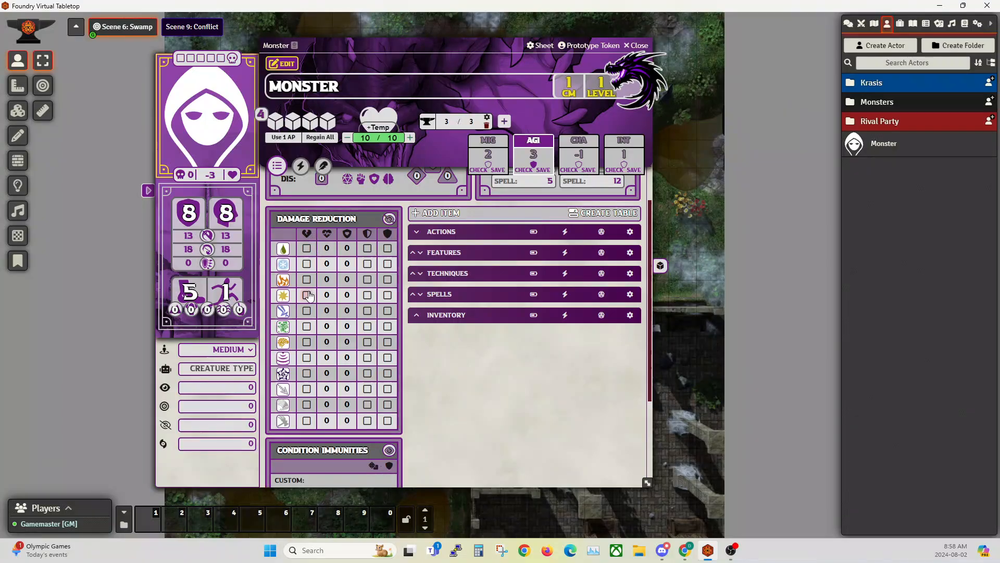
pyautogui.moveTo(307, 295)
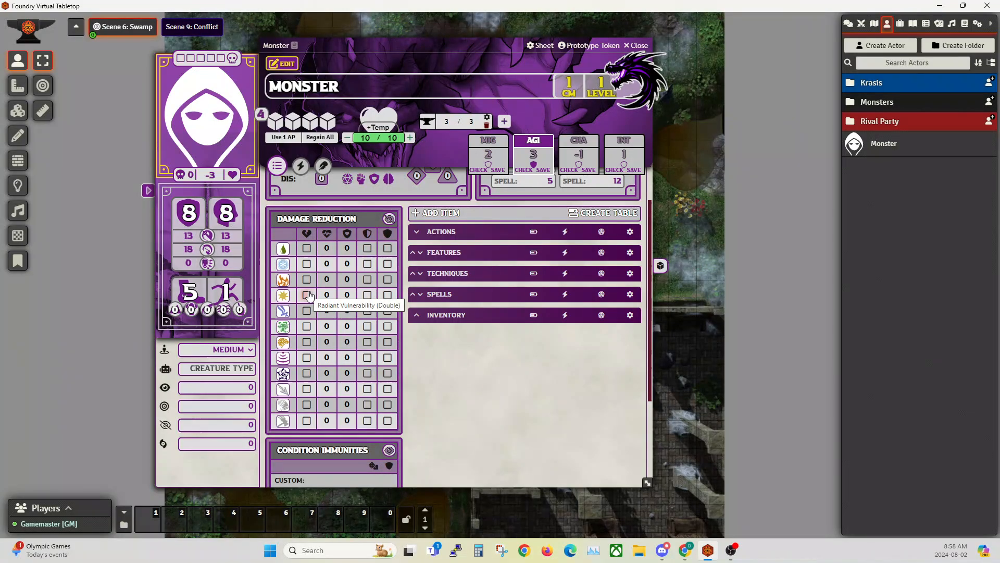
pyautogui.moveTo(366, 279)
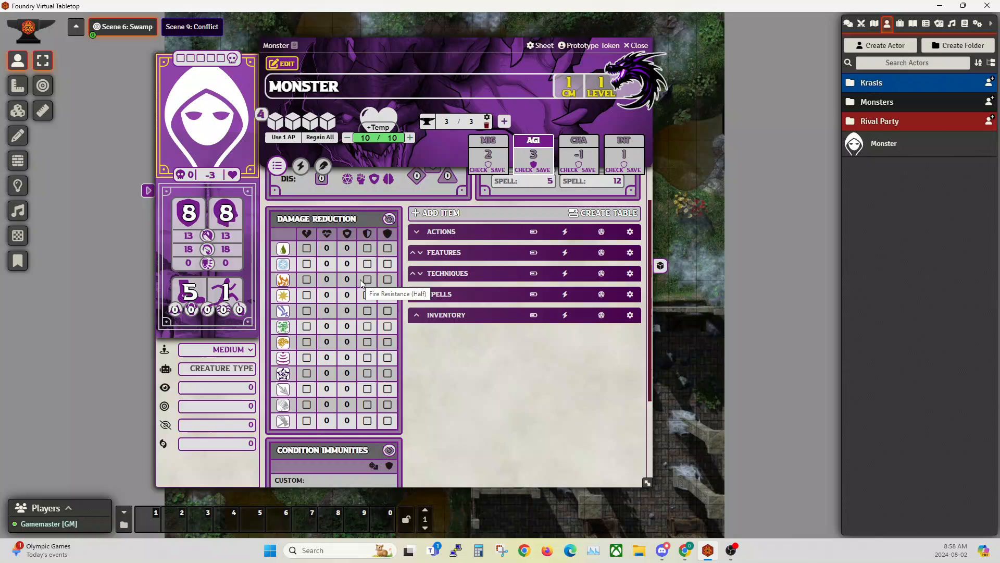
pyautogui.moveTo(326, 234)
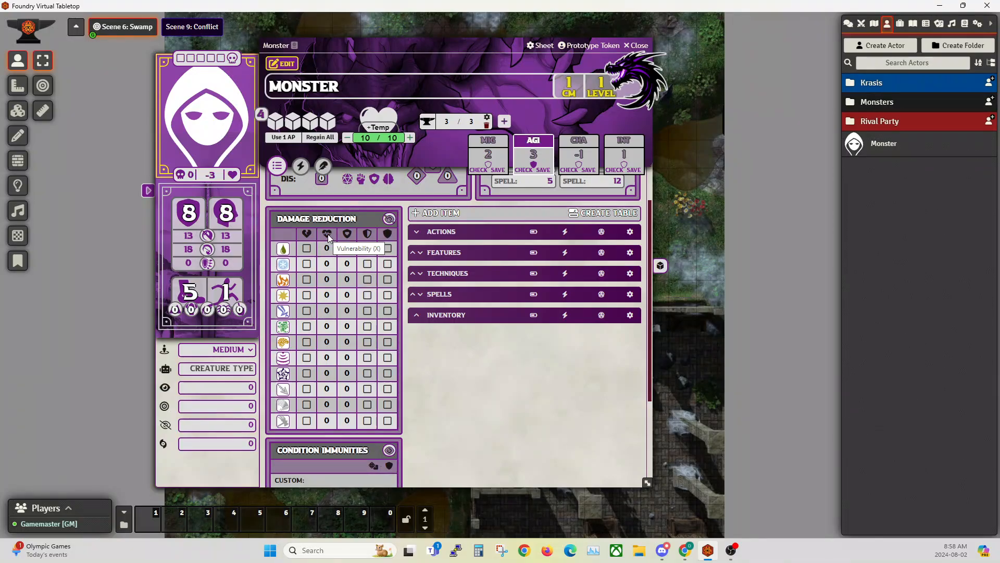
pyautogui.moveTo(306, 248)
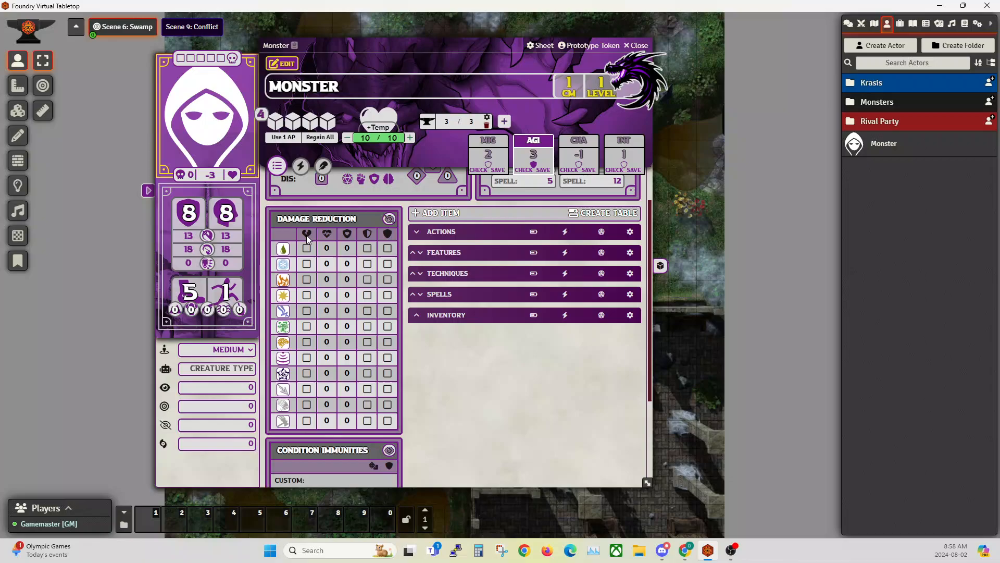
pyautogui.moveTo(307, 234)
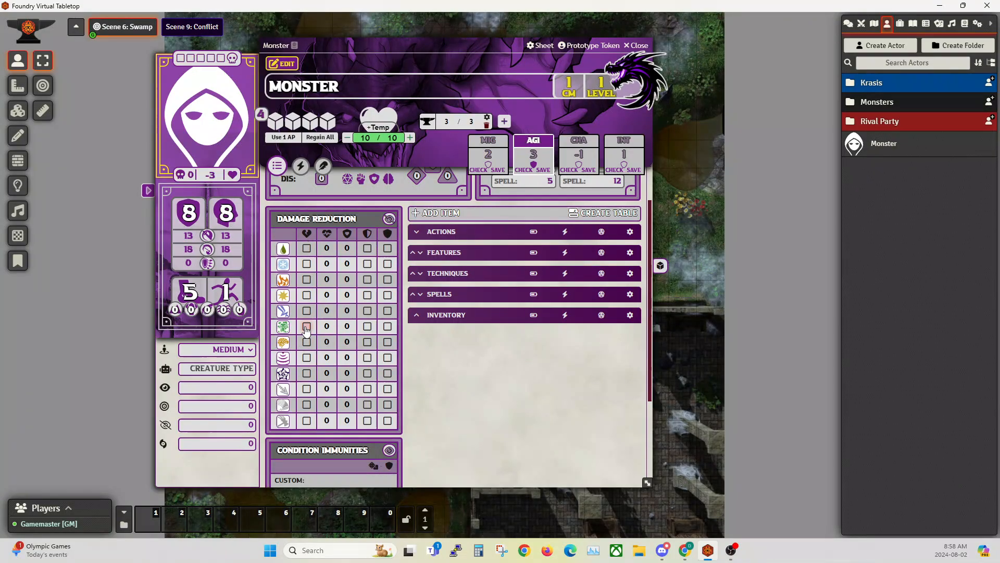
pyautogui.click(306, 326)
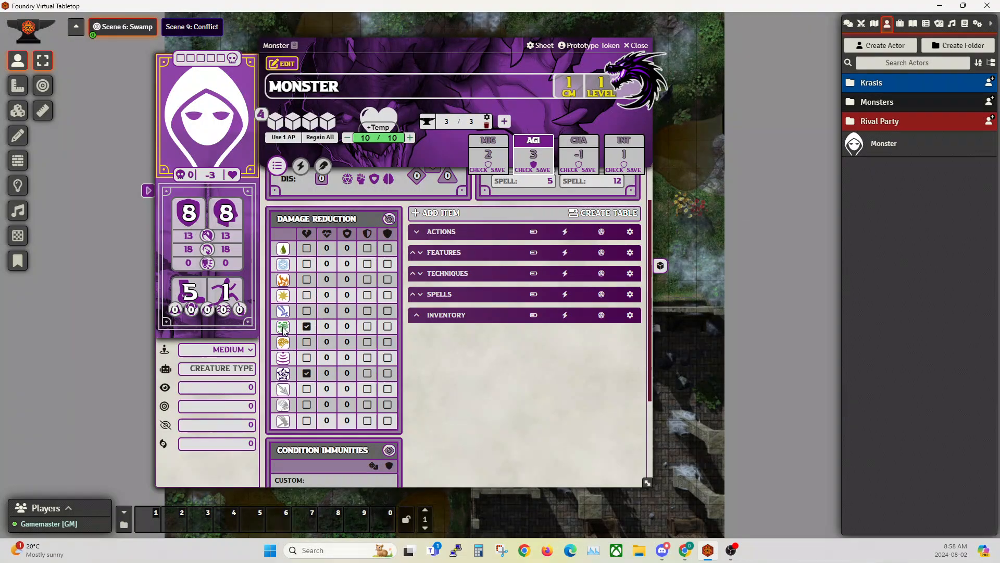
pyautogui.moveTo(283, 326)
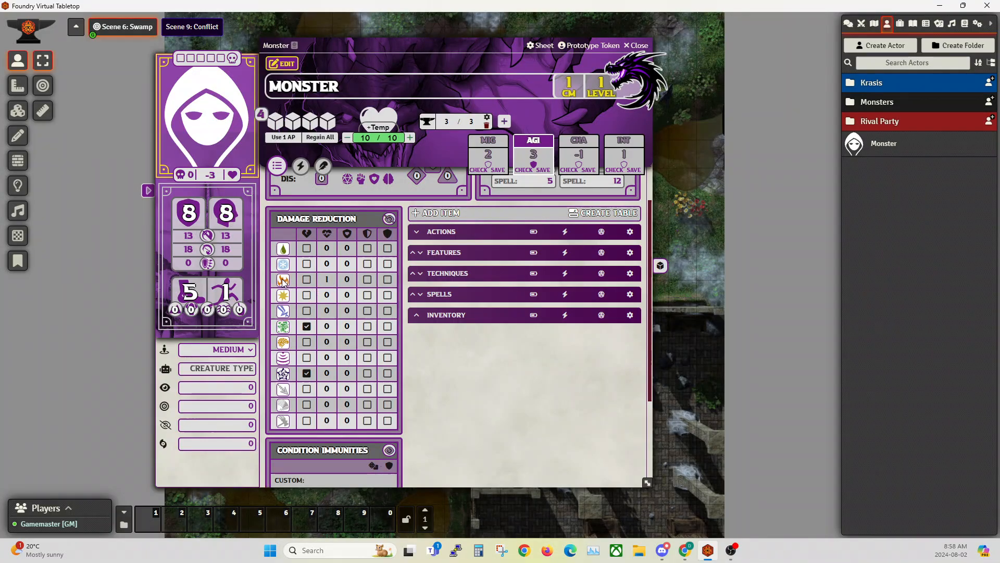
pyautogui.moveTo(284, 279)
pyautogui.write('1')
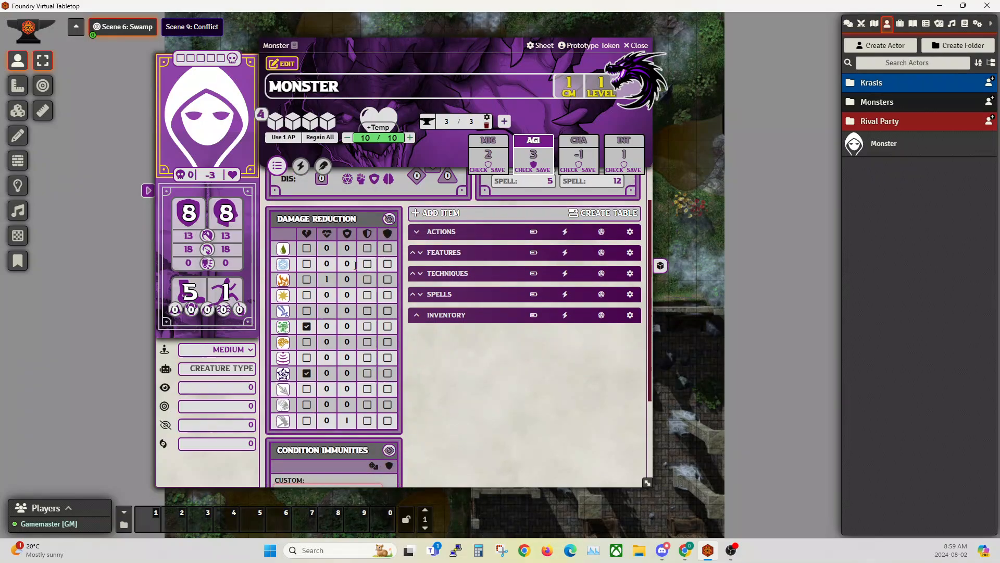
pyautogui.click(367, 295)
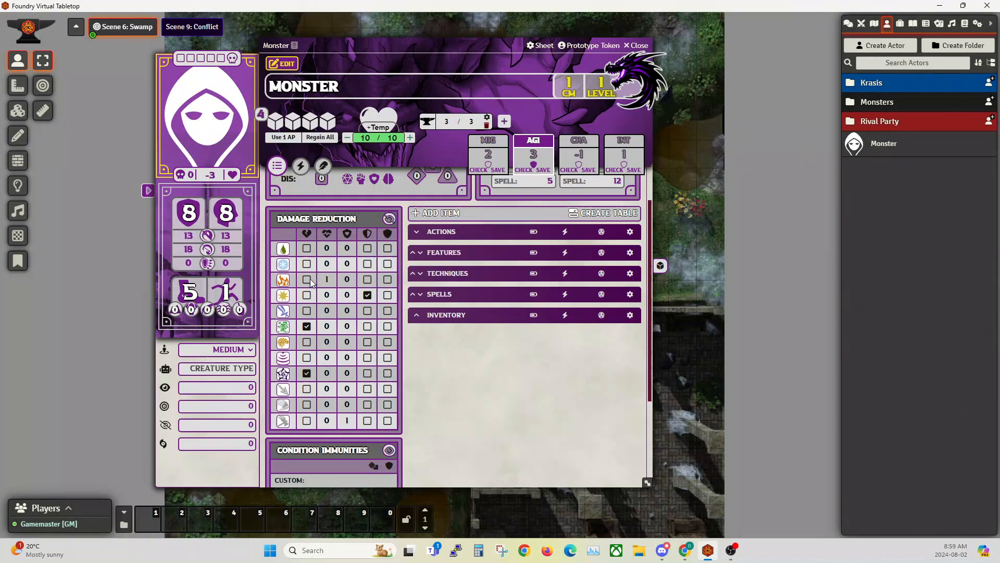
pyautogui.click(306, 279)
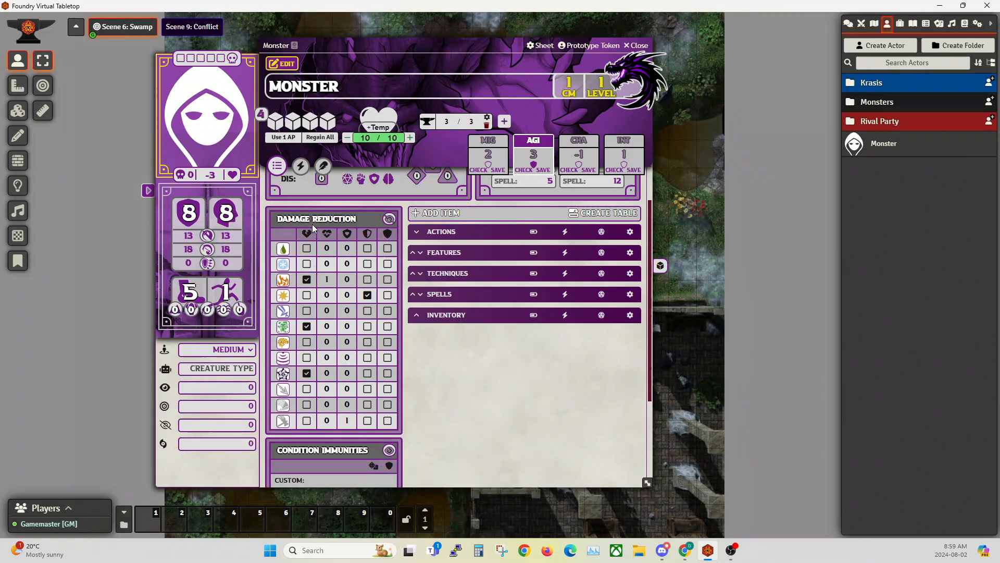
pyautogui.moveTo(326, 235)
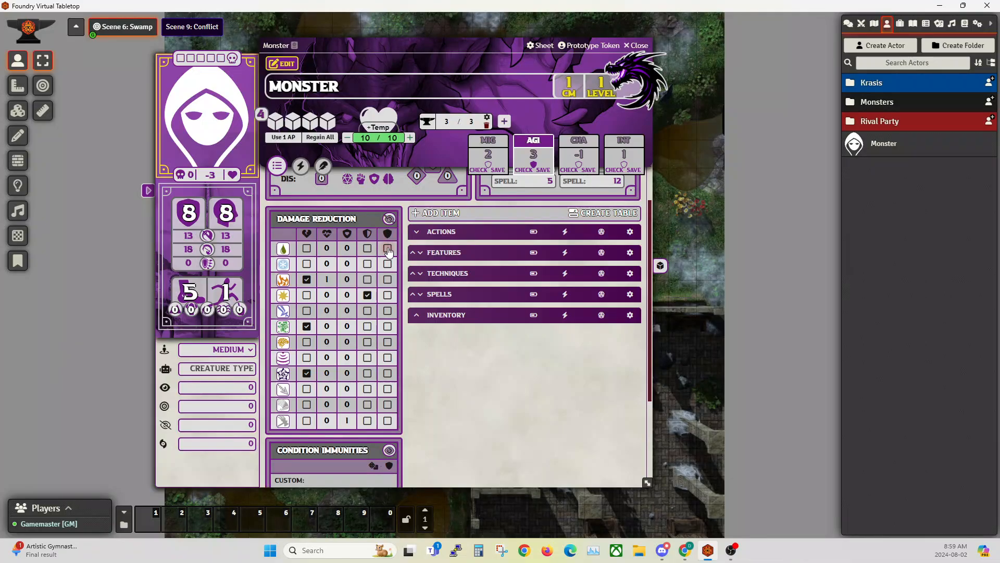
pyautogui.click(387, 248)
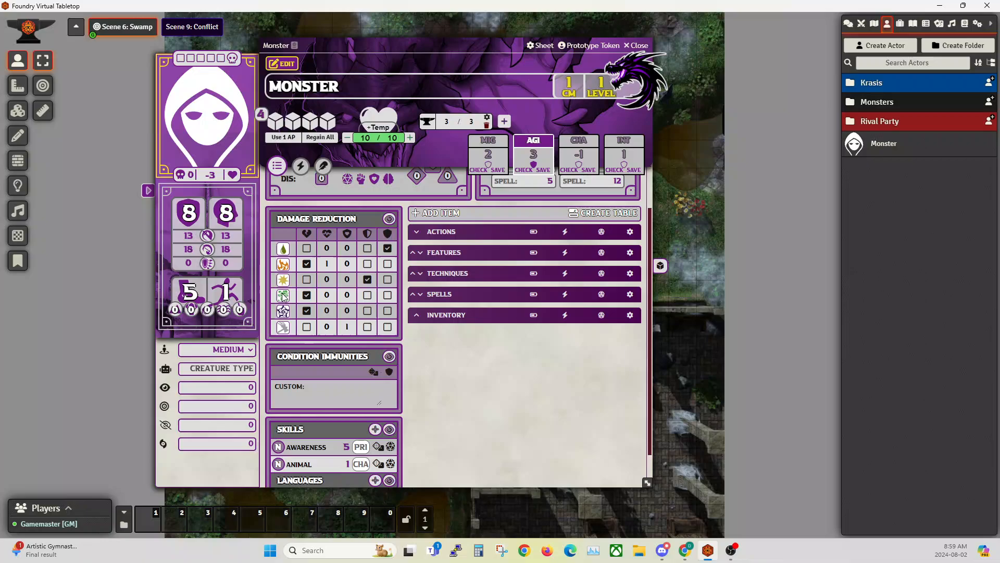
pyautogui.moveTo(292, 311)
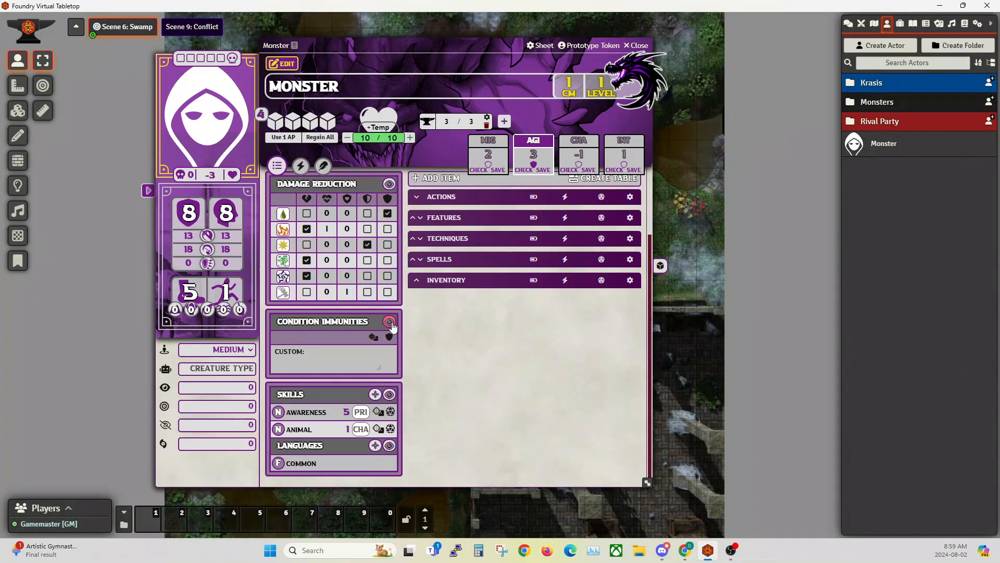
# Step: Set condition values Charmed 1 and Bleeding 2, and mark Taunted immune
pyautogui.click(389, 322)
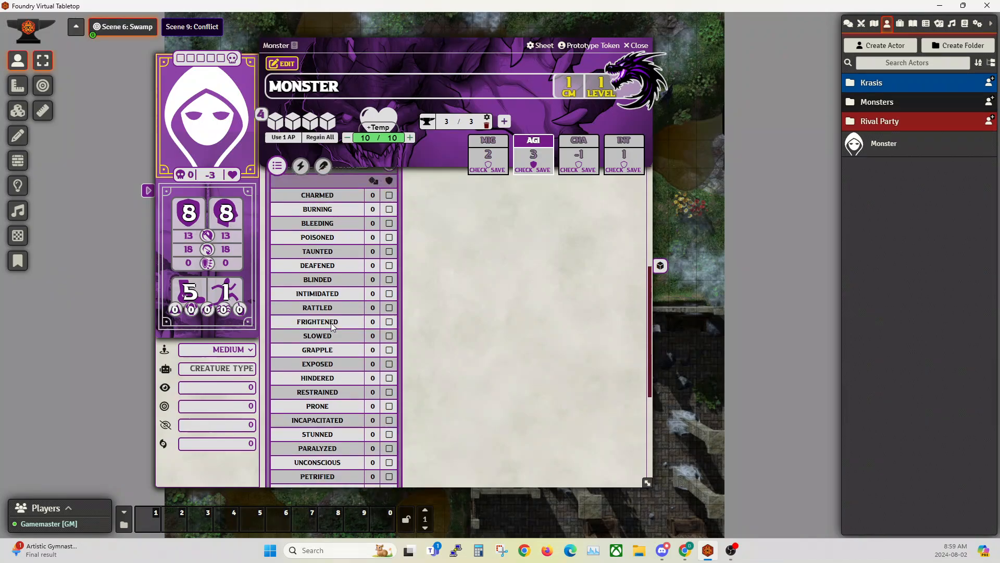
pyautogui.scroll(-3)
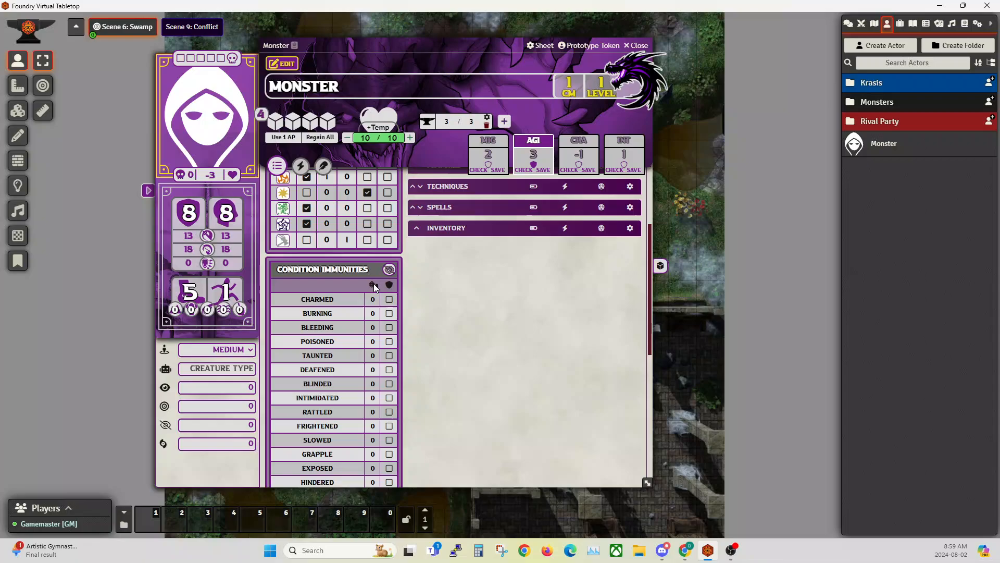
pyautogui.moveTo(373, 285)
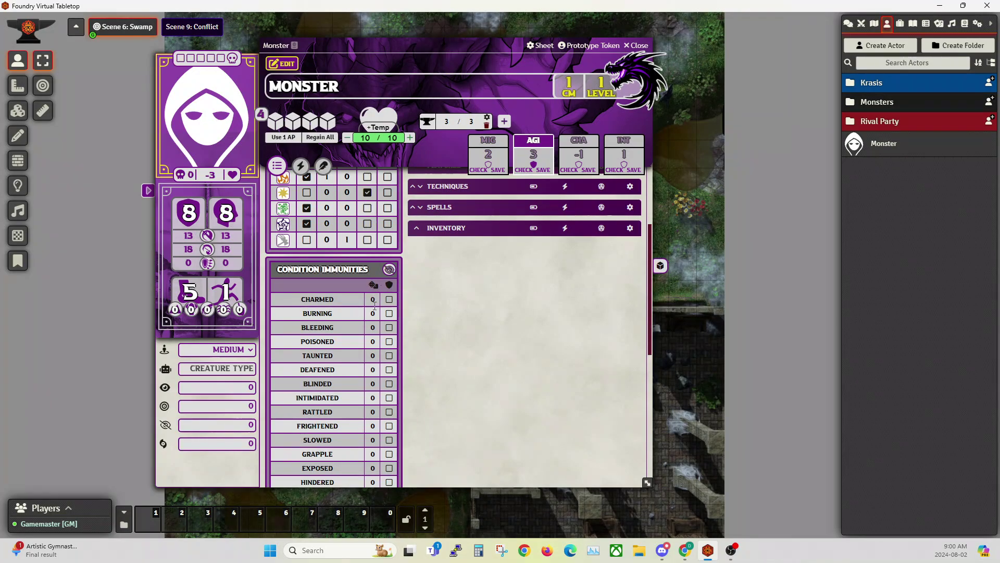
pyautogui.click(372, 299)
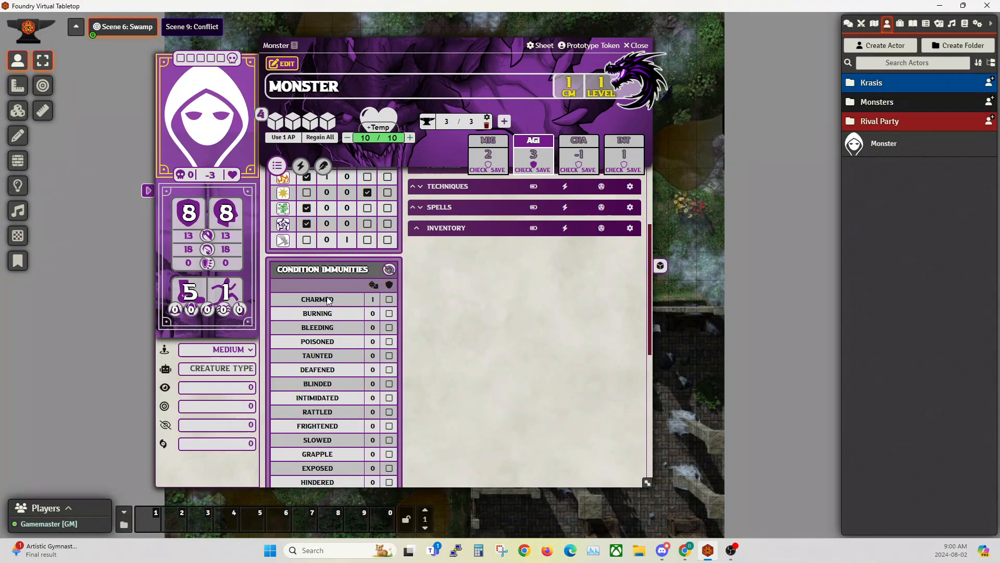
pyautogui.moveTo(366, 309)
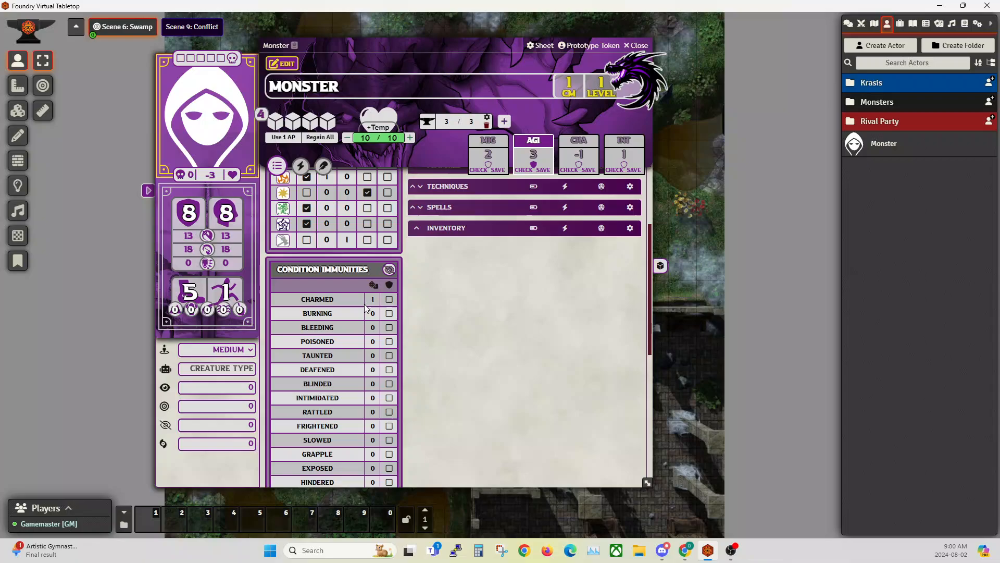
pyautogui.moveTo(372, 299)
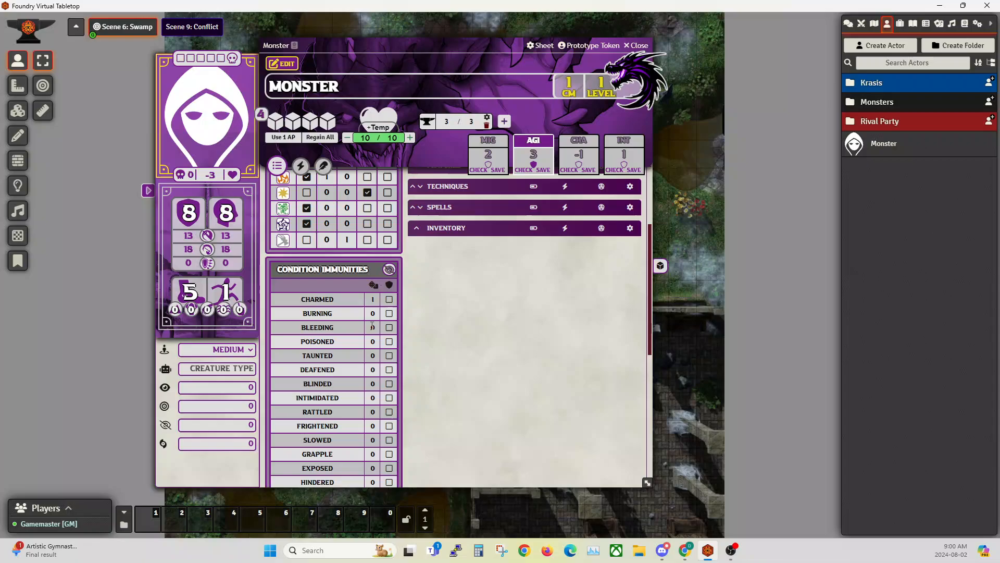
pyautogui.click(373, 327)
pyautogui.write('2')
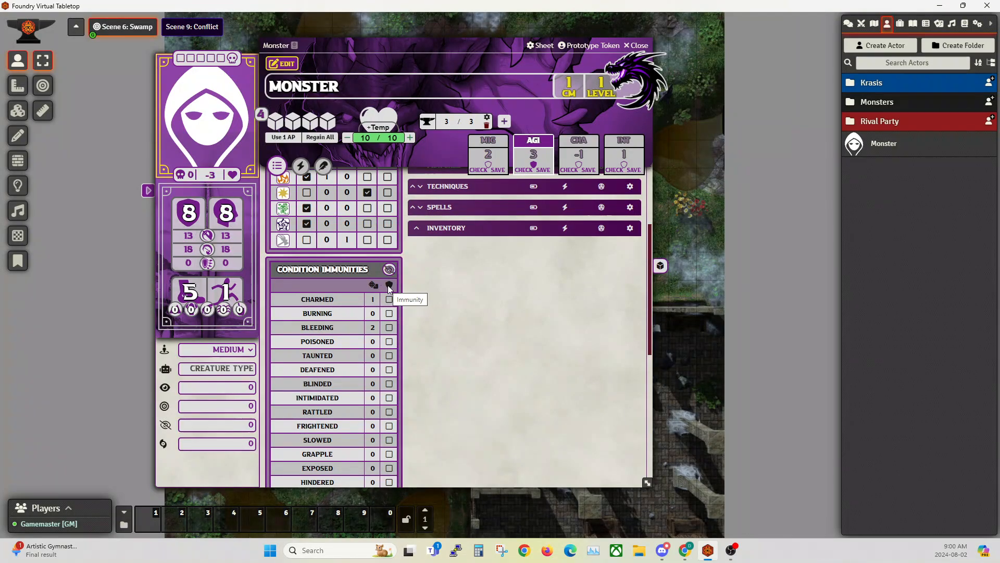
pyautogui.click(389, 355)
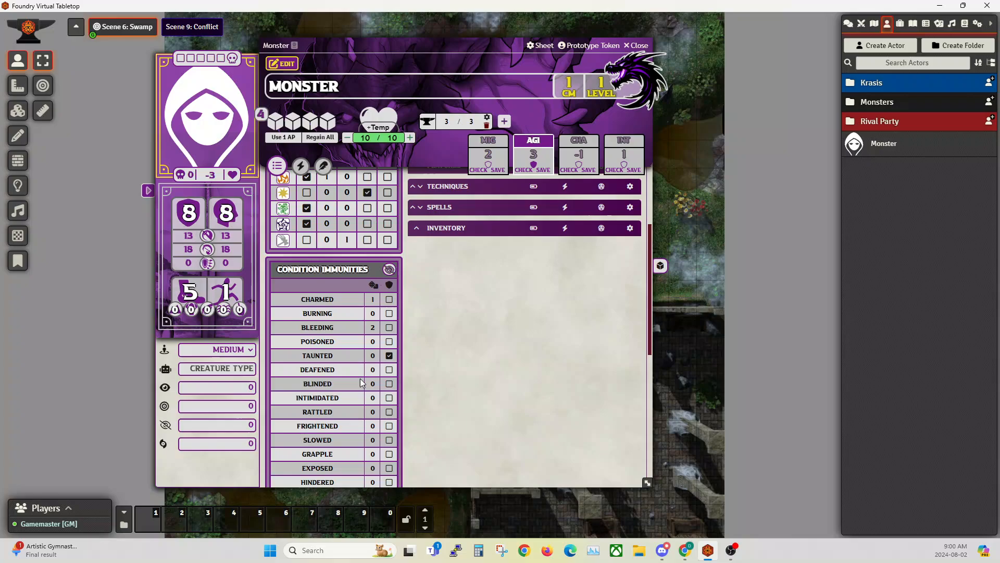
pyautogui.moveTo(387, 282)
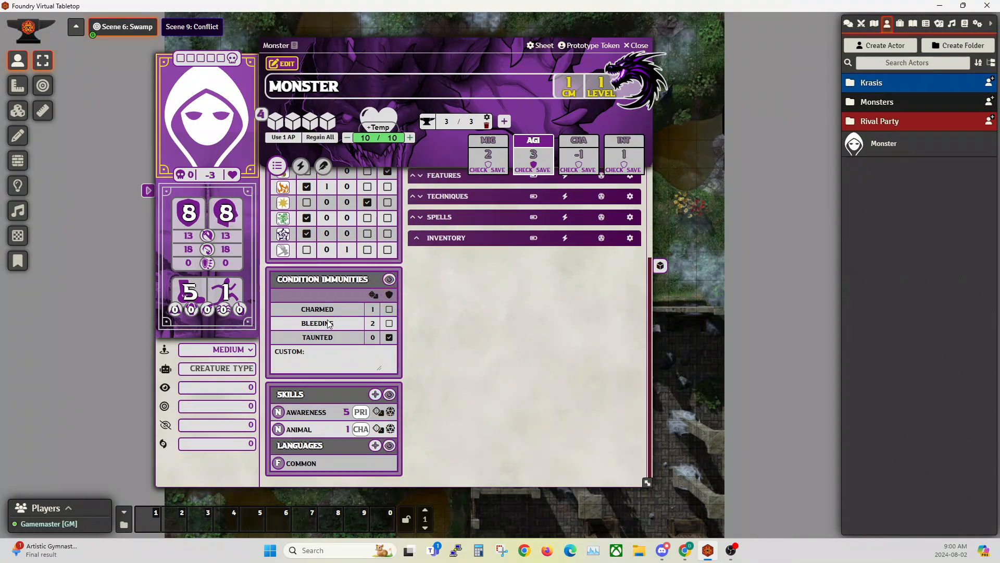
pyautogui.moveTo(327, 334)
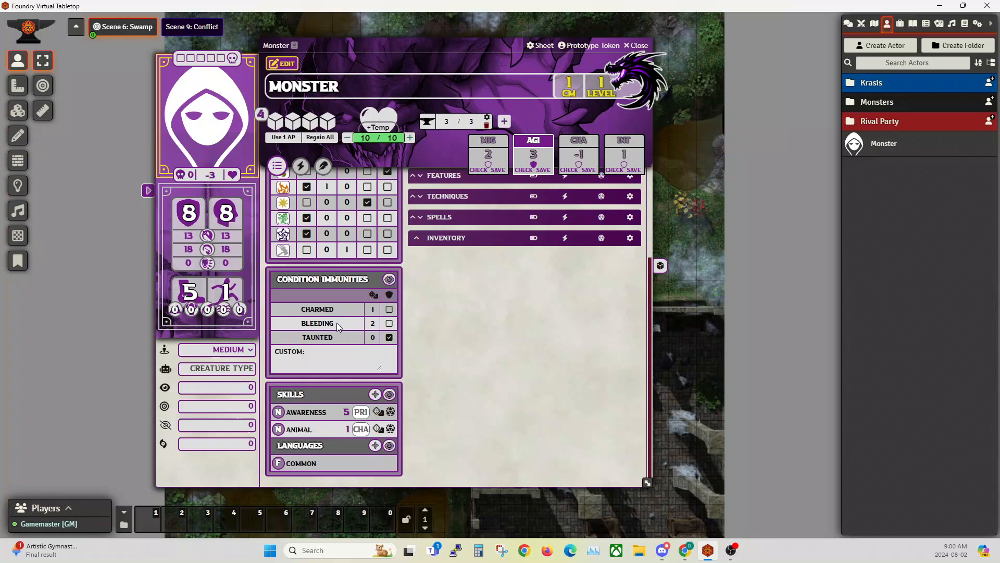
pyautogui.moveTo(348, 331)
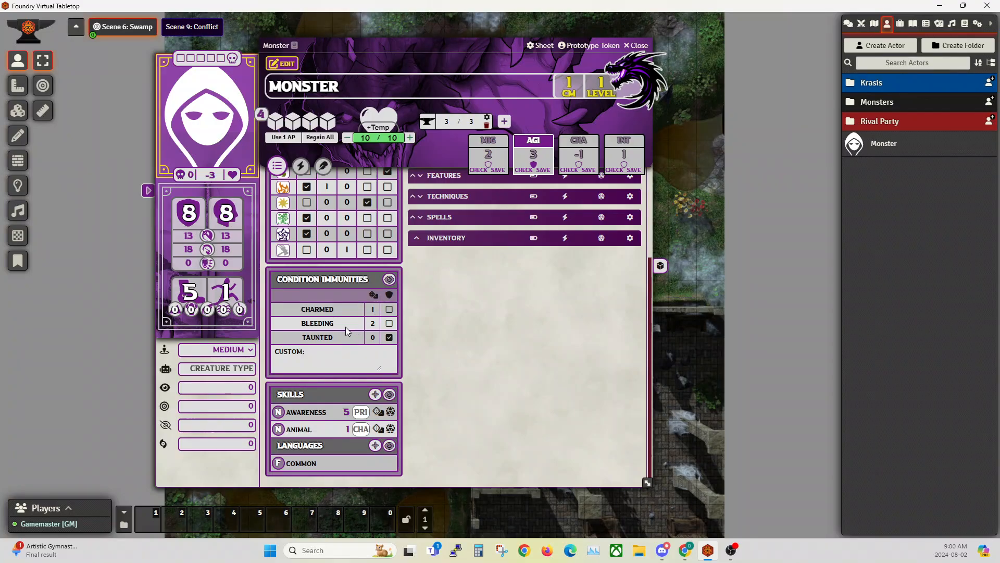
pyautogui.moveTo(352, 344)
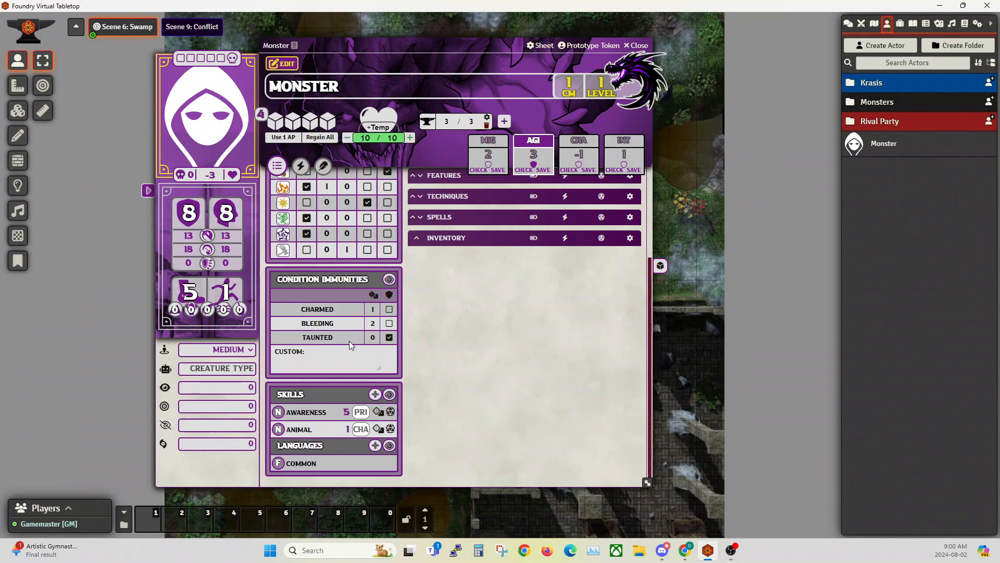
pyautogui.moveTo(299, 430)
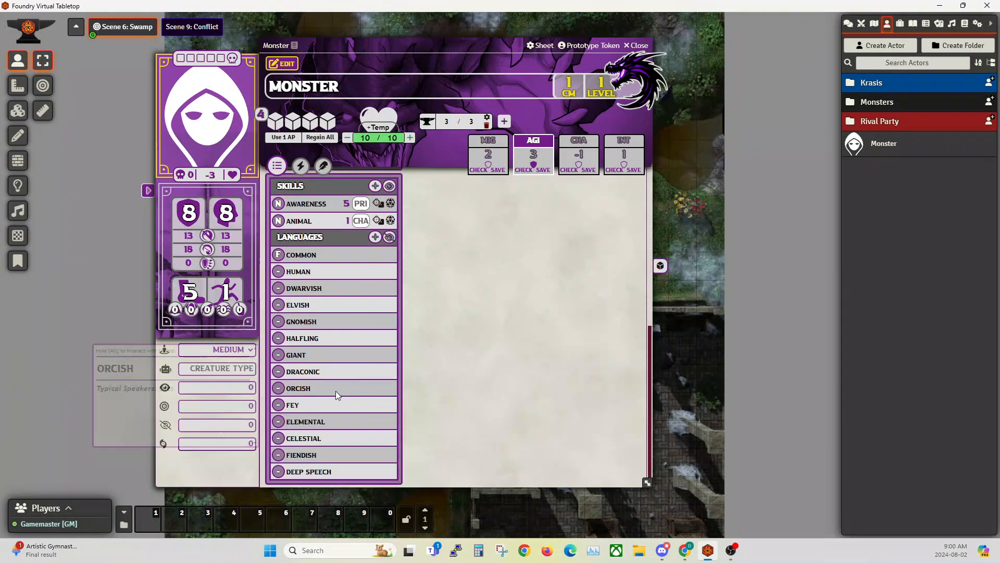
pyautogui.moveTo(298, 304)
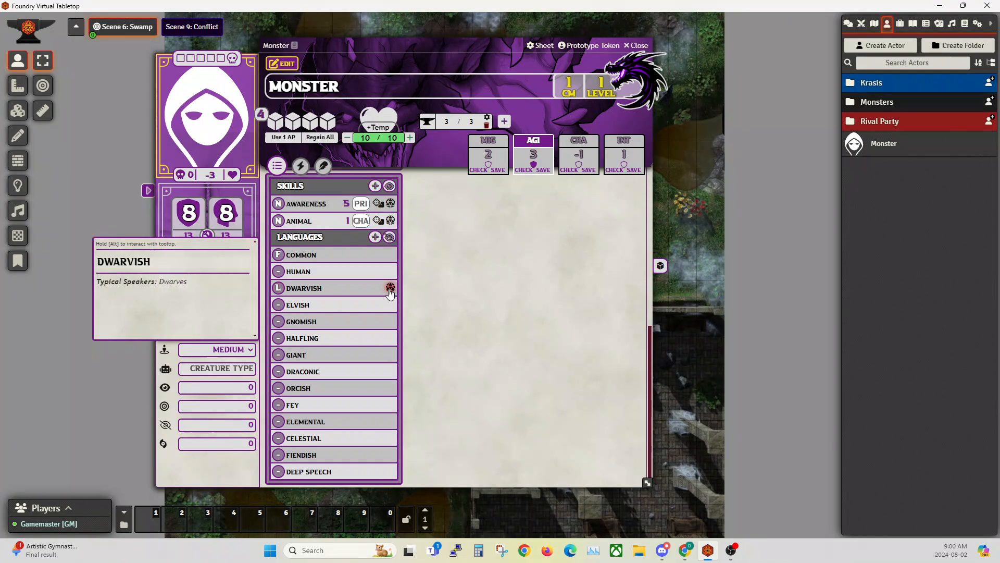
# Step: Roll a Dwarvish check from Monster's Languages list, posting 5 to chat
pyautogui.click(390, 288)
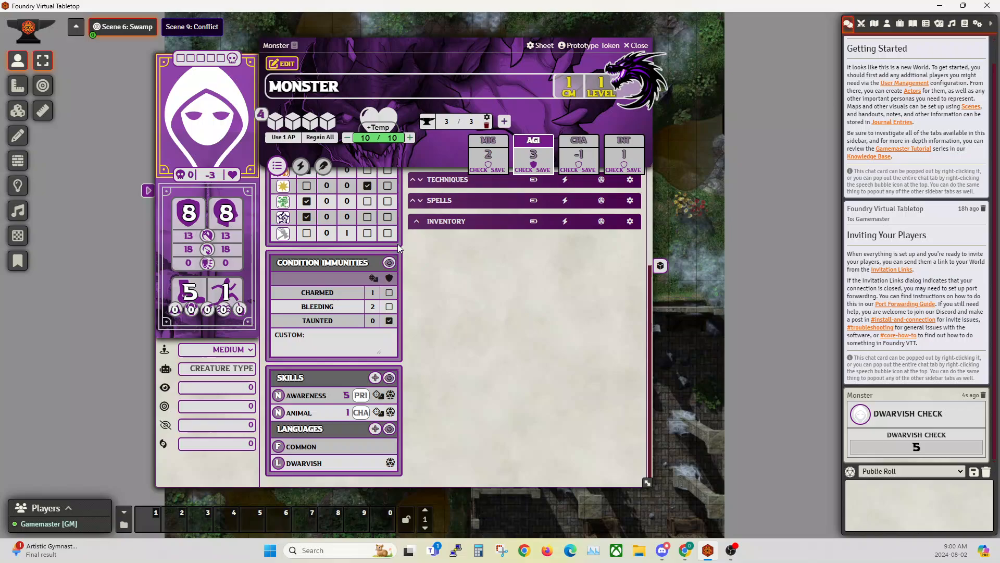
pyautogui.moveTo(259, 287)
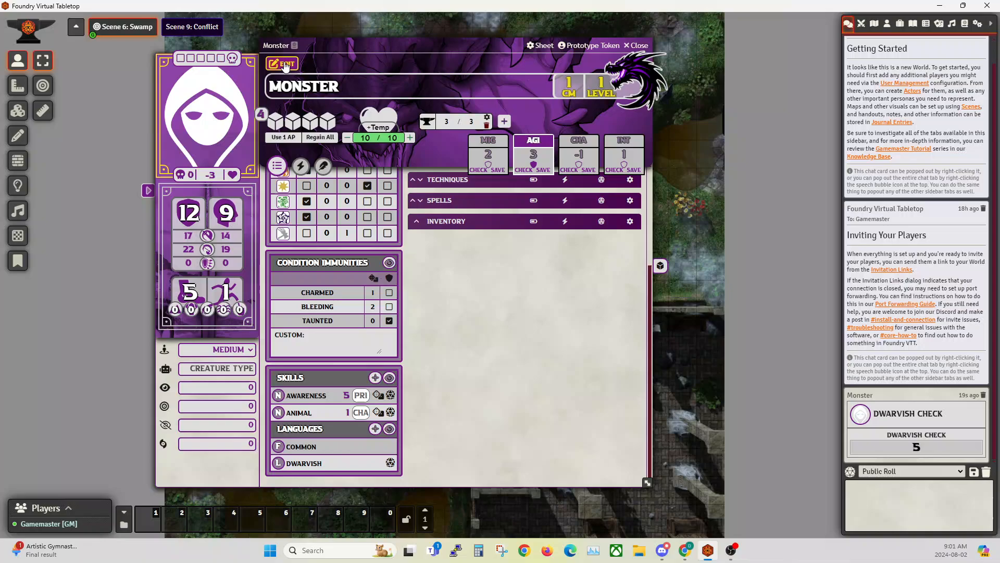
pyautogui.moveTo(202, 171)
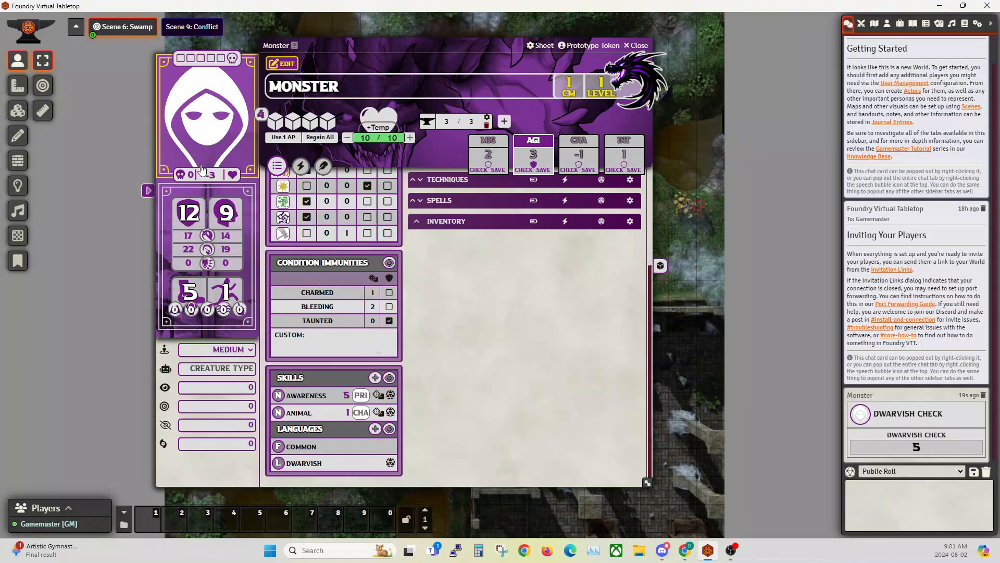
pyautogui.click(209, 58)
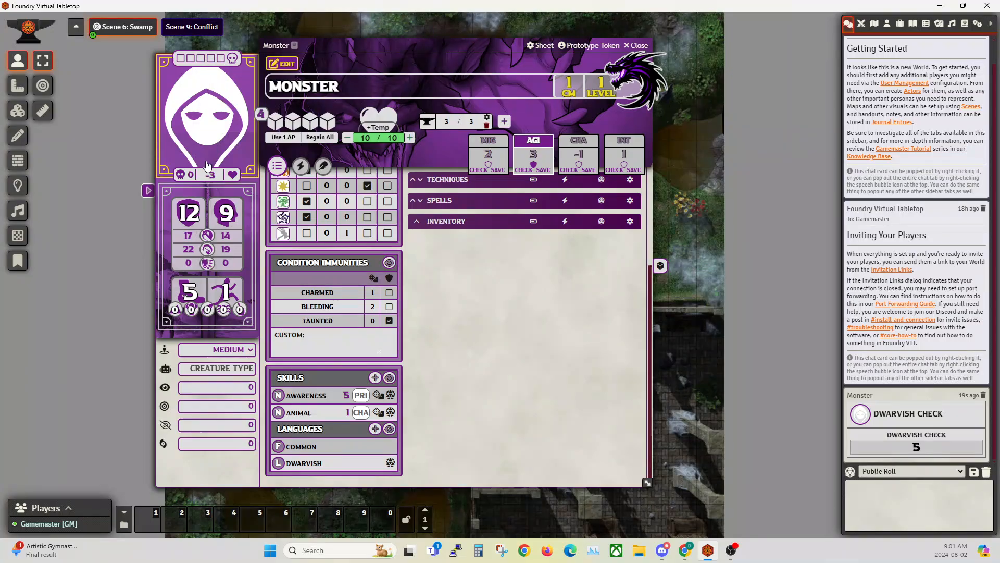
pyautogui.moveTo(210, 175)
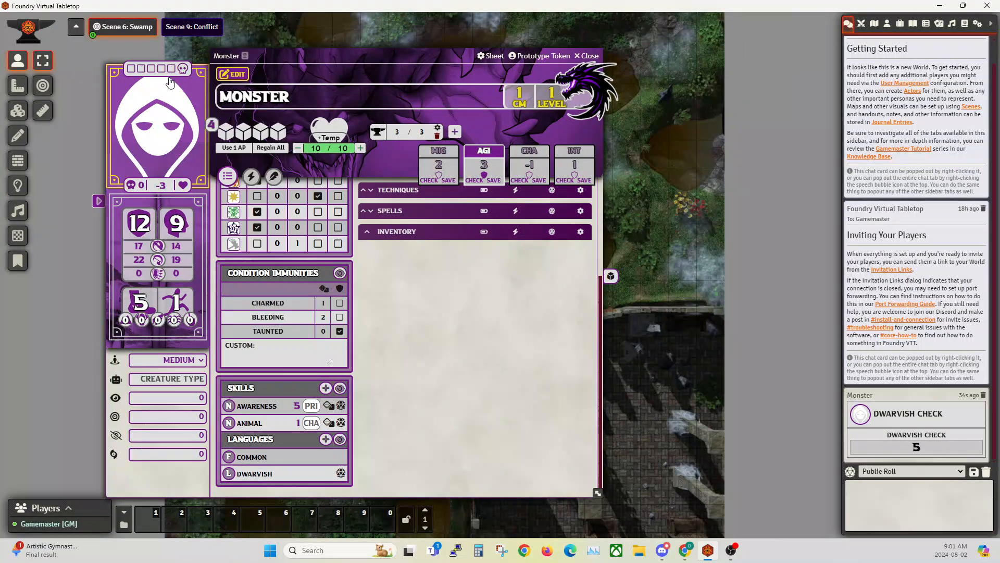
pyautogui.moveTo(162, 190)
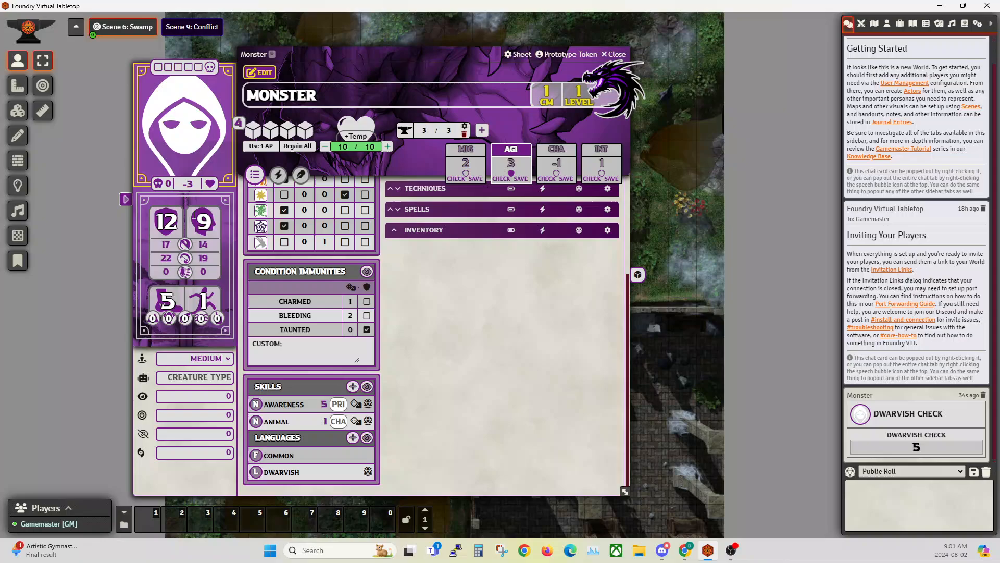
pyautogui.moveTo(180, 146)
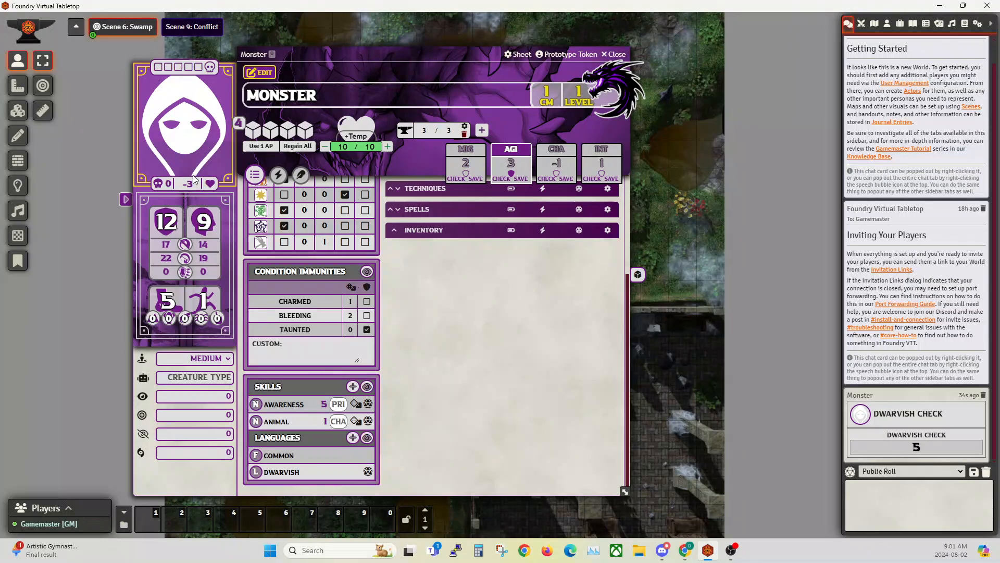
pyautogui.moveTo(180, 162)
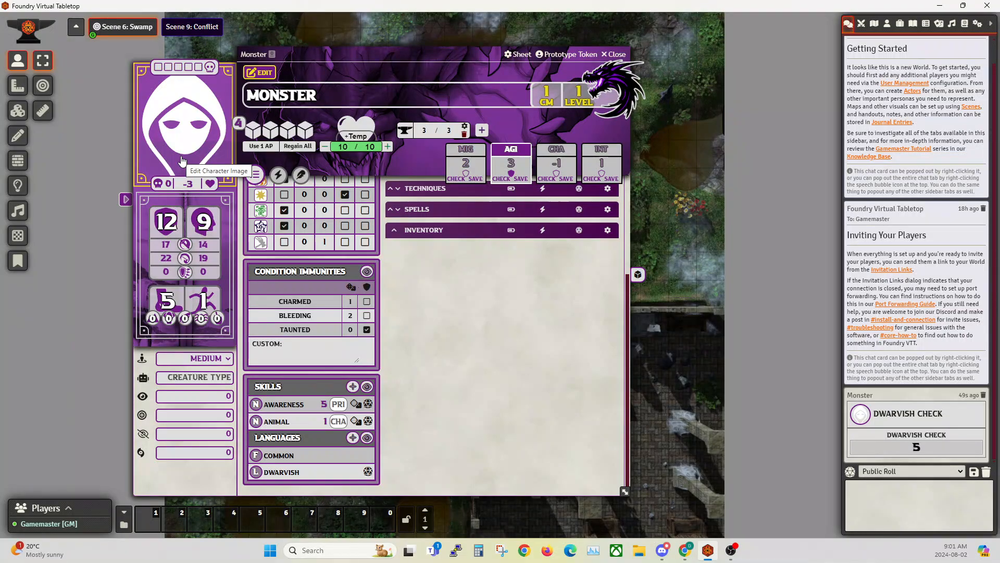
pyautogui.moveTo(185, 250)
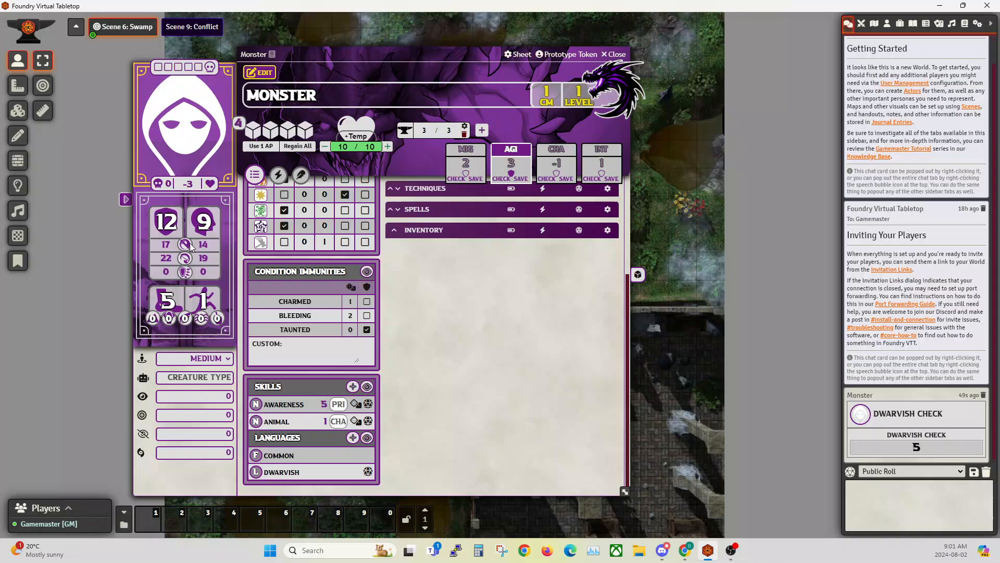
pyautogui.moveTo(184, 273)
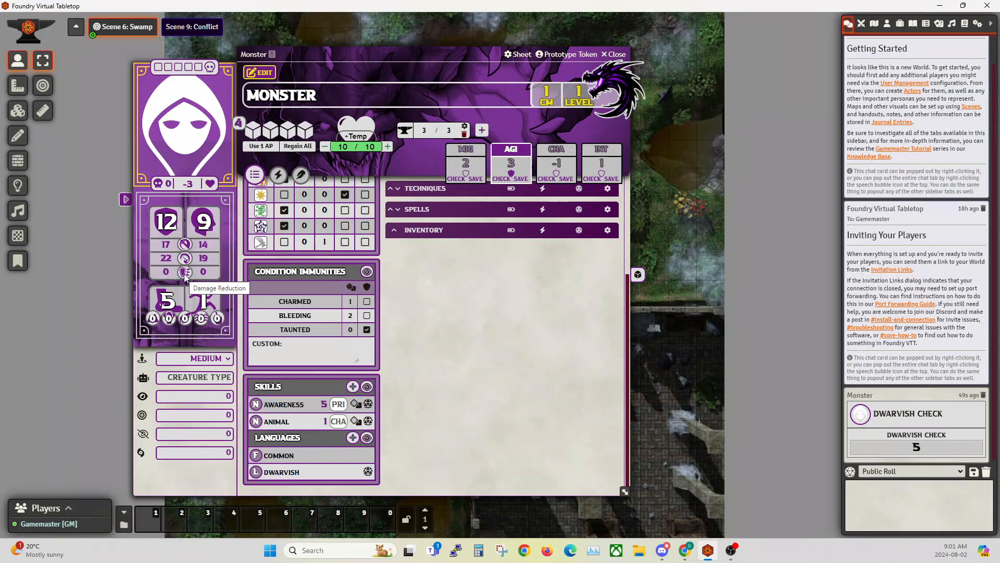
pyautogui.moveTo(184, 272)
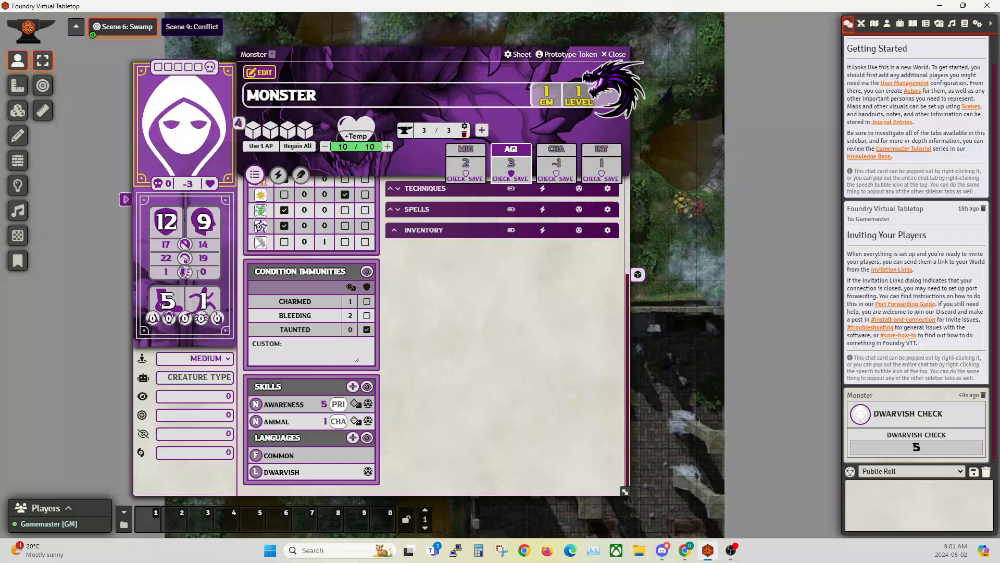
pyautogui.moveTo(172, 271)
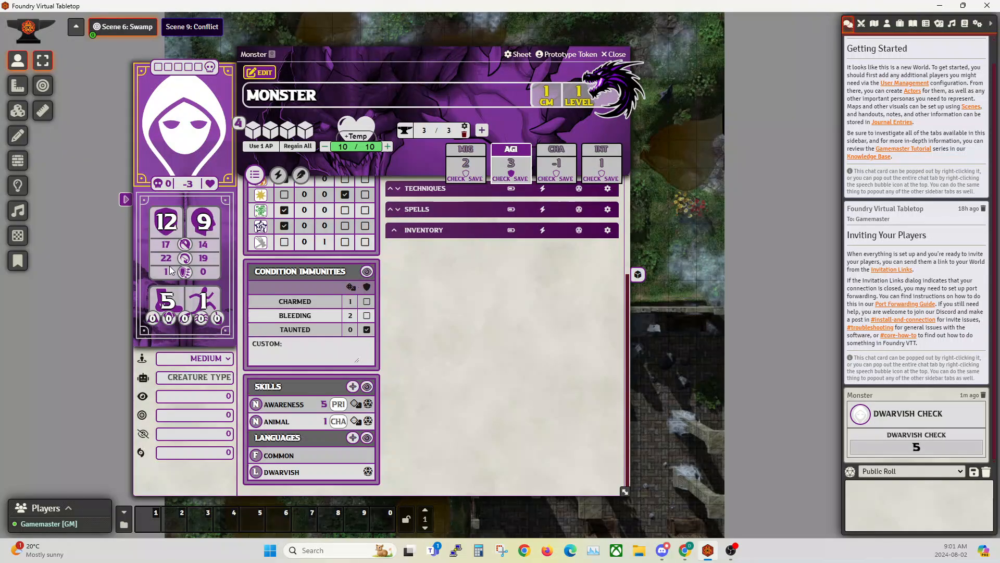
pyautogui.moveTo(166, 272)
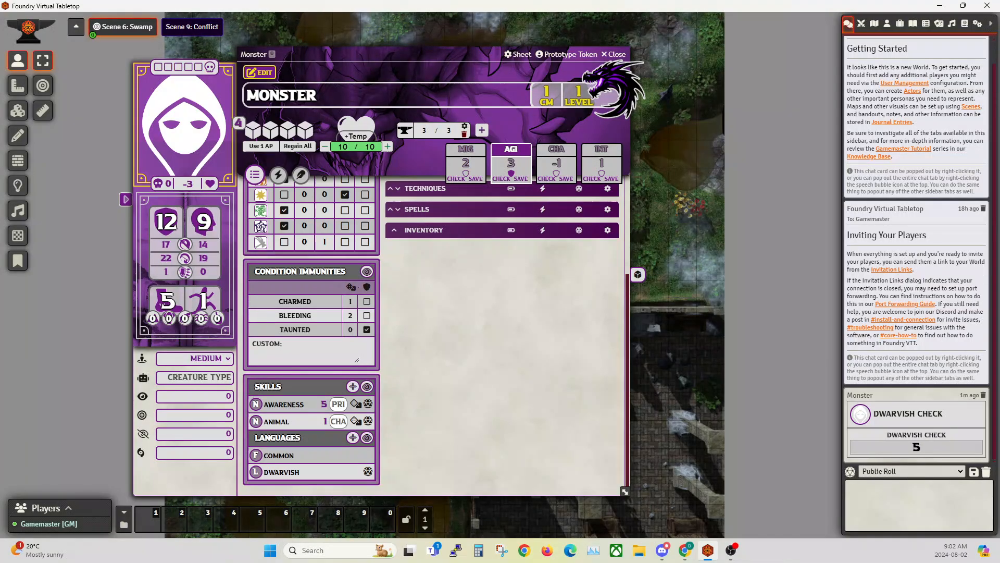
pyautogui.moveTo(168, 318)
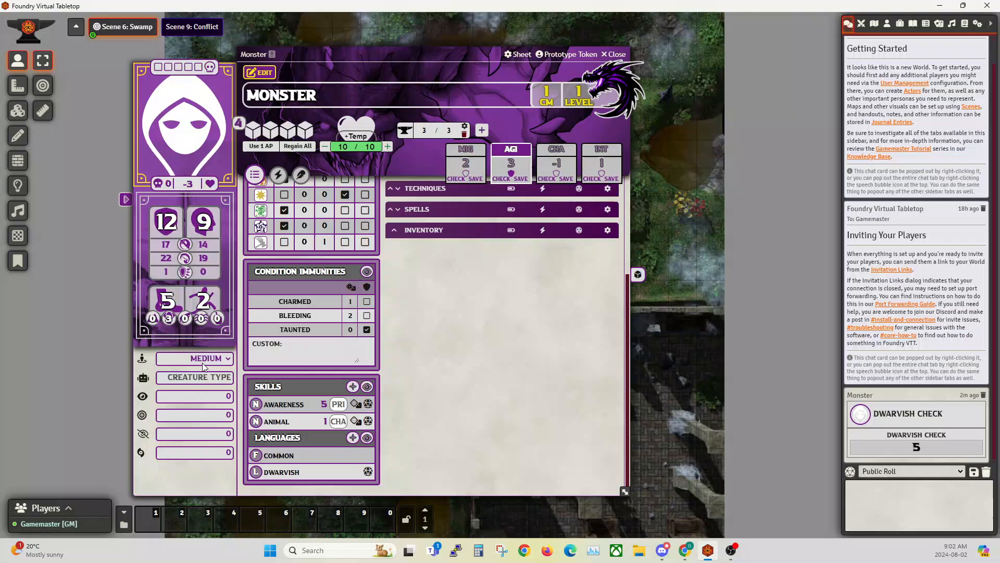
# Step: Set Monster's size to Large and view its prototype token Appearance settings
pyautogui.click(195, 359)
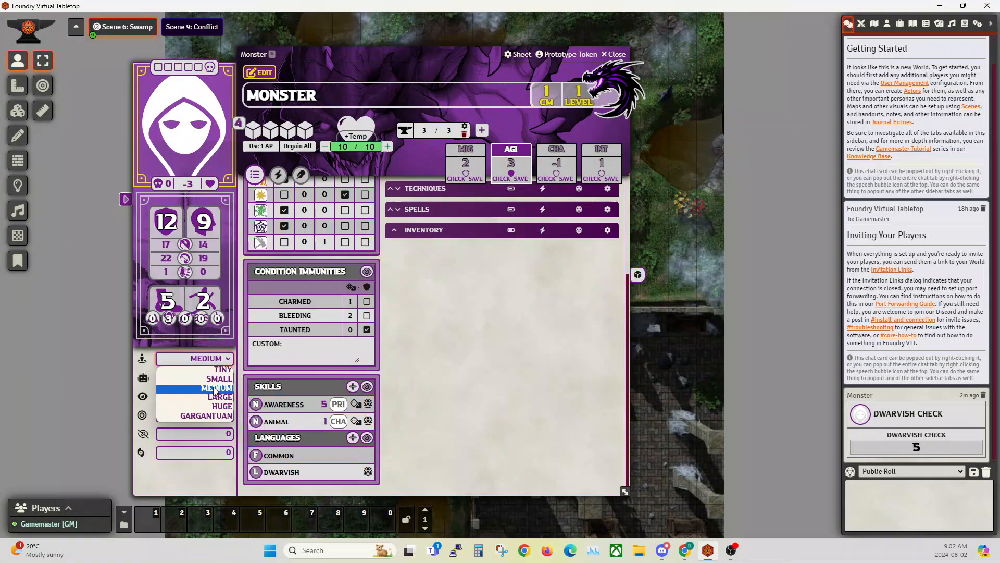
pyautogui.click(224, 368)
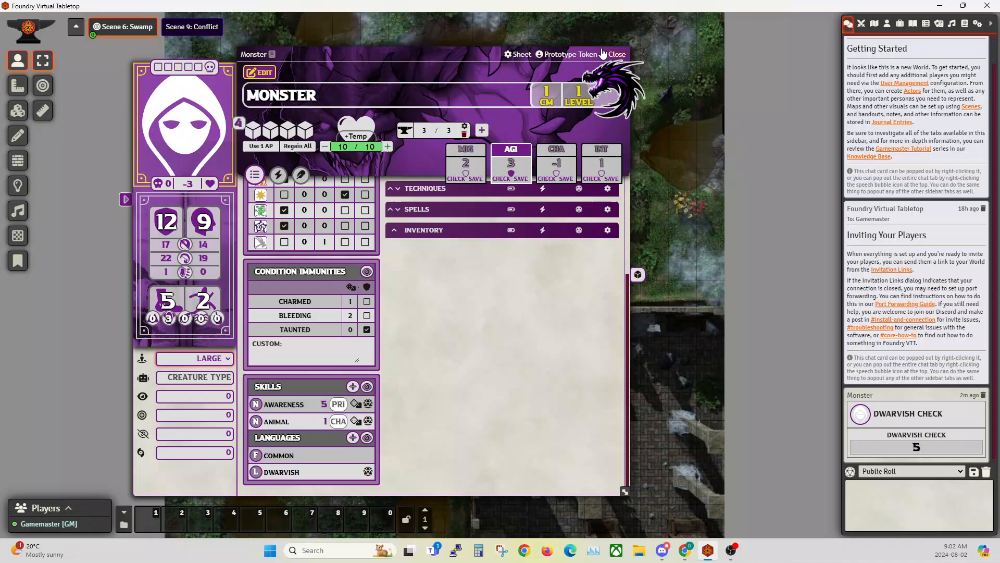
pyautogui.click(571, 54)
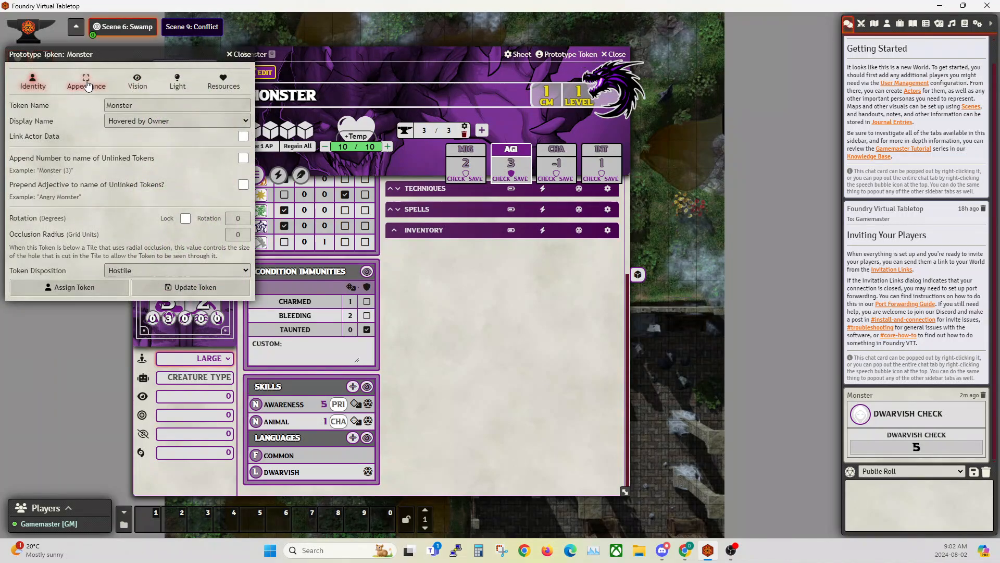
pyautogui.click(86, 80)
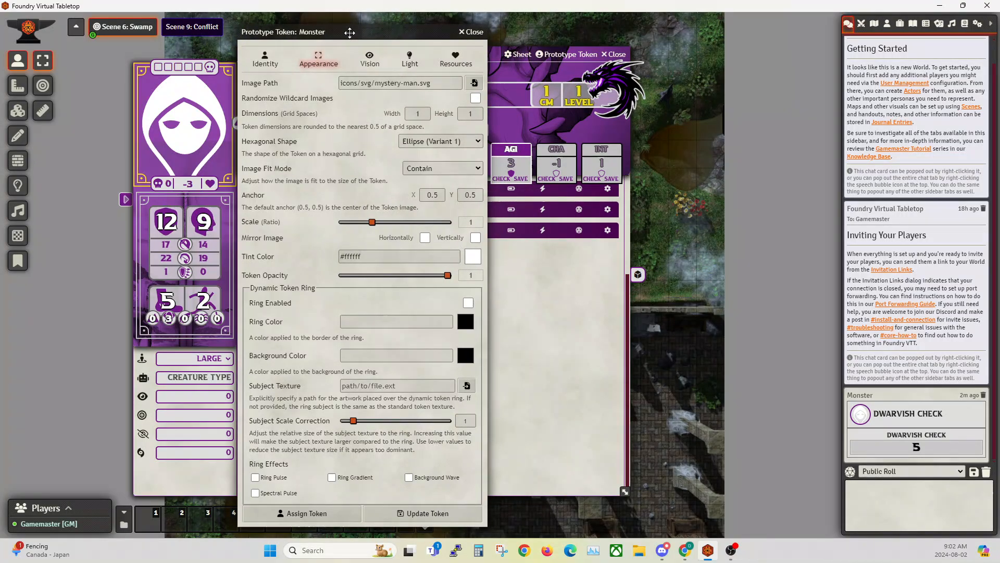
pyautogui.moveTo(409, 130)
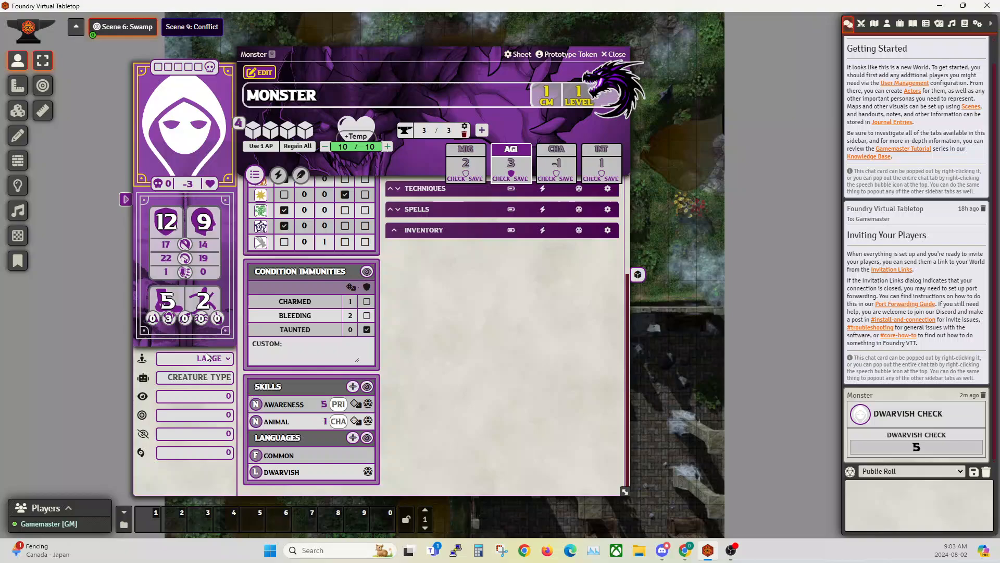
# Step: Change Monster's size back to Medium and review the prototype token's Appearance and Vision settings
pyautogui.click(195, 358)
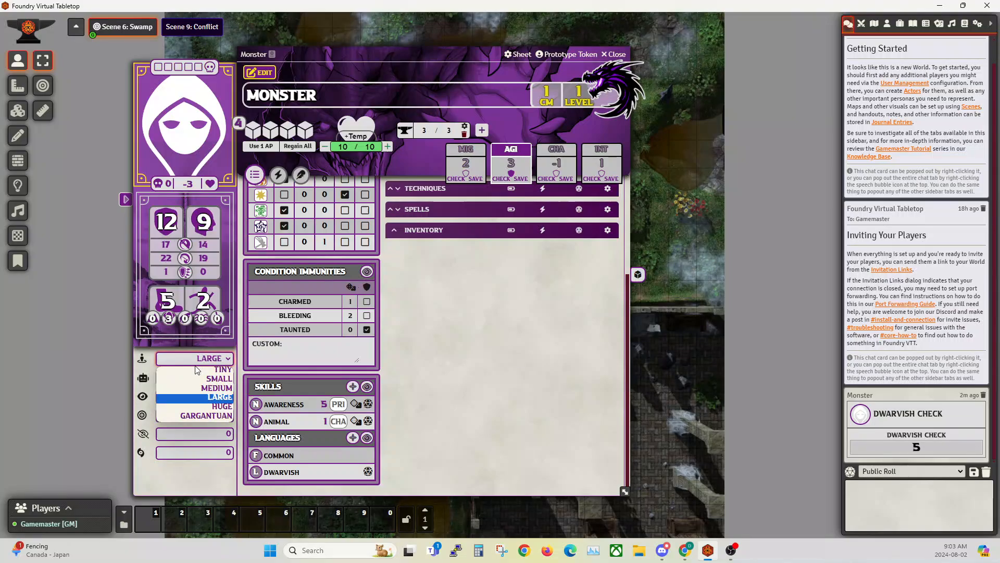
pyautogui.click(217, 388)
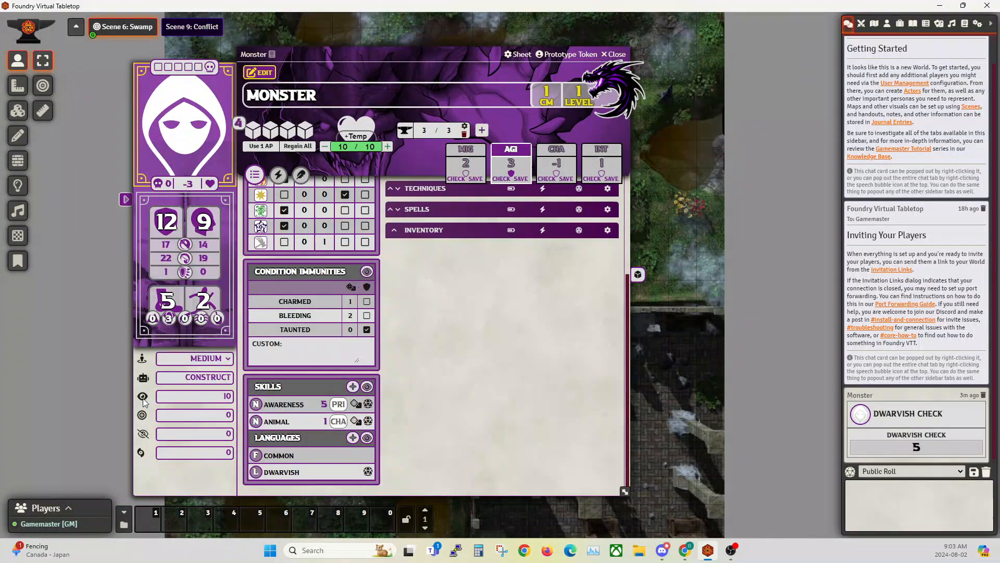
pyautogui.moveTo(142, 416)
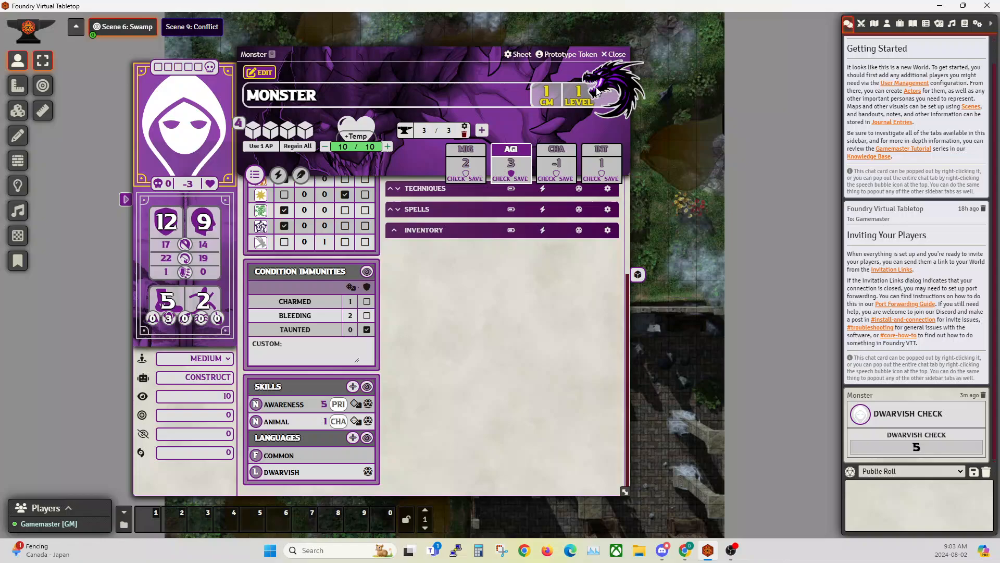
pyautogui.click(568, 54)
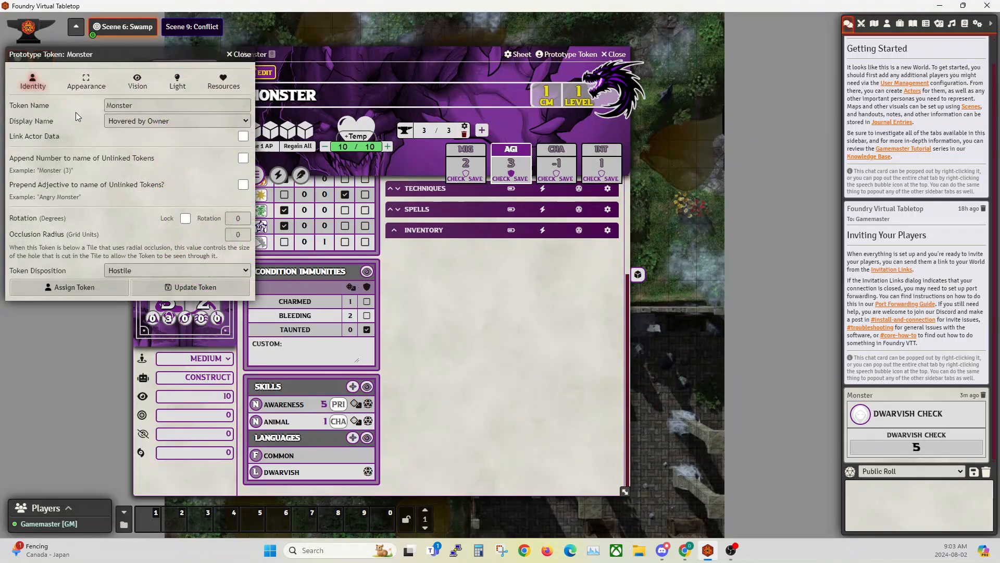
pyautogui.click(86, 73)
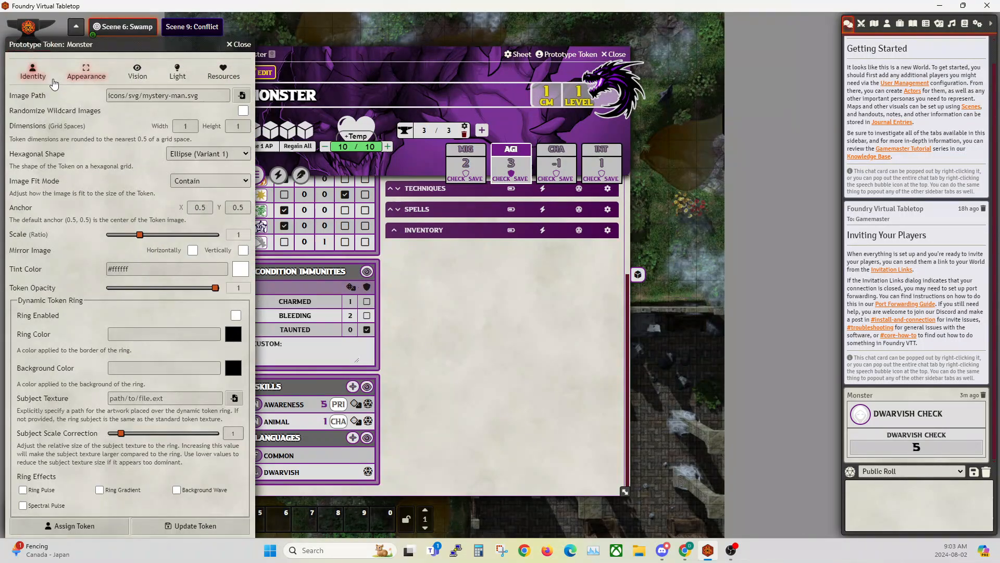
pyautogui.click(138, 72)
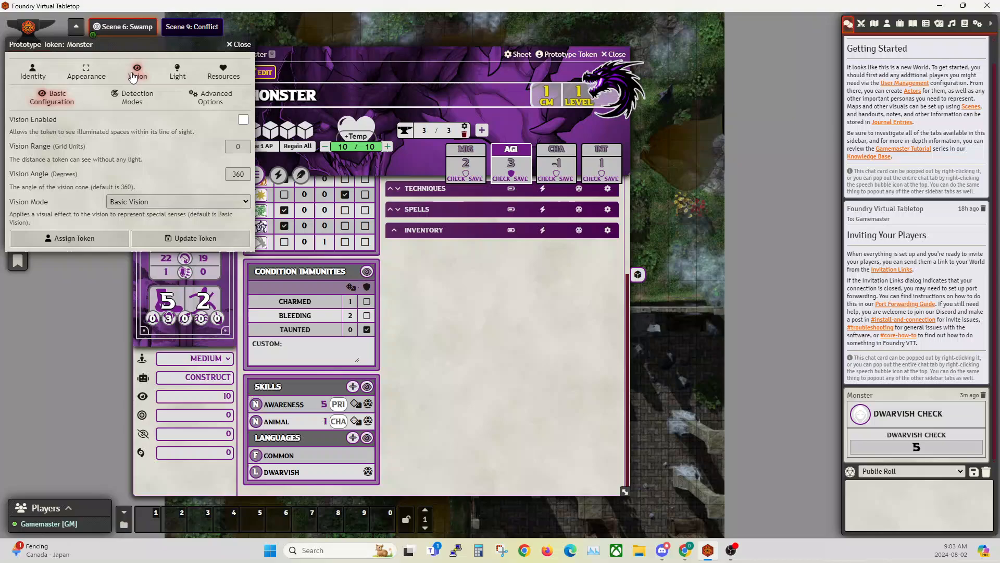
pyautogui.click(136, 97)
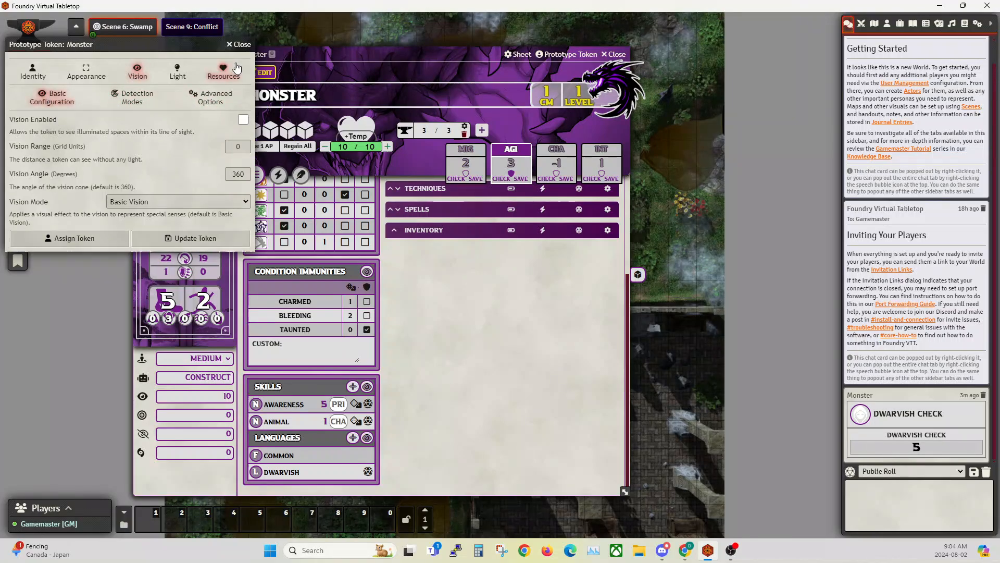
pyautogui.click(232, 45)
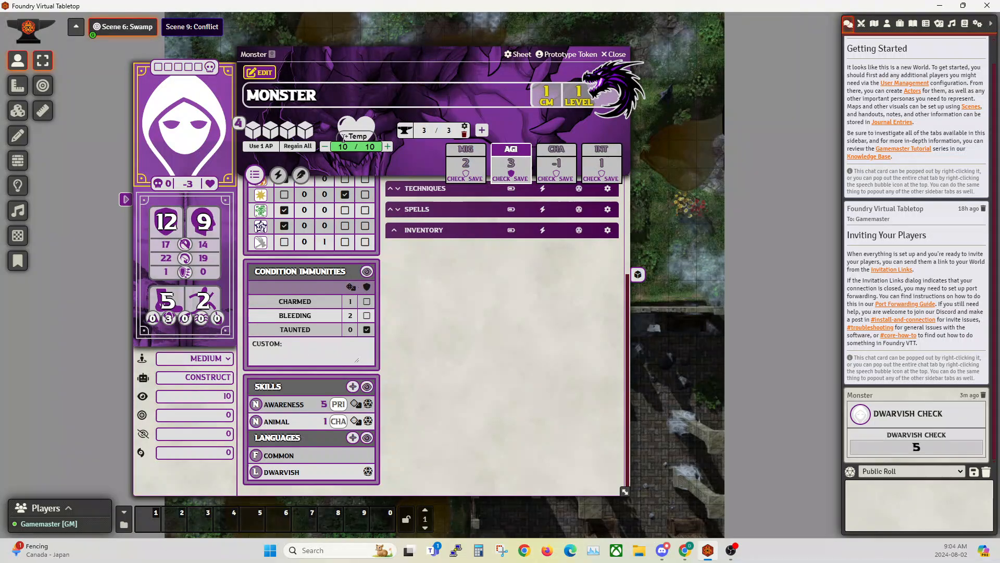
pyautogui.moveTo(393, 69)
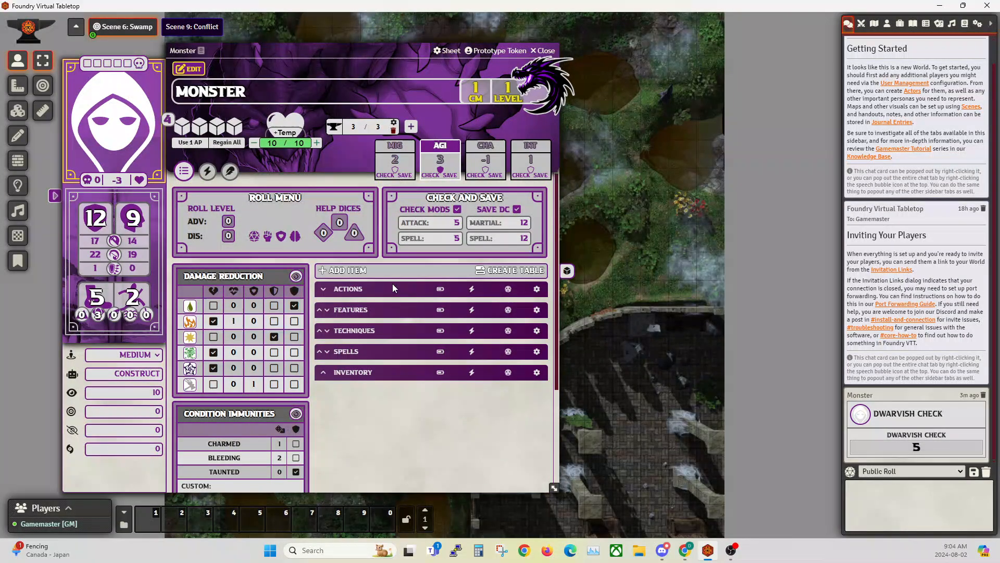
pyautogui.moveTo(466, 307)
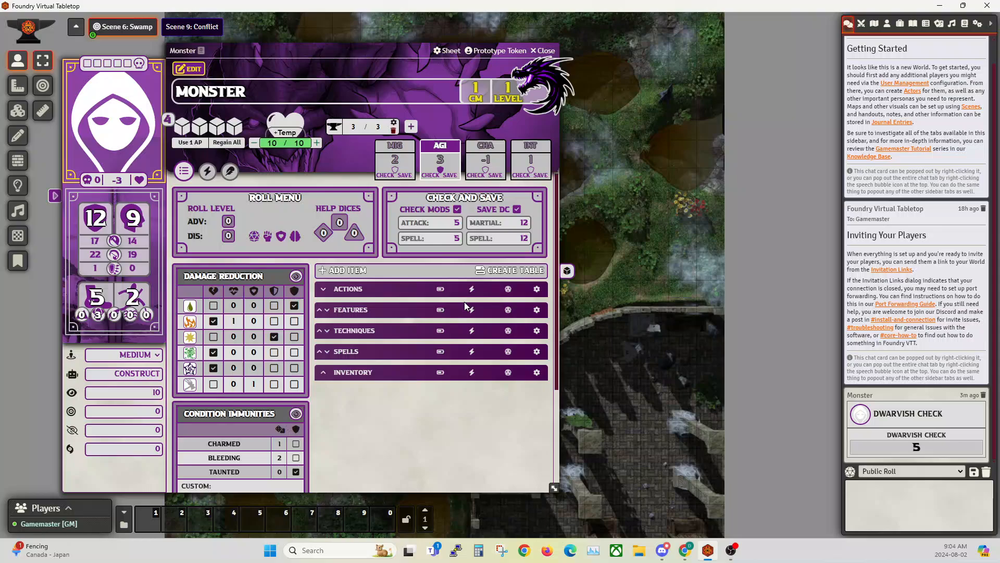
pyautogui.moveTo(347, 270)
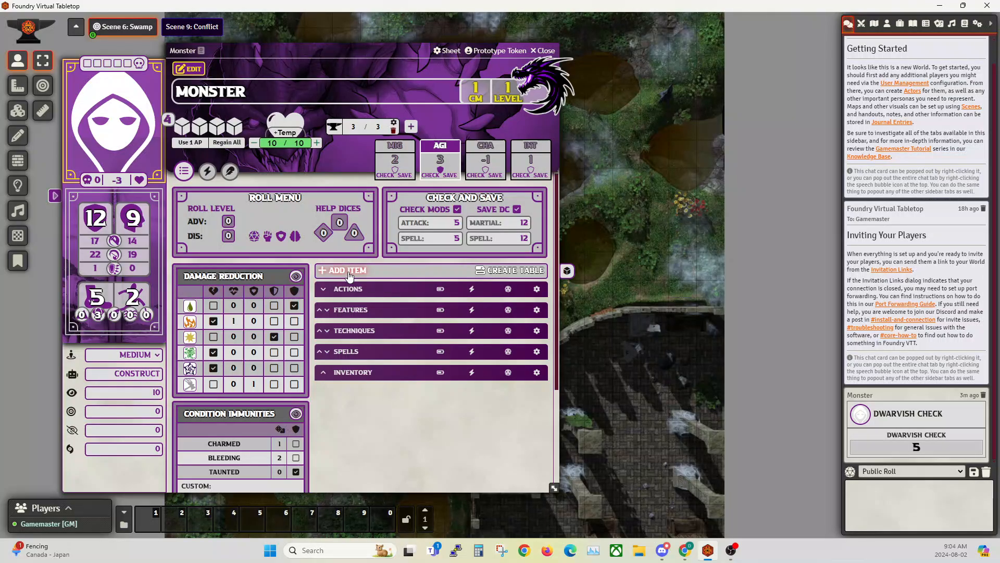
# Step: Create a blank item of type Feature on Monster's sheet
pyautogui.click(343, 271)
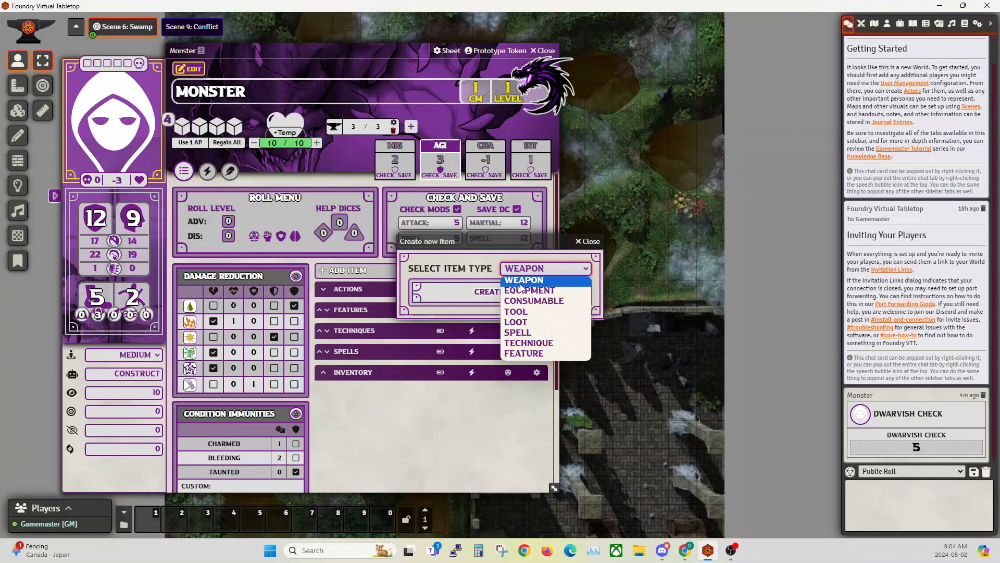
pyautogui.moveTo(530, 291)
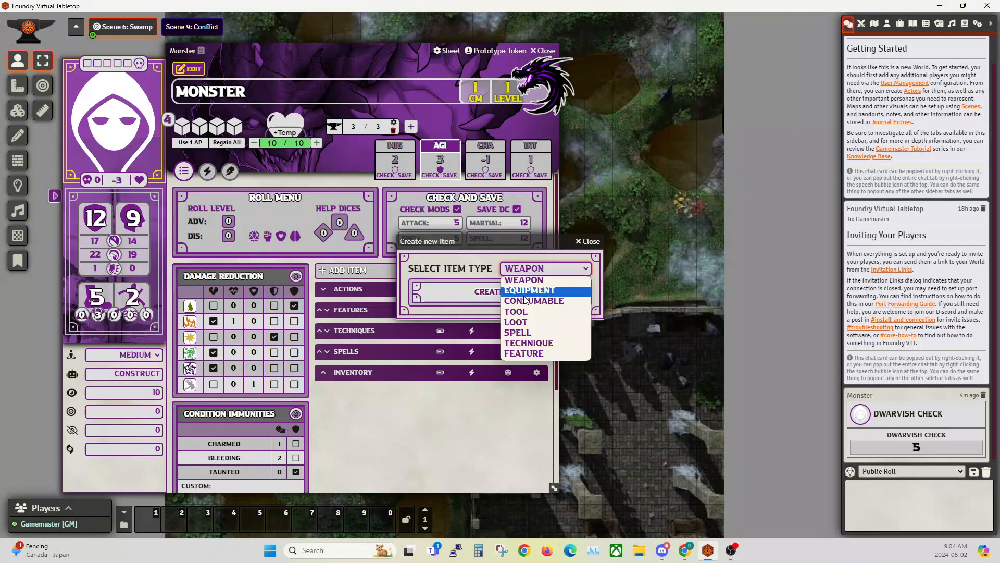
pyautogui.moveTo(525, 356)
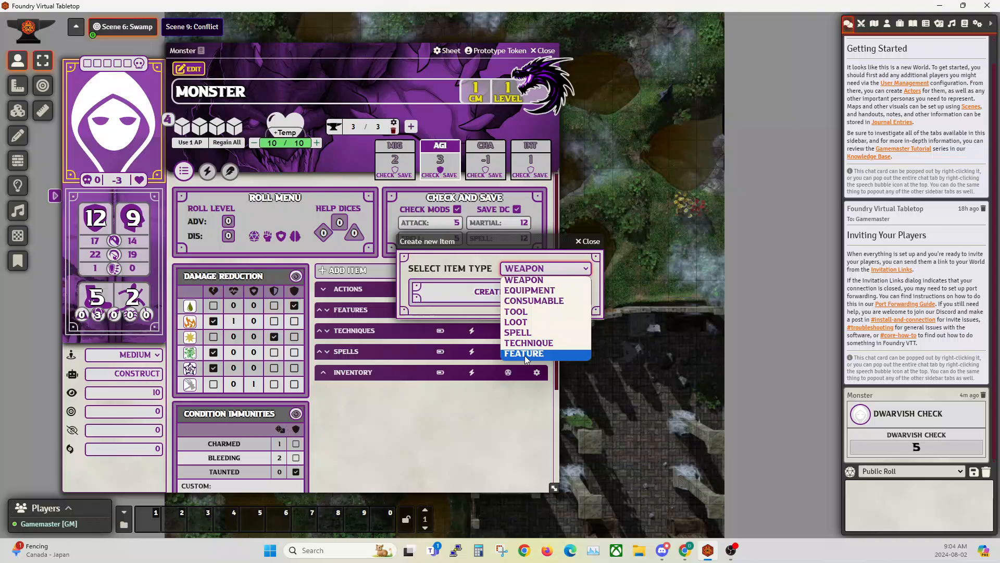
pyautogui.click(523, 353)
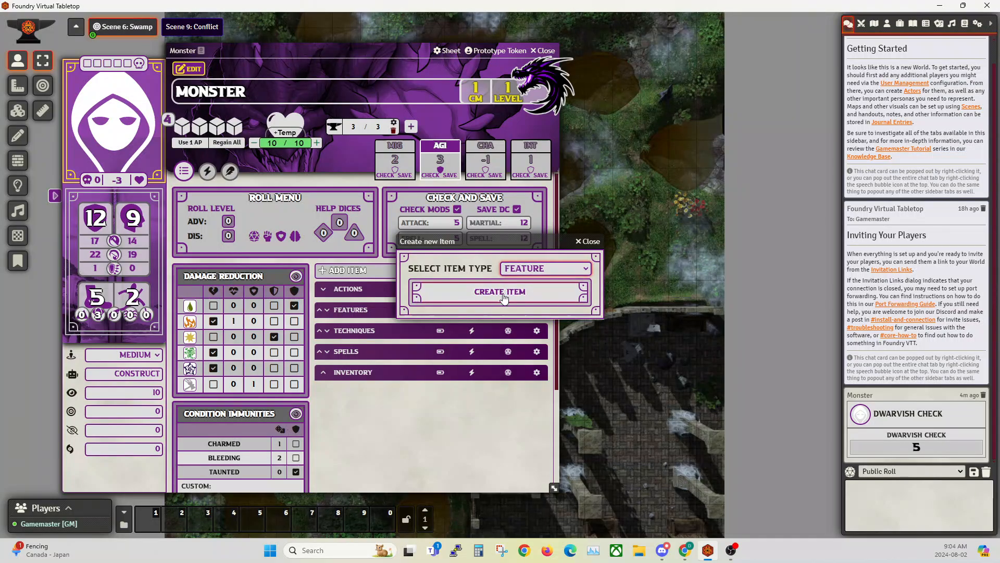
pyautogui.click(500, 291)
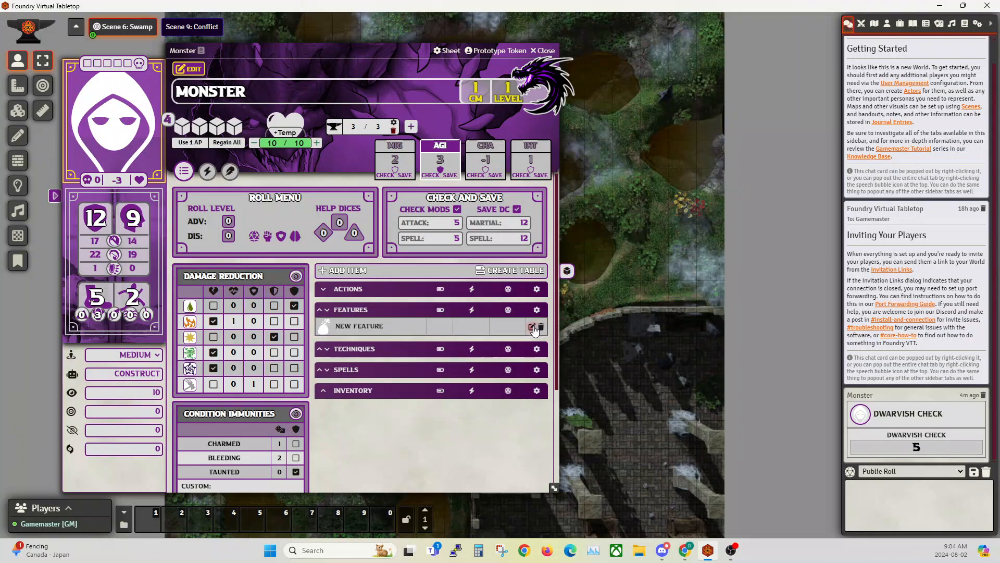
# Step: Edit the new feature and save the description 'This is the description.'
pyautogui.click(531, 327)
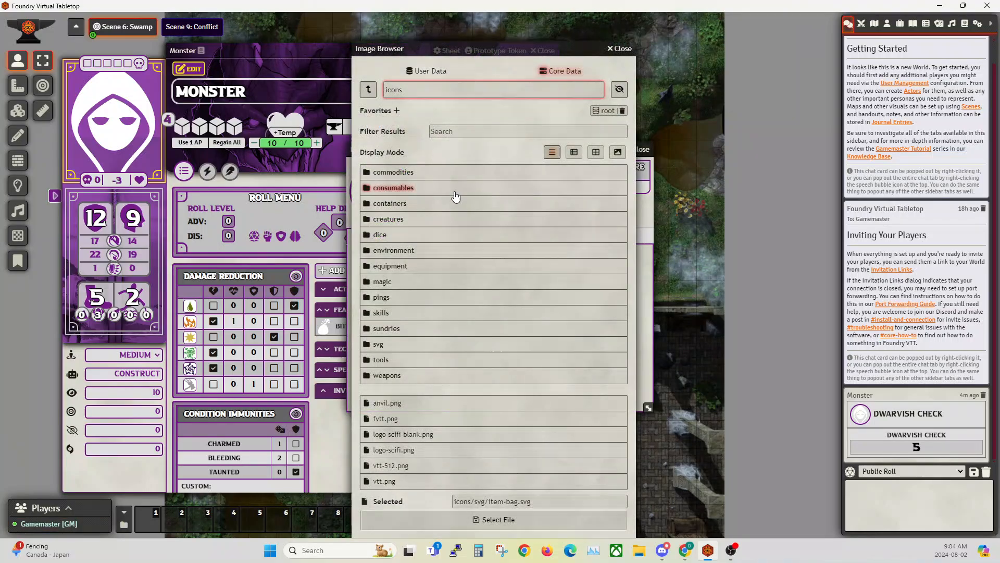
pyautogui.moveTo(396, 254)
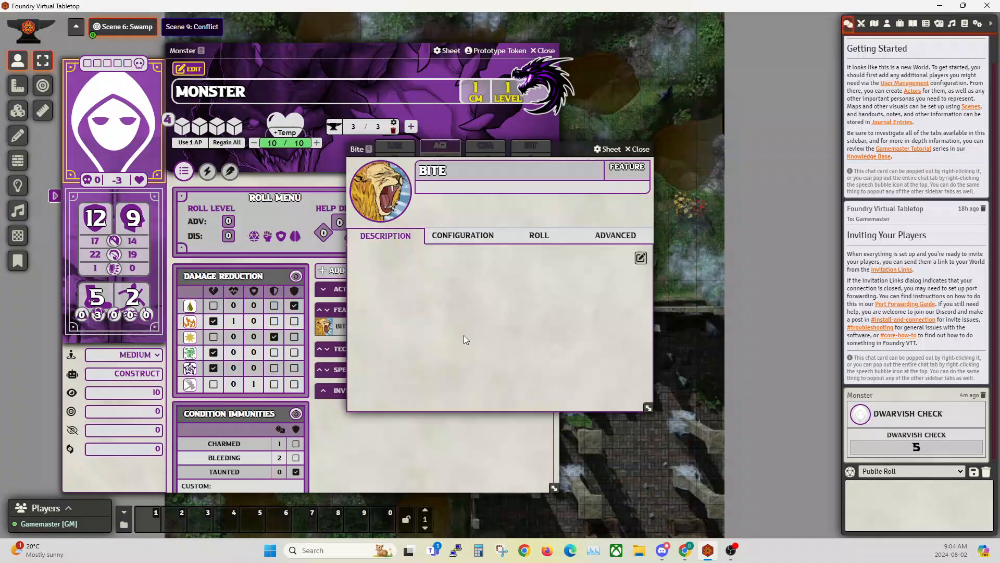
pyautogui.moveTo(628, 269)
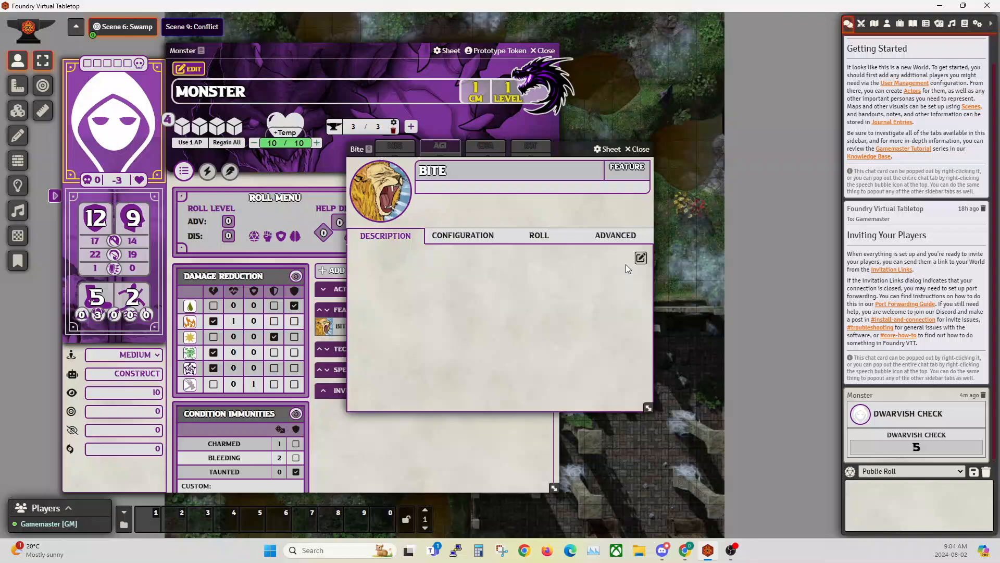
pyautogui.click(640, 258)
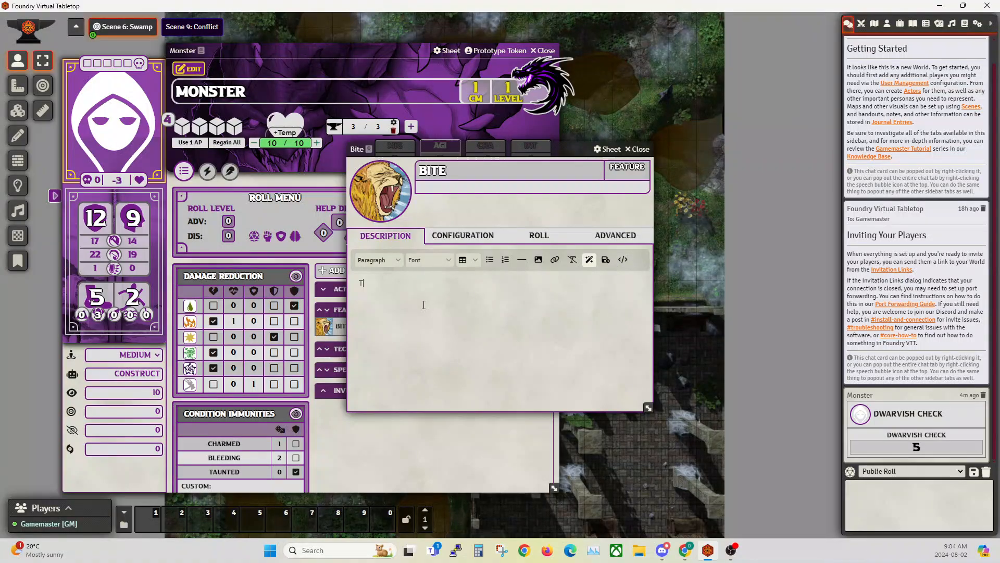
pyautogui.write('This is the de')
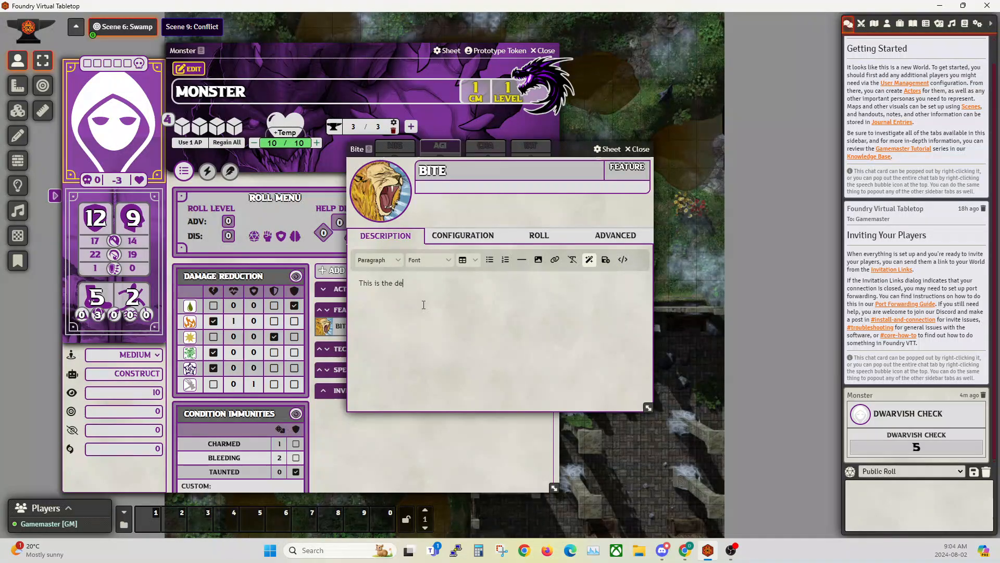
pyautogui.write('scription')
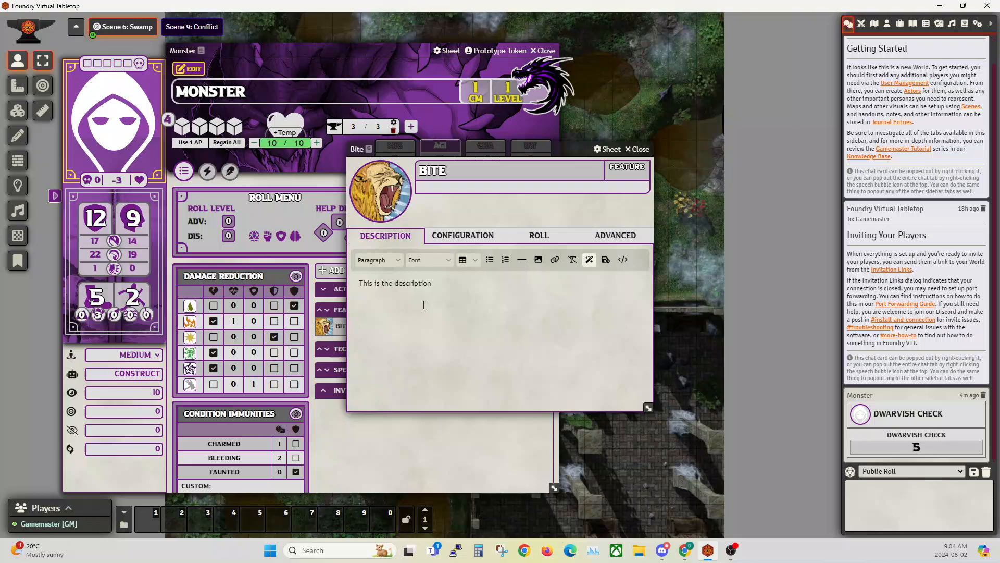
pyautogui.write('.')
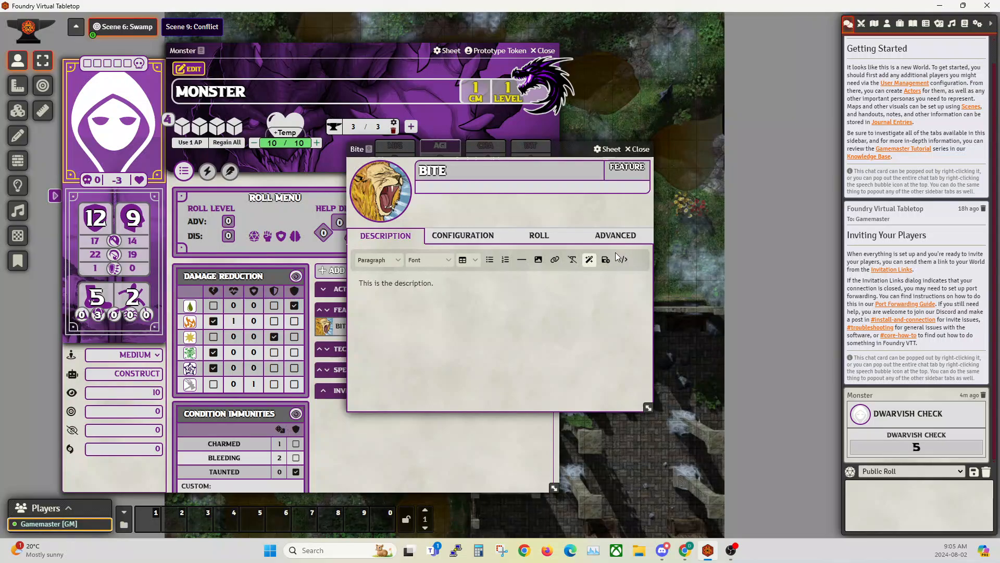
pyautogui.click(637, 149)
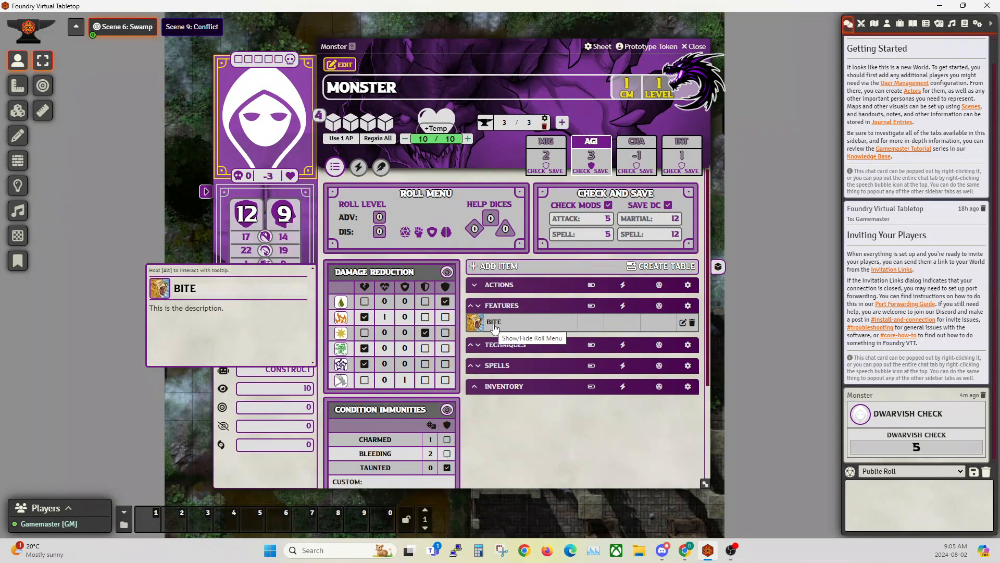
# Step: Set Bite's feature type to Monster Feature in its Configuration tab
pyautogui.click(493, 322)
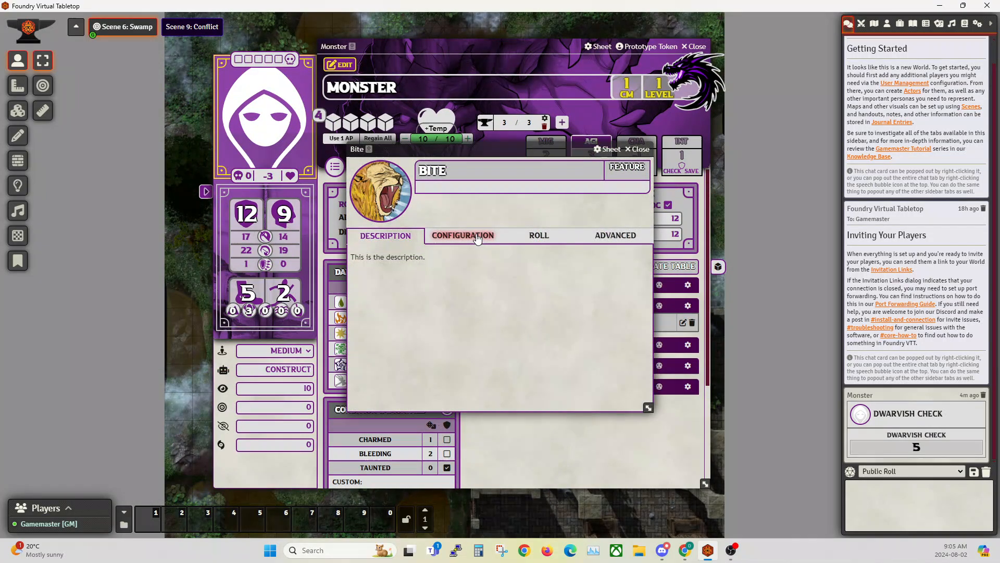
pyautogui.click(463, 235)
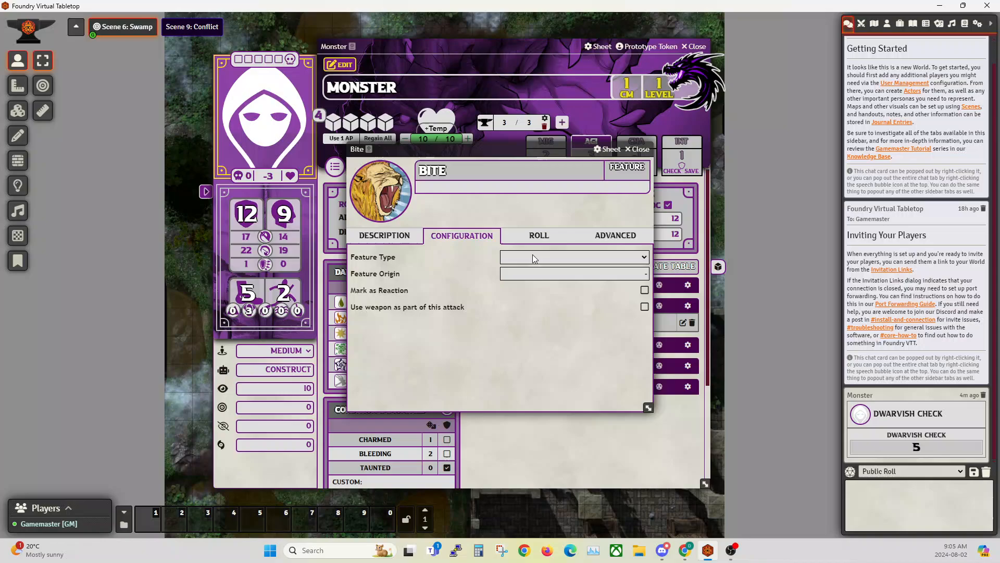
pyautogui.click(574, 256)
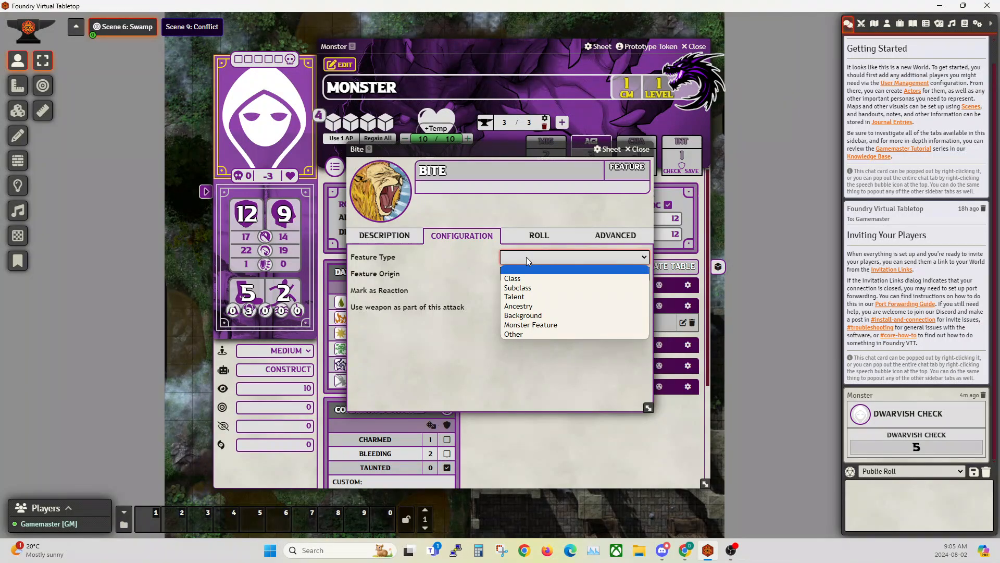
pyautogui.moveTo(498, 253)
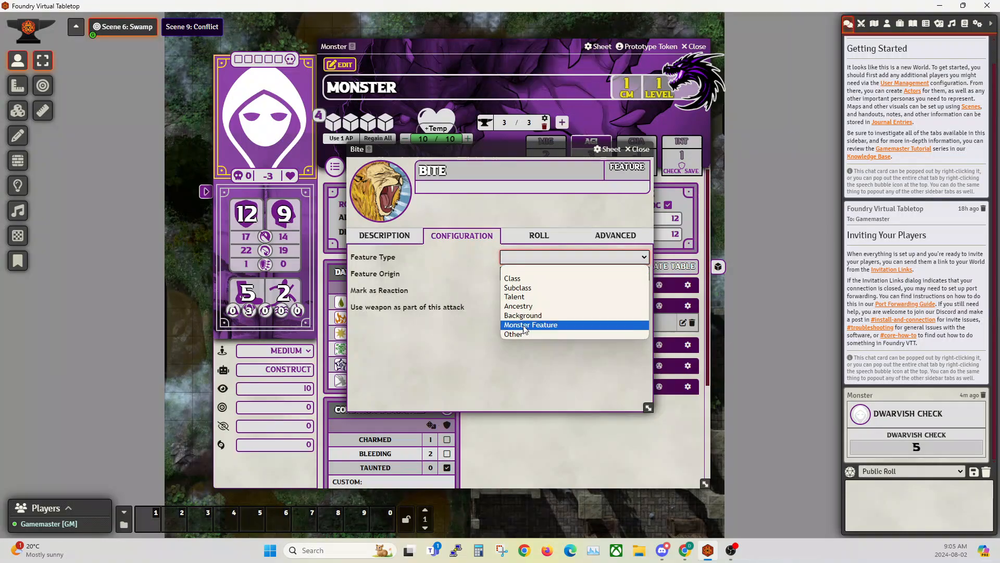
pyautogui.click(531, 325)
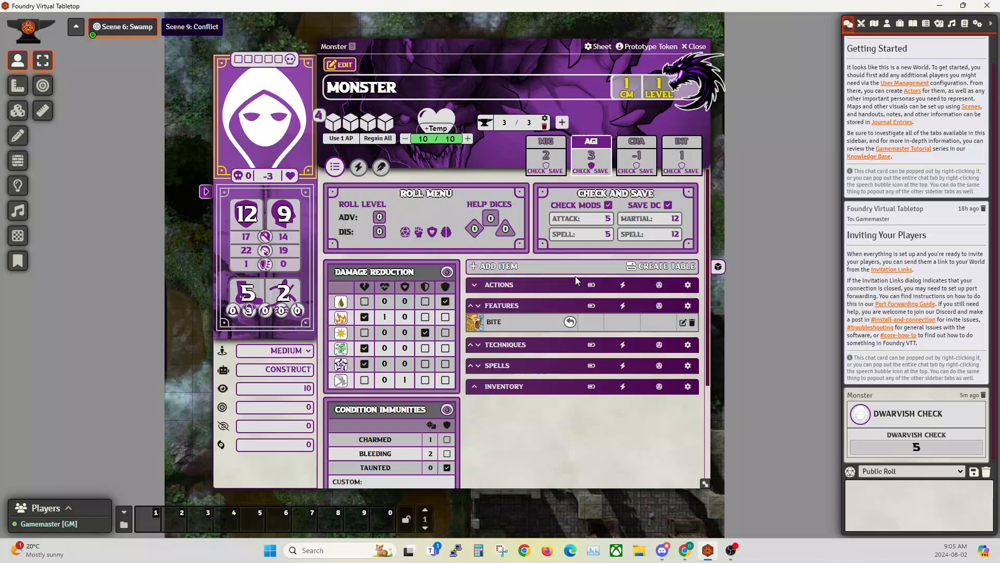
pyautogui.moveTo(672, 340)
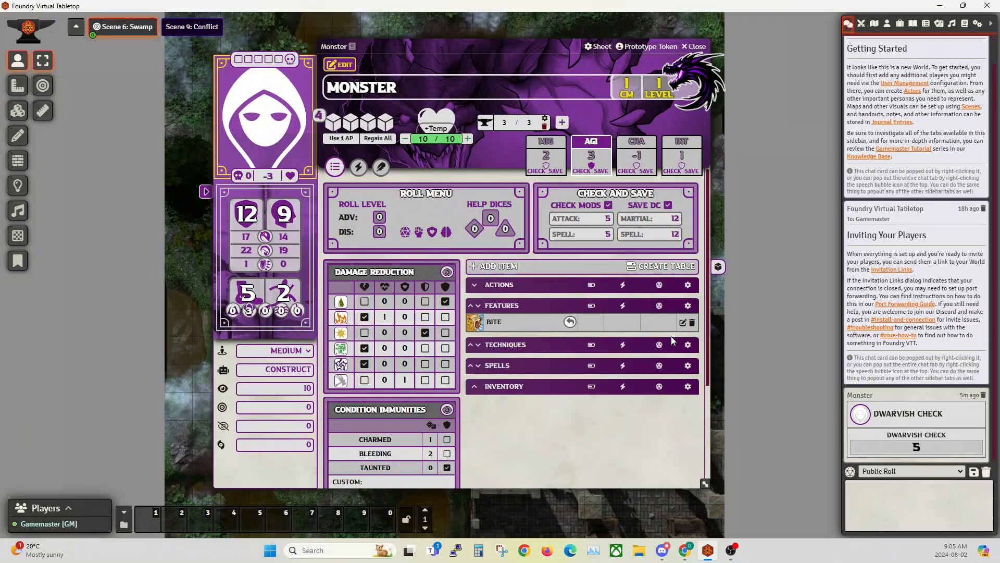
pyautogui.moveTo(570, 322)
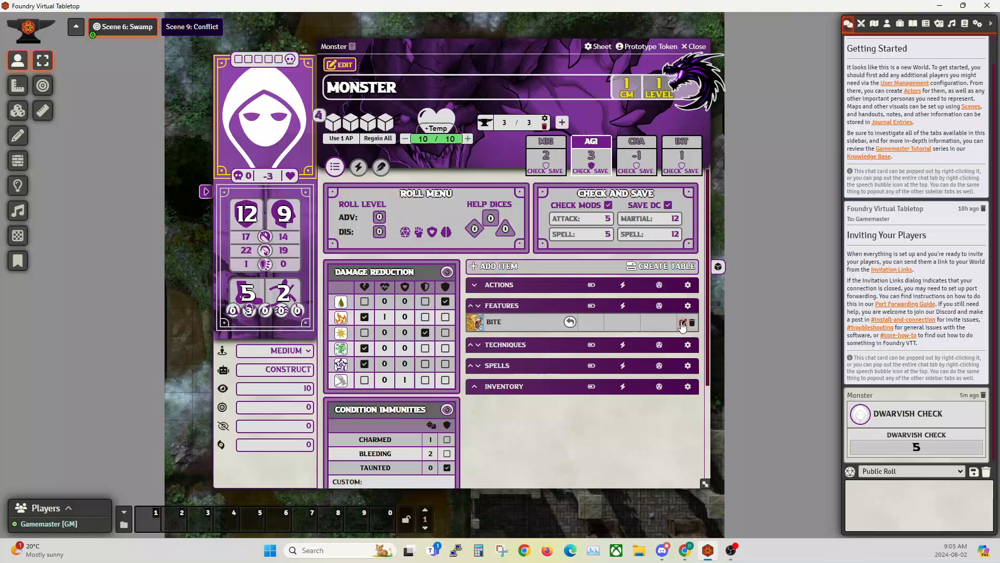
# Step: Toggle Bite's Mark as Reaction option and review its action type choices
pyautogui.click(683, 323)
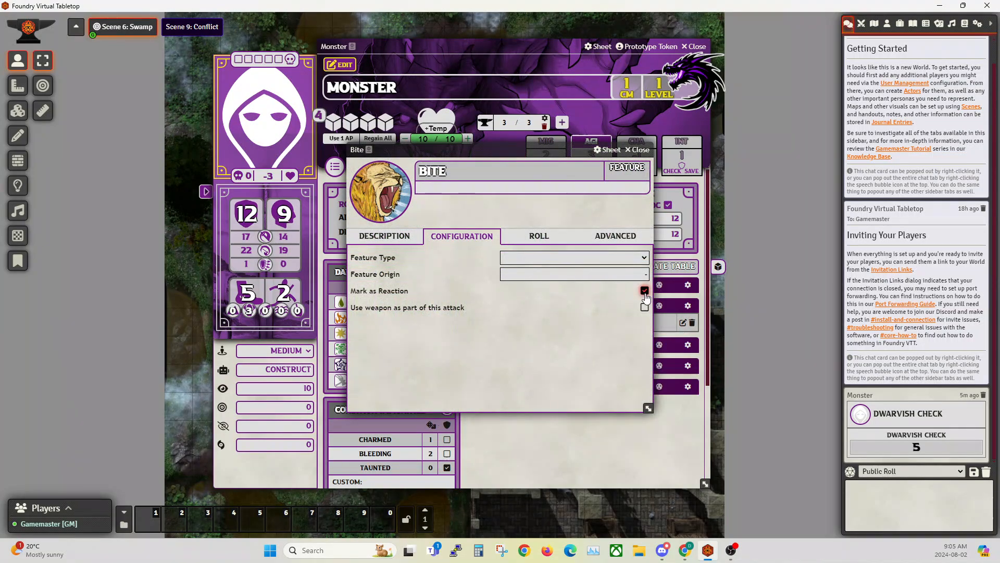
pyautogui.click(538, 236)
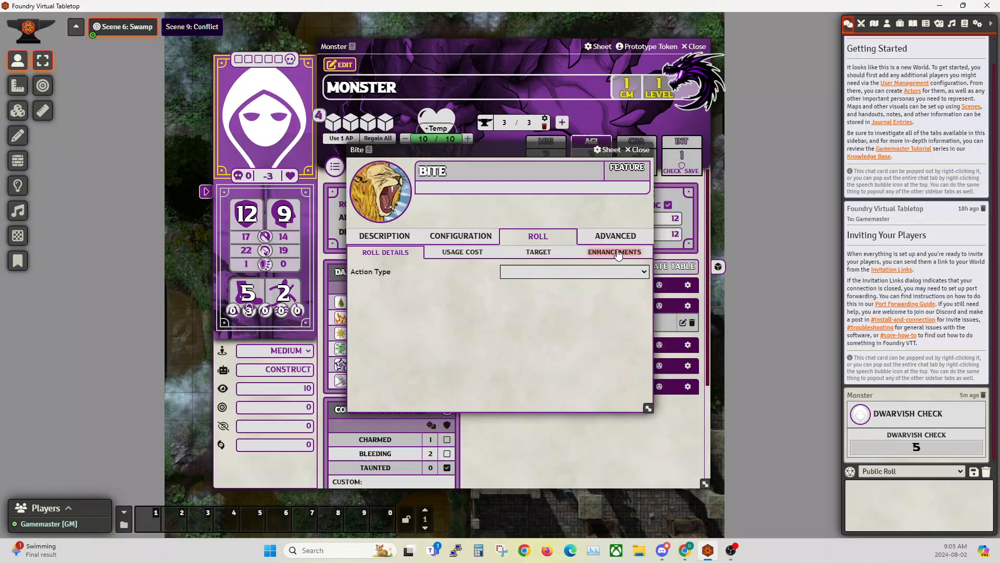
pyautogui.click(574, 271)
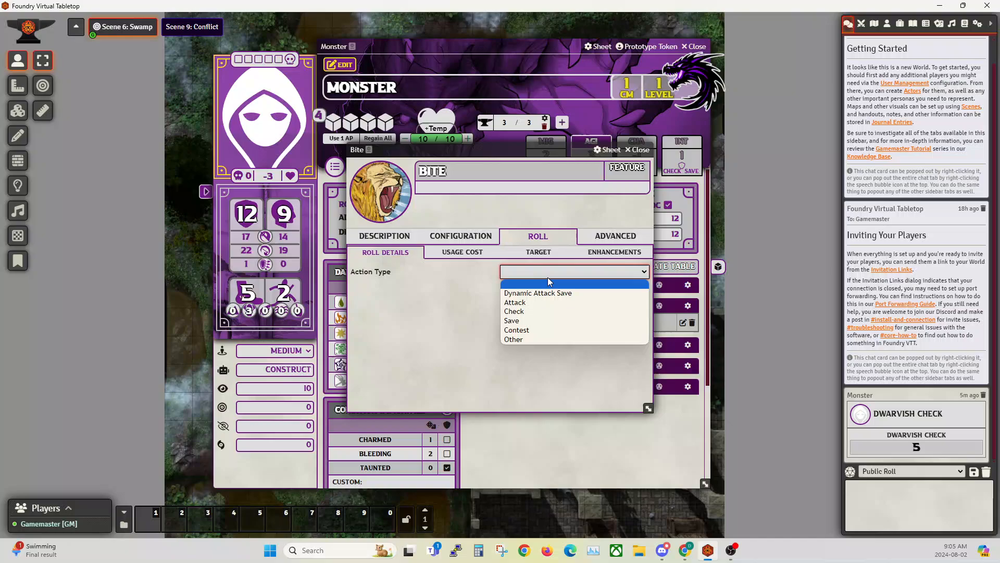
pyautogui.moveTo(541, 293)
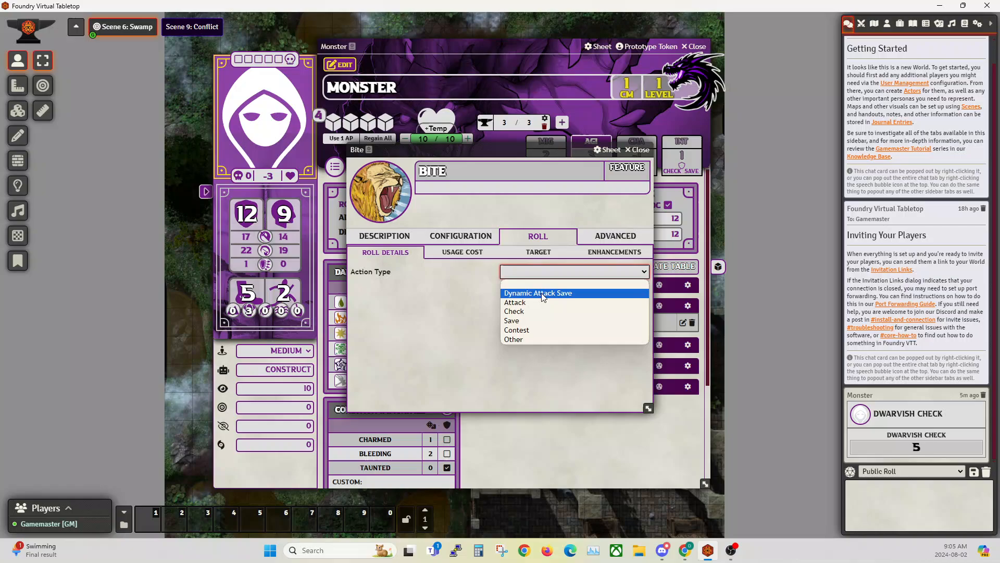
# Step: Make Bite a Dynamic Attack Save using a Spell Check against Mystical Defense
pyautogui.click(538, 293)
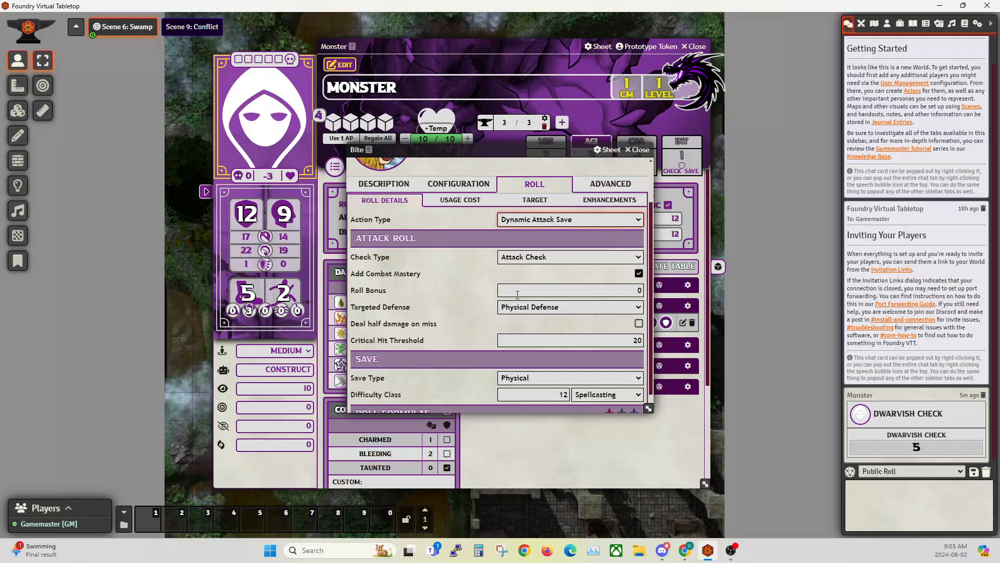
pyautogui.click(569, 257)
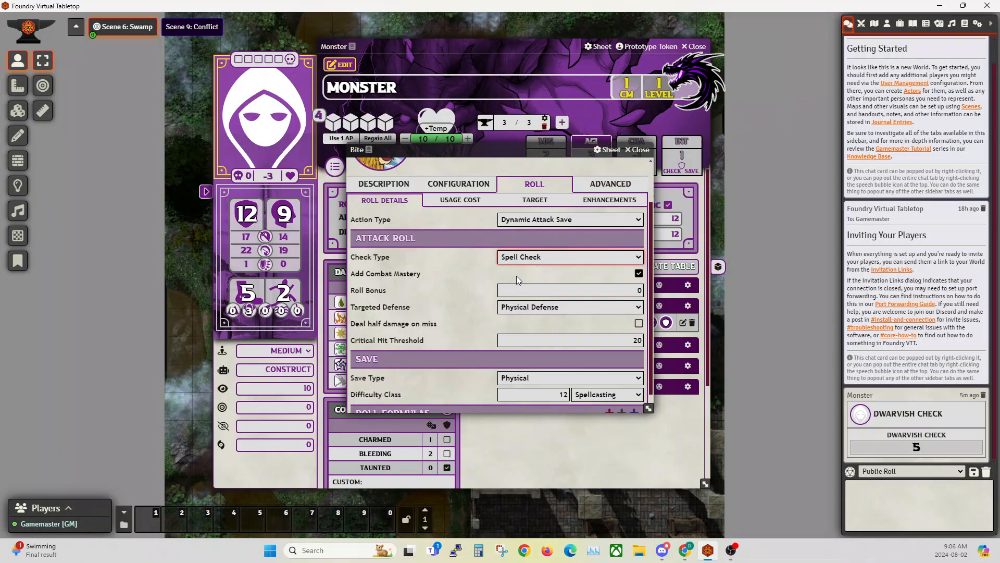
pyautogui.click(589, 290)
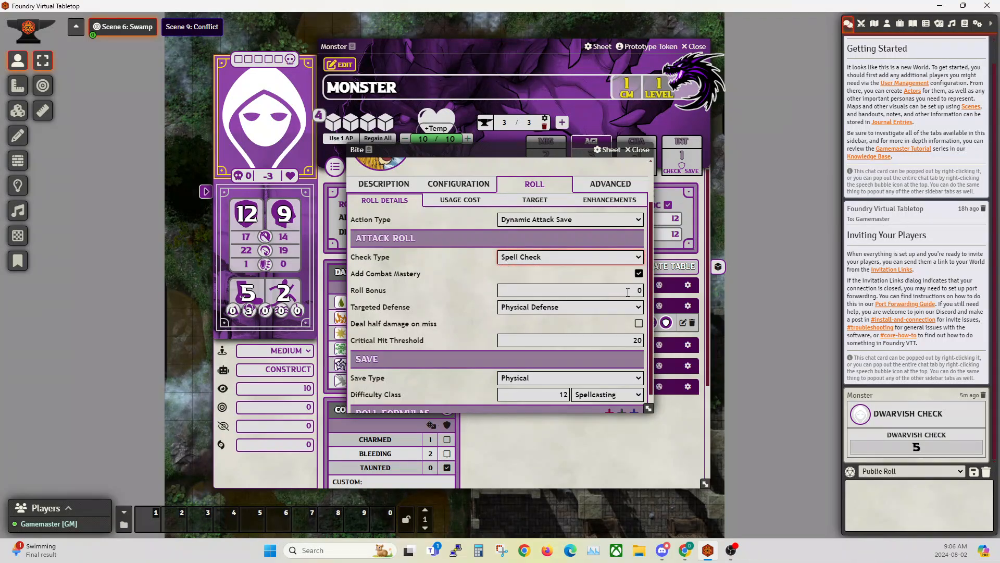
pyautogui.click(569, 290)
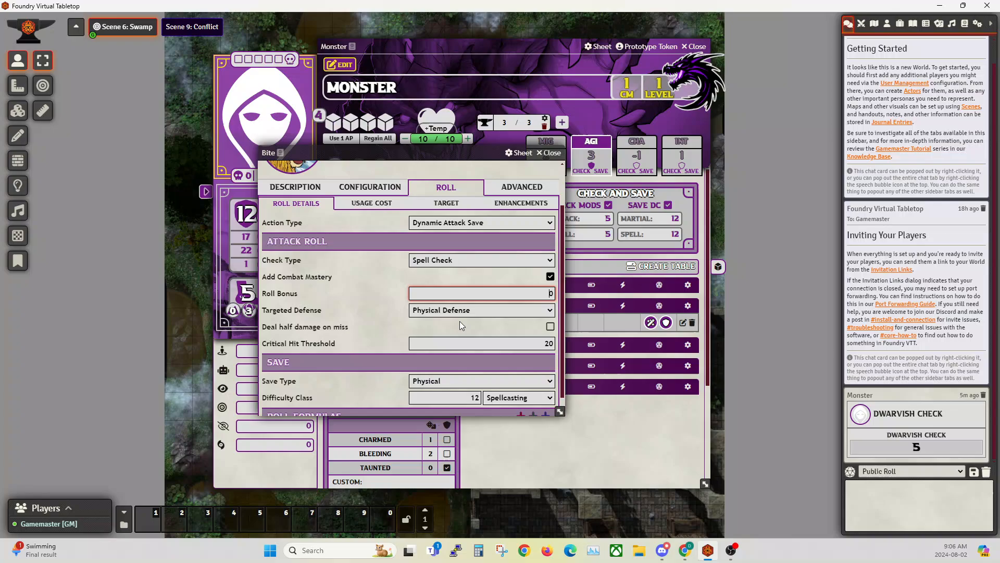
pyautogui.click(482, 310)
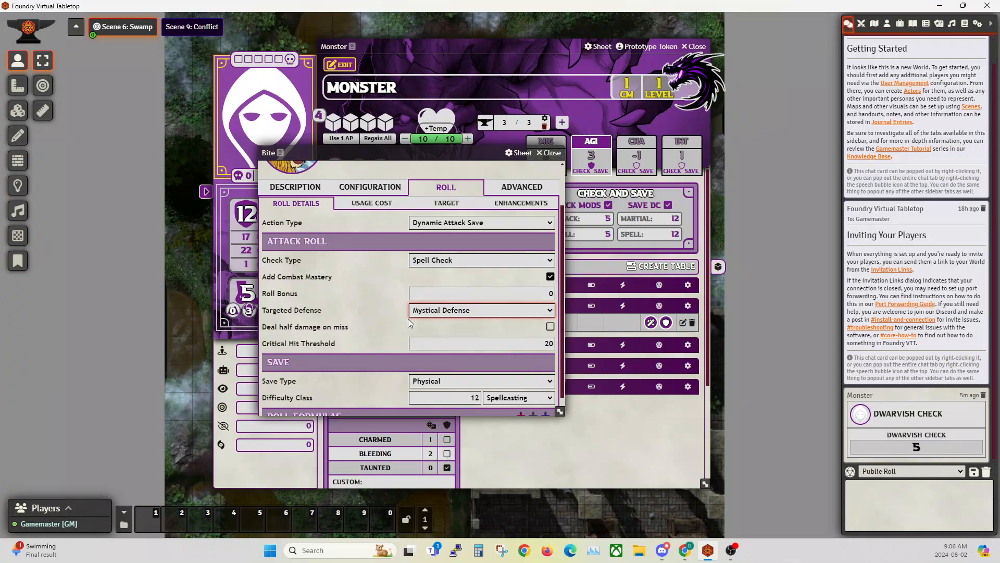
pyautogui.moveTo(358, 336)
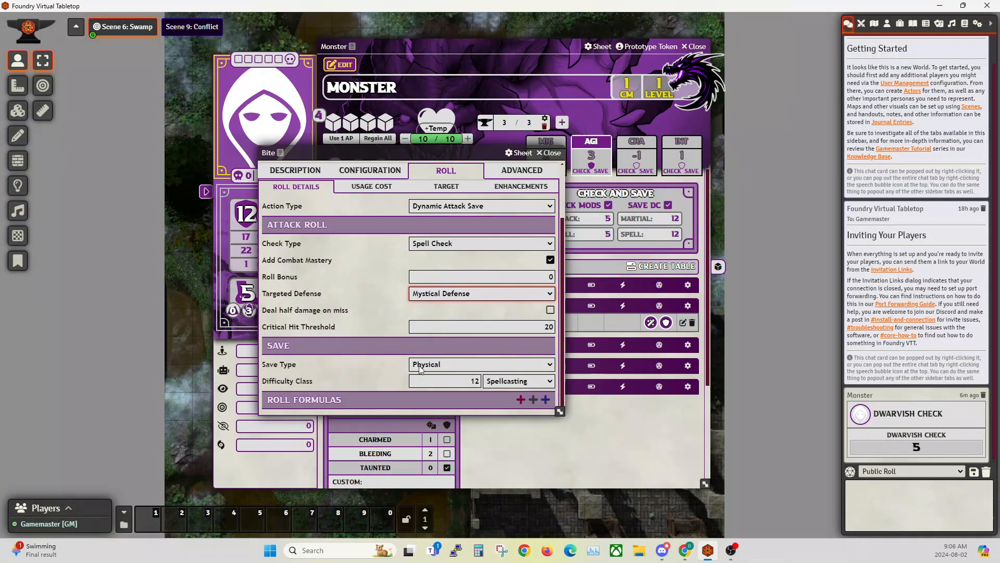
# Step: Set Bite's save to Charisma with a flat difficulty class of 12
pyautogui.click(481, 364)
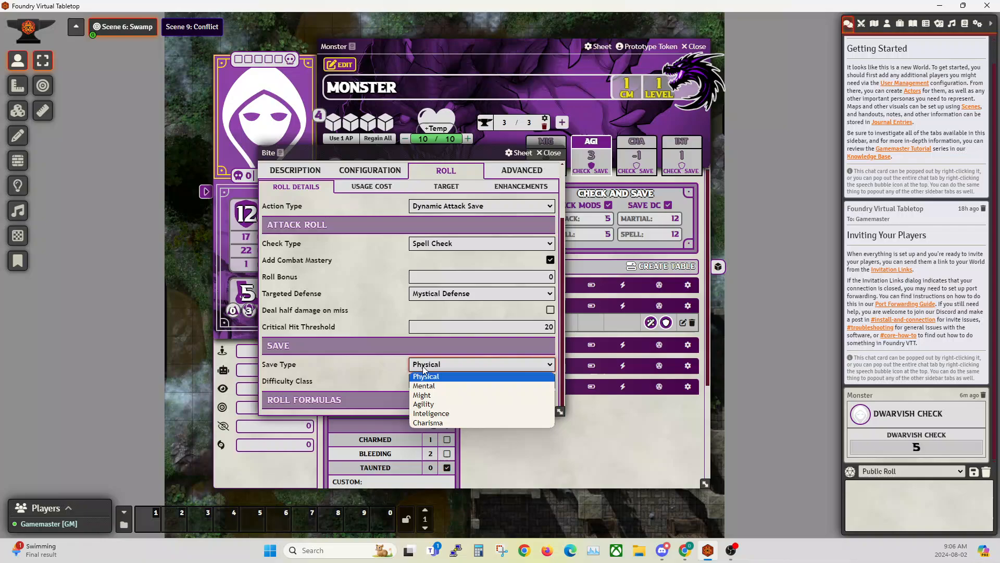
pyautogui.moveTo(438, 379)
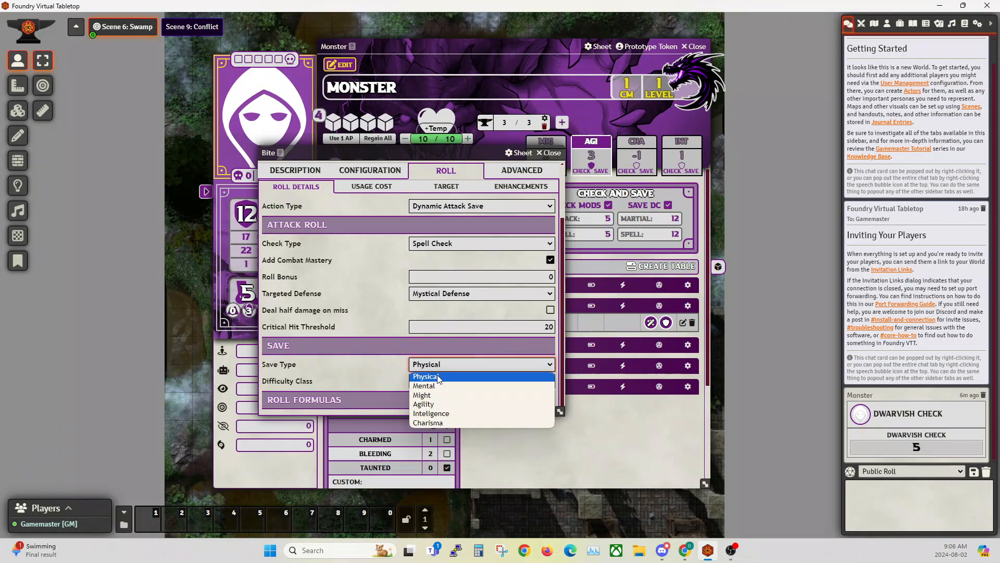
pyautogui.moveTo(440, 385)
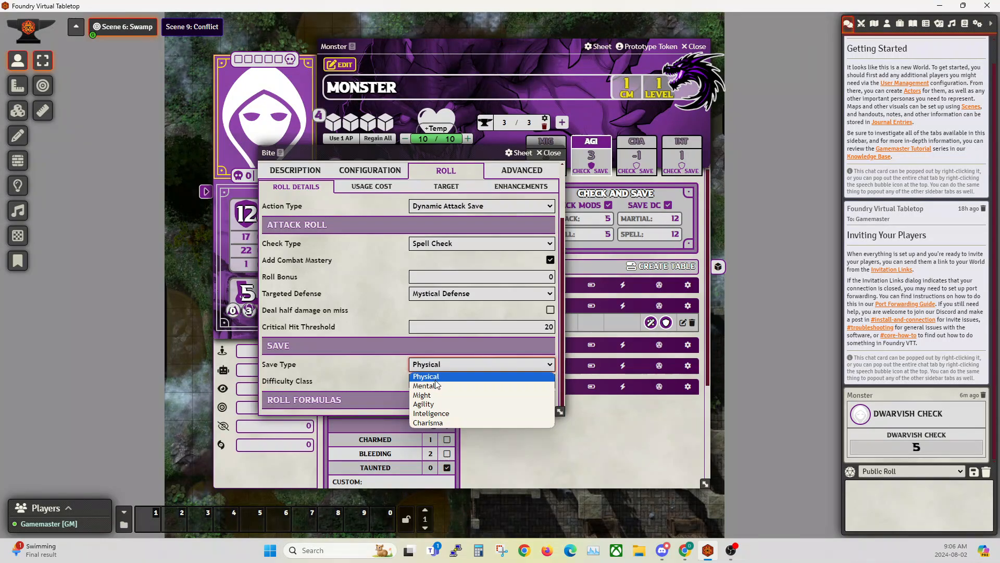
pyautogui.moveTo(432, 386)
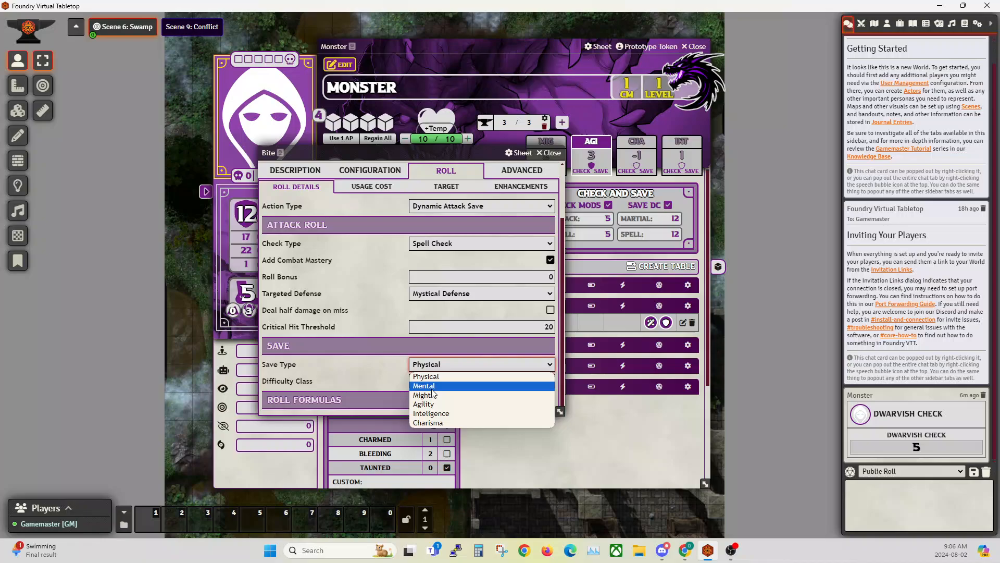
pyautogui.moveTo(431, 413)
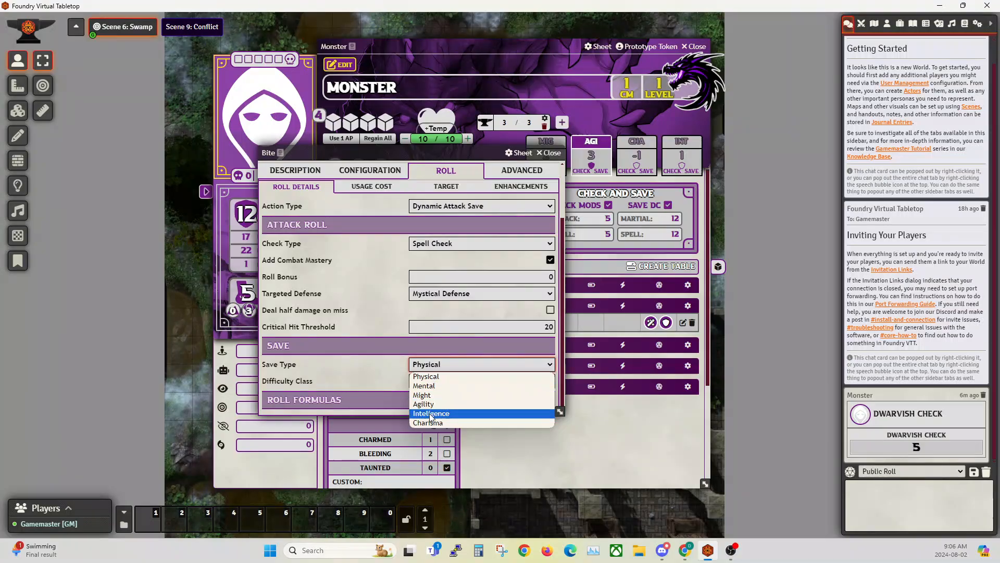
pyautogui.click(428, 423)
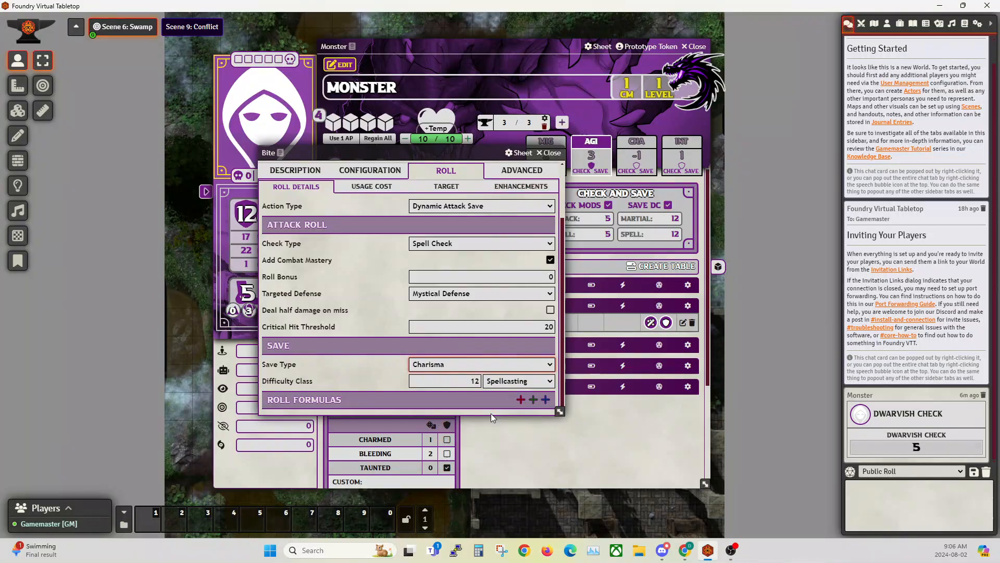
pyautogui.click(519, 381)
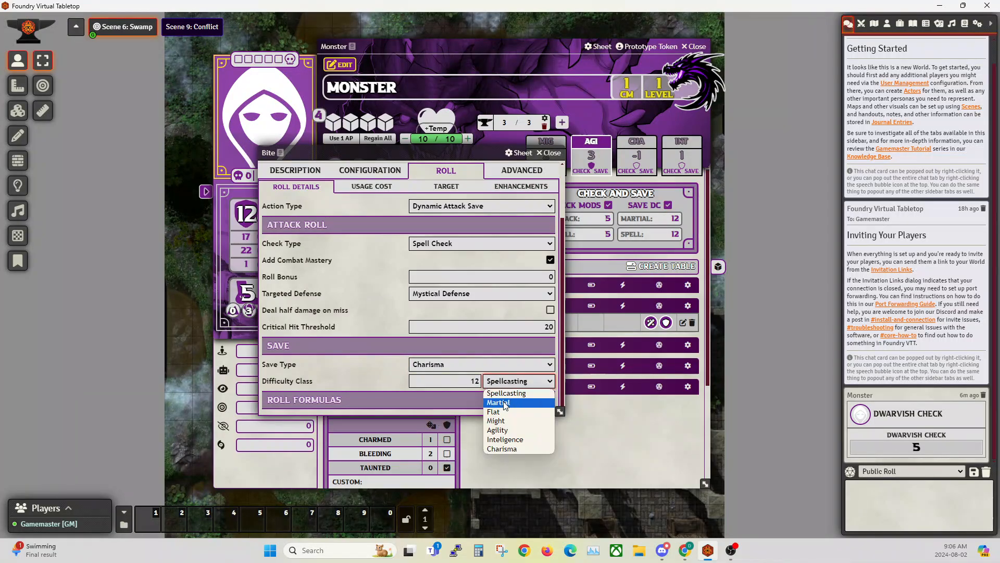
pyautogui.moveTo(496, 421)
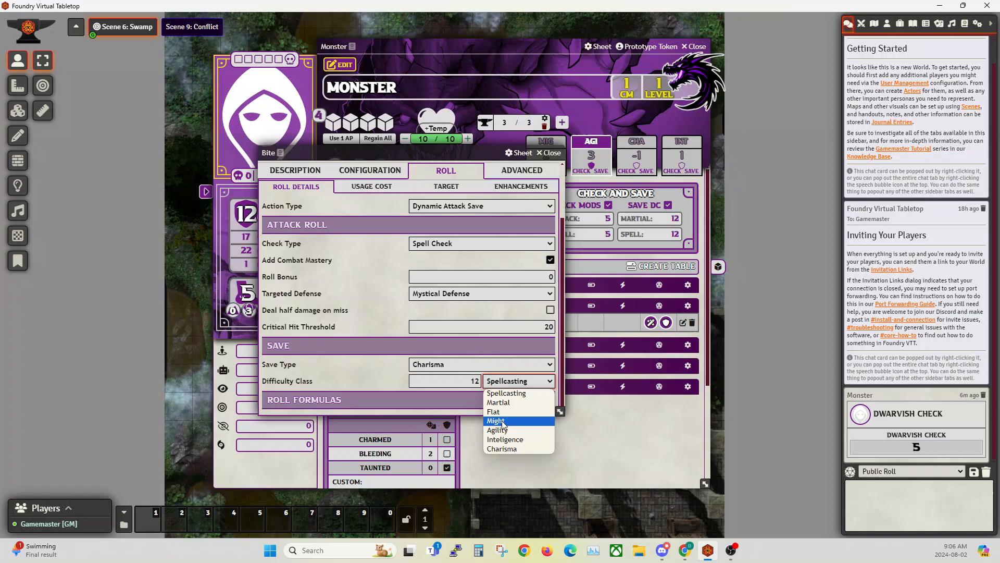
pyautogui.click(498, 403)
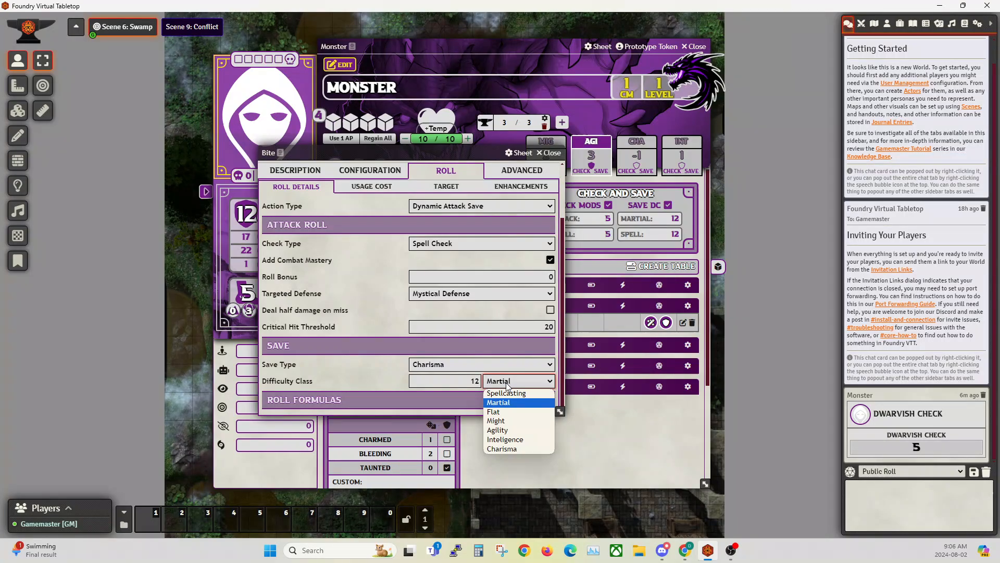
pyautogui.moveTo(493, 411)
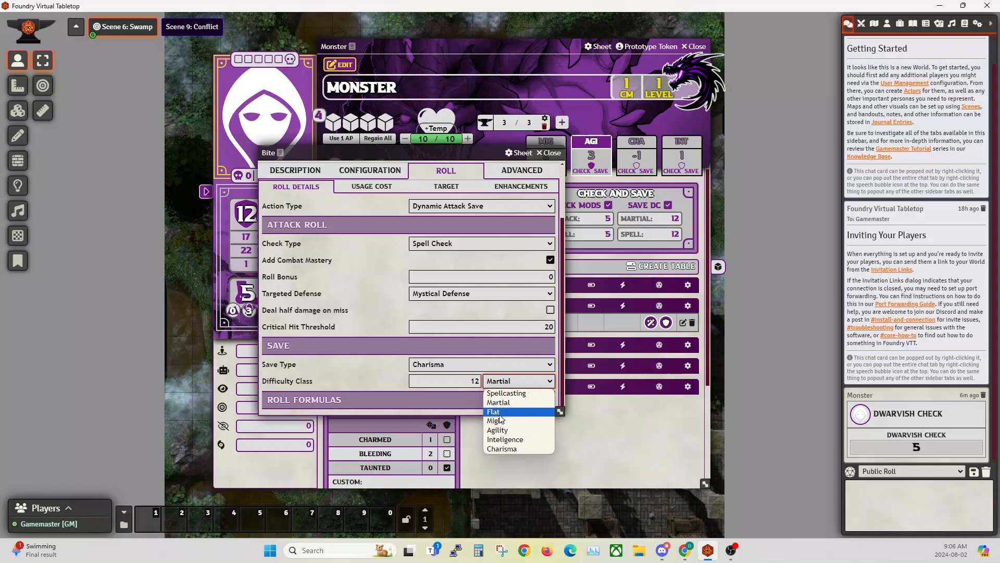
pyautogui.click(493, 412)
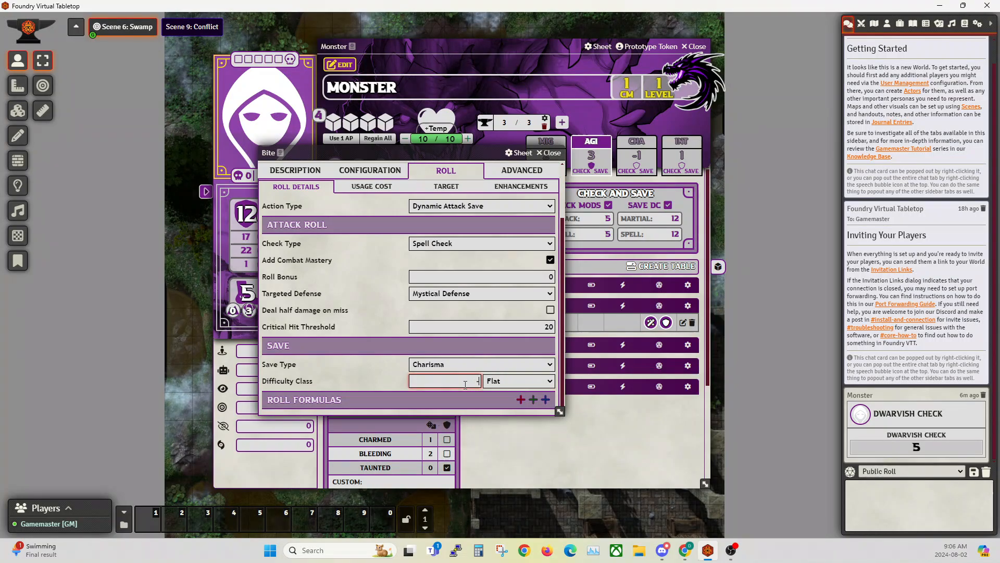
pyautogui.write('12')
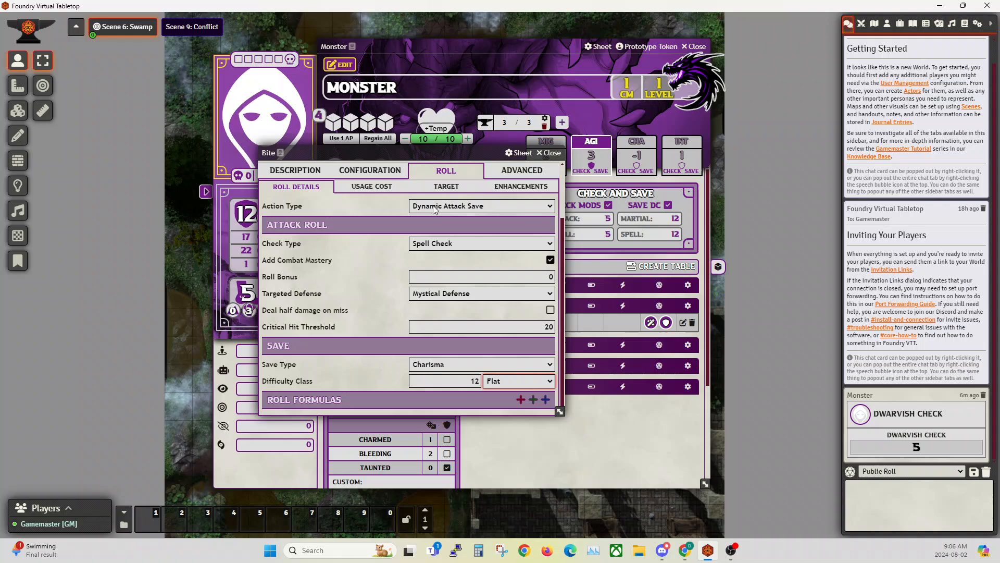
# Step: Turn Bite into a Contest using a Martial Check
pyautogui.click(482, 206)
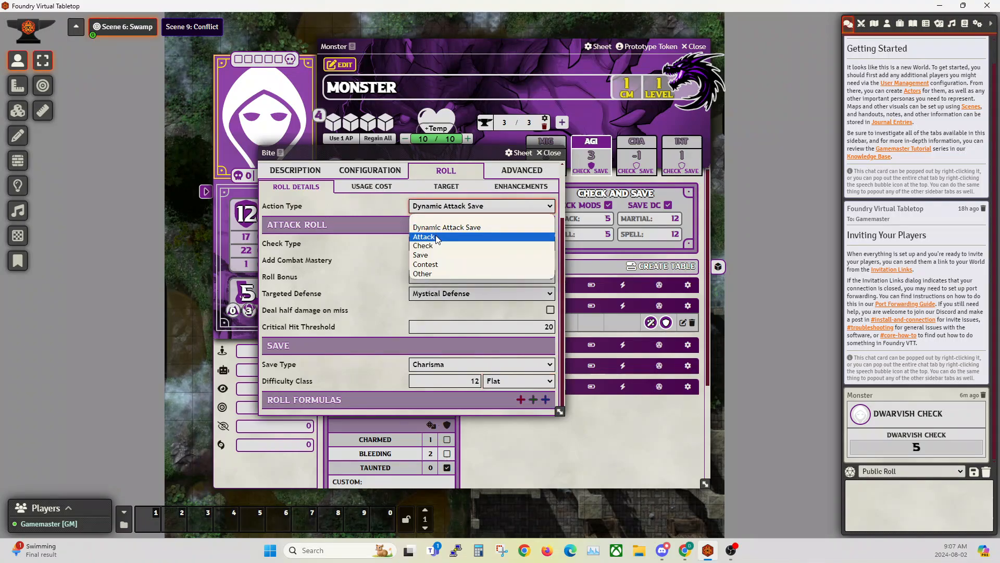
pyautogui.moveTo(434, 264)
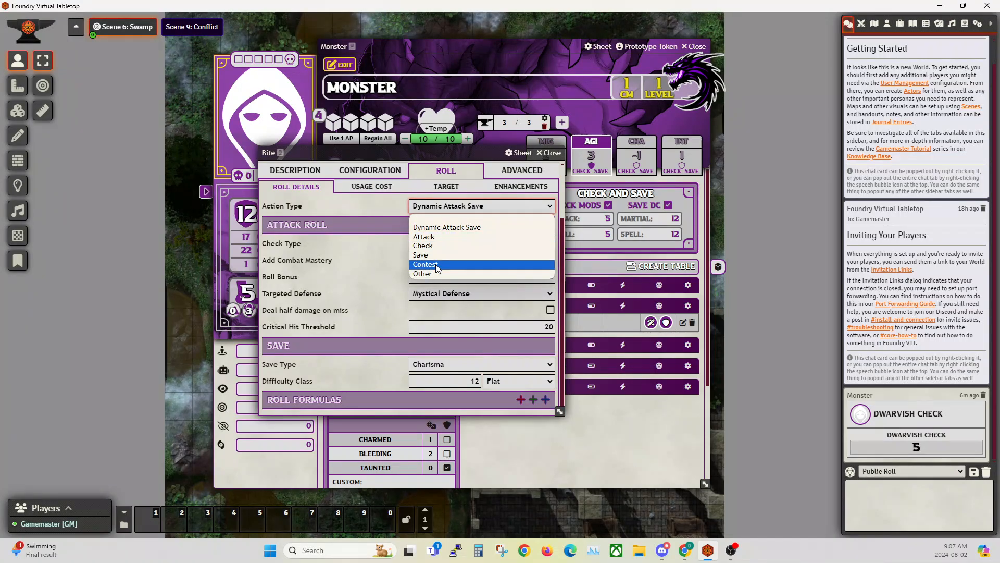
pyautogui.click(425, 265)
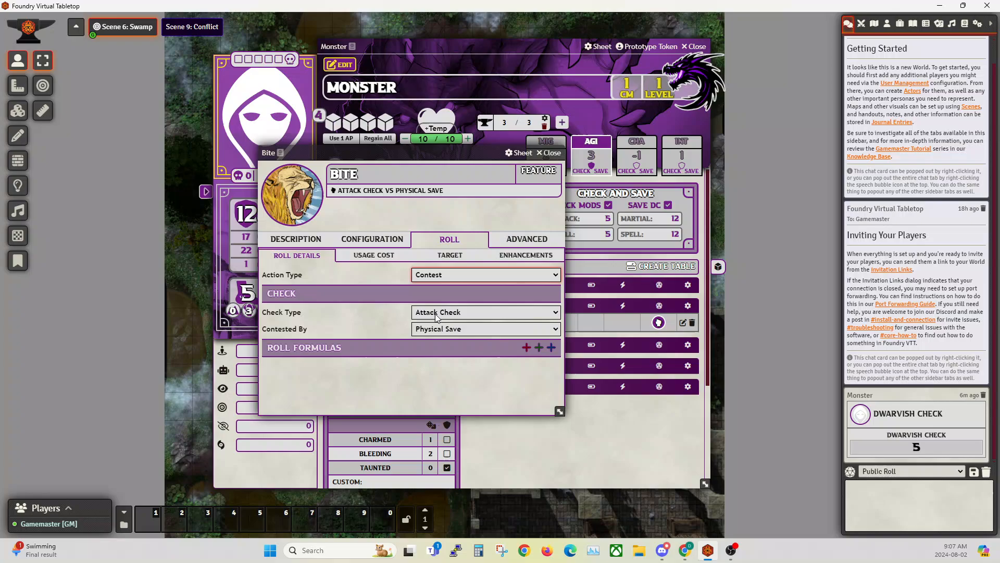
pyautogui.click(485, 313)
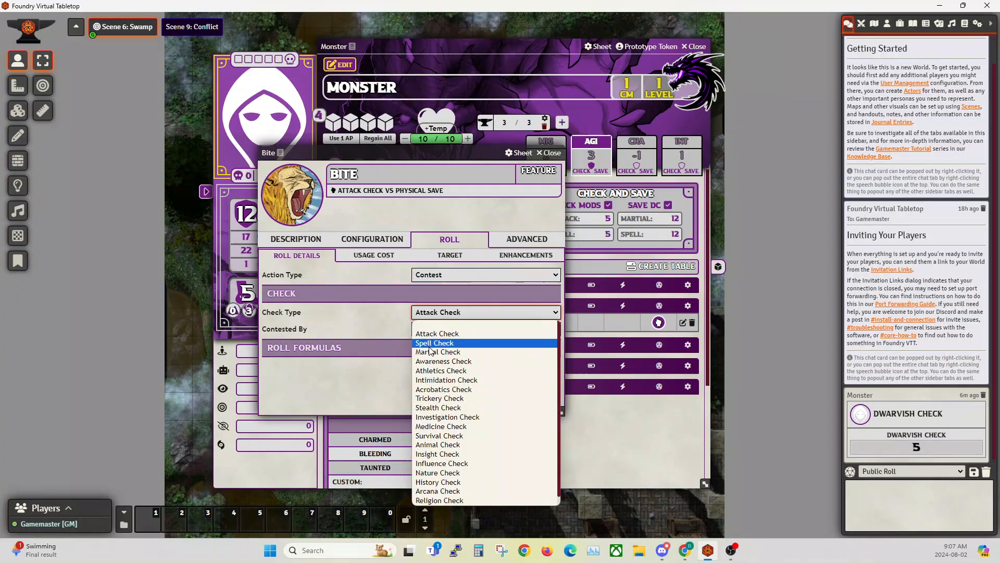
pyautogui.click(438, 351)
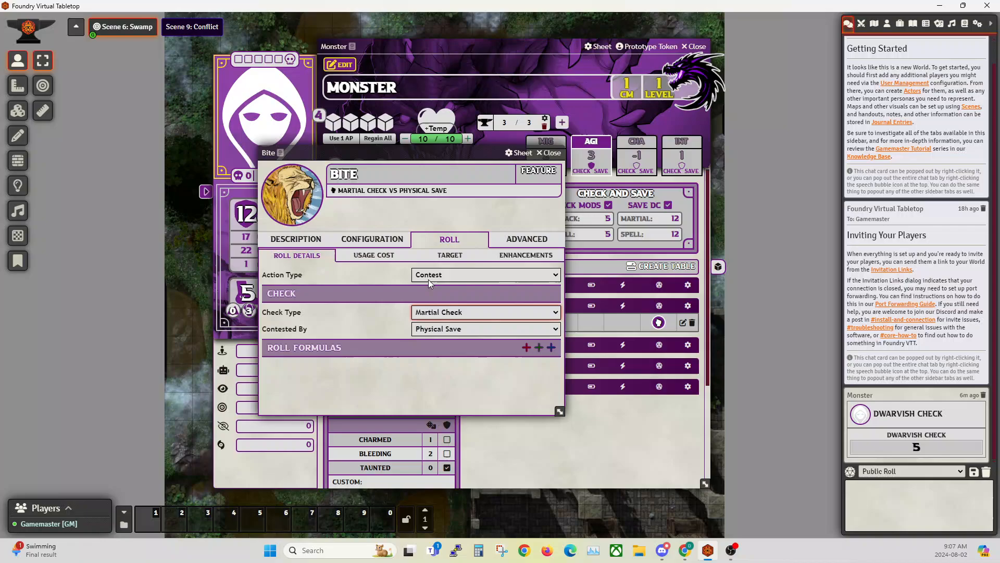
# Step: Make Bite a plain Attack against Physical Defense with Combat Mastery added
pyautogui.click(484, 274)
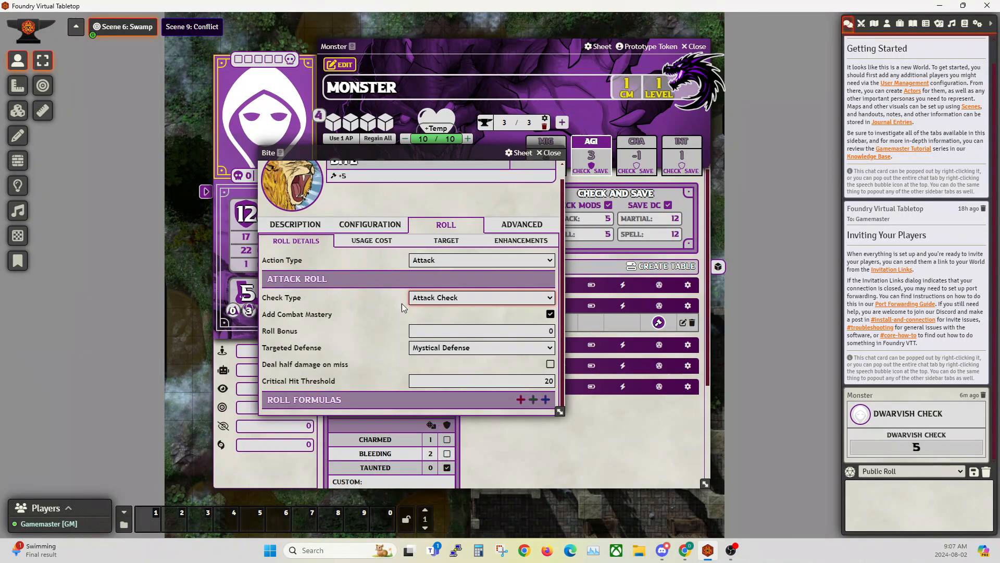
pyautogui.click(482, 348)
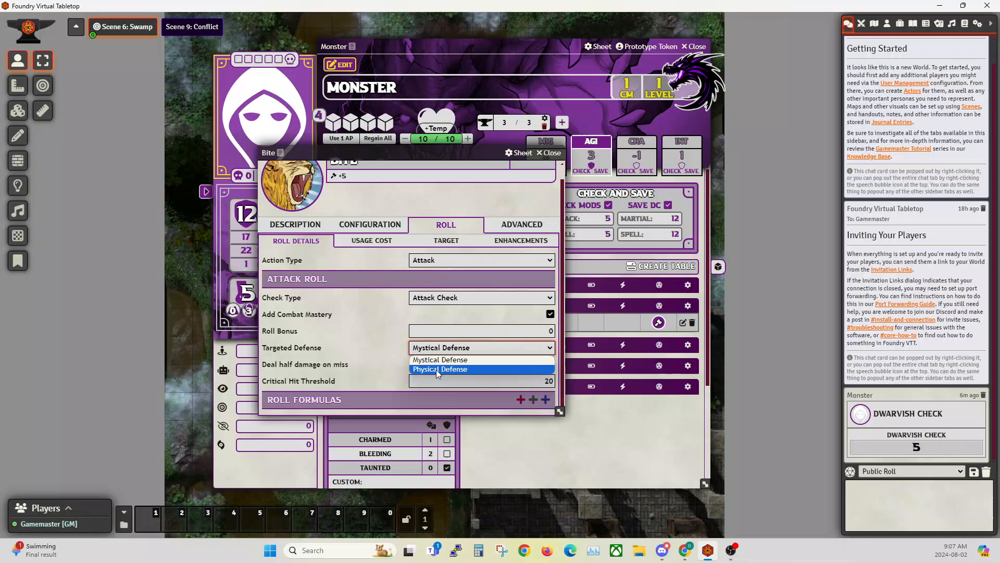
pyautogui.click(440, 369)
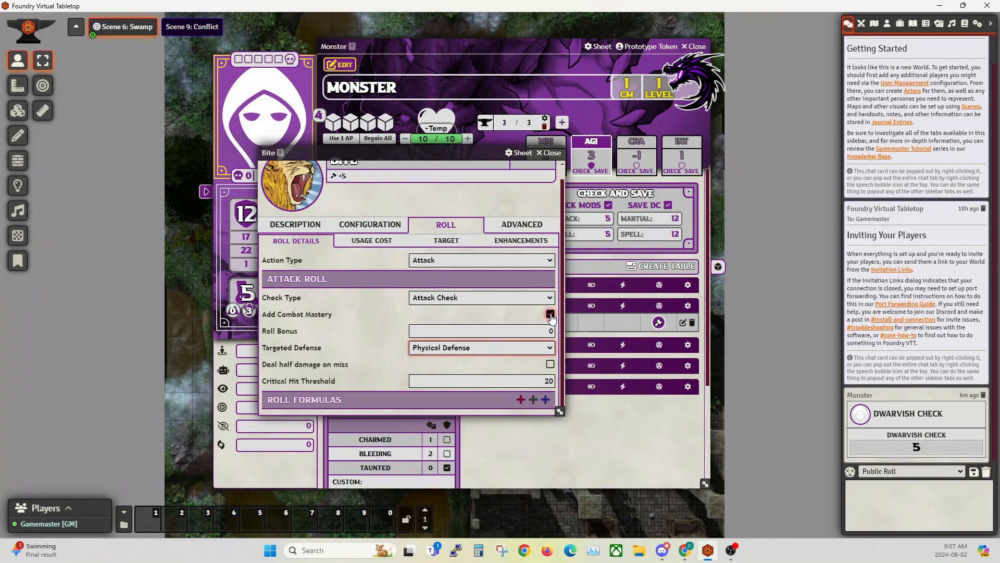
pyautogui.click(550, 314)
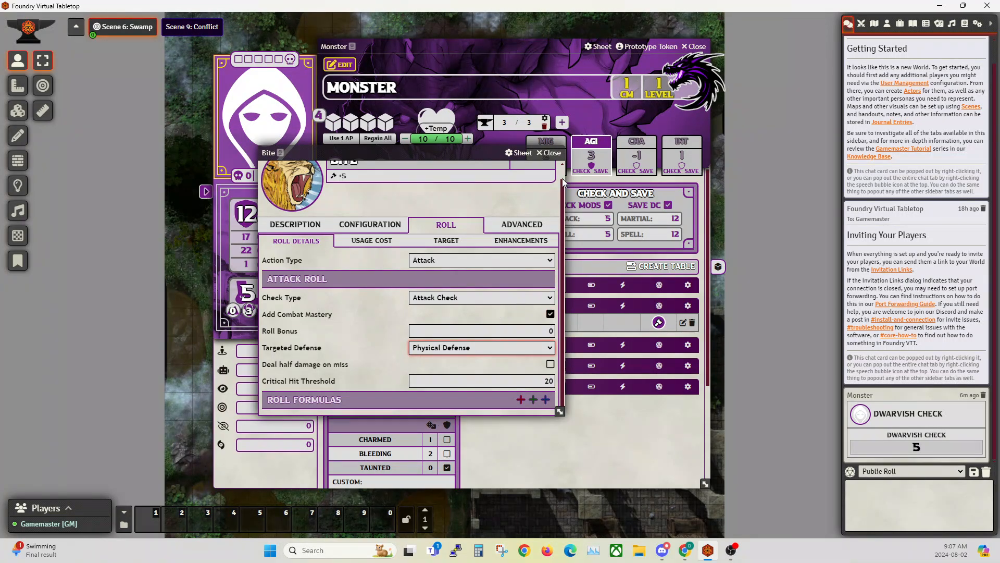
pyautogui.click(549, 314)
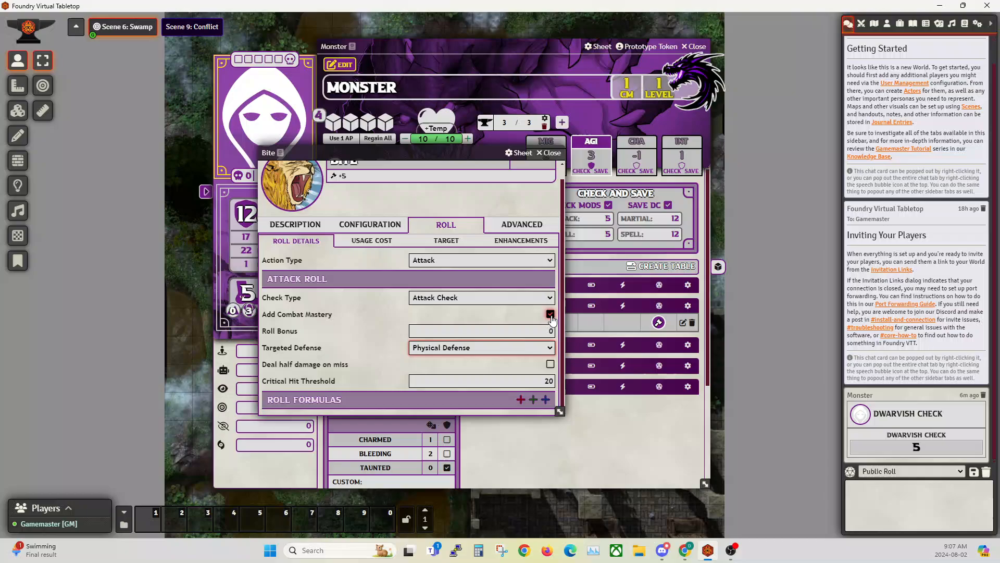
pyautogui.click(550, 314)
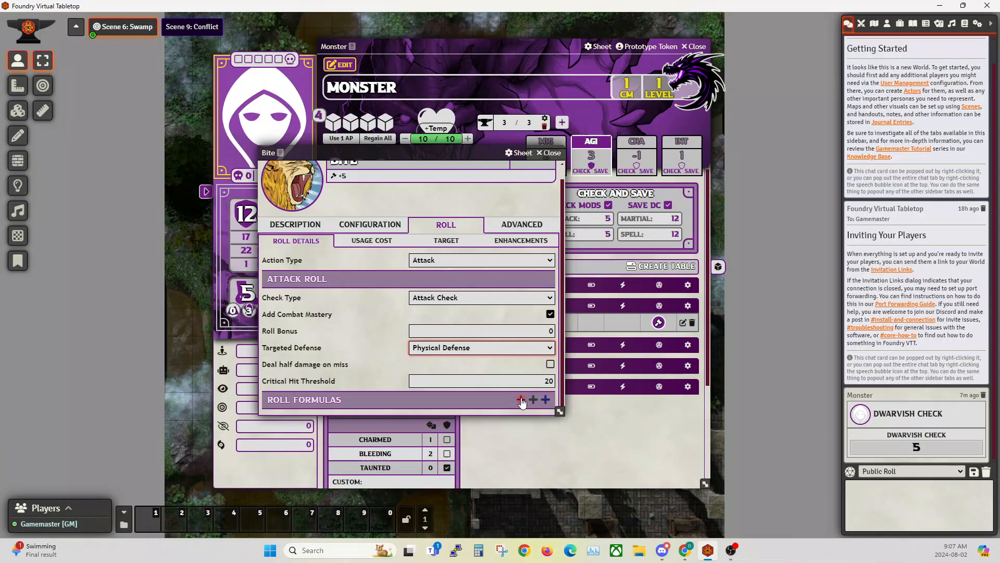
# Step: Add a Piercing damage formula to Bite
pyautogui.click(521, 400)
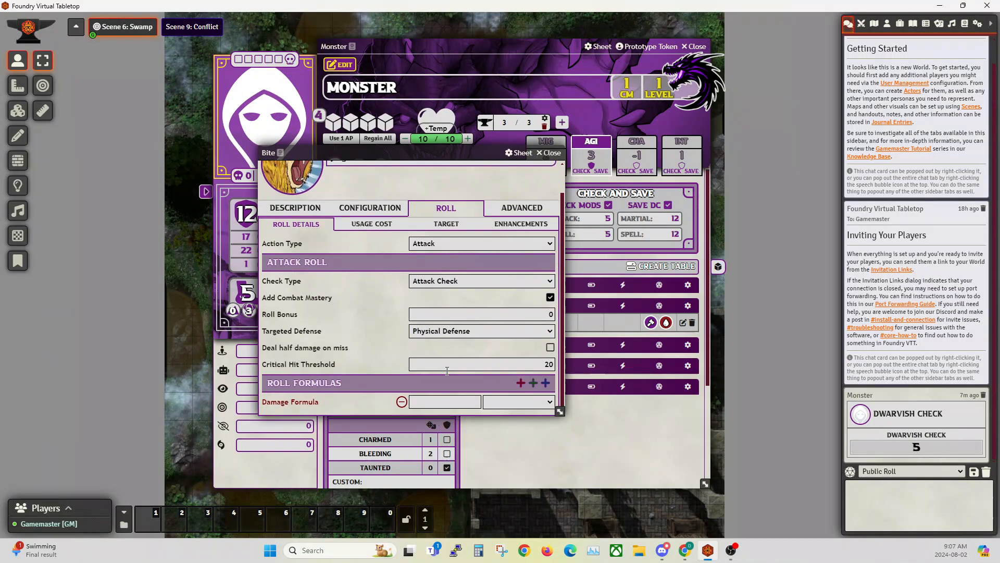
pyautogui.click(445, 402)
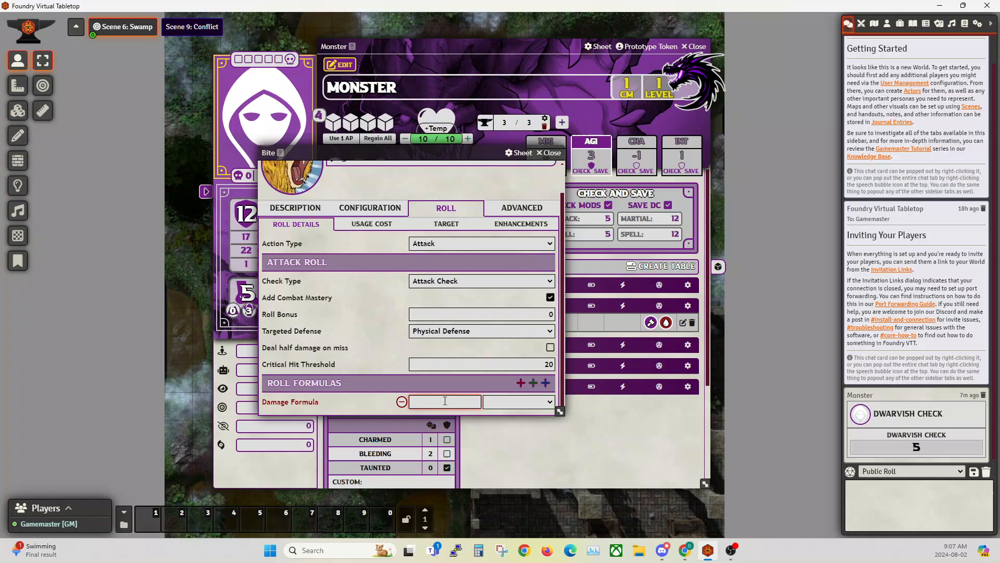
pyautogui.click(518, 402)
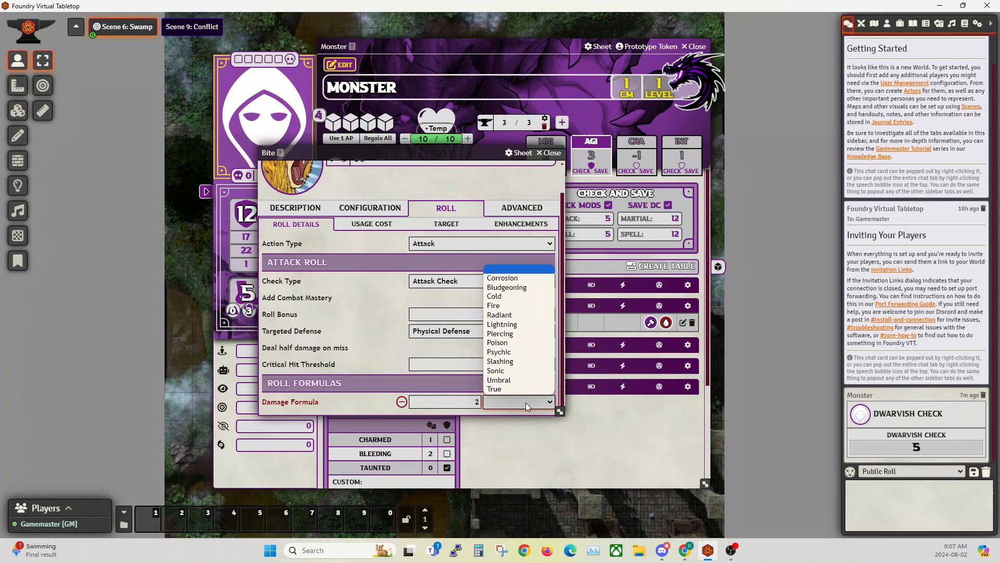
pyautogui.click(499, 333)
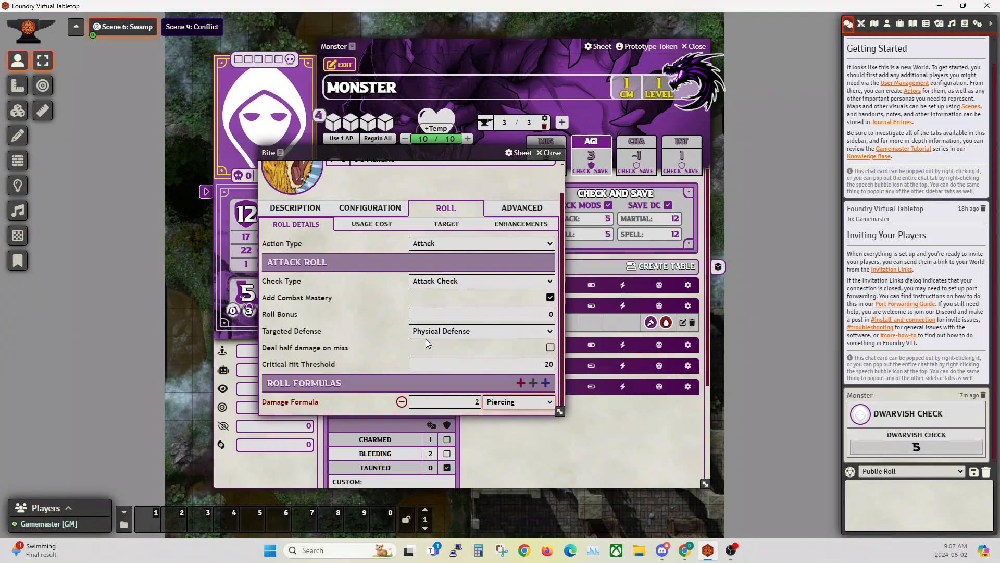
pyautogui.moveTo(533, 384)
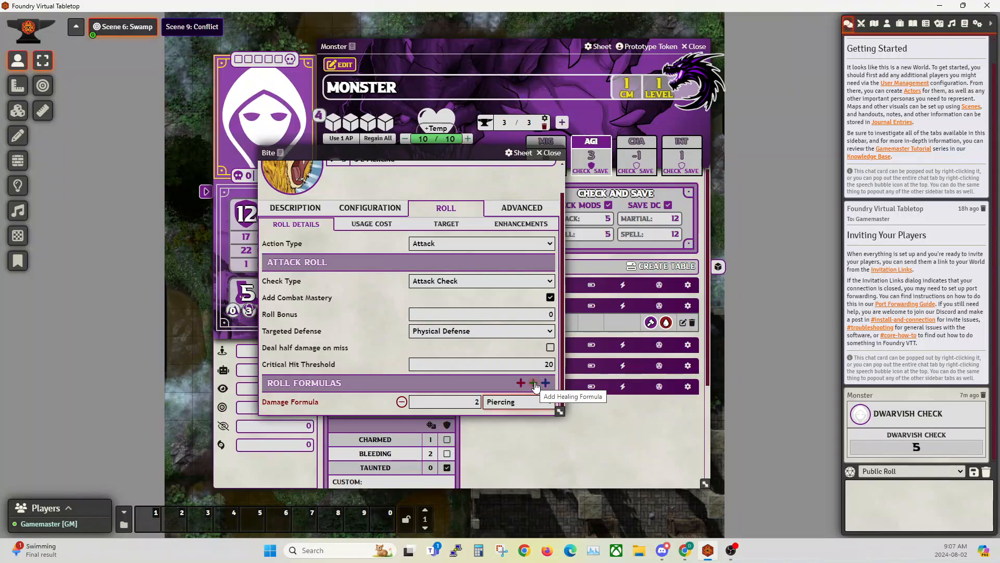
# Step: Try Corrosion and temporary healing formulas, ending with one Slashing damage formula
pyautogui.click(534, 382)
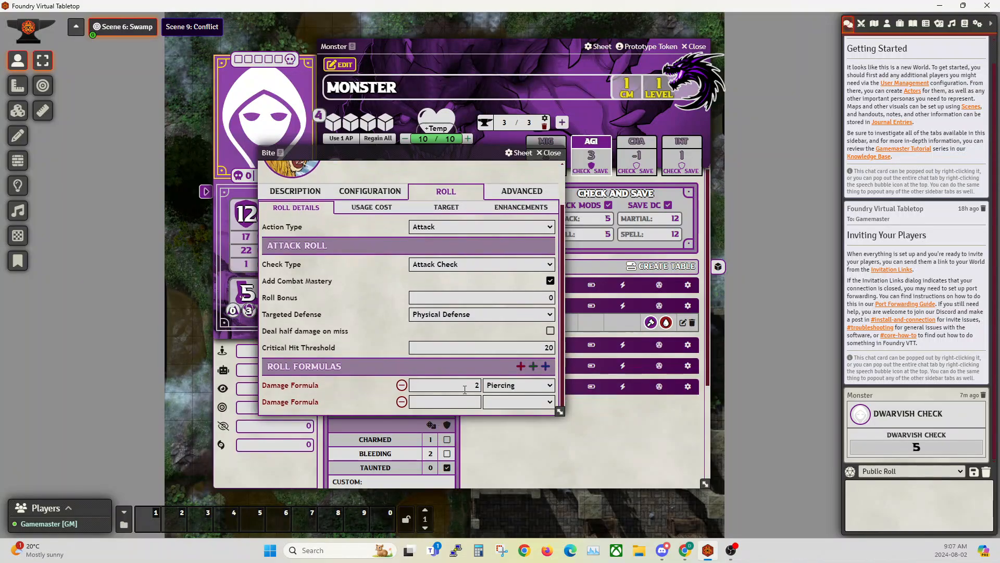
pyautogui.click(519, 402)
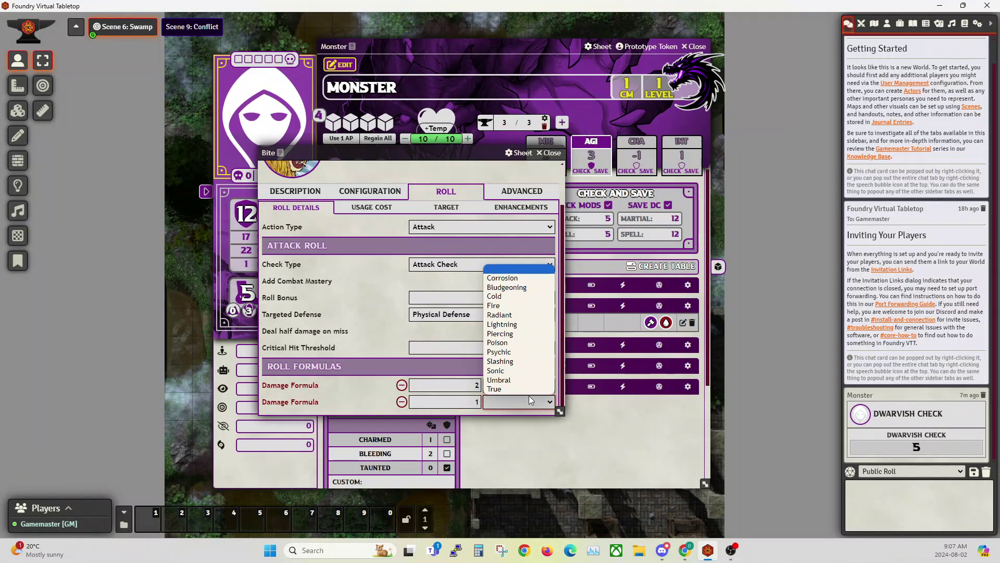
pyautogui.moveTo(521, 278)
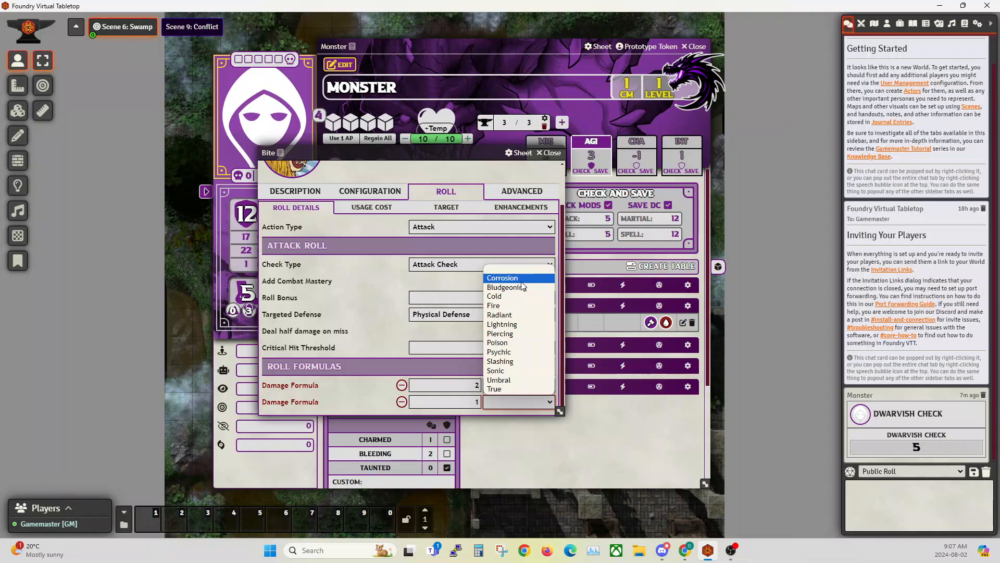
pyautogui.click(502, 277)
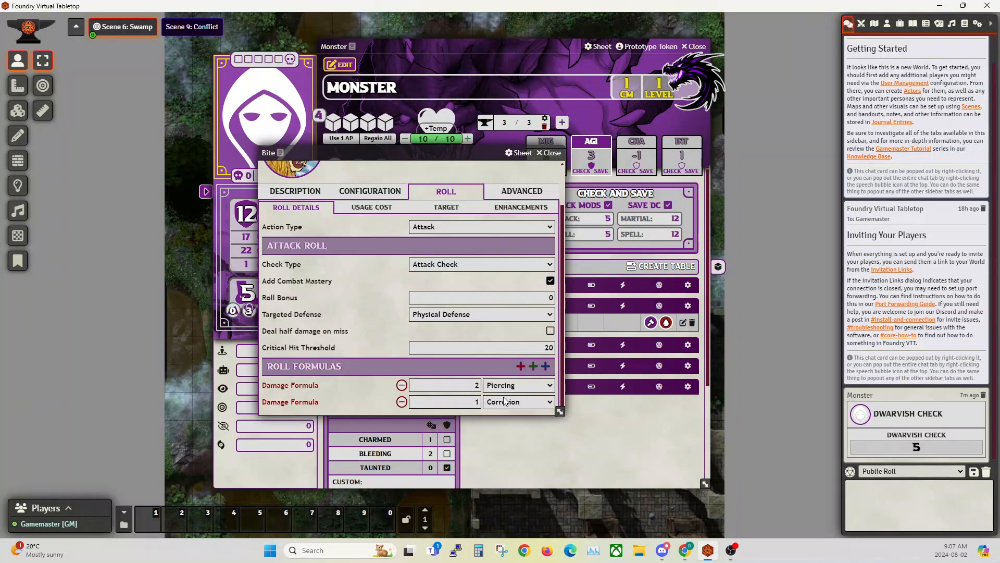
pyautogui.moveTo(514, 385)
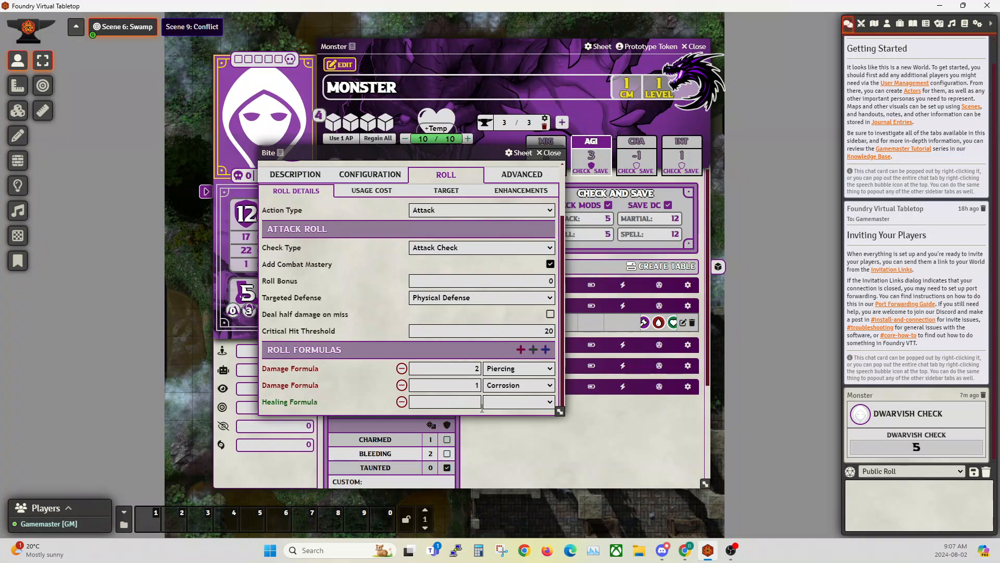
pyautogui.click(519, 402)
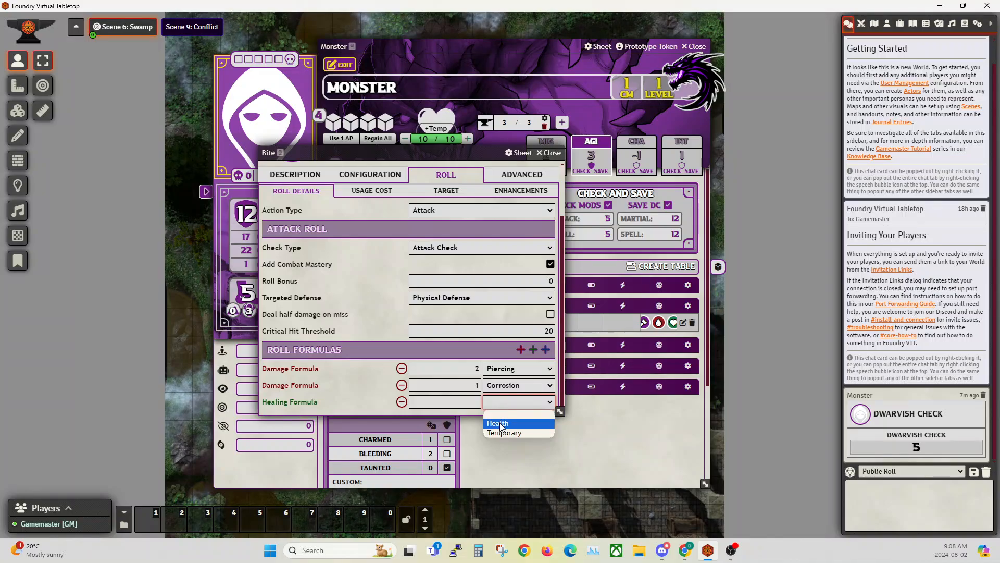
pyautogui.moveTo(505, 432)
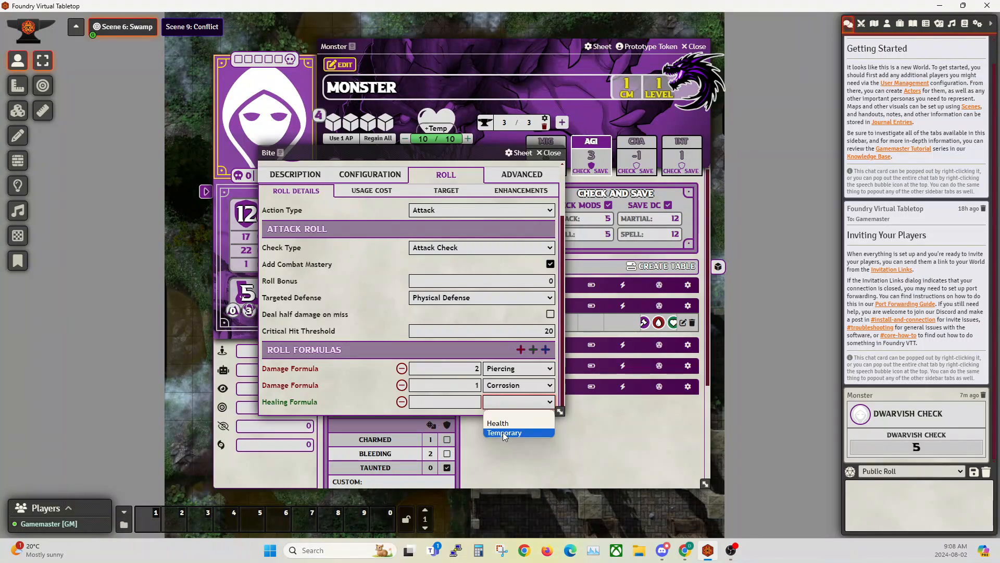
pyautogui.click(504, 432)
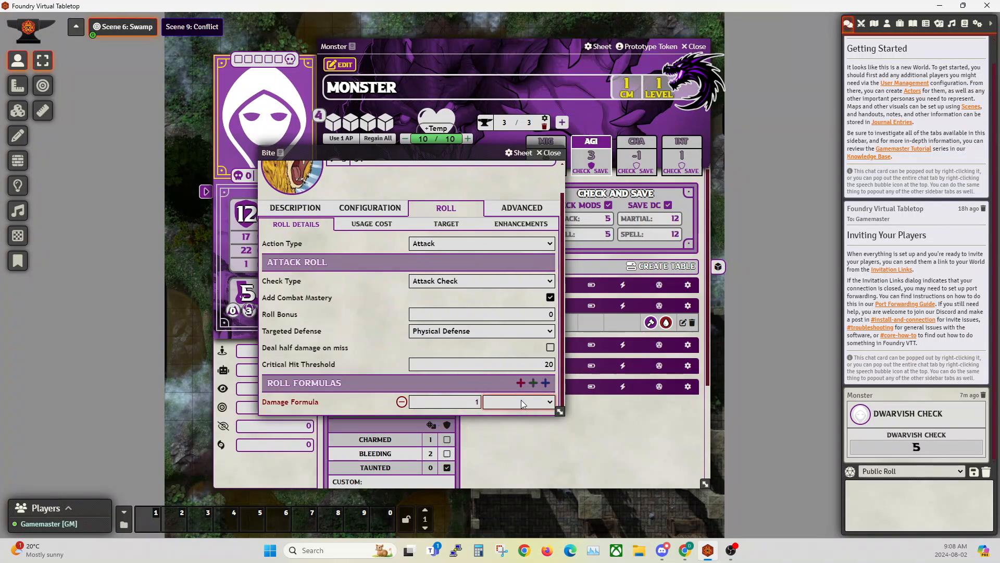
pyautogui.click(519, 402)
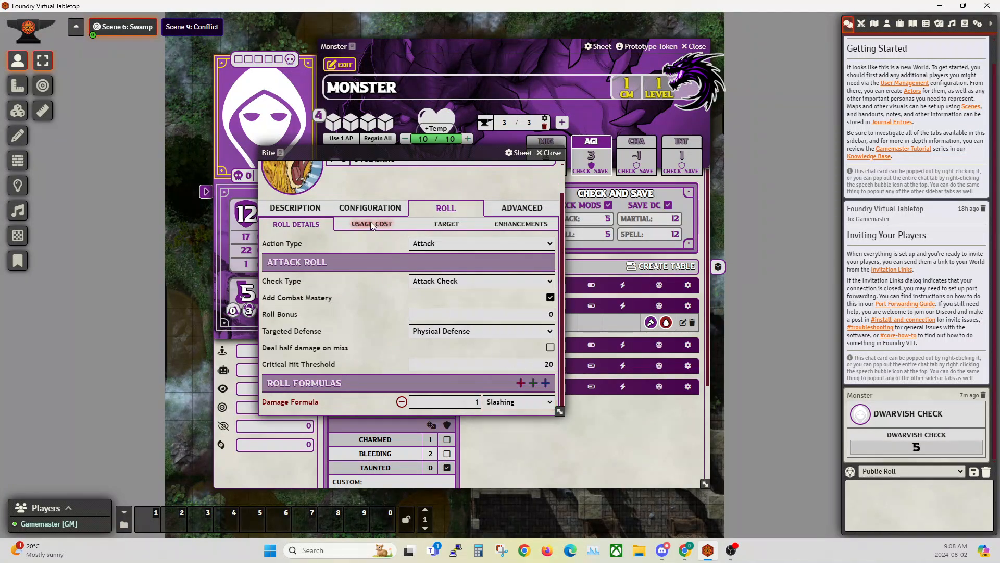
# Step: Set Bite's usage cost to 3 Action Points and clear the Health cost
pyautogui.click(371, 223)
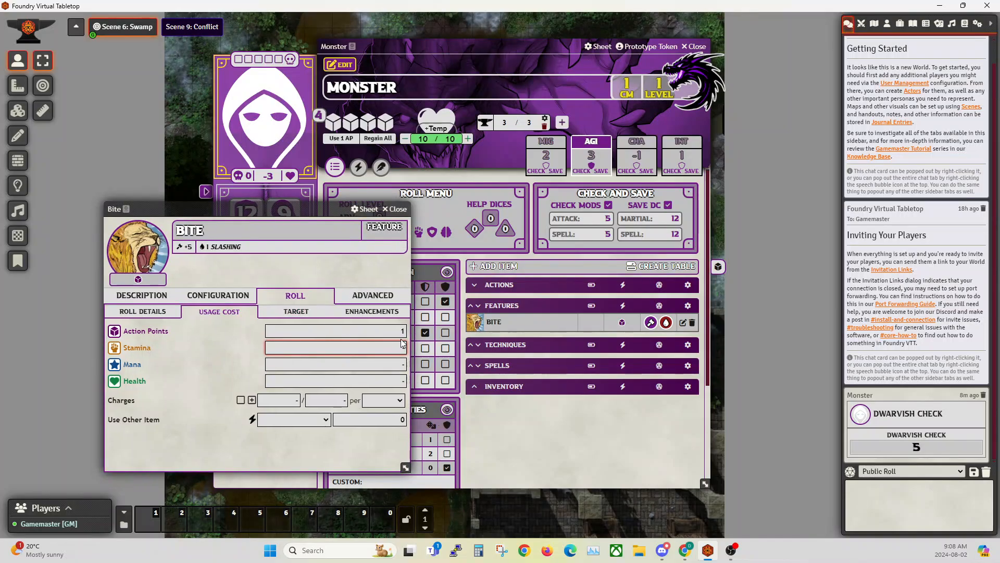
pyautogui.moveTo(126, 354)
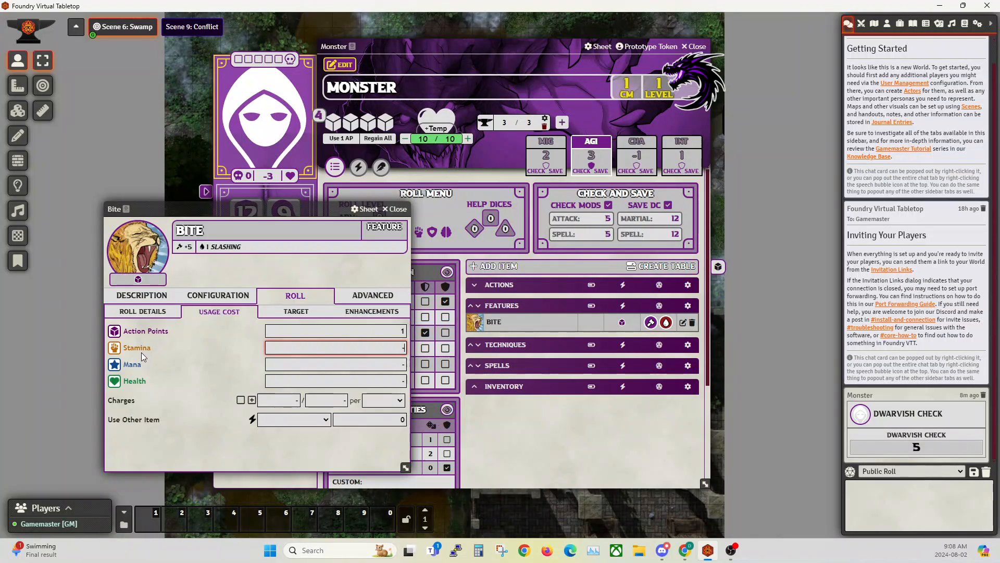
pyautogui.moveTo(229, 355)
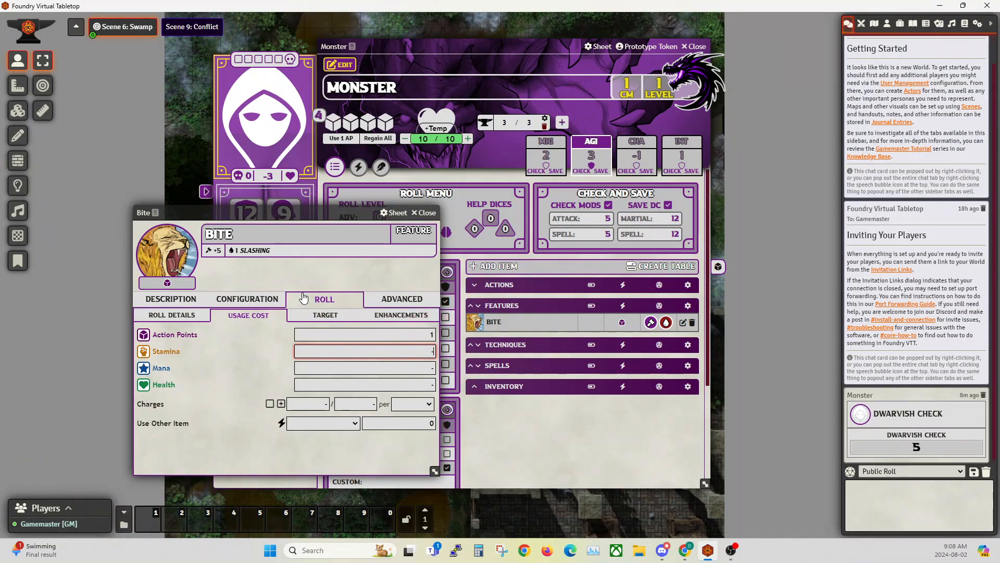
pyautogui.moveTo(146, 213); pyautogui.dragTo(155, 225)
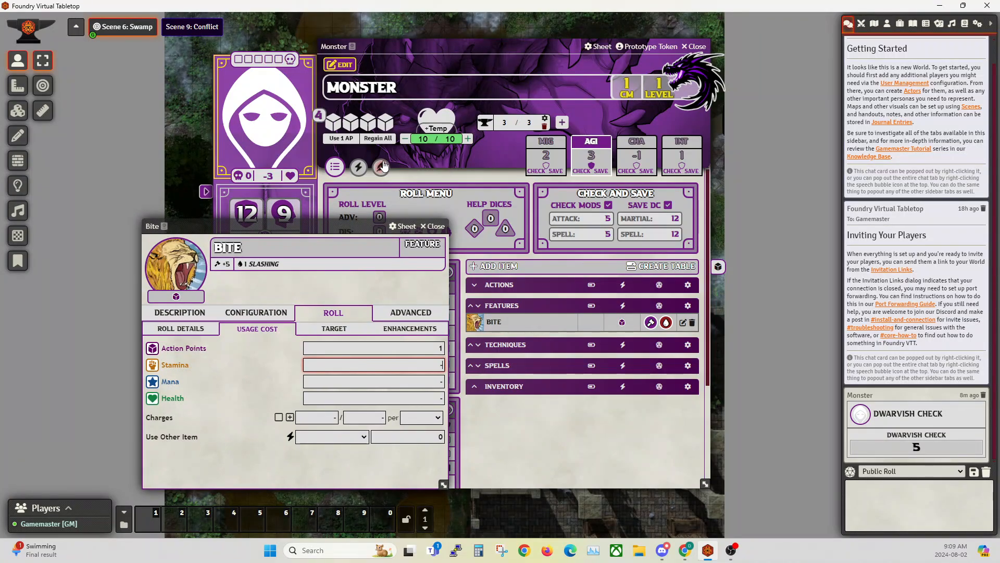
pyautogui.moveTo(425, 164)
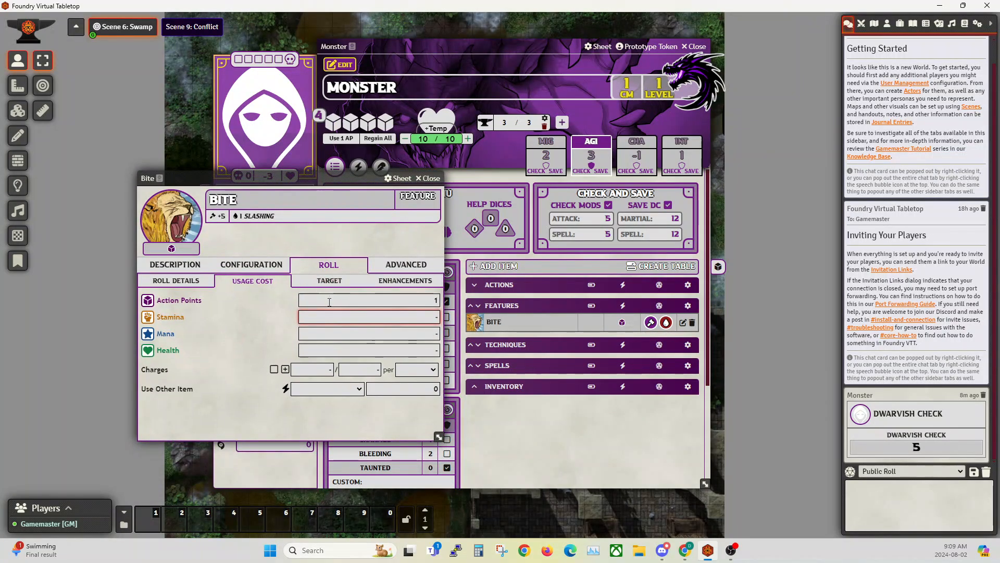
pyautogui.click(369, 350)
pyautogui.write('-')
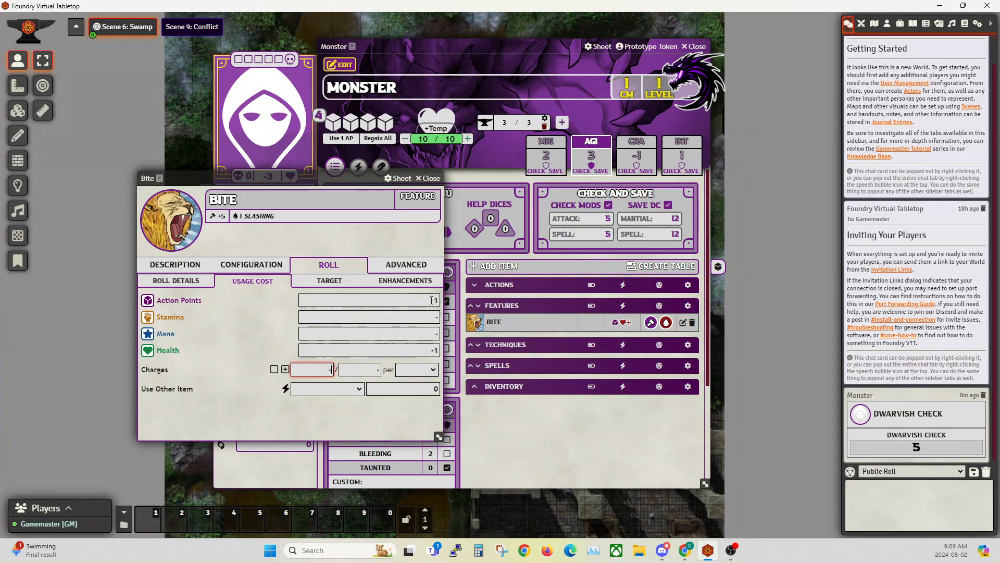
pyautogui.write('1')
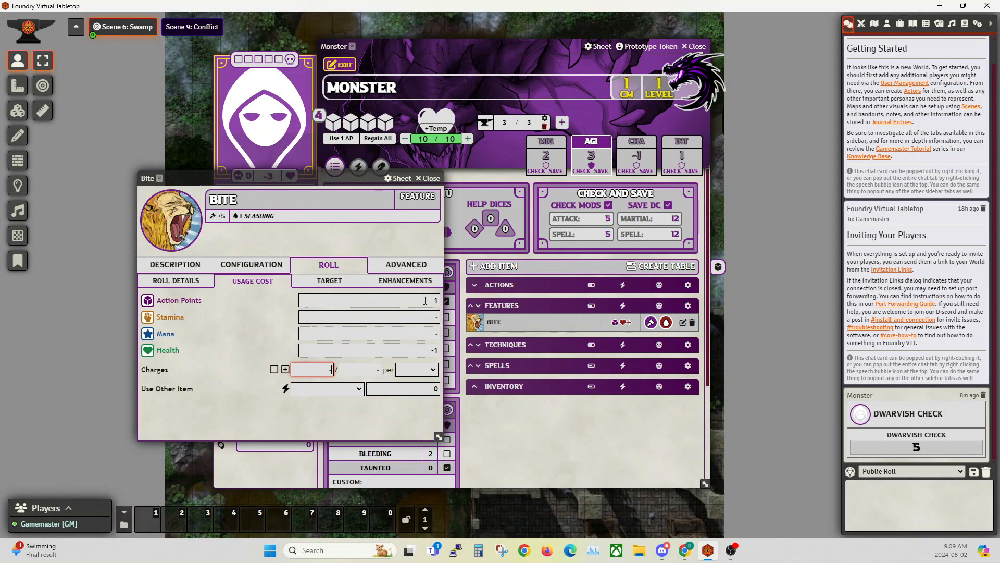
pyautogui.moveTo(408, 356)
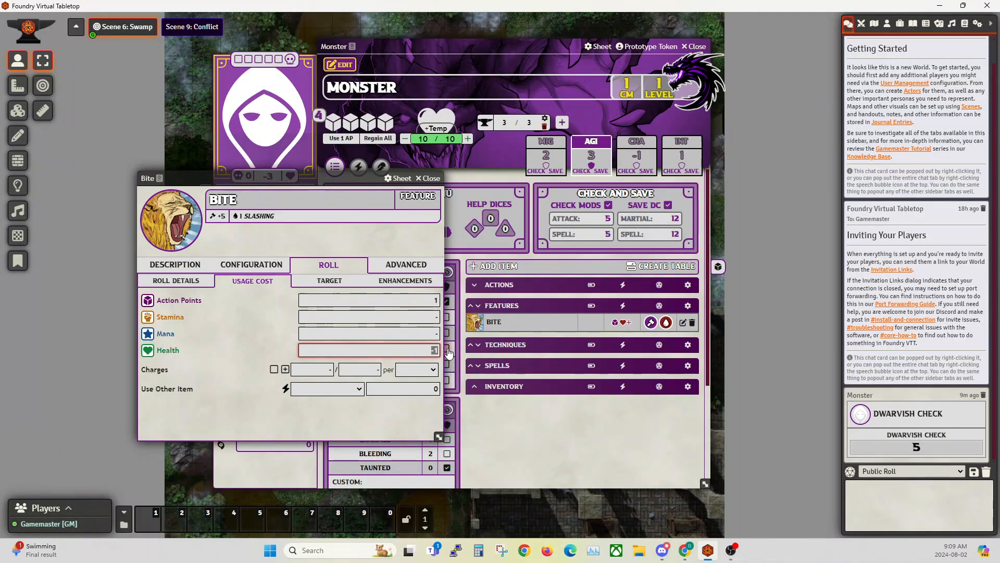
pyautogui.click(311, 369)
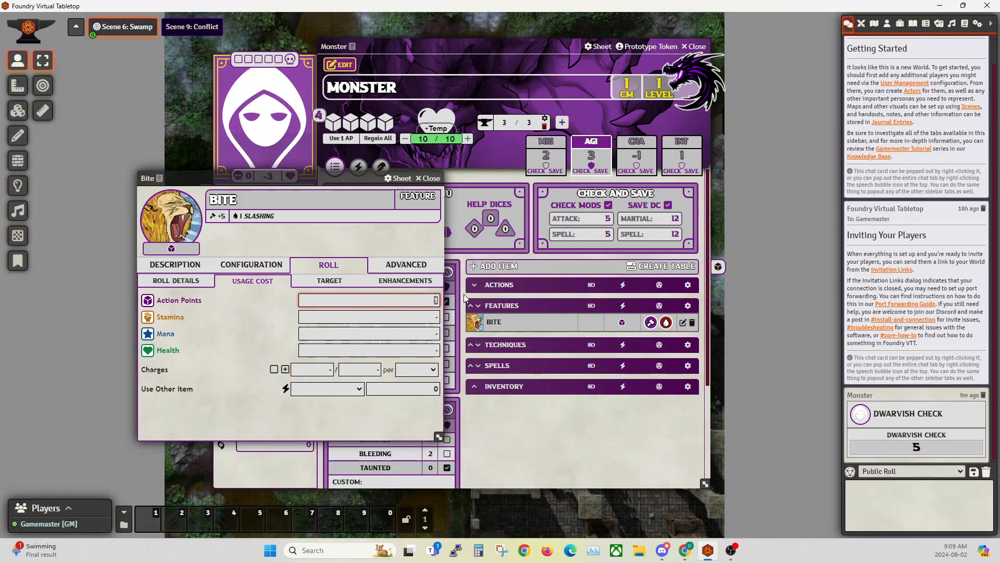
pyautogui.write('3')
pyautogui.click(360, 370)
pyautogui.write('1')
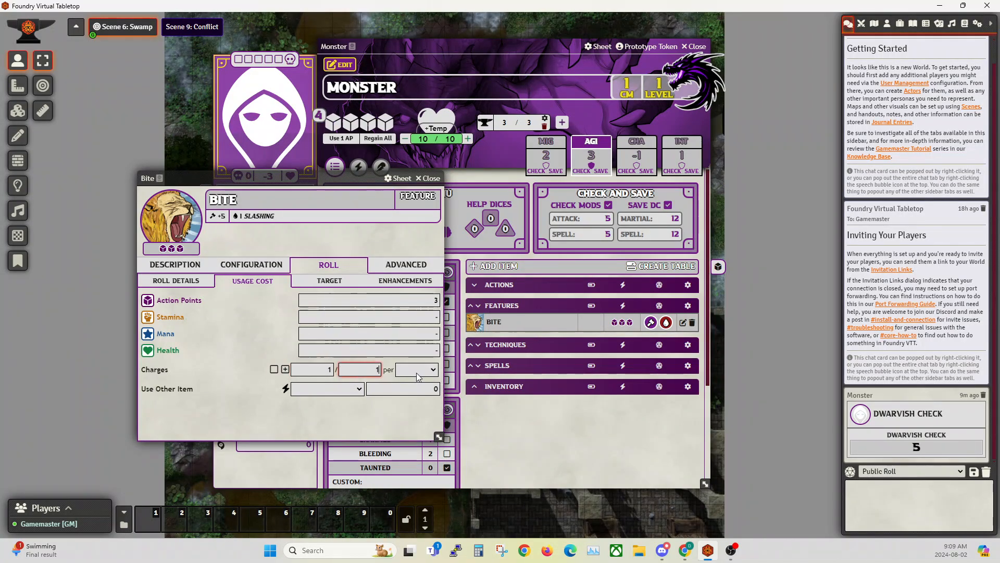
# Step: Give Bite 1/1 charges recharging at Combat Start
pyautogui.click(417, 369)
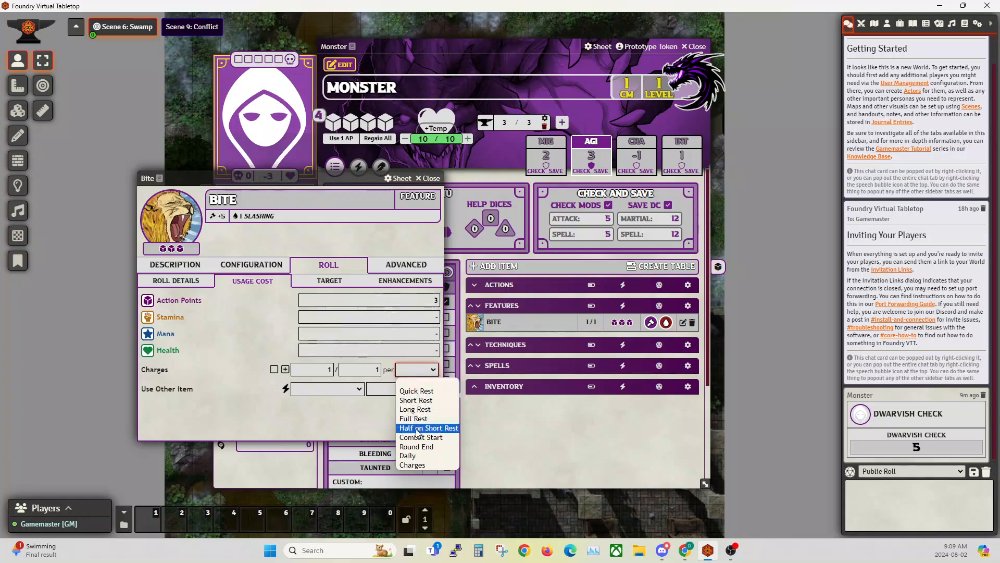
pyautogui.click(421, 437)
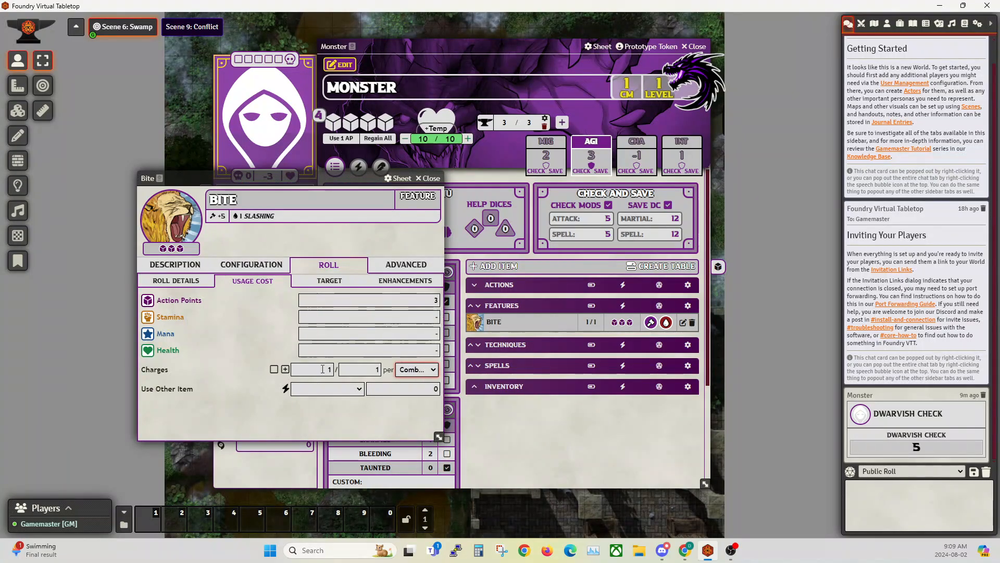
pyautogui.click(274, 369)
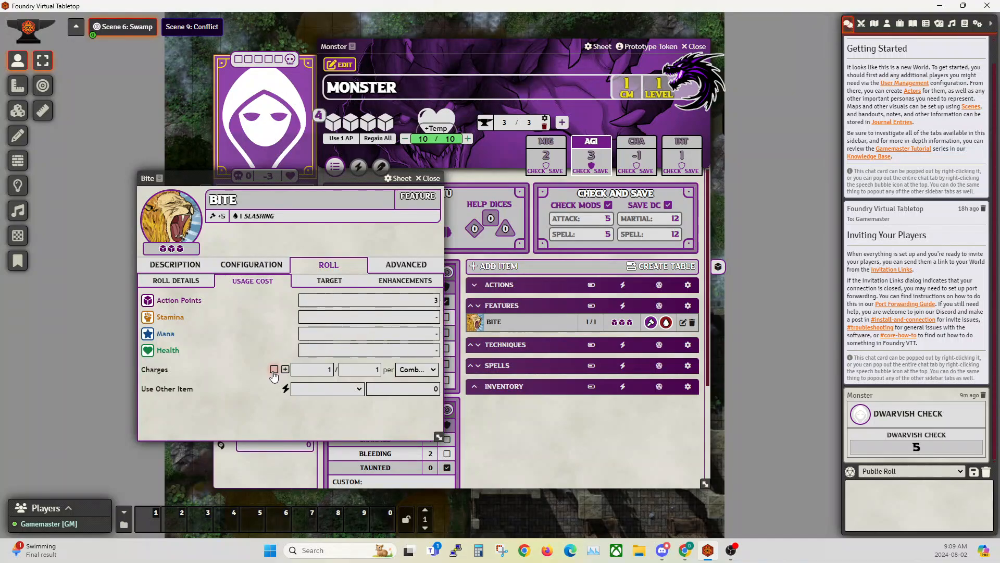
pyautogui.click(273, 369)
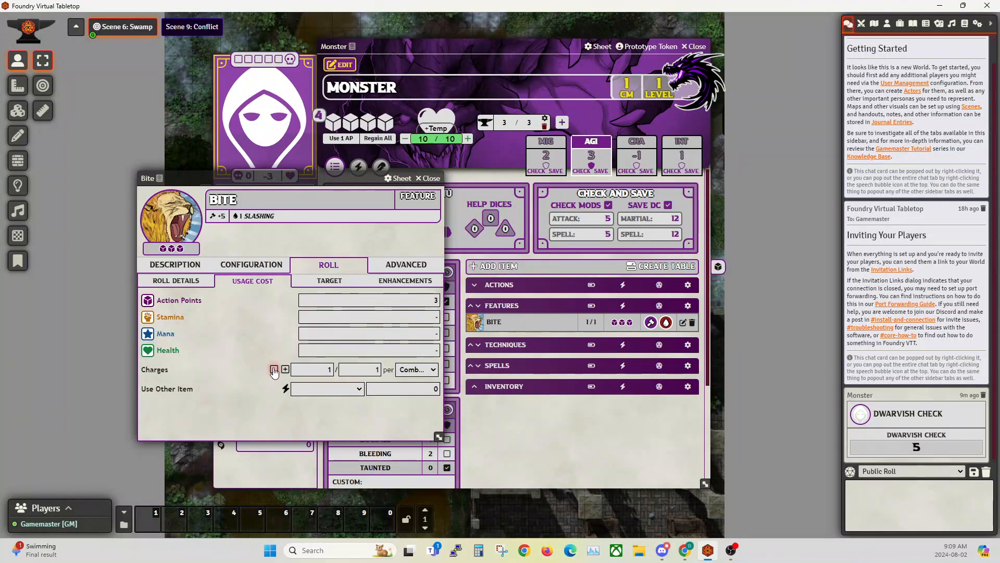
pyautogui.click(327, 388)
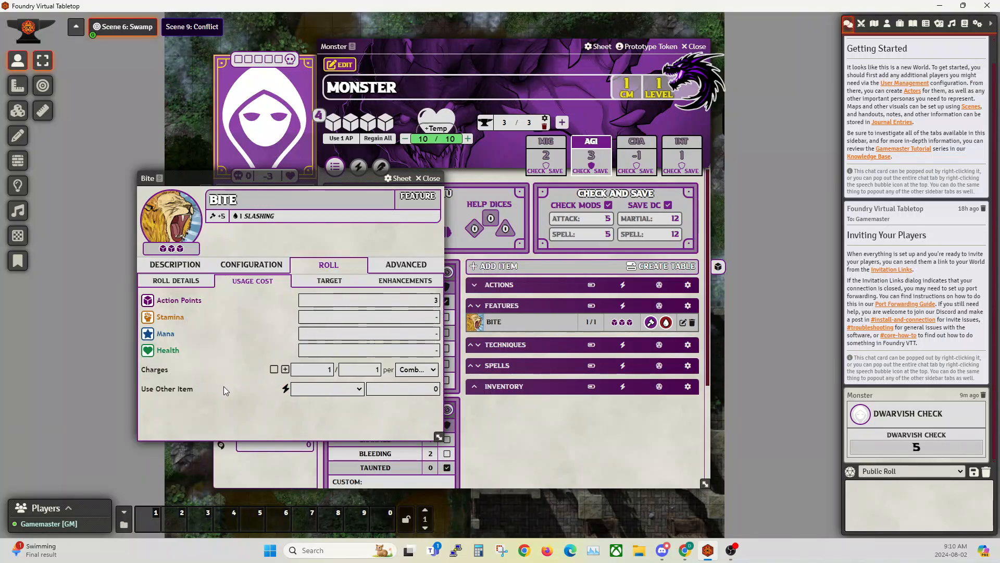
# Step: Target 1 Creature with a range of 45 in Bite's target settings
pyautogui.click(328, 280)
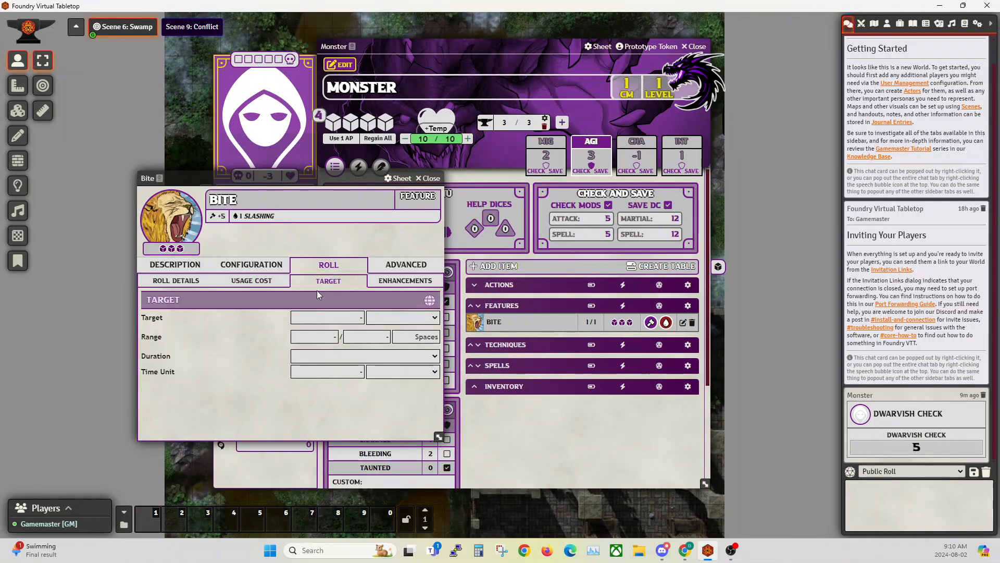
pyautogui.moveTo(379, 352)
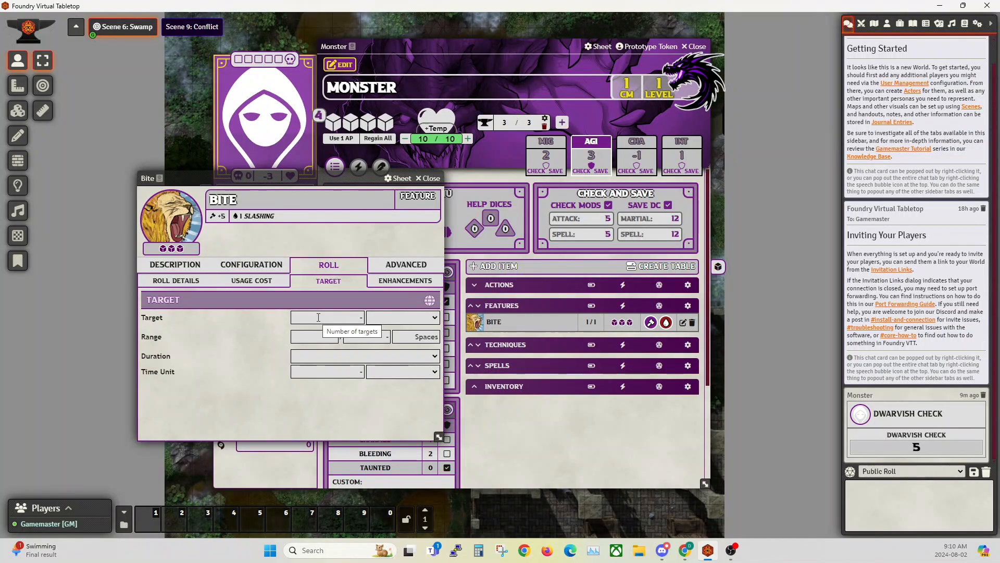
pyautogui.write('1')
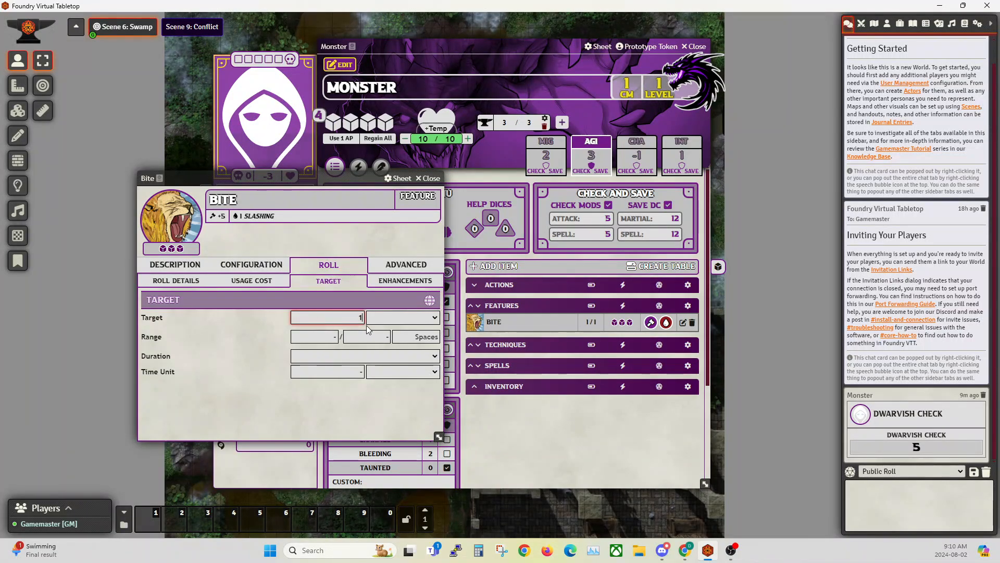
pyautogui.click(403, 317)
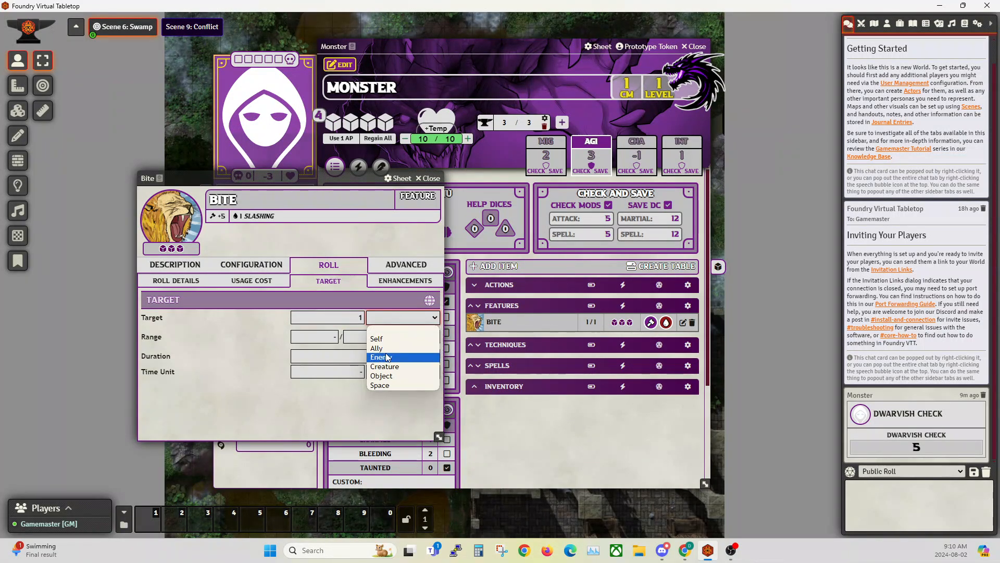
pyautogui.click(385, 366)
pyautogui.write('15')
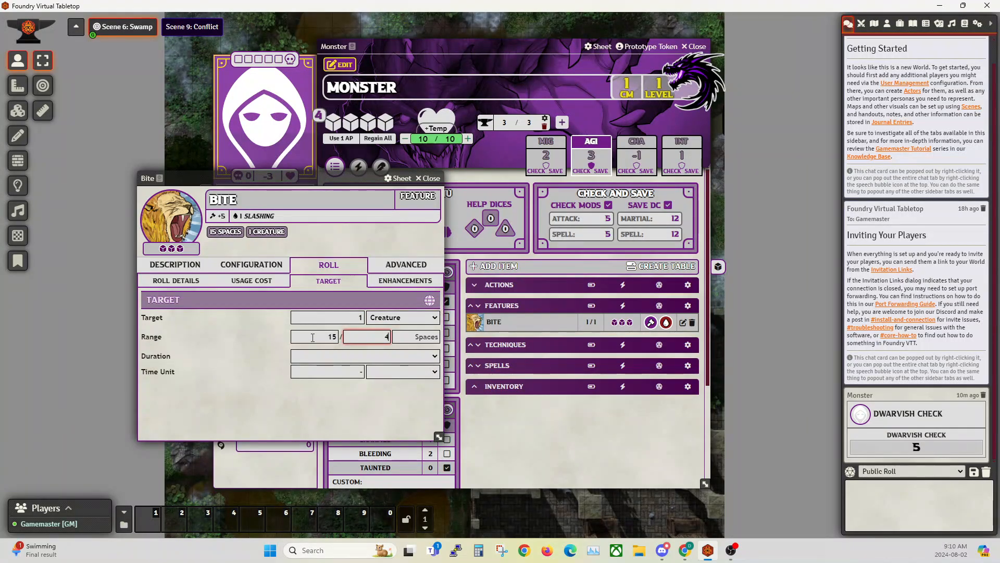
pyautogui.write('45')
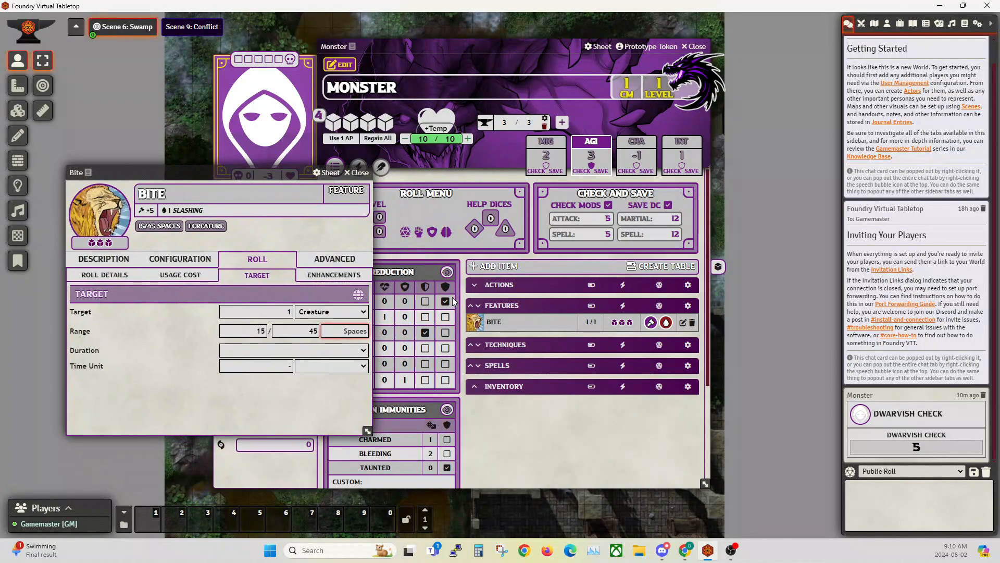
pyautogui.moveTo(279, 311)
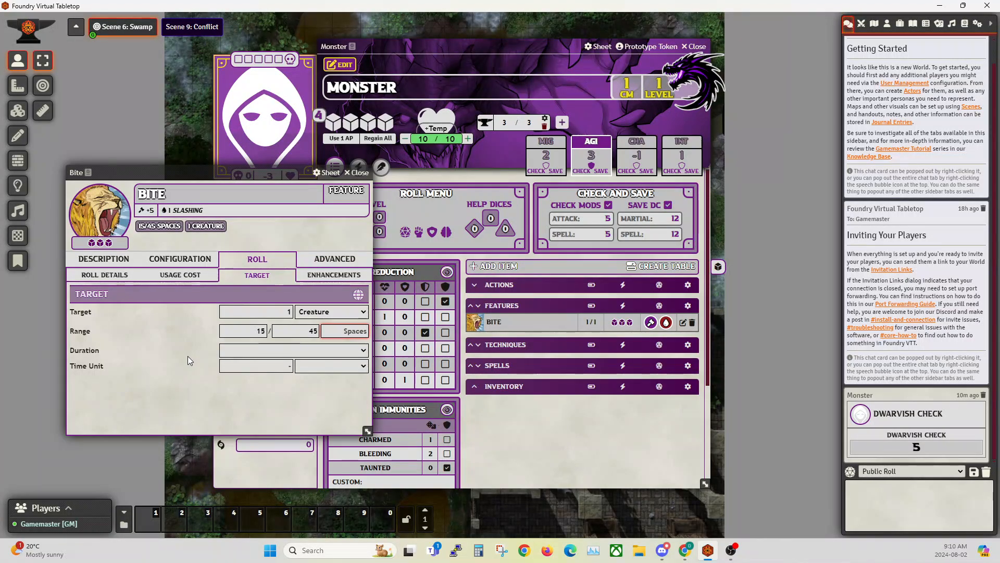
pyautogui.moveTo(191, 177)
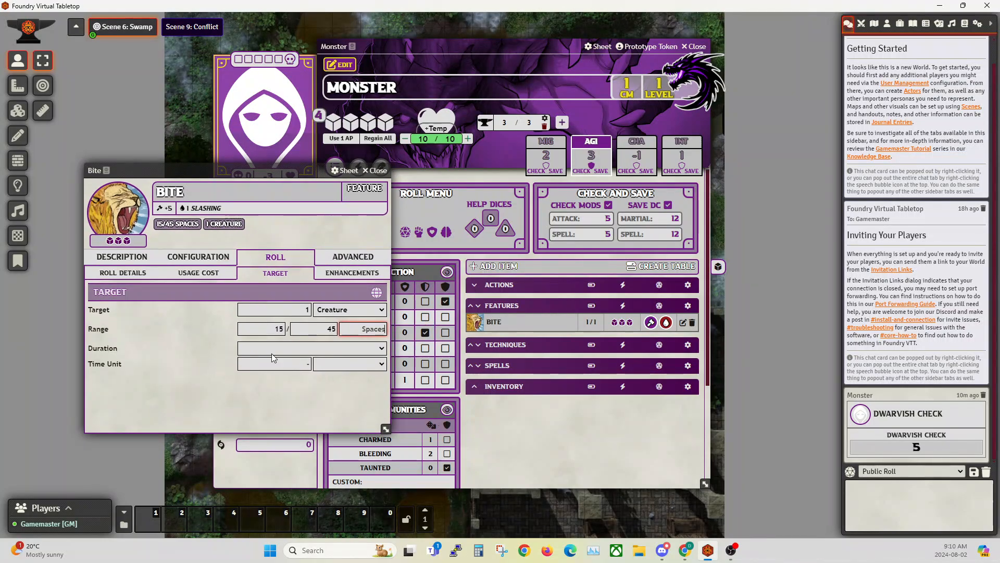
# Step: Set Bite's duration to Concentration lasting 2 turns
pyautogui.click(312, 348)
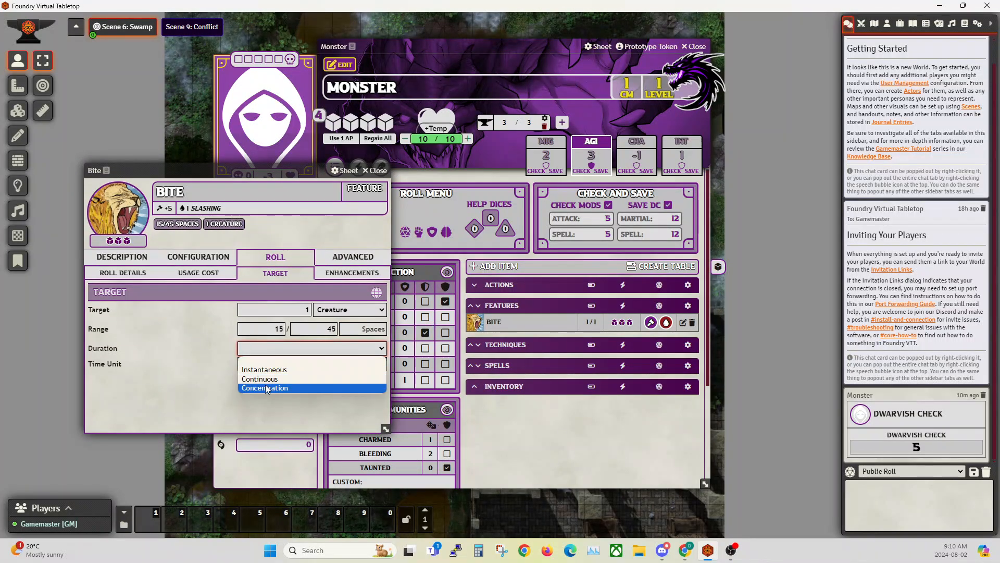
pyautogui.click(264, 388)
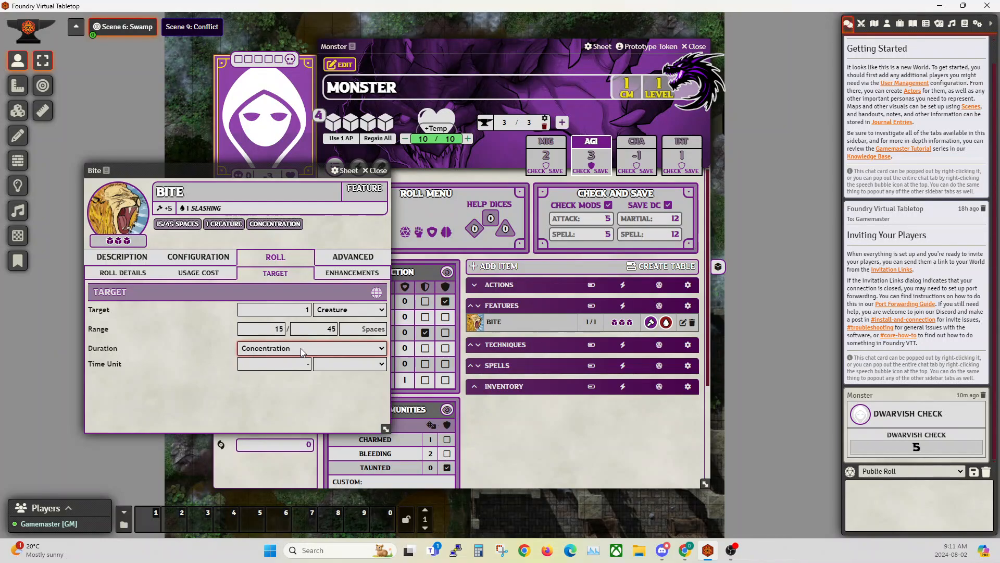
pyautogui.moveTo(260, 229)
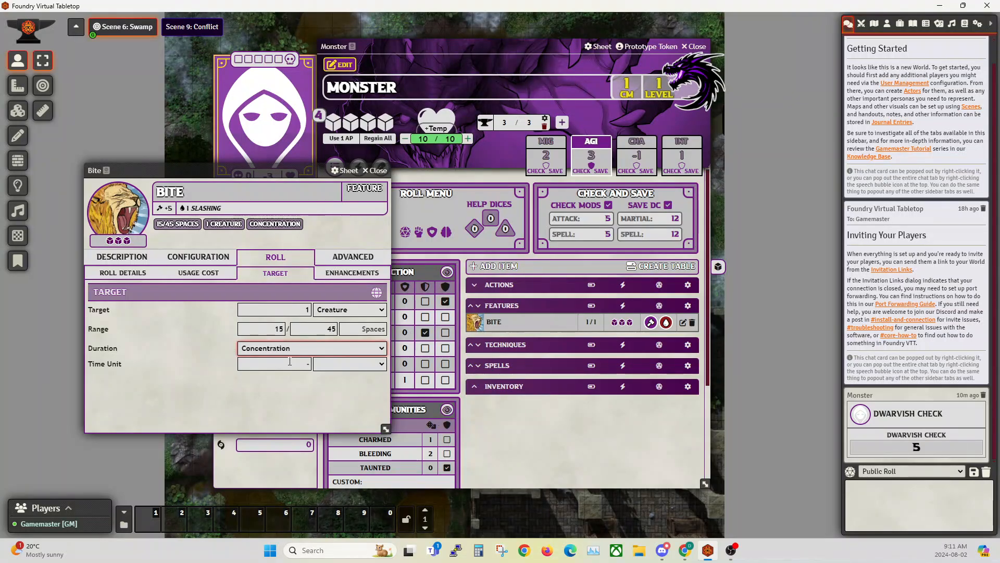
pyautogui.write('2')
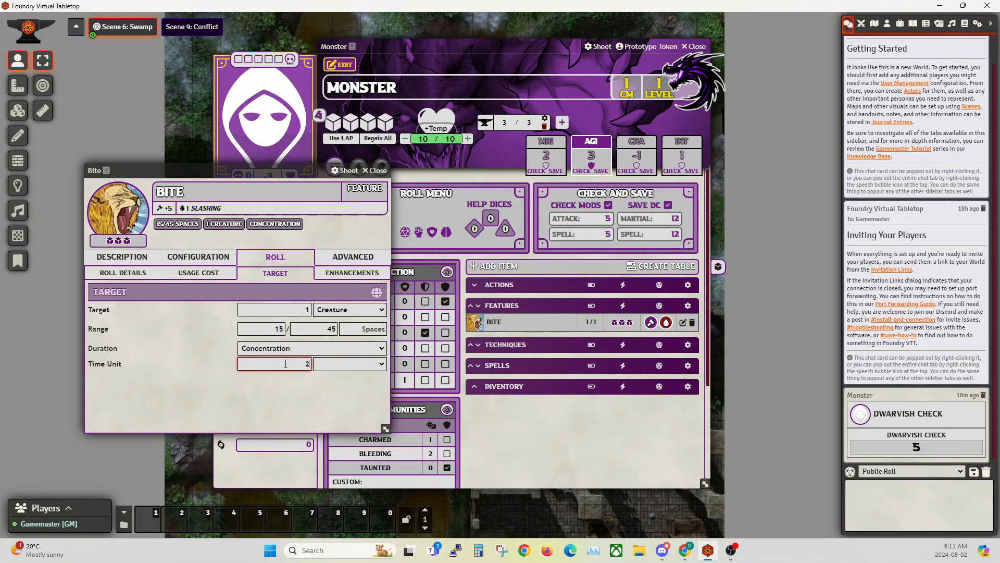
pyautogui.click(349, 364)
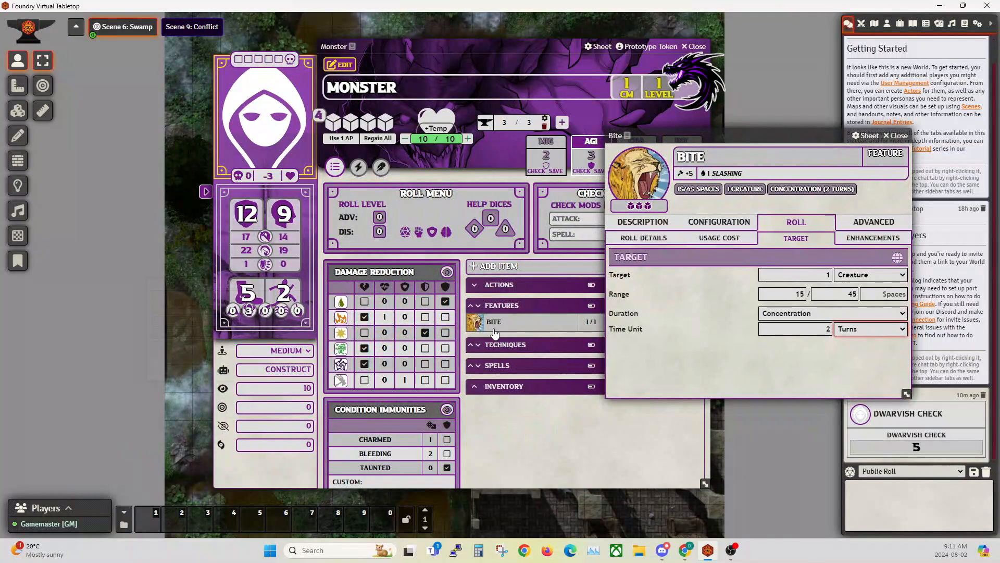
pyautogui.moveTo(502, 321)
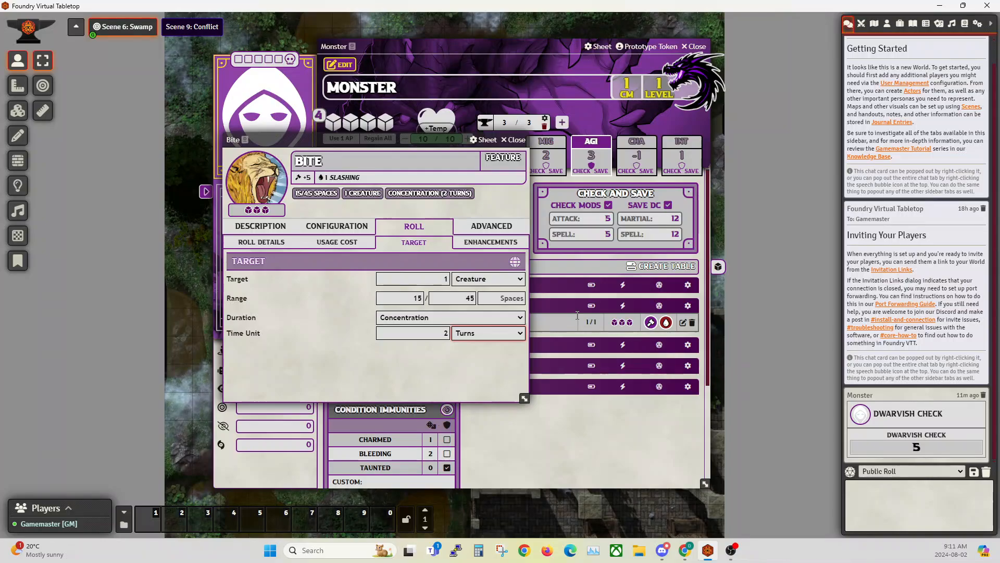
# Step: Create Bite's Trip enhancement with cost 1, overriding the save with Physical DC 12
pyautogui.click(490, 242)
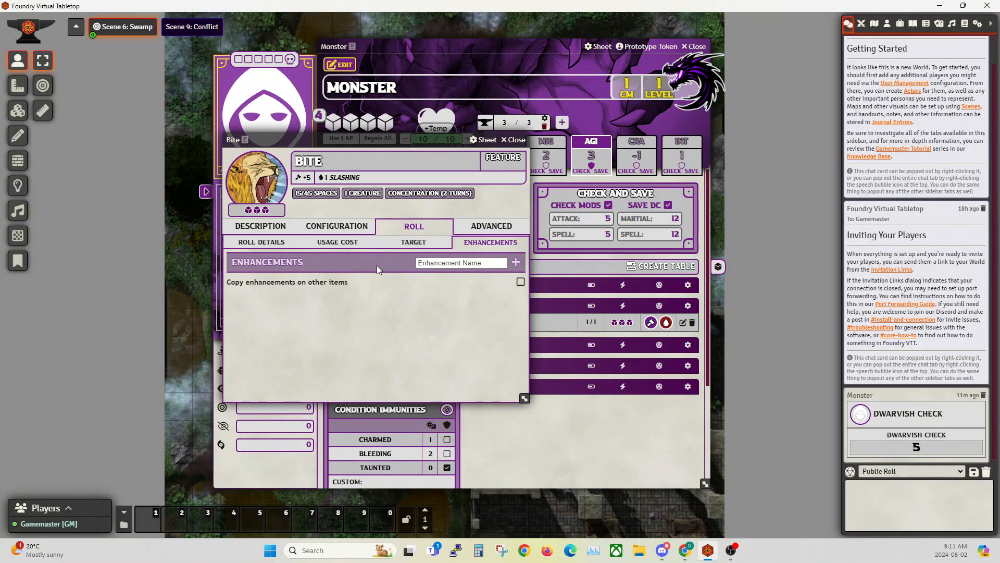
pyautogui.moveTo(407, 272)
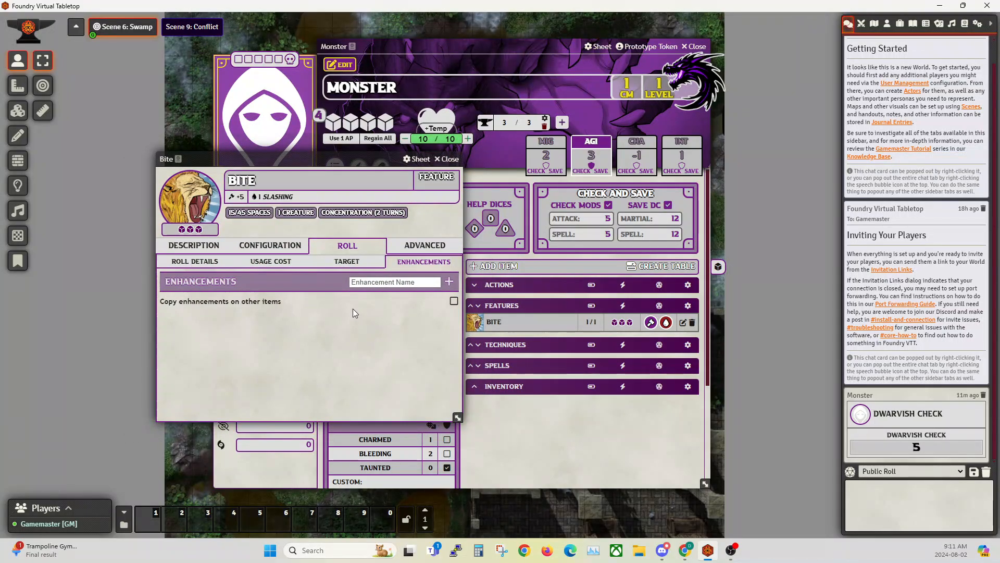
pyautogui.click(394, 282)
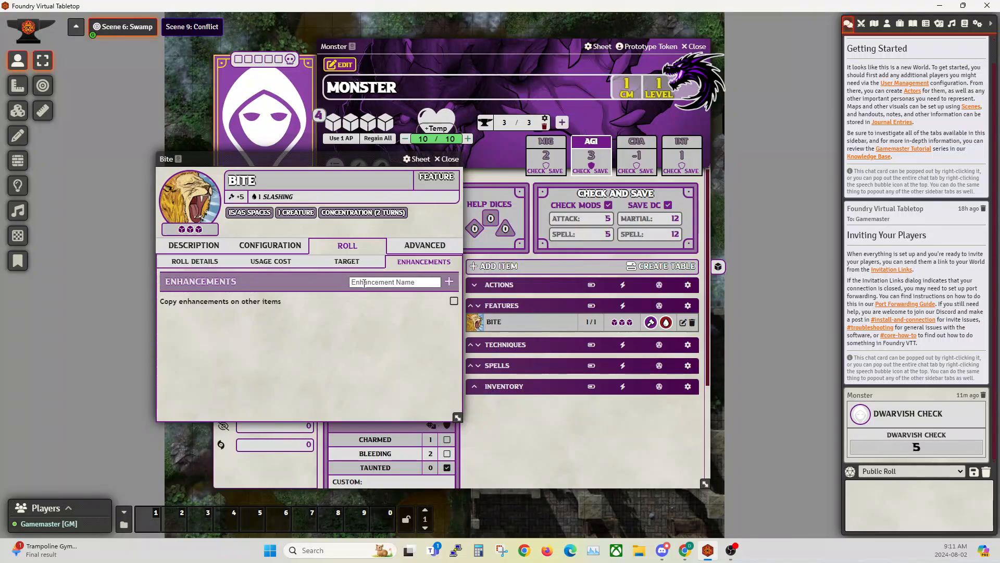
pyautogui.write('Trio')
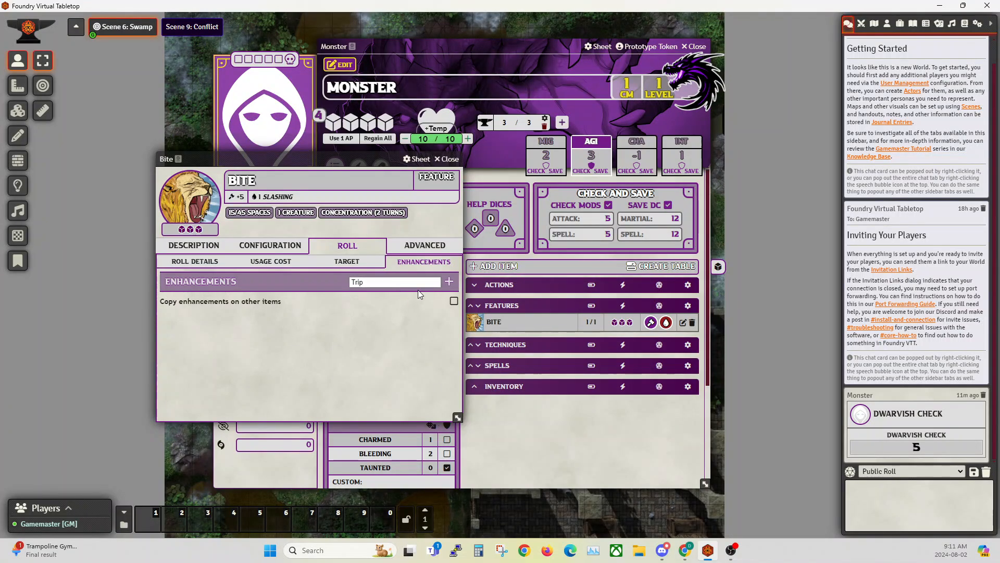
pyautogui.click(449, 281)
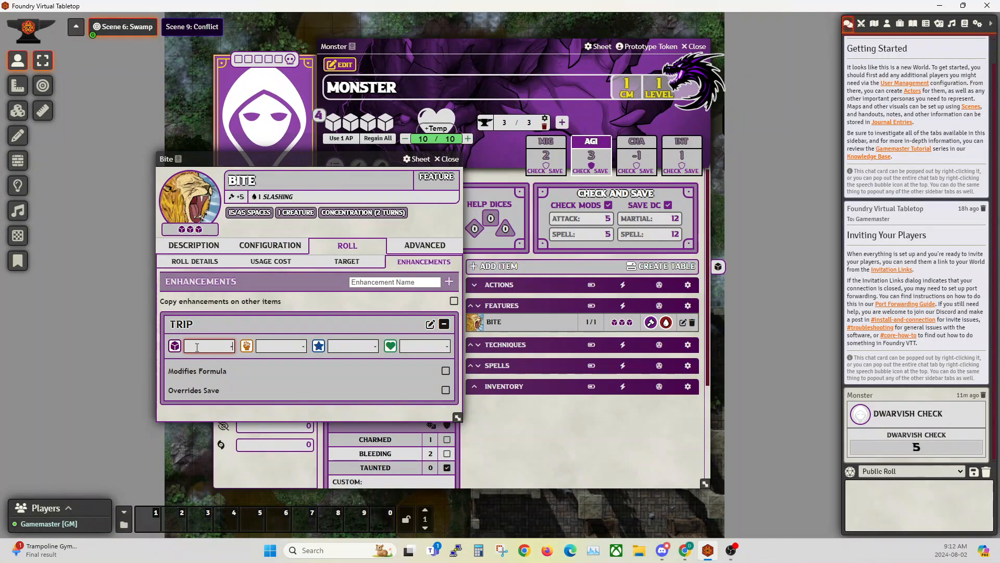
pyautogui.click(279, 346)
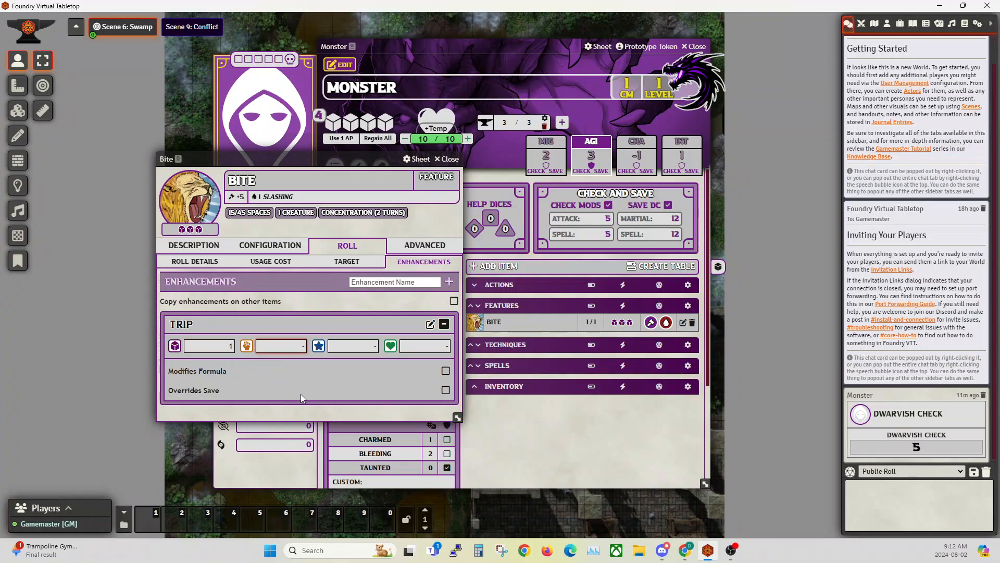
pyautogui.click(446, 384)
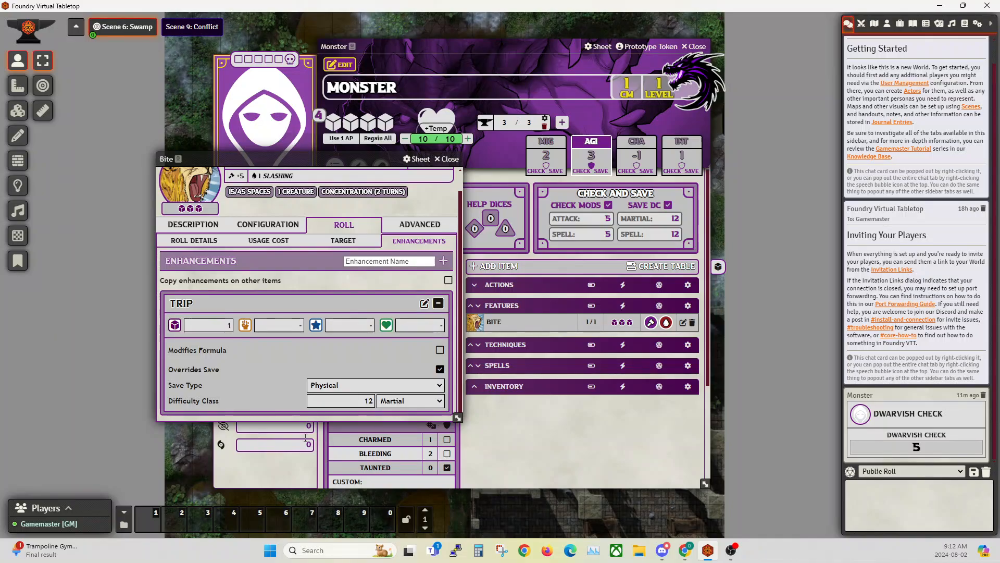
pyautogui.moveTo(332, 362)
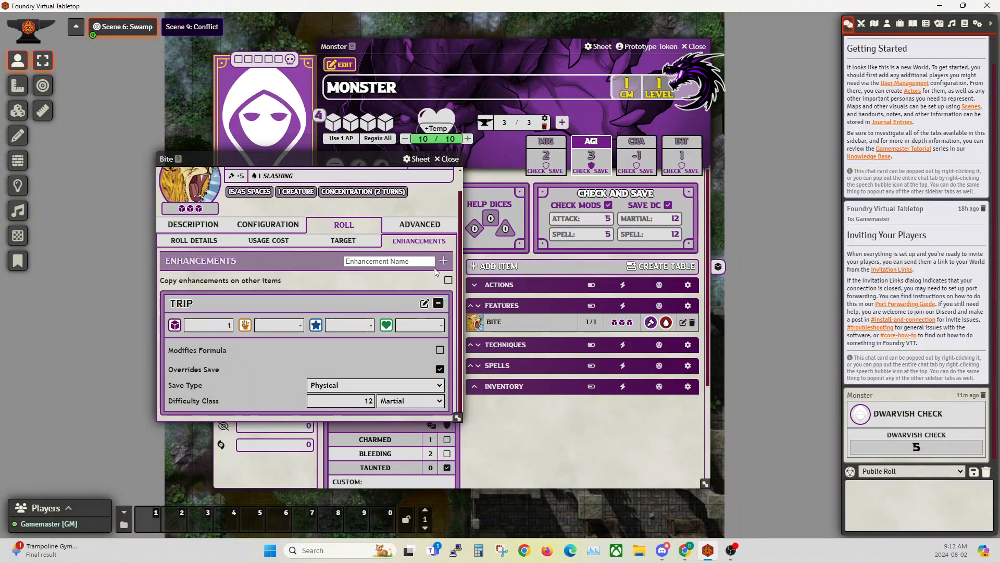
pyautogui.write('Poiso')
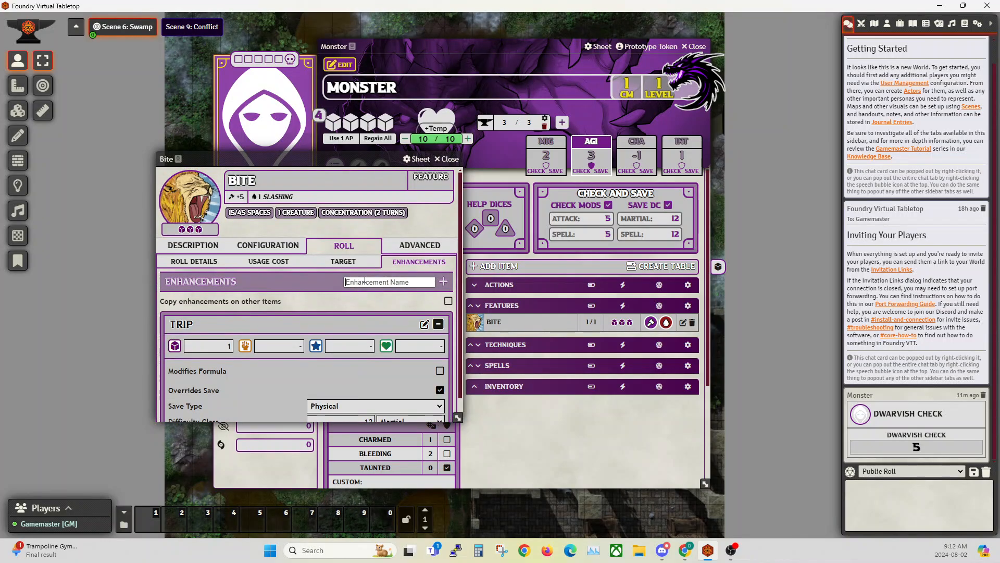
# Step: Name the second enhancement Poison and give it a Physical save with Might-based DC
pyautogui.write('Poison')
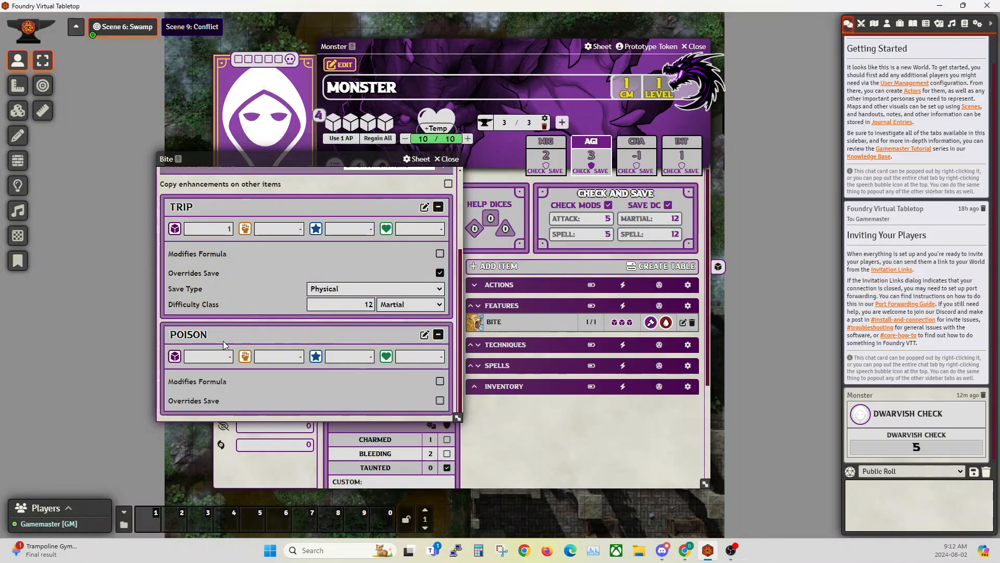
pyautogui.moveTo(201, 357)
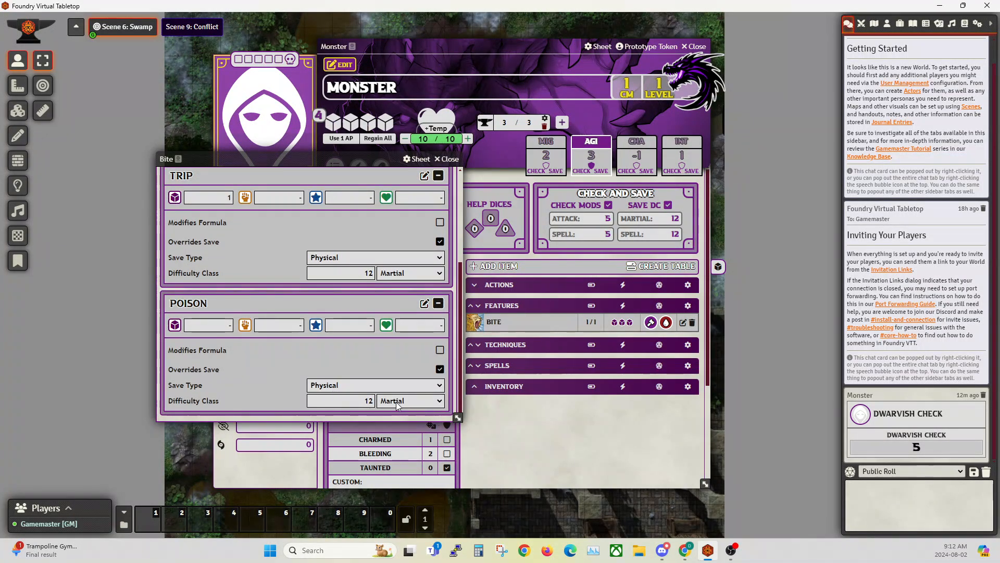
pyautogui.click(411, 401)
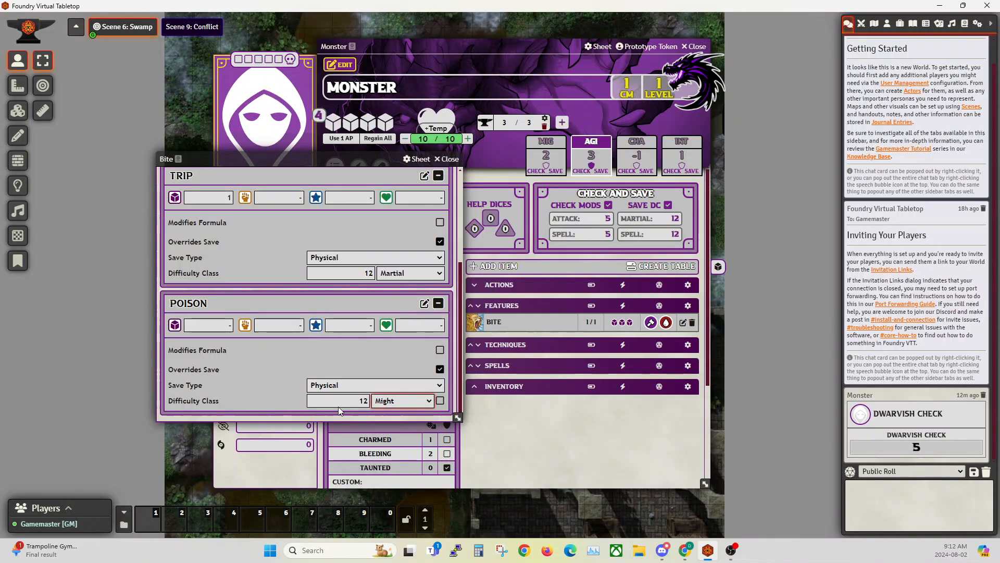
pyautogui.click(375, 385)
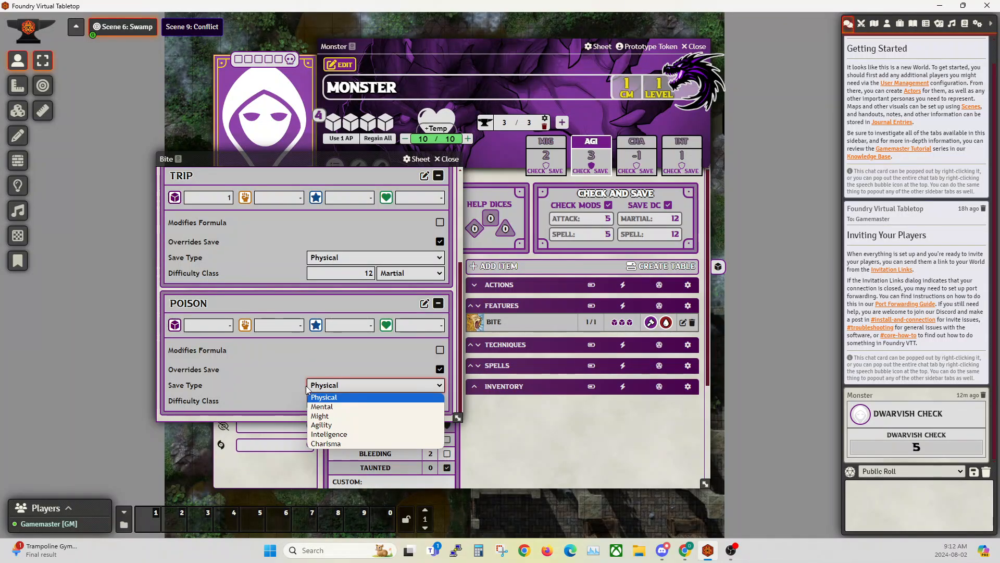
pyautogui.click(320, 415)
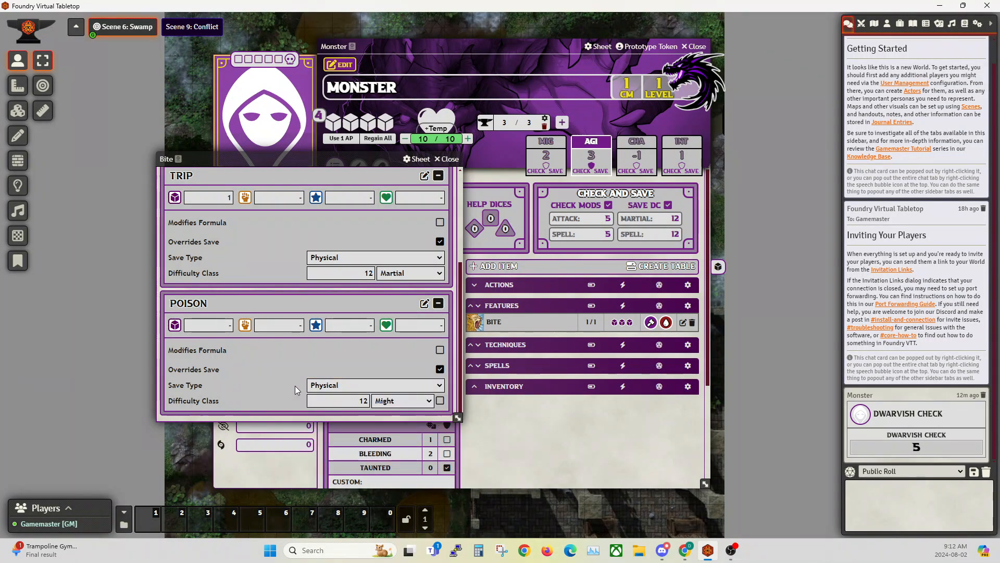
pyautogui.moveTo(465, 183)
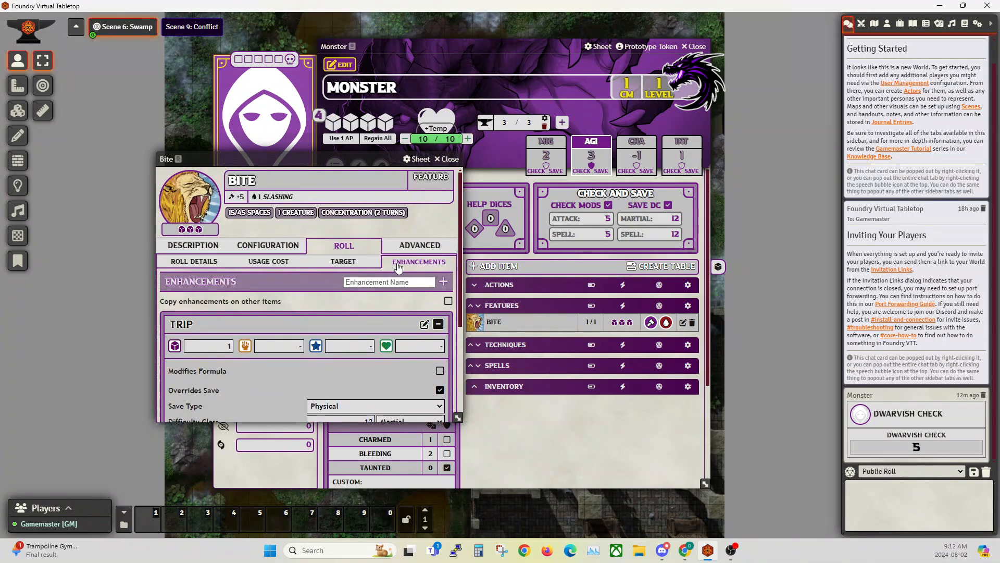
# Step: Check Bite's Advanced effects, leave add-effects unchecked, and close the Bite item sheet
pyautogui.click(423, 245)
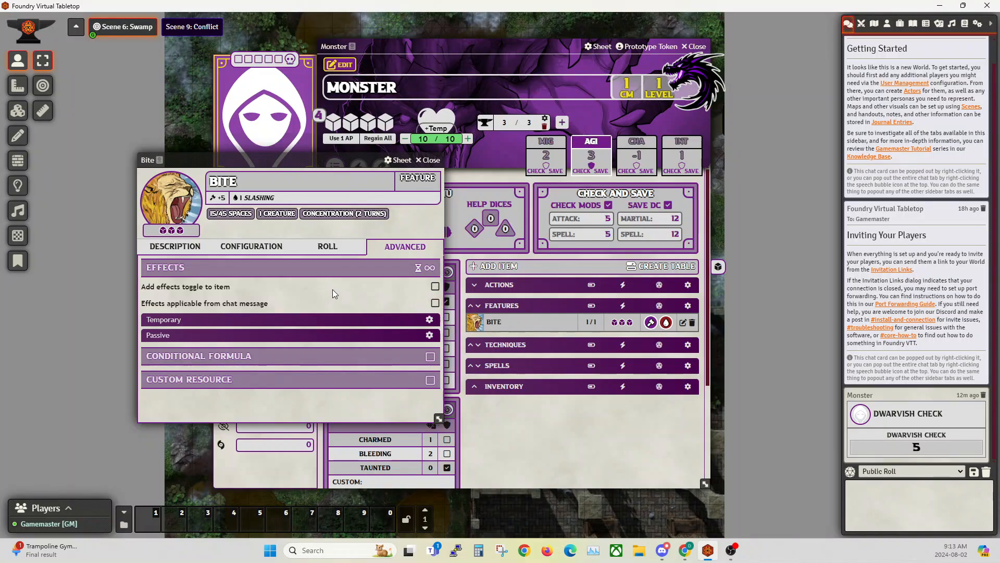
pyautogui.moveTo(887, 24)
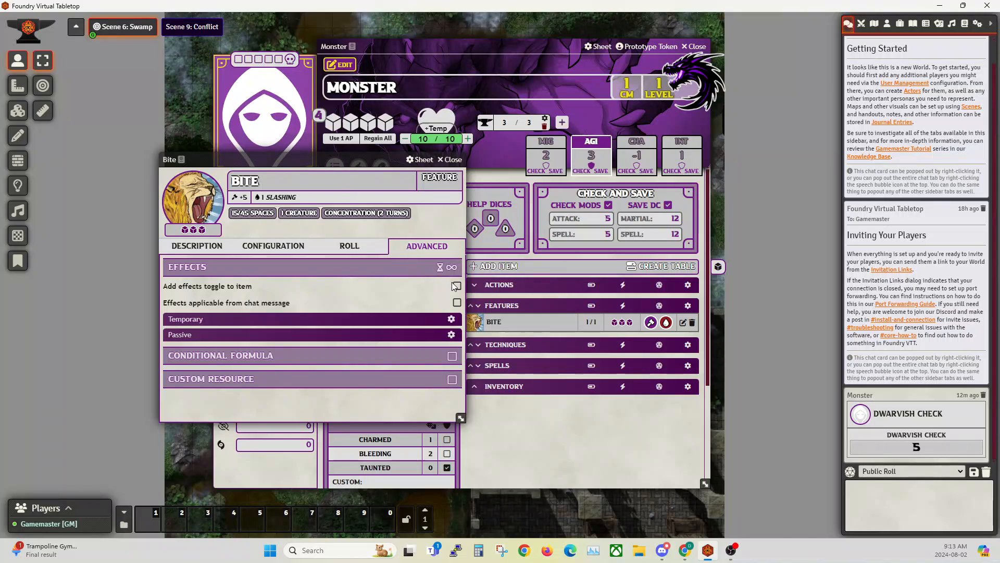
pyautogui.click(452, 287)
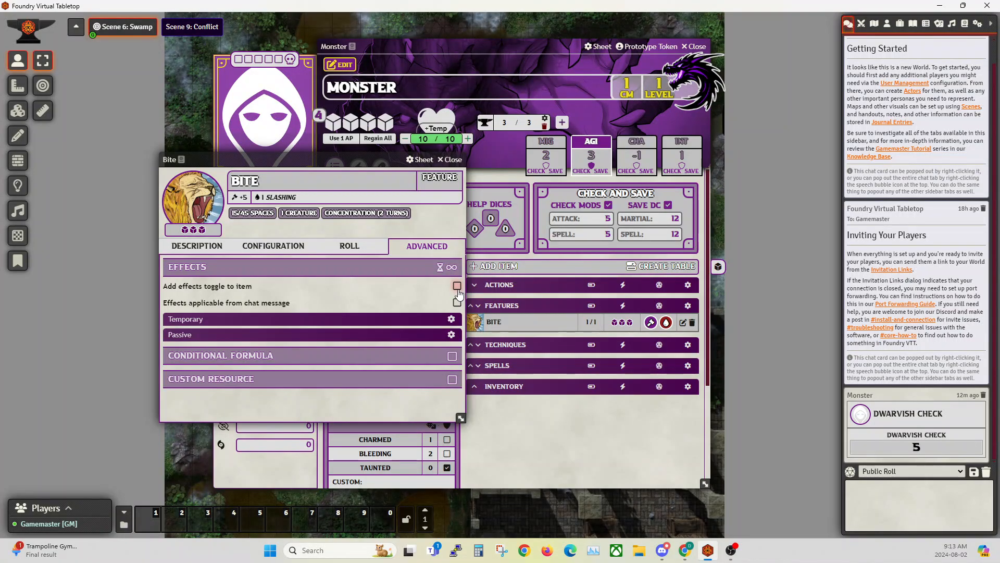
pyautogui.click(457, 286)
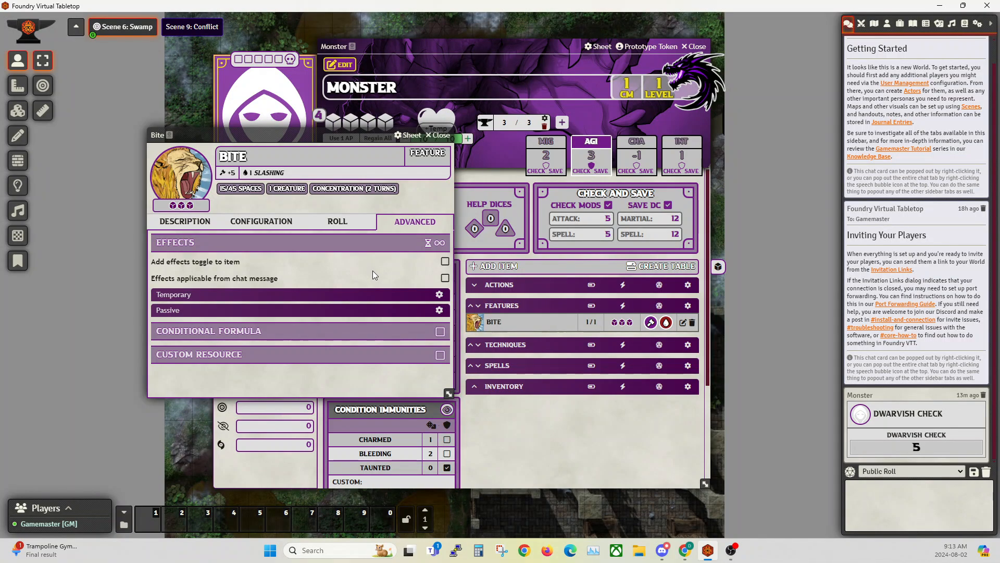
pyautogui.click(335, 221)
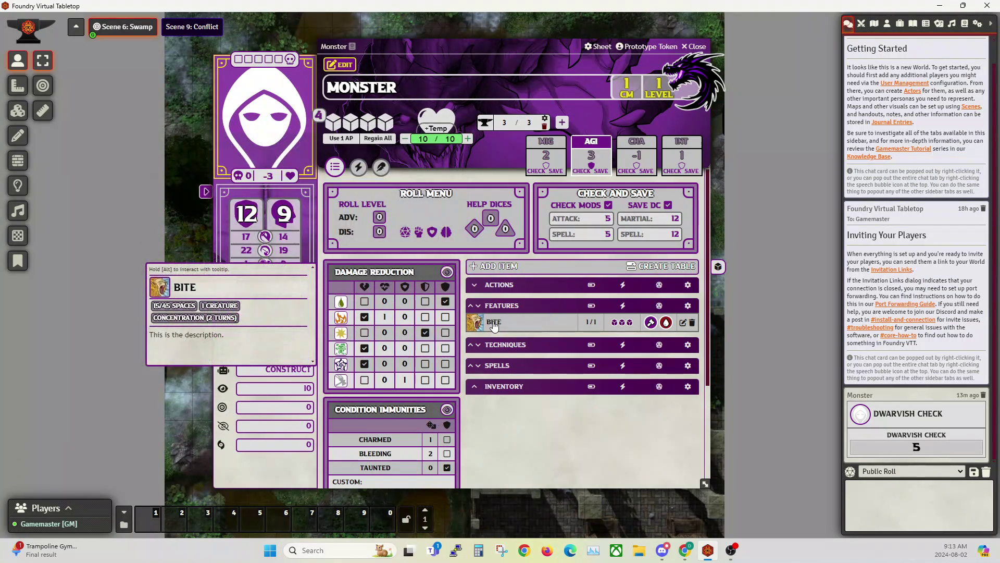
# Step: Expand Bite under Features to reveal its Trip and Poison enhancements
pyautogui.click(494, 322)
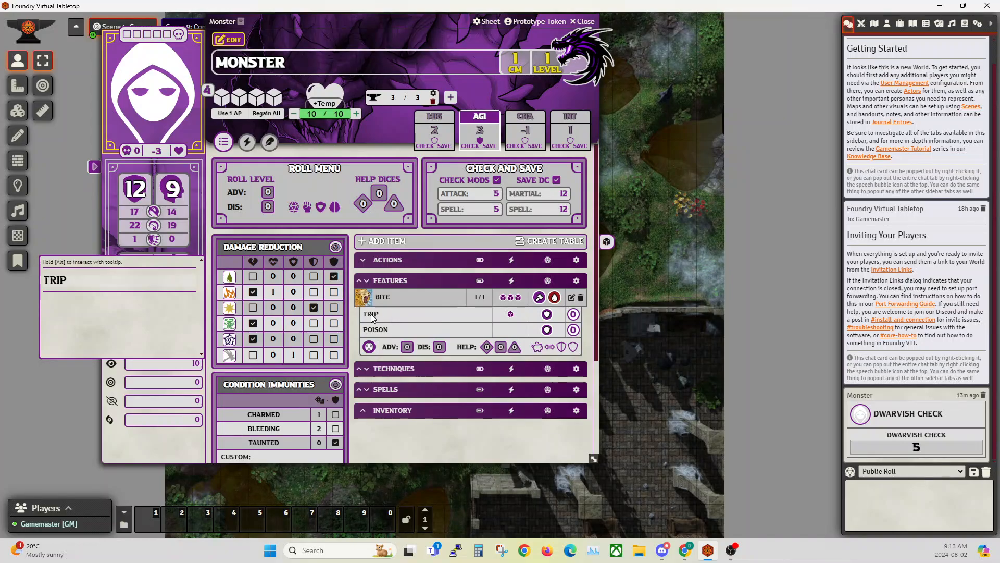
pyautogui.moveTo(384, 330)
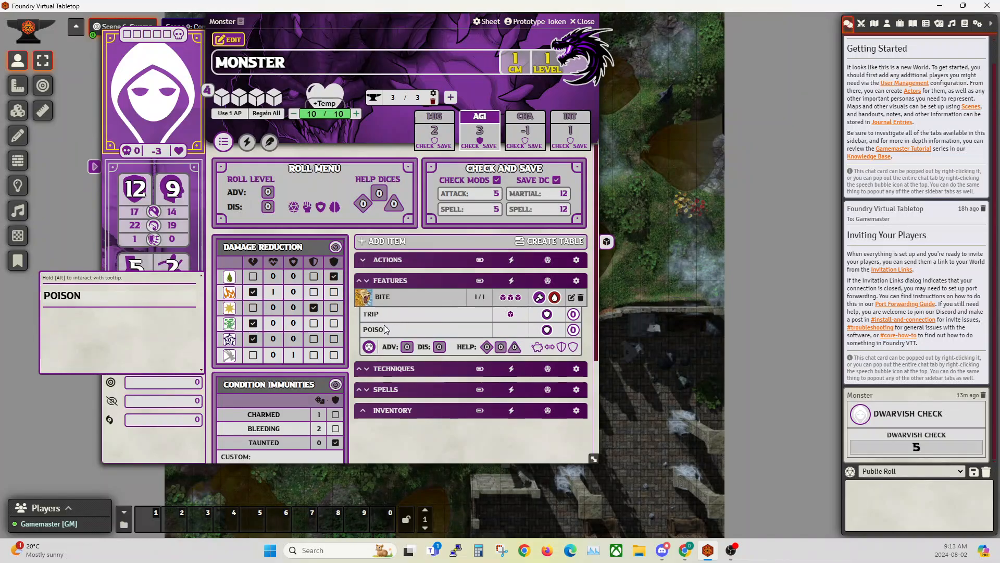
pyautogui.moveTo(510, 317)
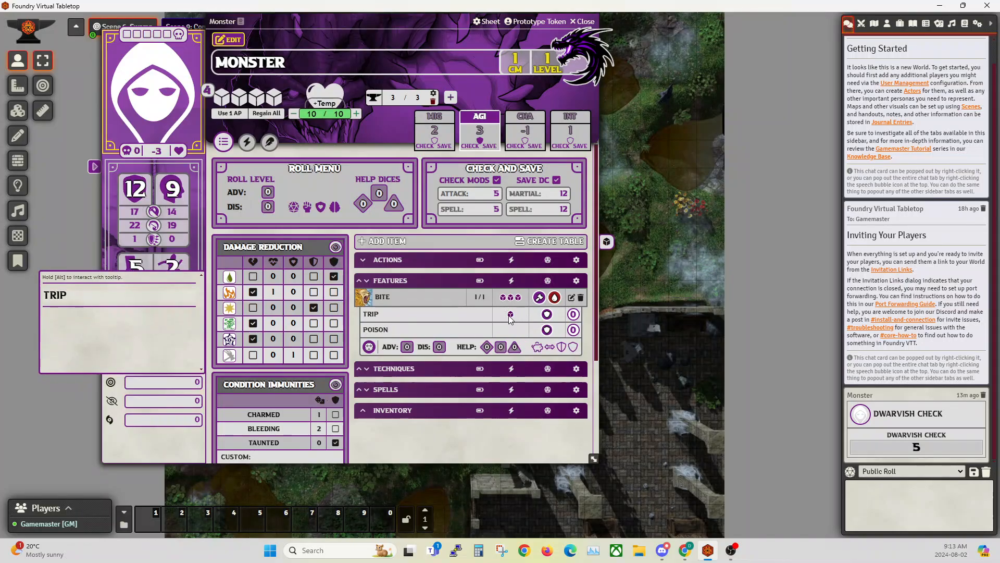
pyautogui.moveTo(510, 315)
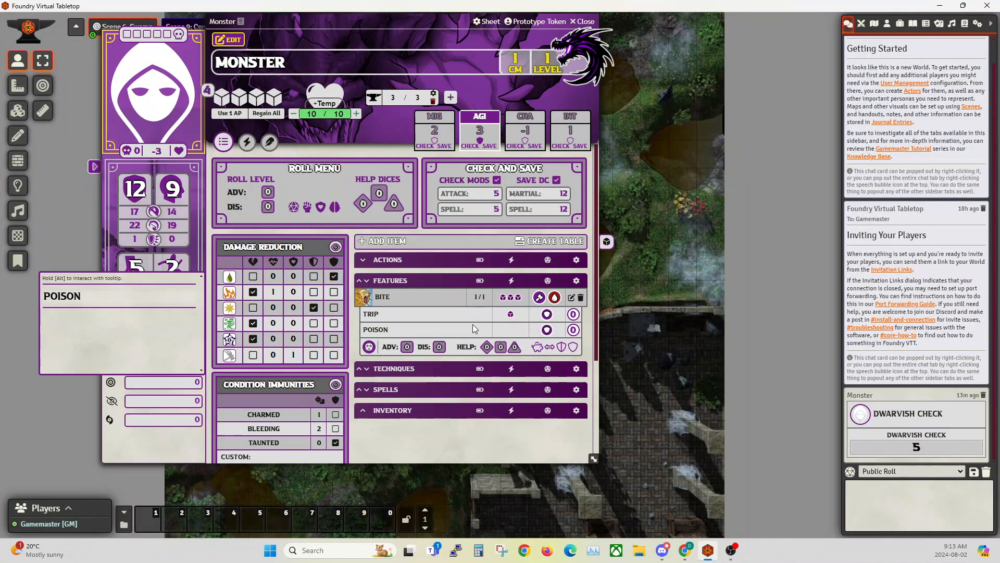
pyautogui.moveTo(382, 336)
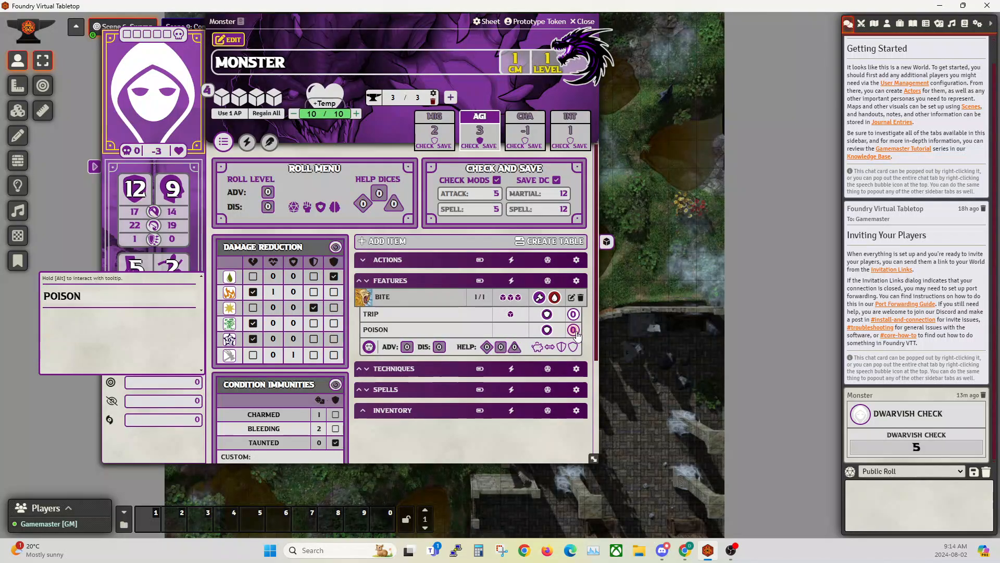
pyautogui.moveTo(409, 314)
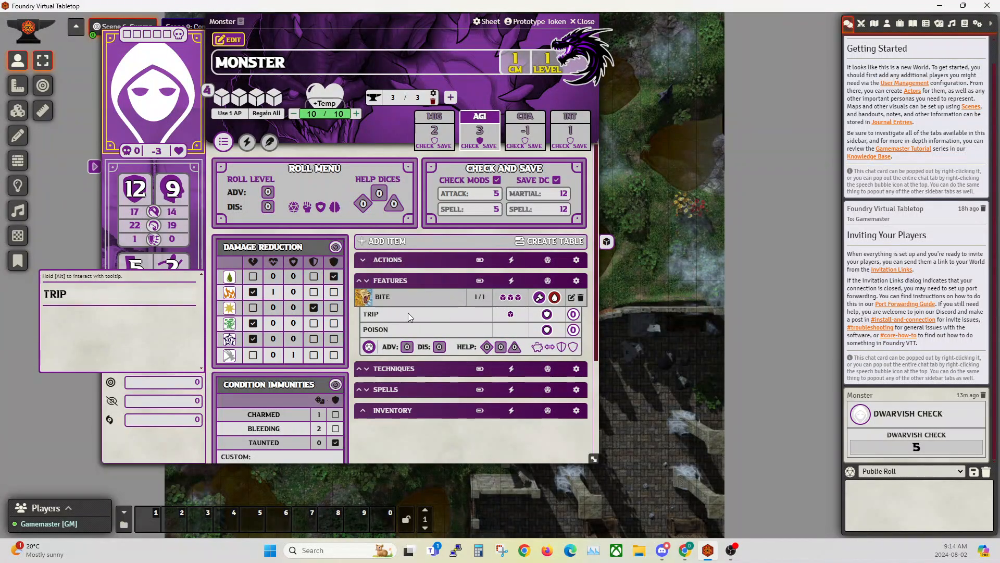
pyautogui.moveTo(414, 330)
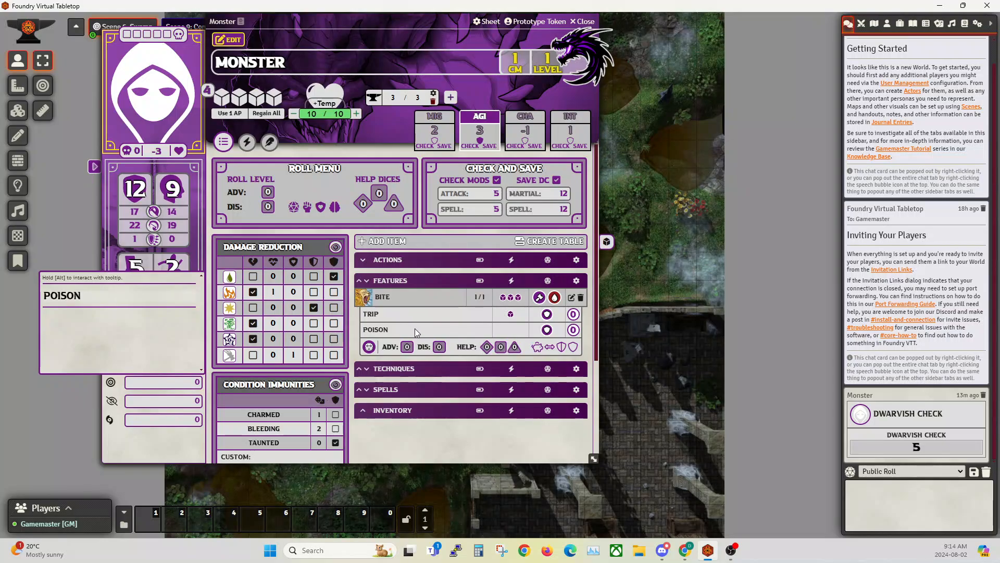
pyautogui.moveTo(573, 330)
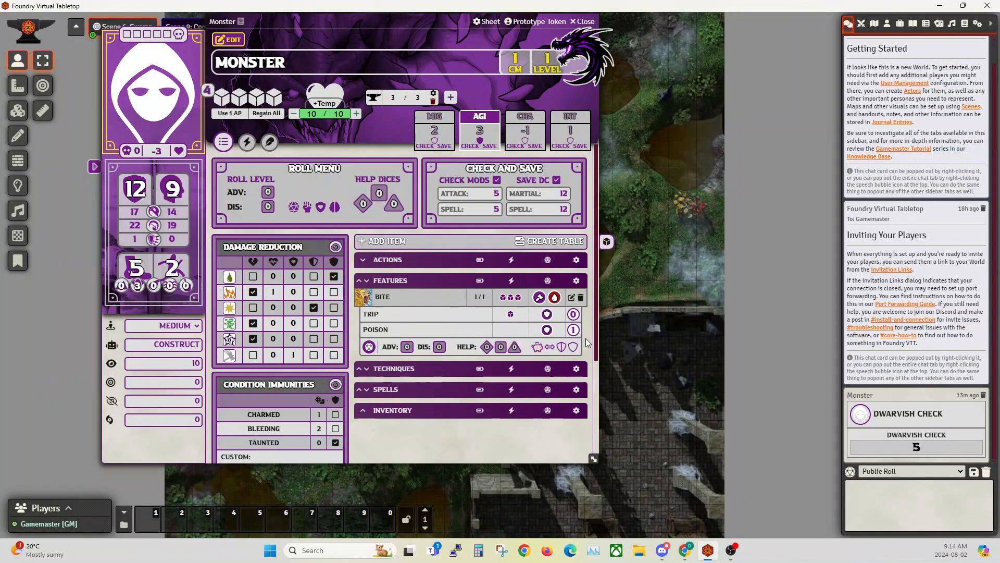
pyautogui.moveTo(897, 440)
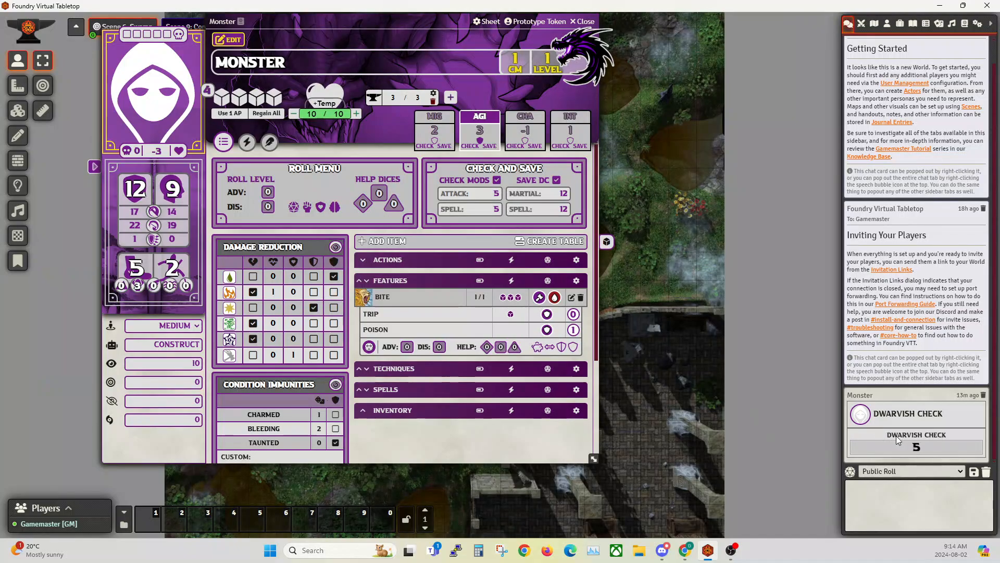
pyautogui.moveTo(573, 329)
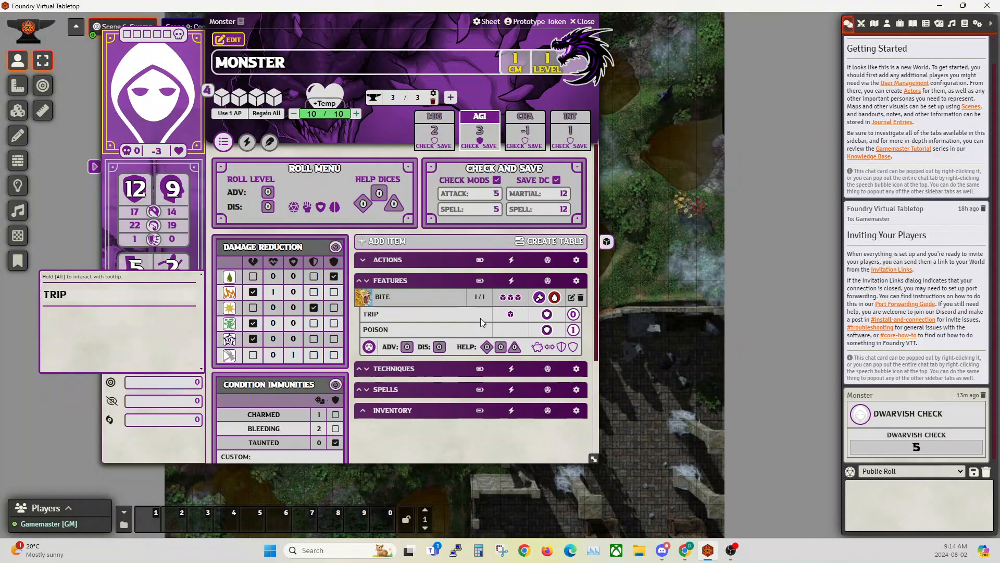
pyautogui.moveTo(426, 330)
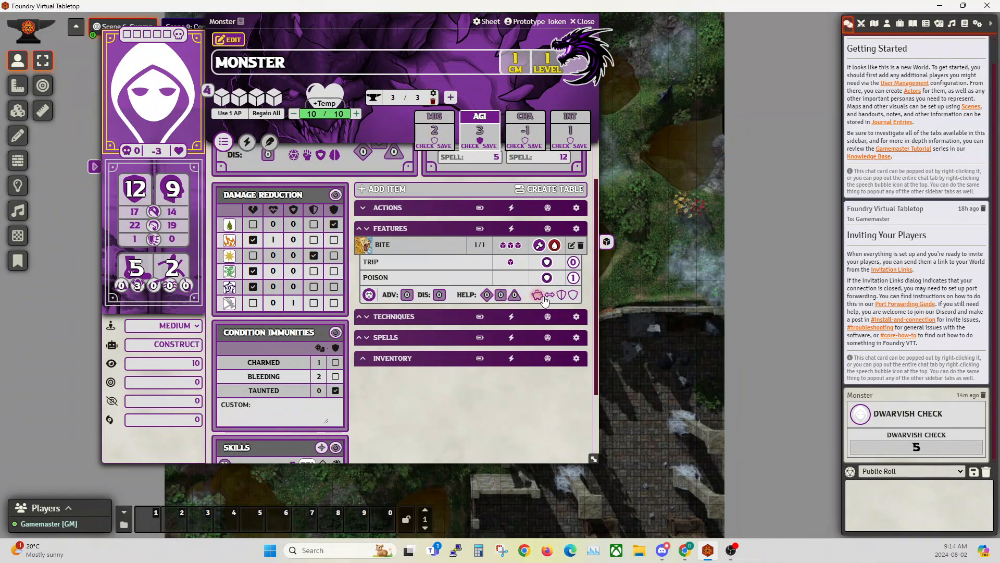
pyautogui.moveTo(537, 296)
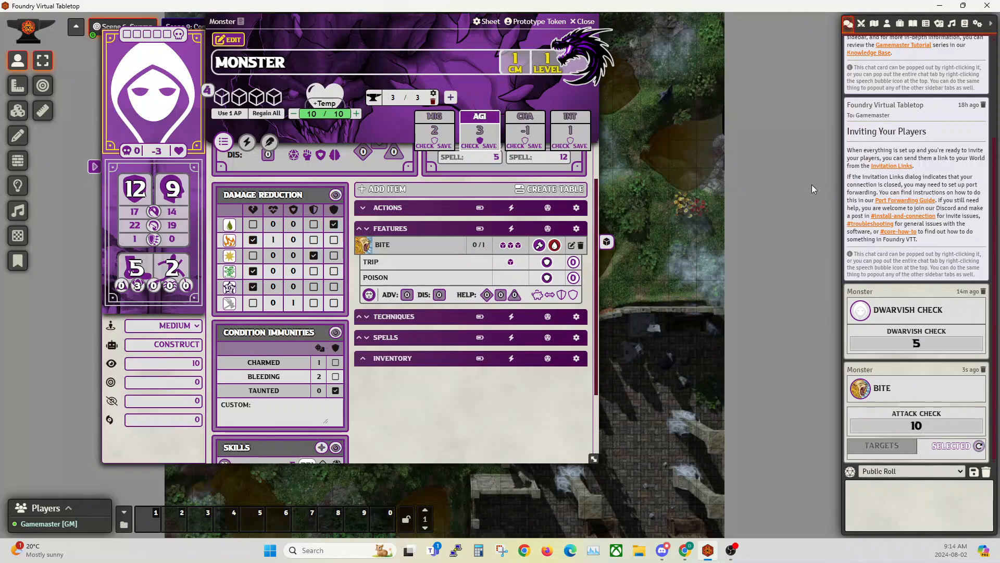
pyautogui.moveTo(384, 247)
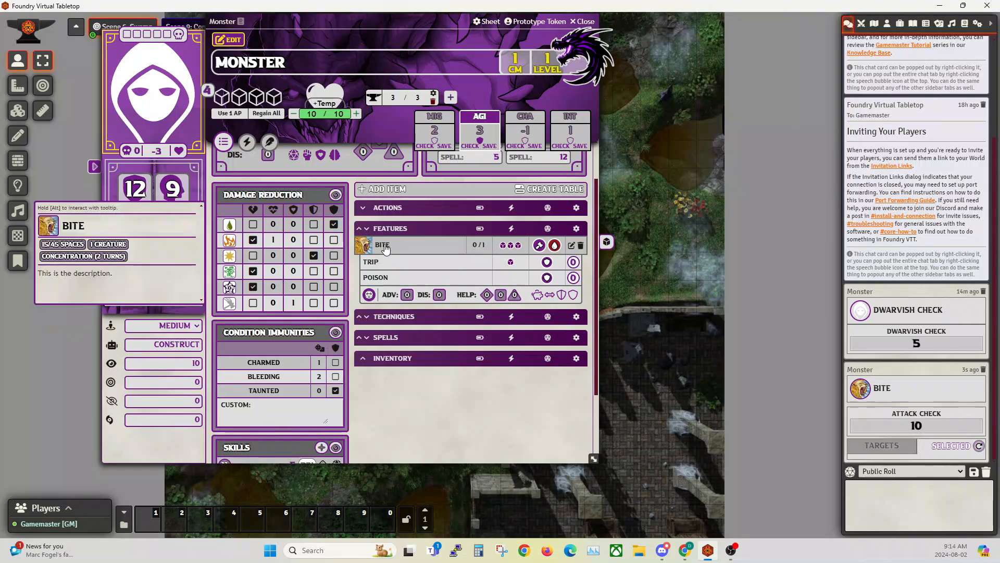
# Step: Collapse Bite's Trip/Poison enhancement panel so only the Bite entry shows
pyautogui.click(382, 244)
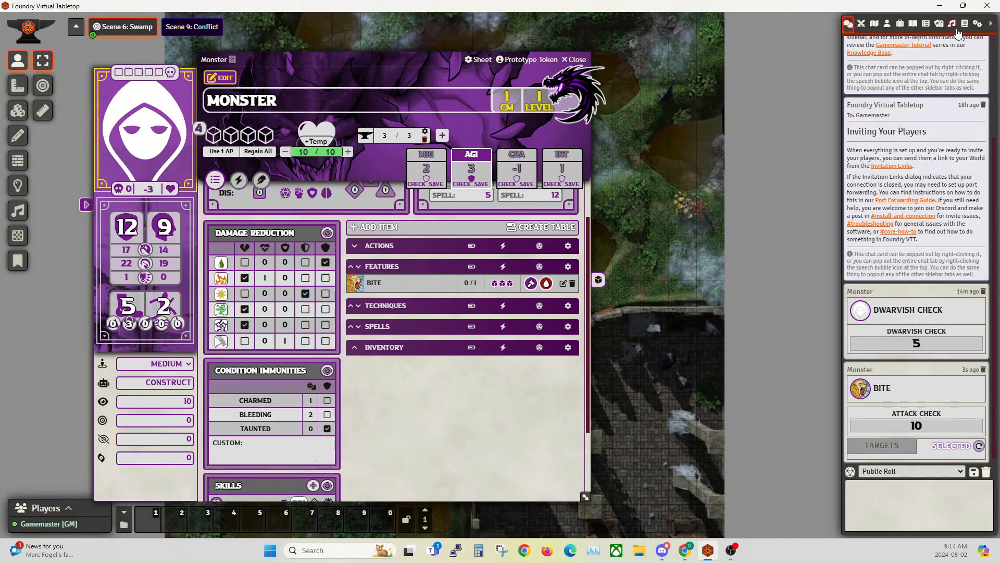
# Step: Open the Inventory compendium and expand its folders down to one-handed melee weapons
pyautogui.click(963, 24)
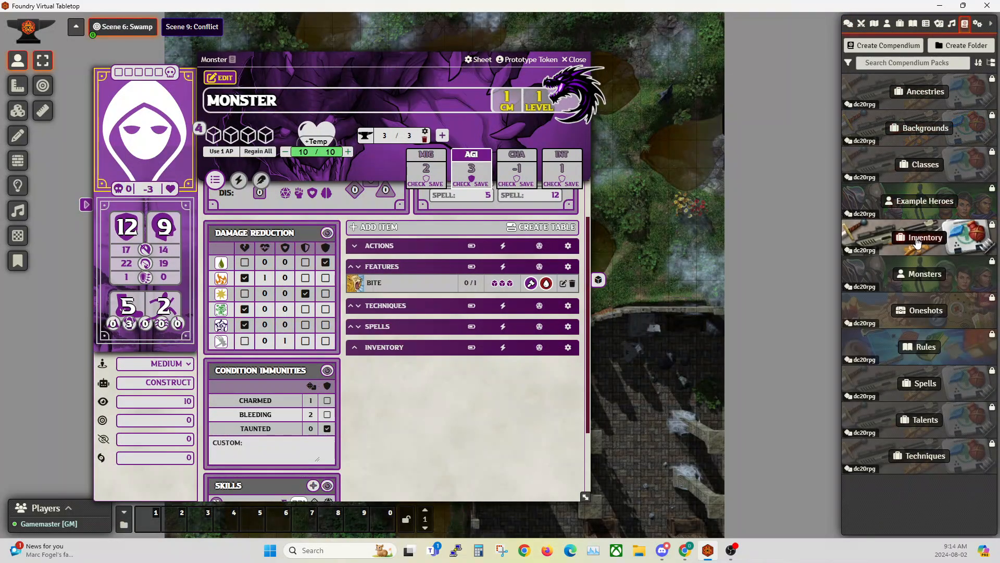
pyautogui.click(919, 238)
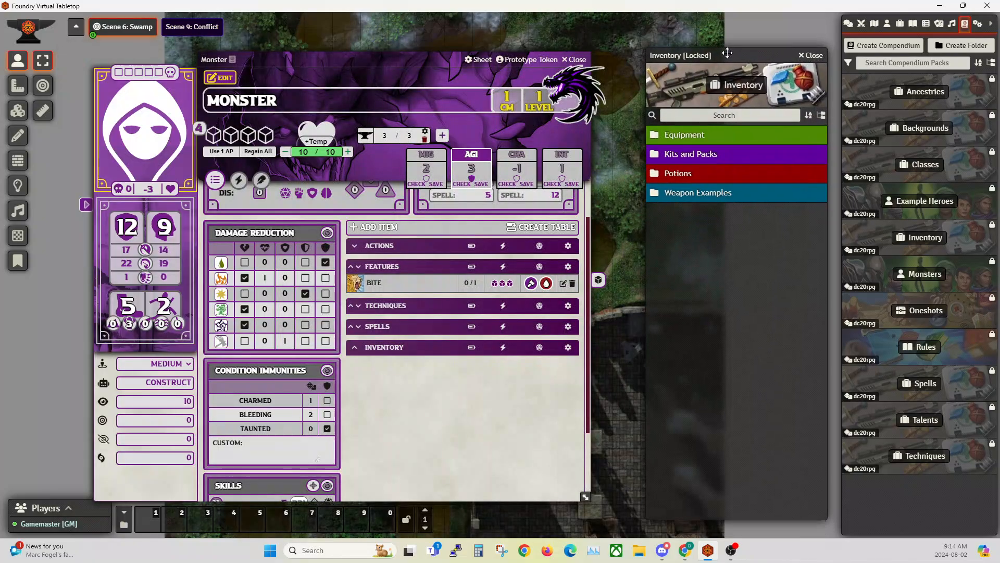
pyautogui.moveTo(374, 288)
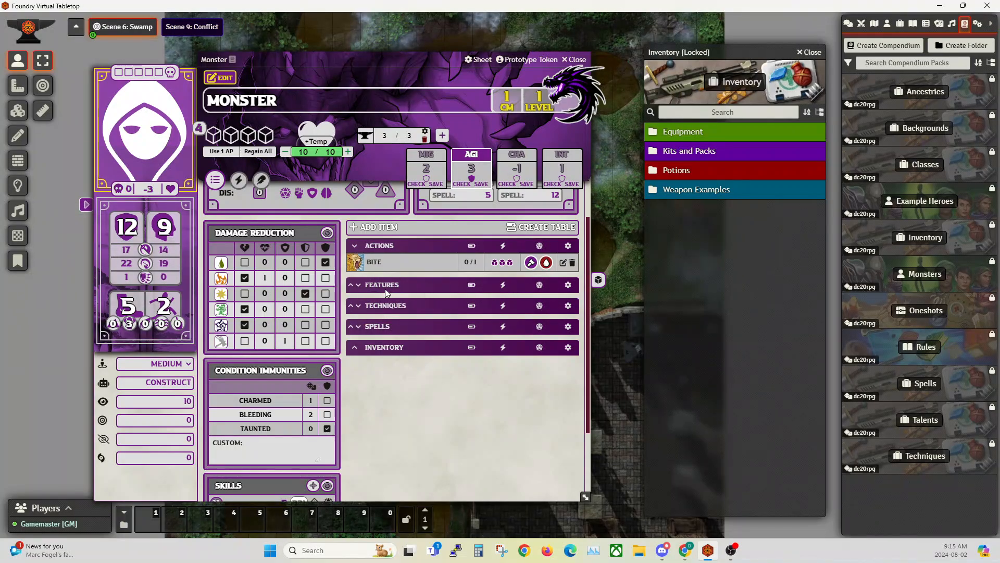
pyautogui.moveTo(374, 262)
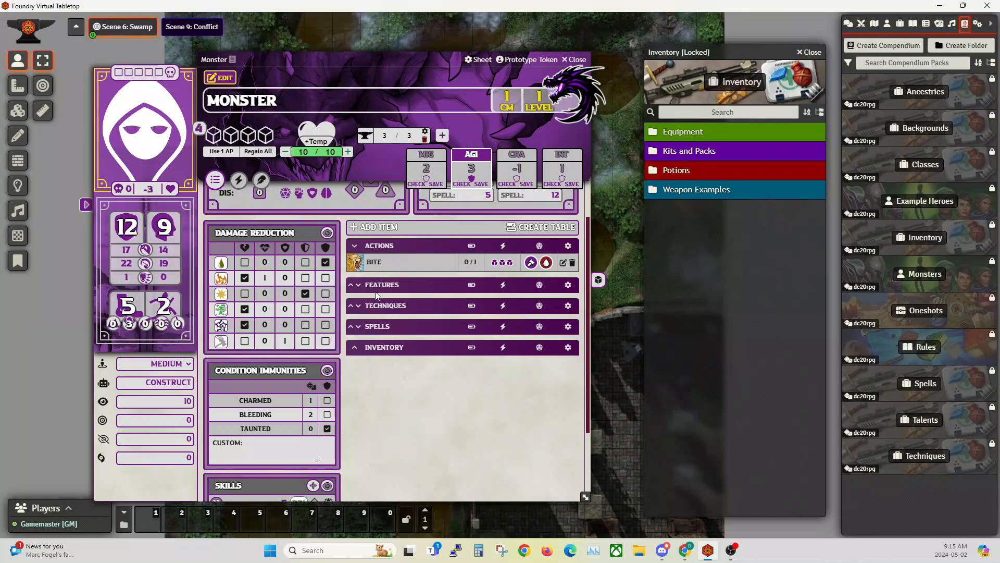
pyautogui.moveTo(381, 289)
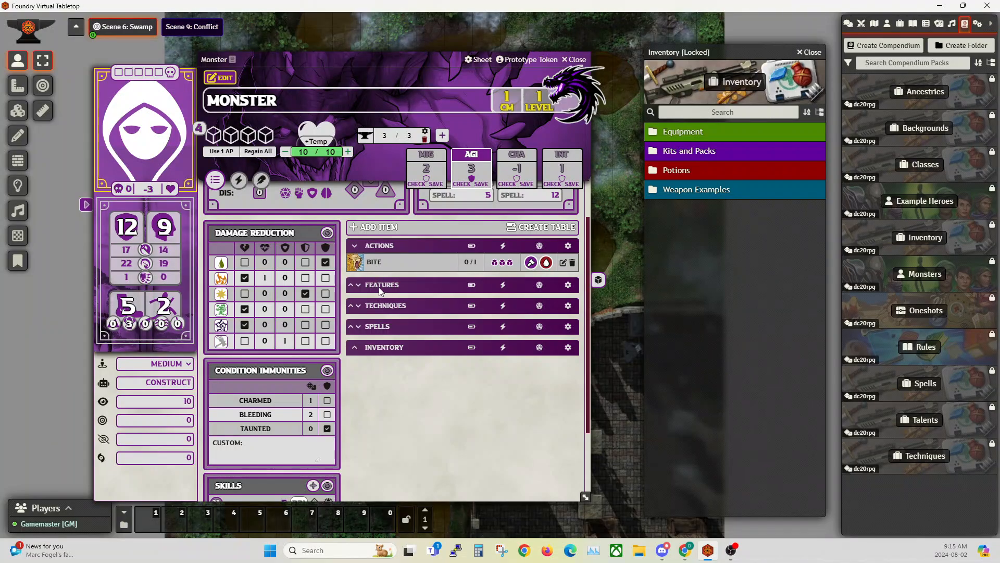
pyautogui.moveTo(375, 263)
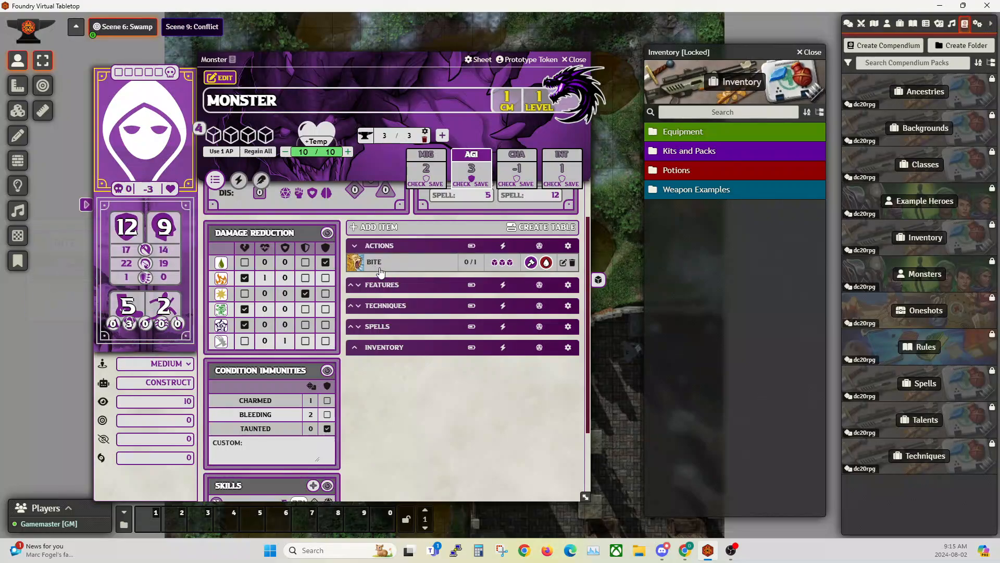
pyautogui.moveTo(682, 198)
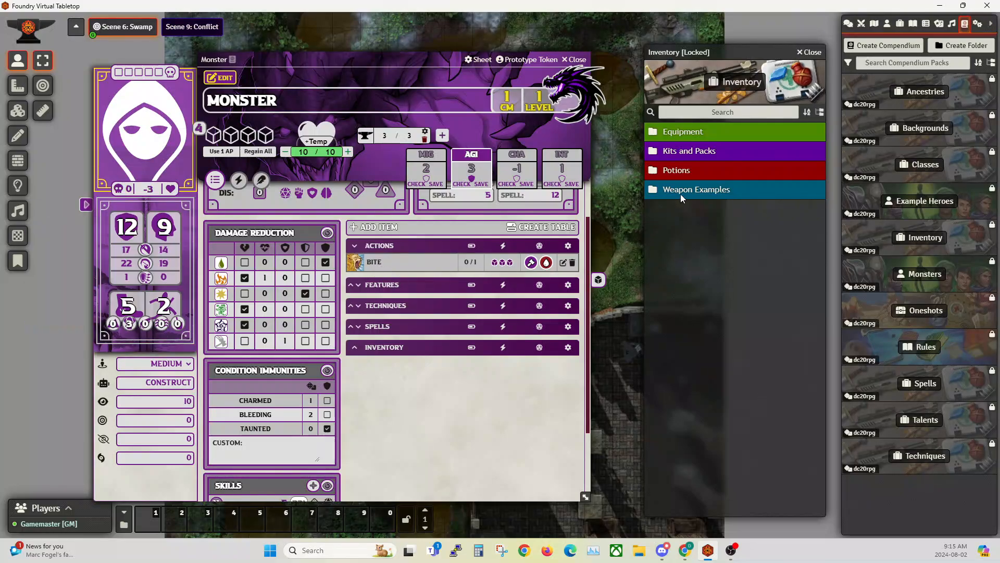
pyautogui.click(682, 131)
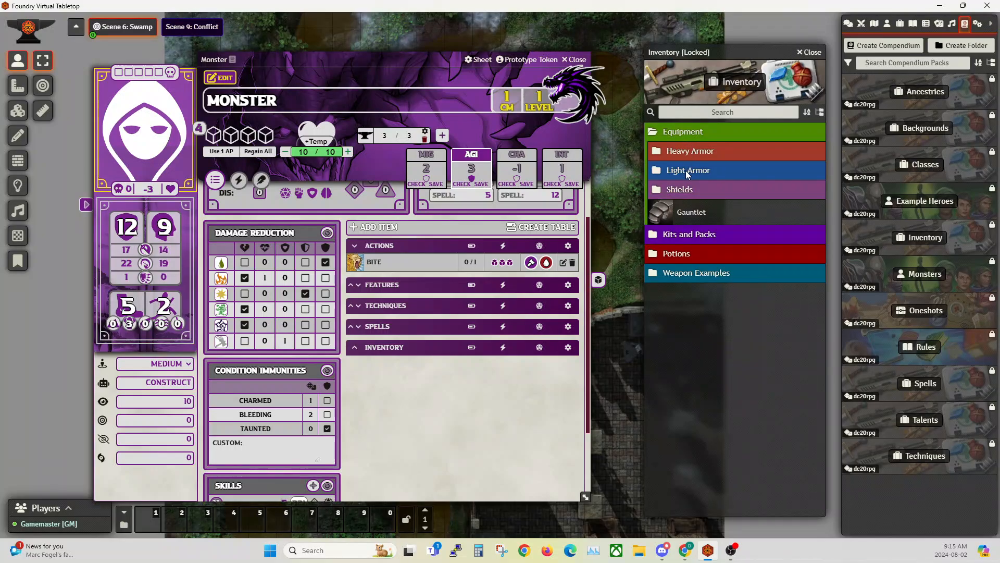
pyautogui.click(689, 234)
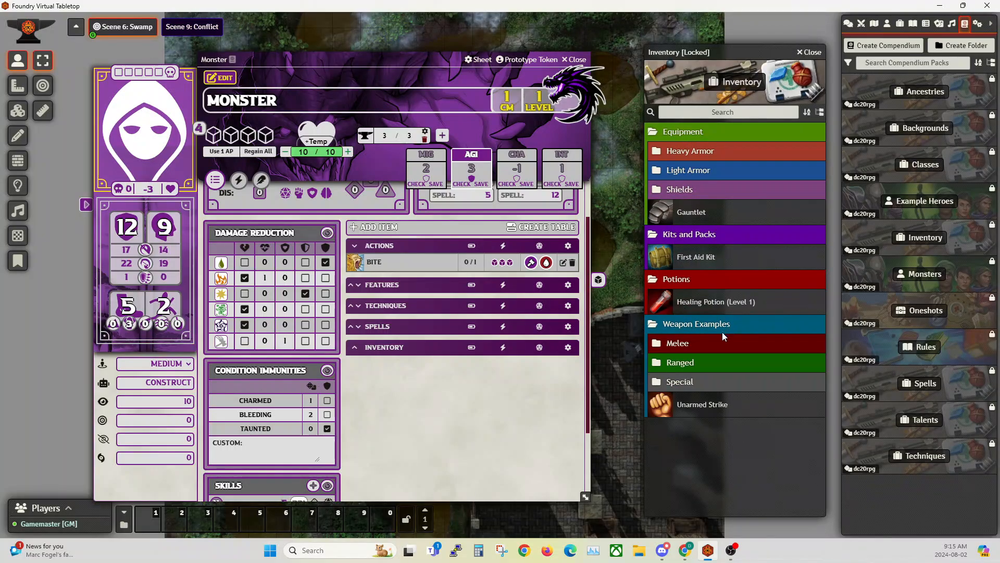
pyautogui.click(678, 343)
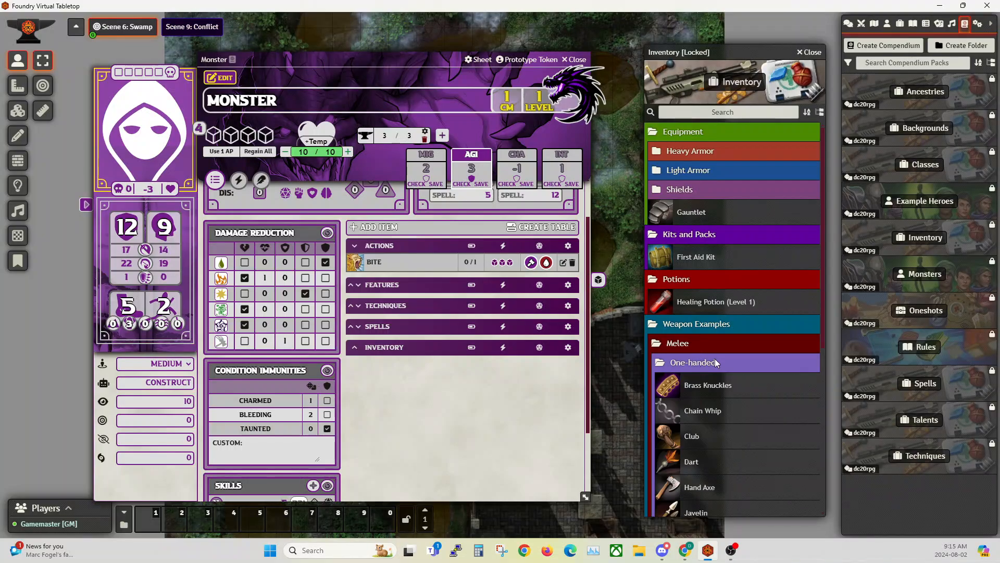
pyautogui.scroll(-3)
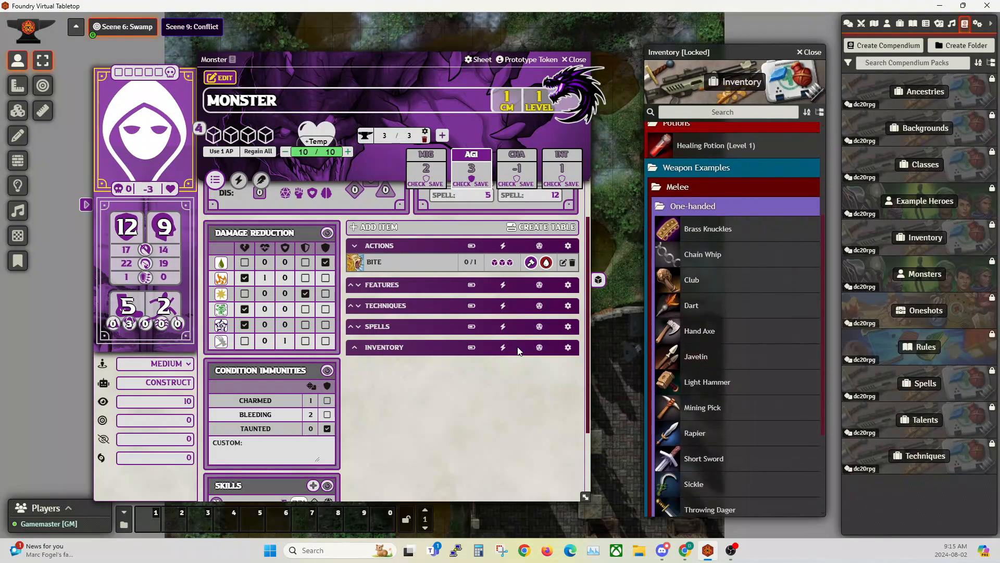
pyautogui.moveTo(722, 380)
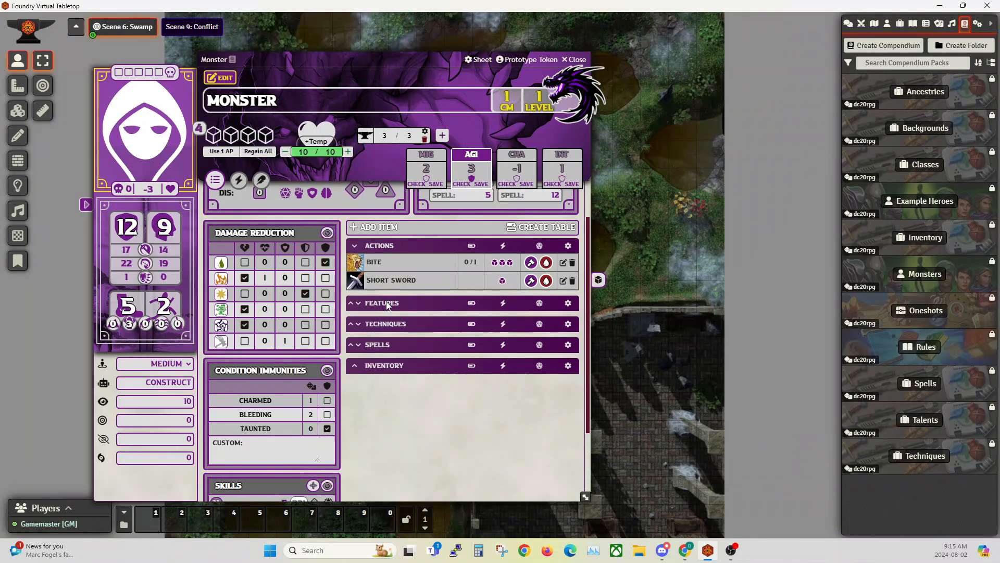
pyautogui.moveTo(388, 281)
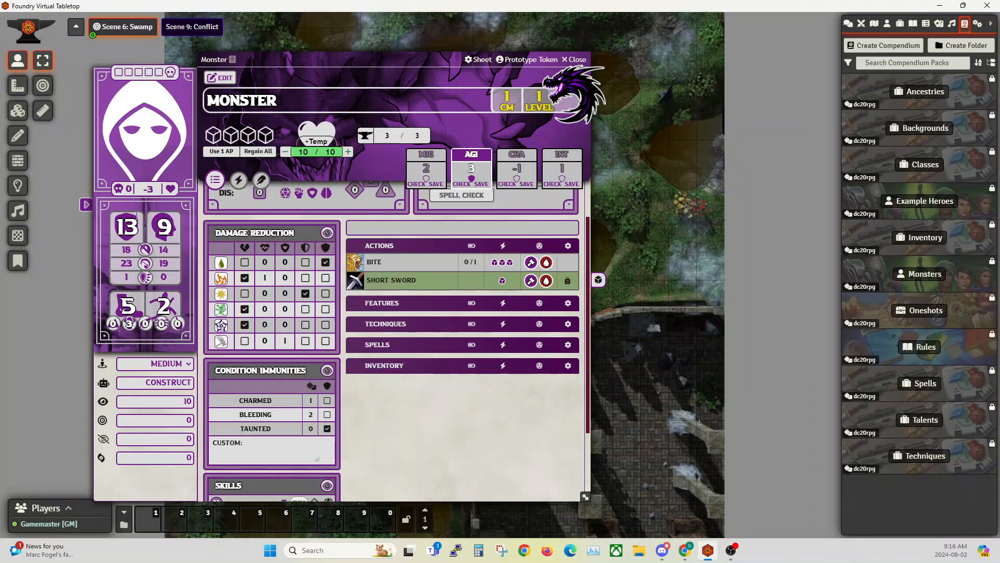
pyautogui.moveTo(387, 286)
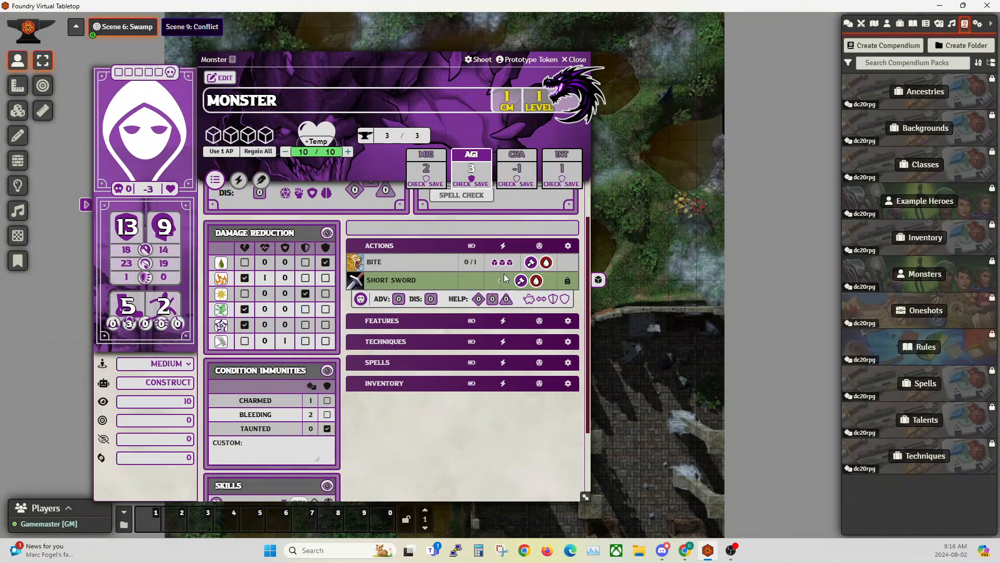
pyautogui.moveTo(380, 282)
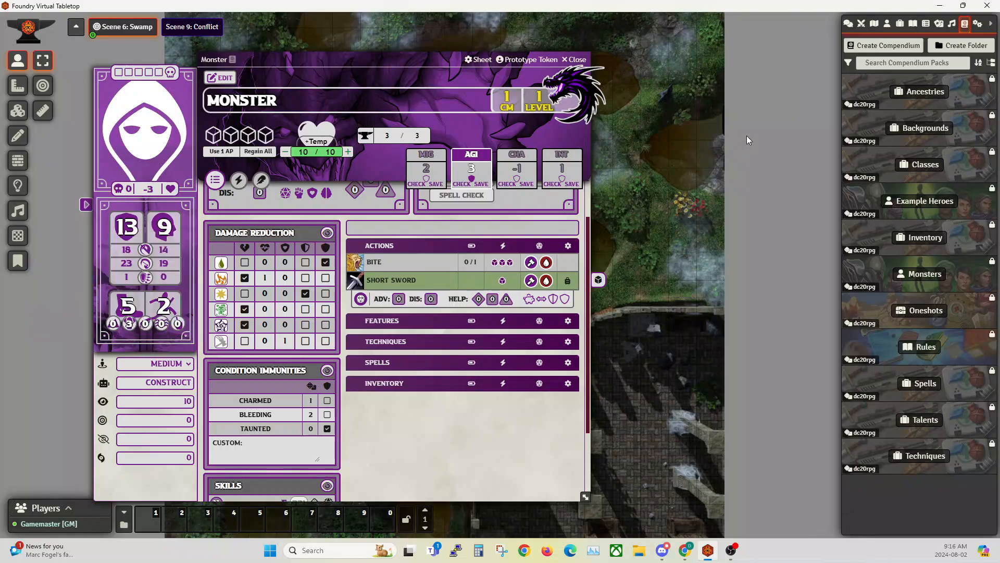
# Step: Bring up the journal entries list to reach The Hunted
pyautogui.click(912, 24)
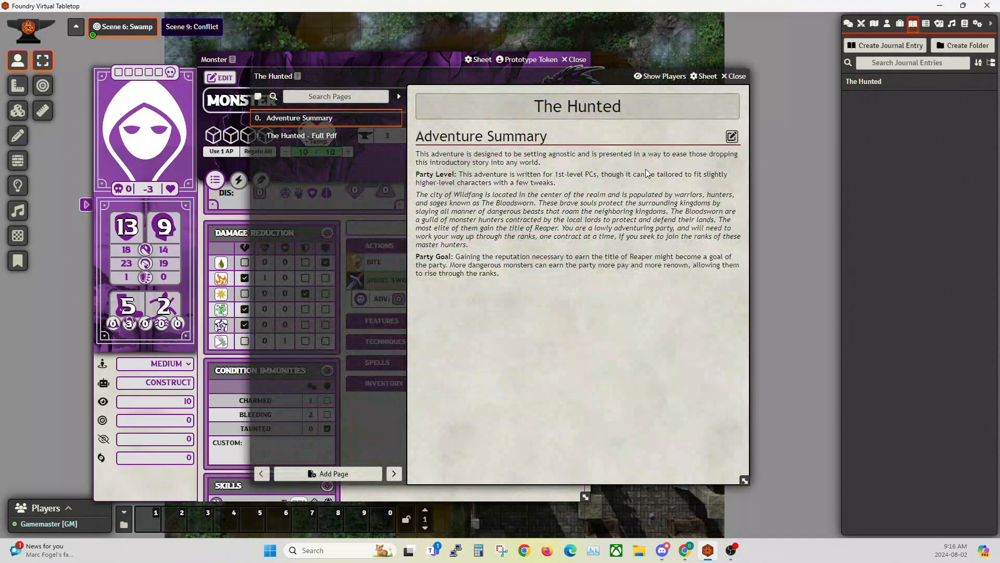
# Step: Load The Hunted adventure PDF and scroll through its Raven and Gruff stat blocks
pyautogui.click(302, 136)
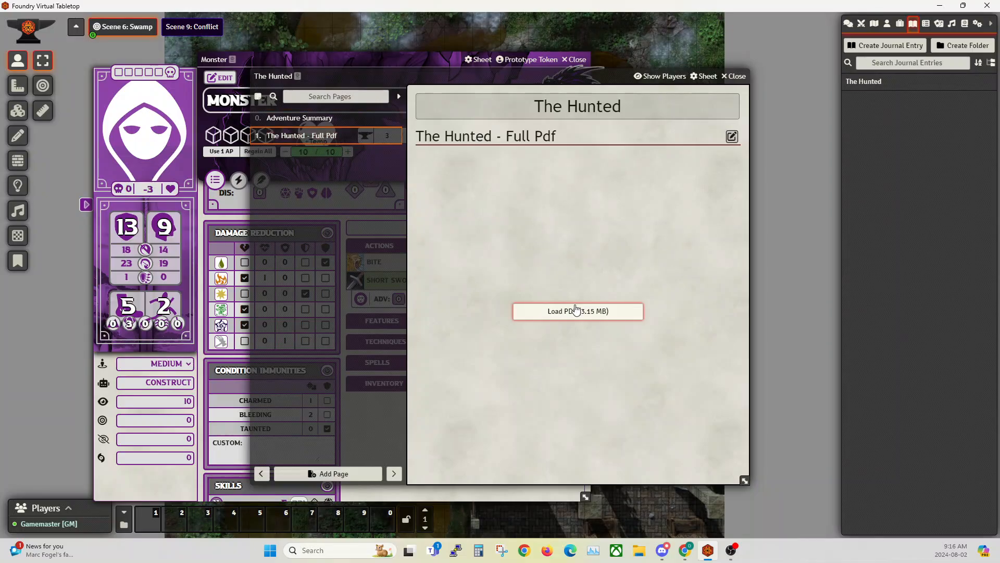
pyautogui.click(578, 311)
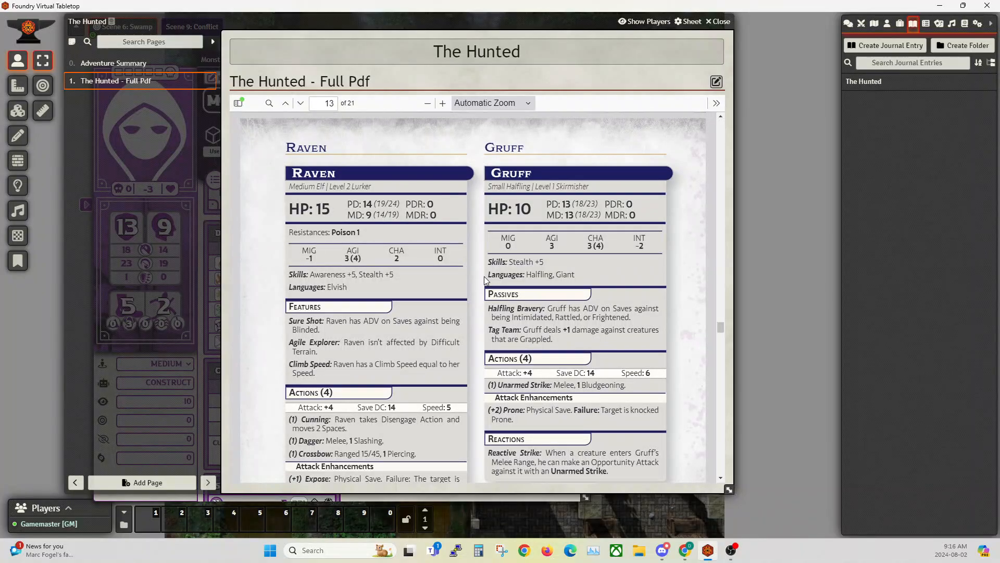
pyautogui.scroll(-3)
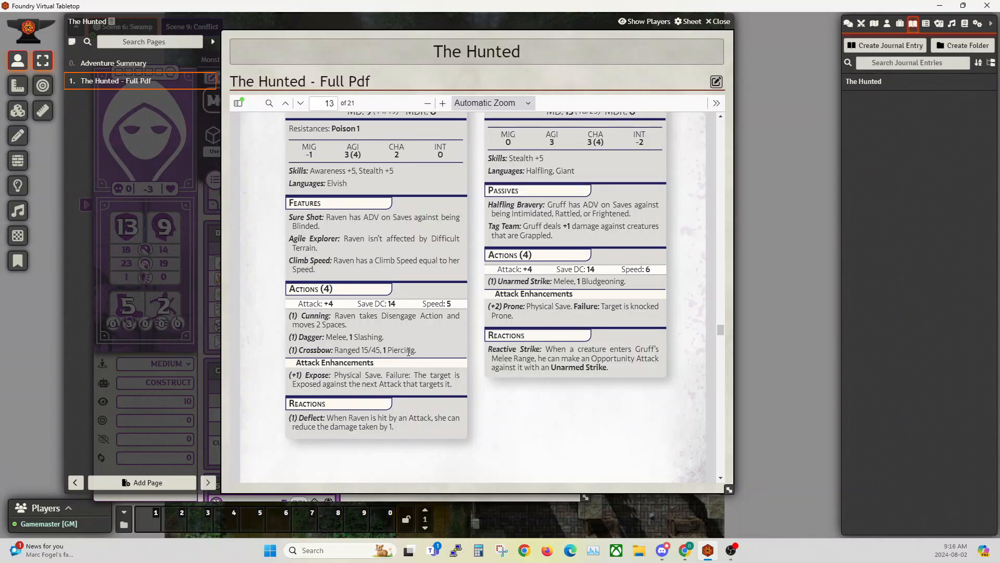
pyautogui.moveTo(402, 346)
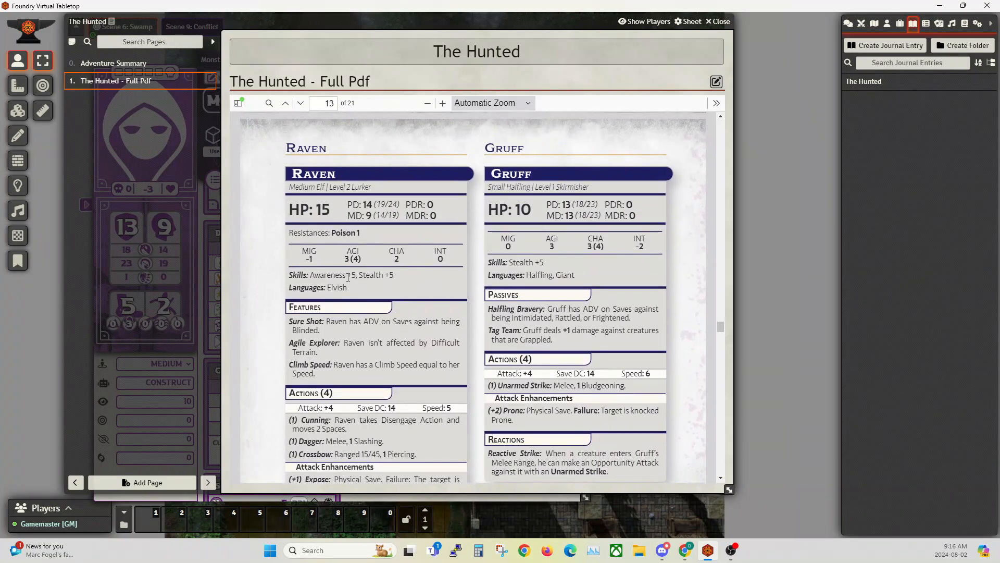
pyautogui.scroll(-3)
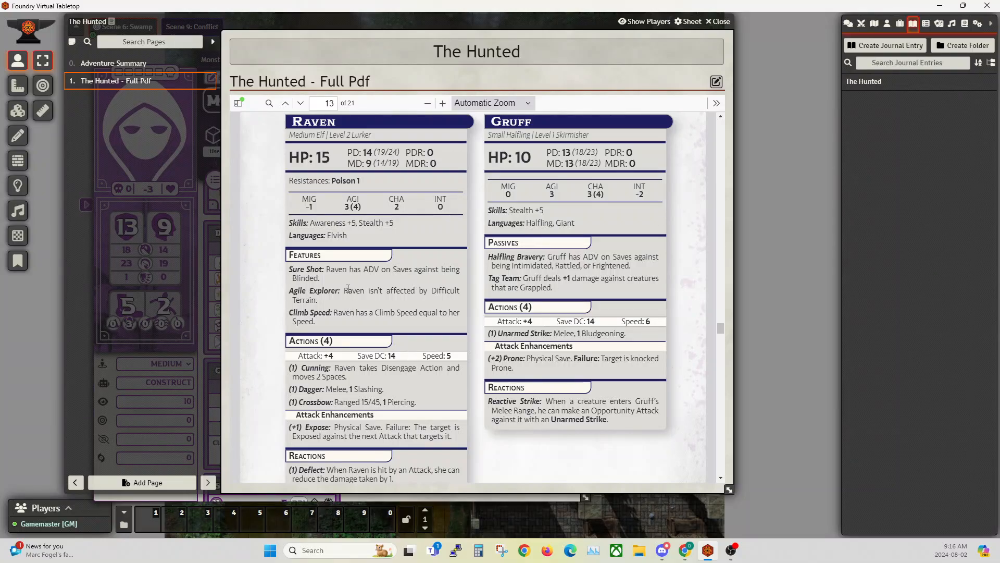
pyautogui.scroll(-3)
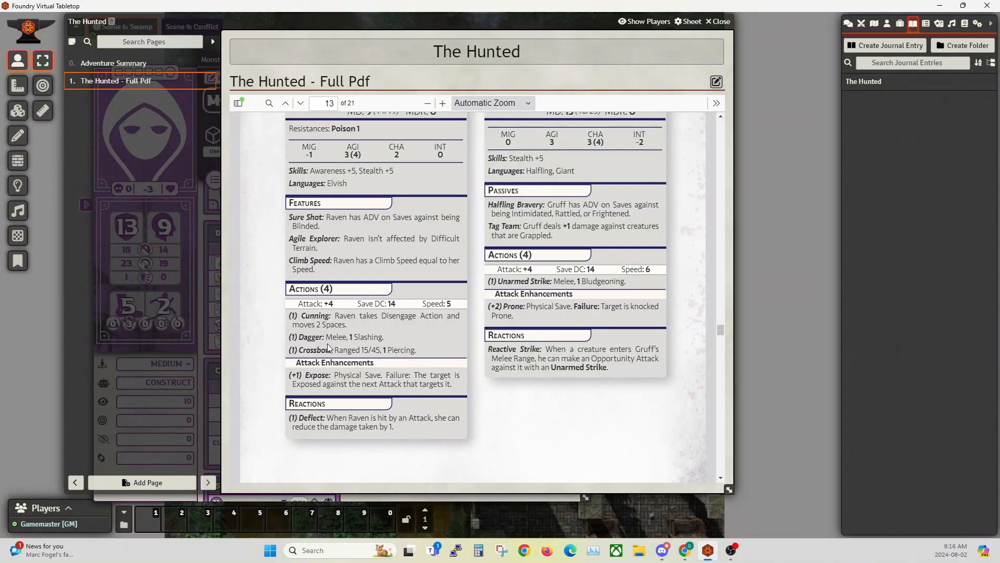
pyautogui.moveTo(390, 303)
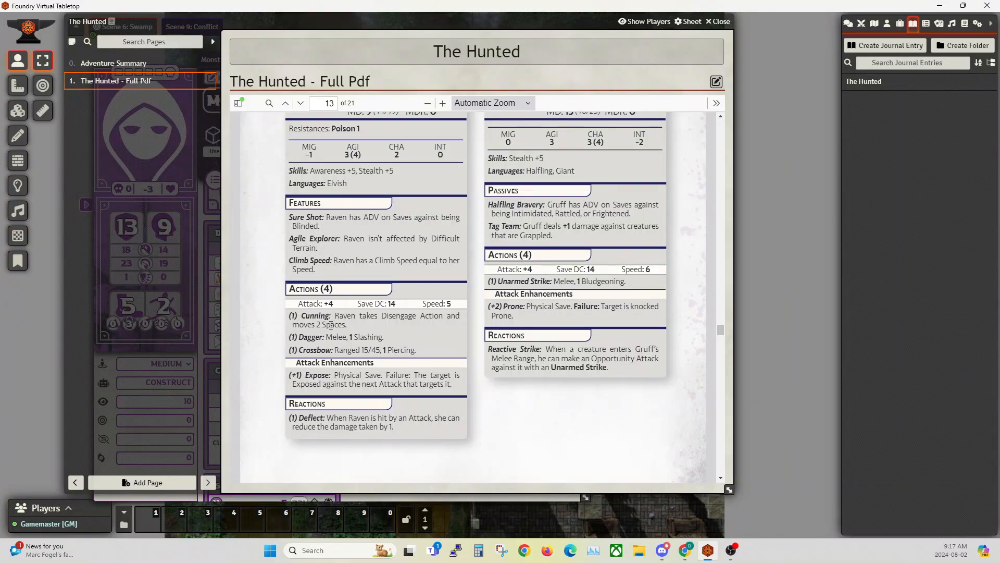
pyautogui.moveTo(371, 333)
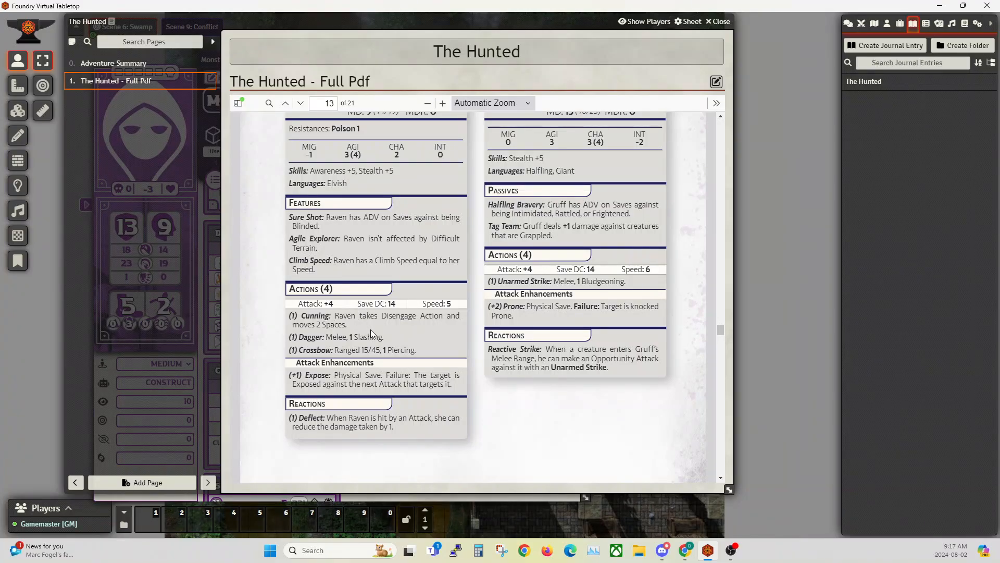
pyautogui.moveTo(364, 329)
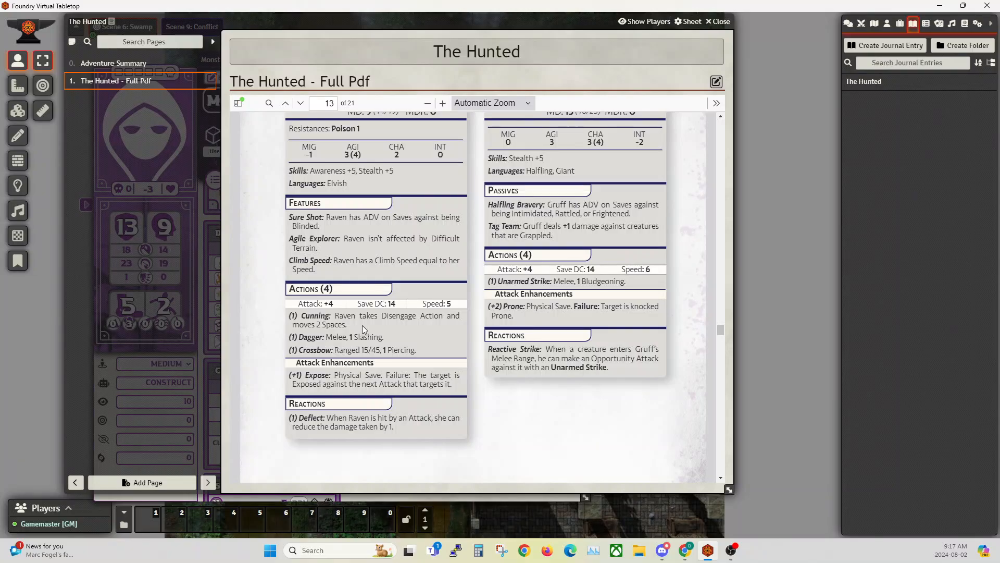
pyautogui.moveTo(967, 44)
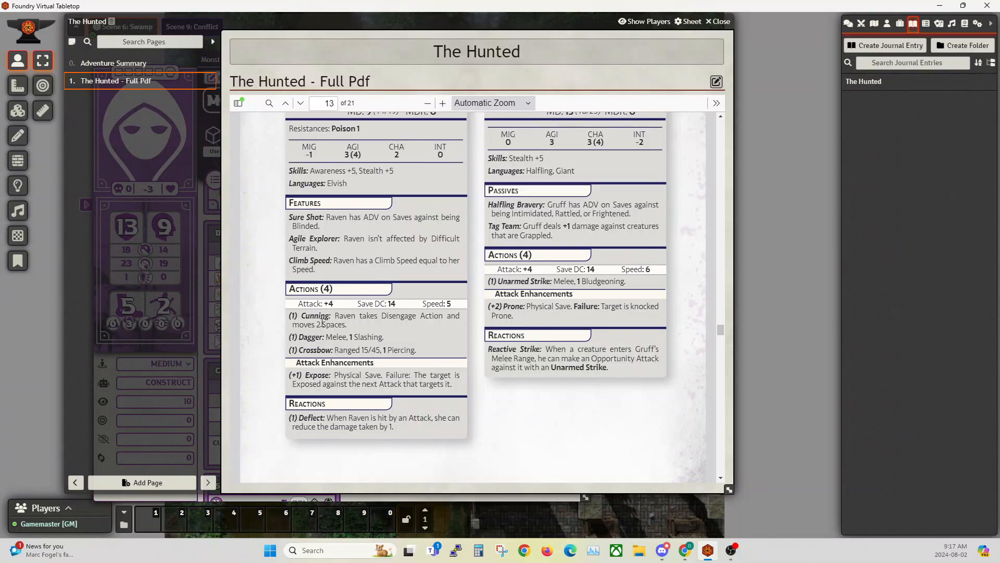
pyautogui.moveTo(453, 316)
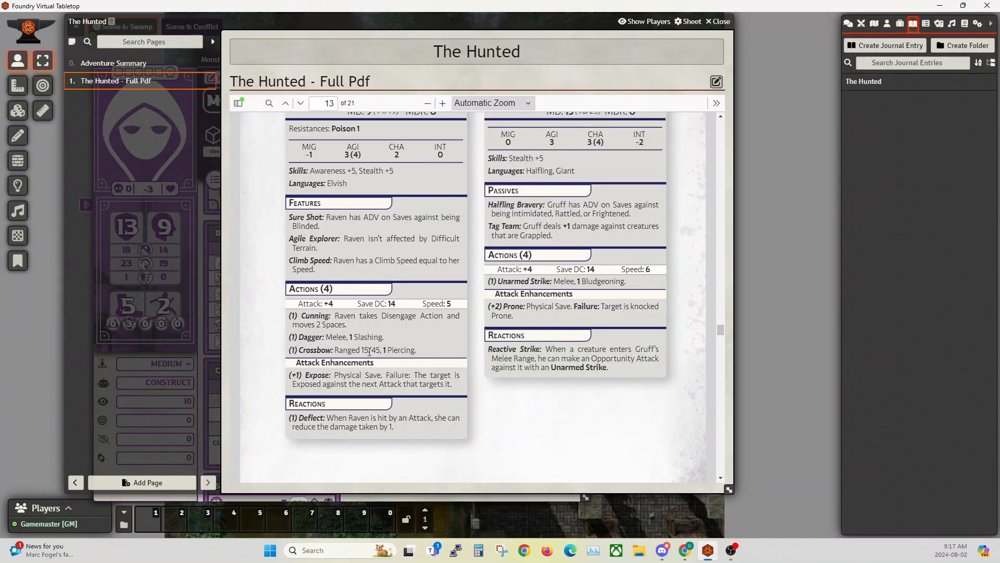
pyautogui.moveTo(321, 338)
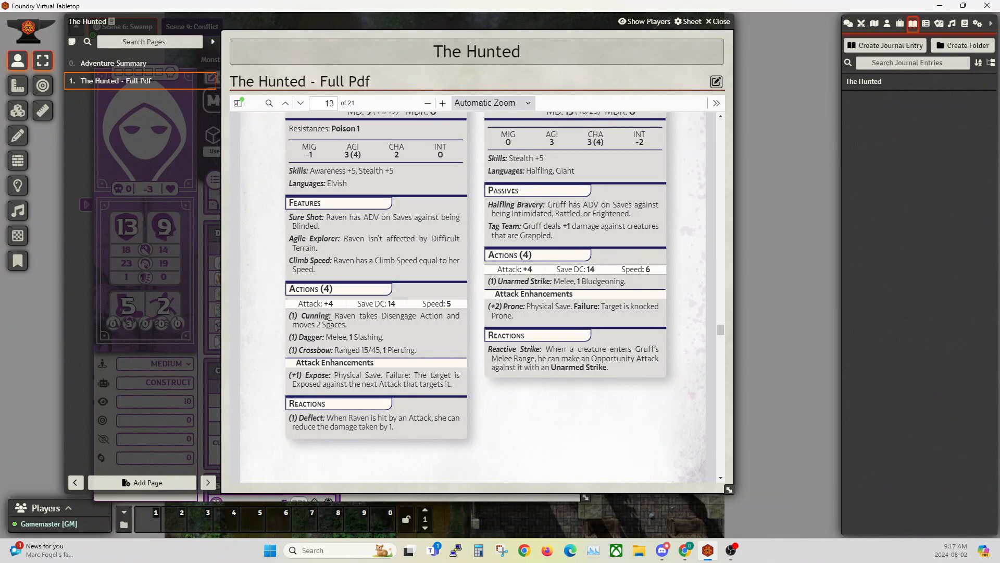
pyautogui.scroll(-3)
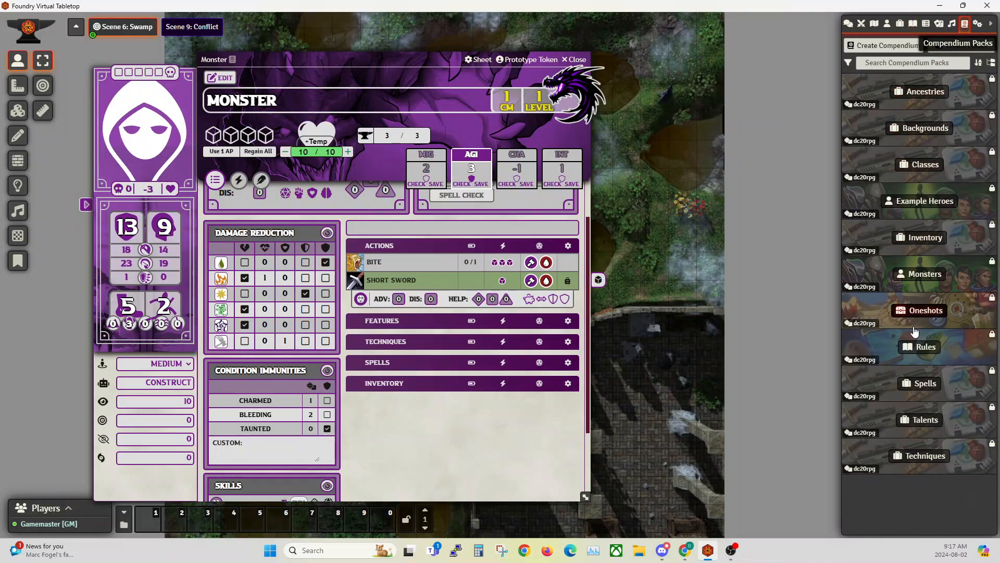
# Step: Open Burning Flames from the Spells compendium's Fire & Flames folder for editing
pyautogui.click(919, 383)
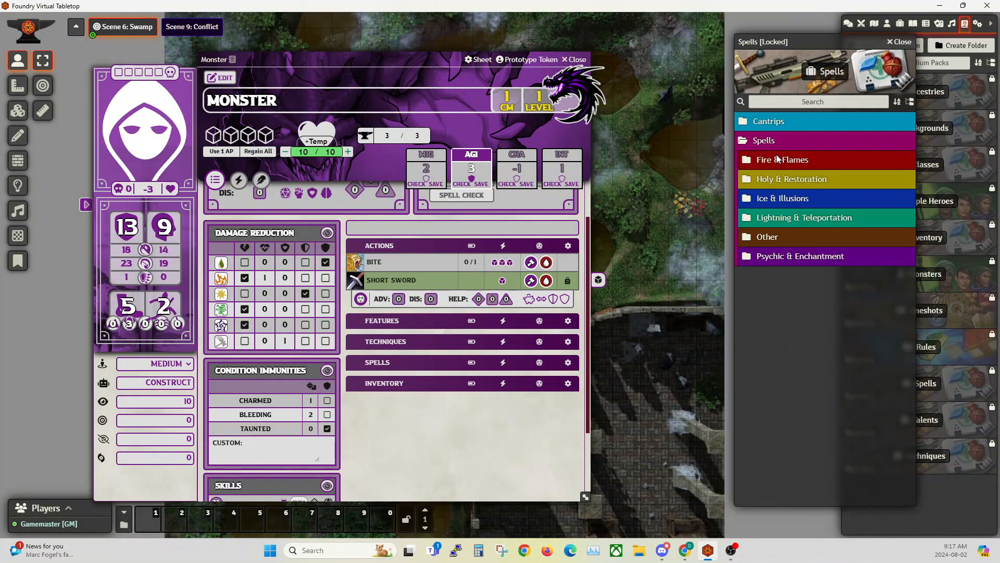
pyautogui.click(783, 160)
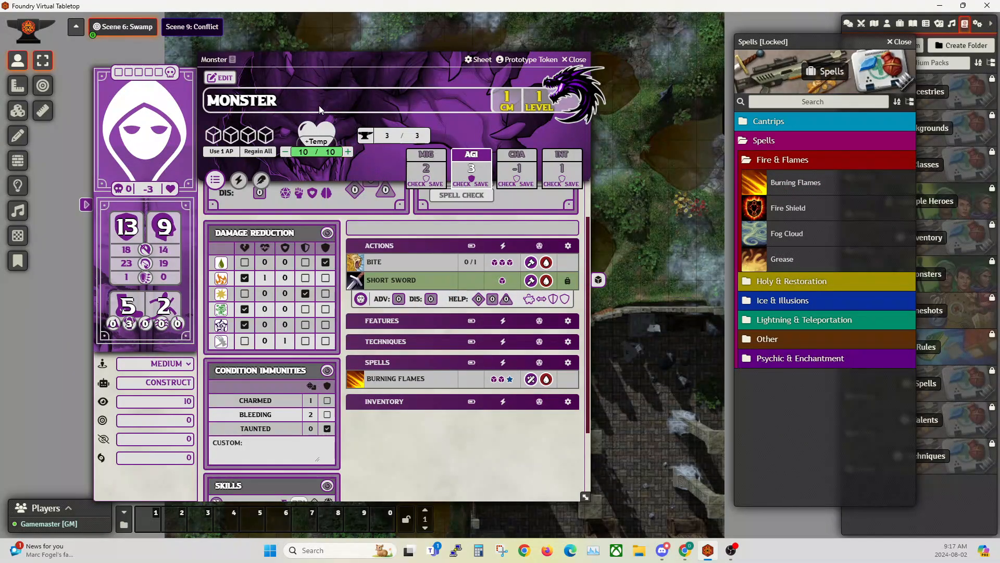
pyautogui.moveTo(386, 381)
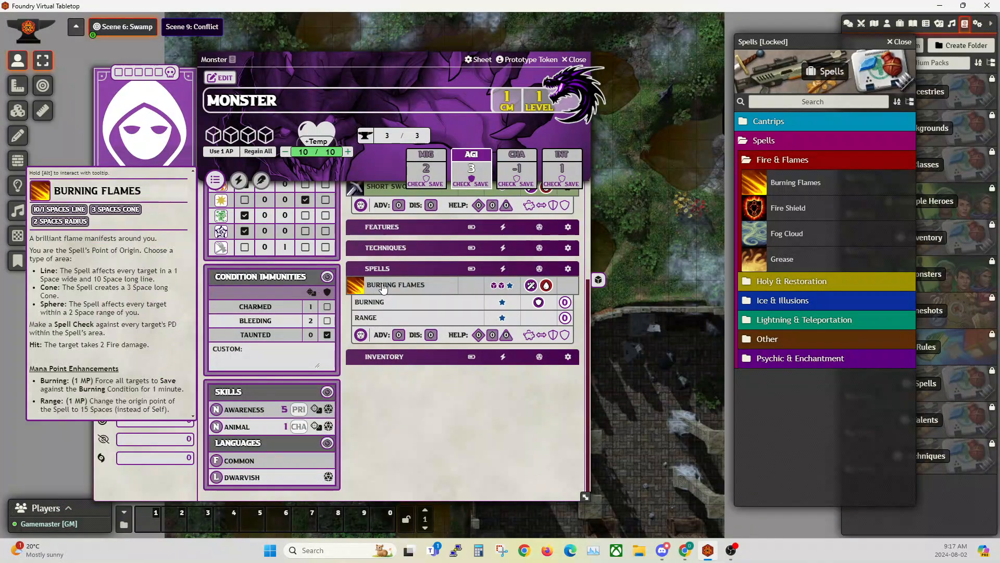
pyautogui.moveTo(385, 288)
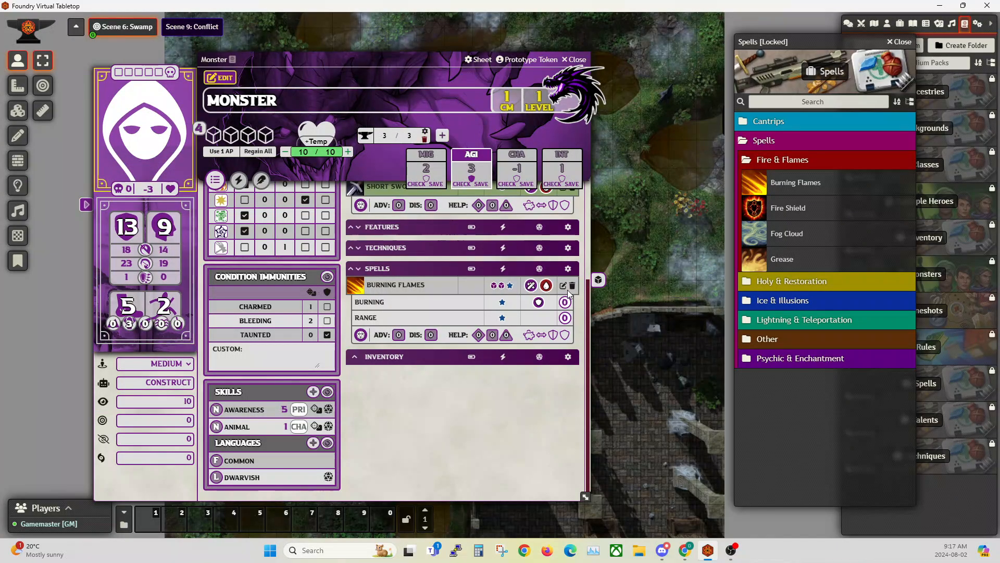
pyautogui.click(563, 286)
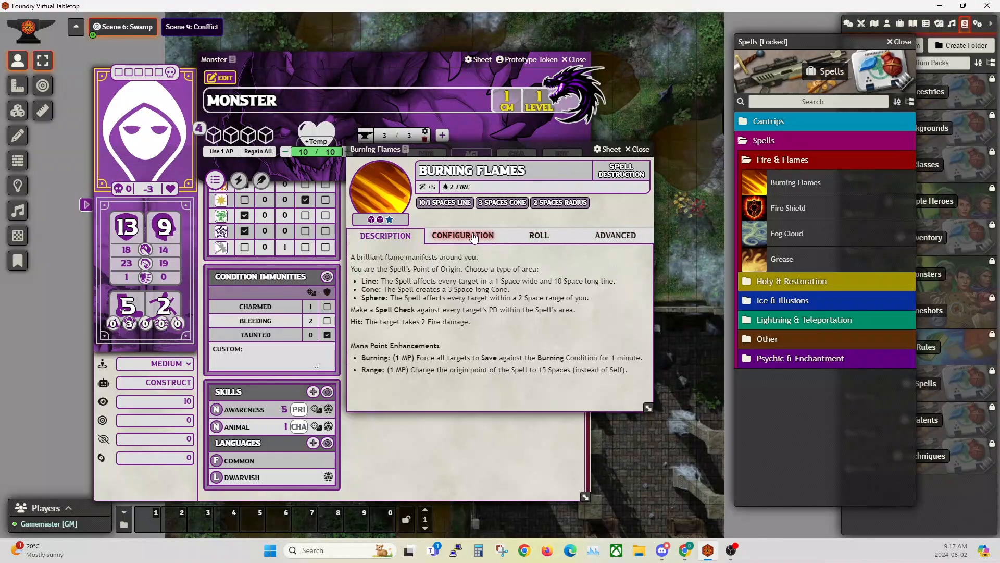
# Step: Review Burning Flames' configuration, roll usage cost and enhancements settings
pyautogui.click(462, 235)
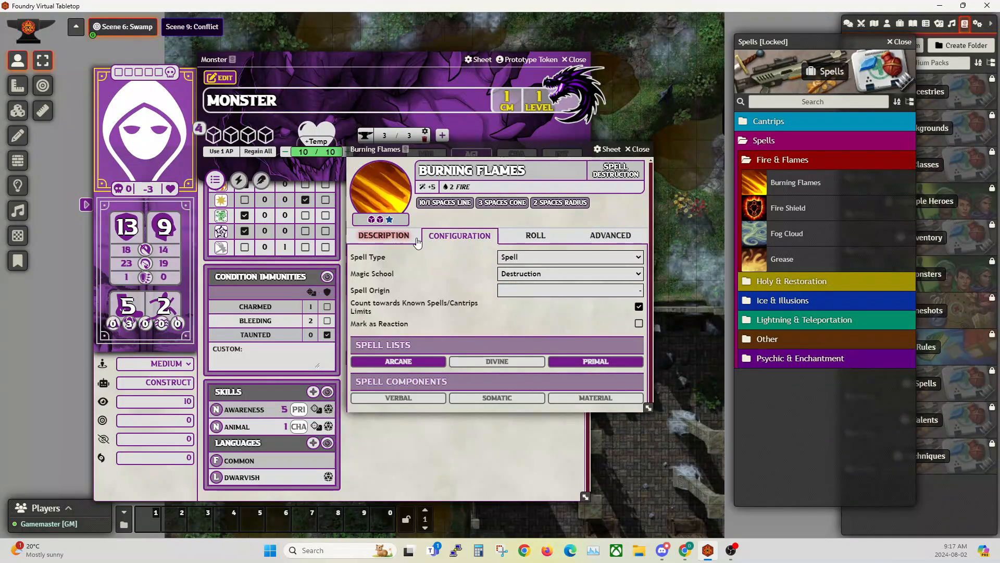
pyautogui.click(535, 235)
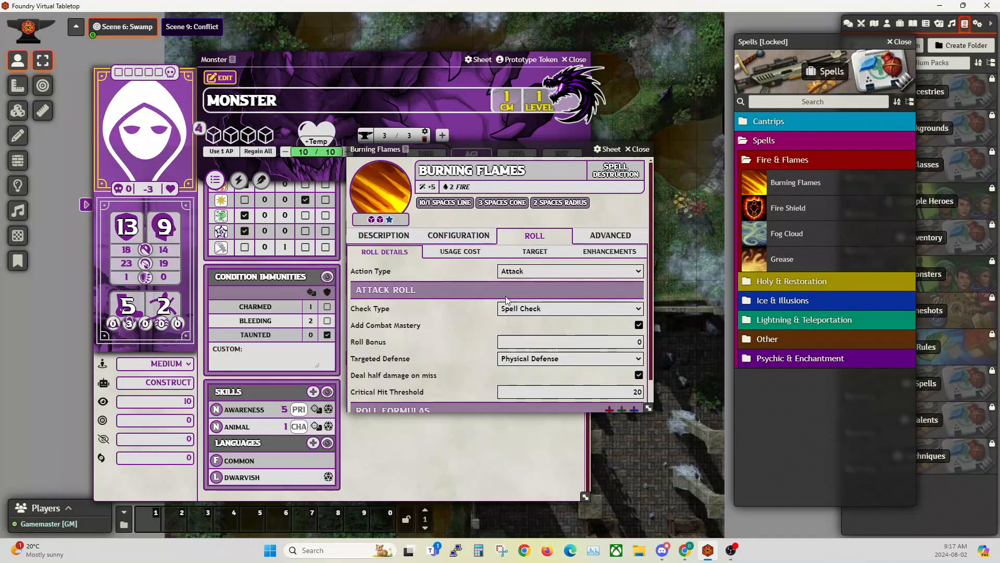
pyautogui.click(459, 251)
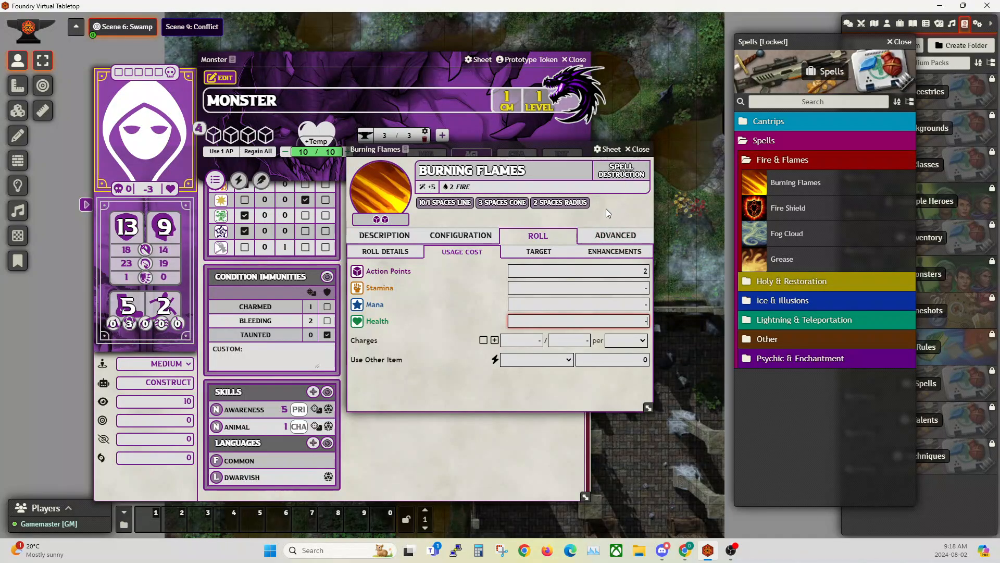
pyautogui.click(614, 251)
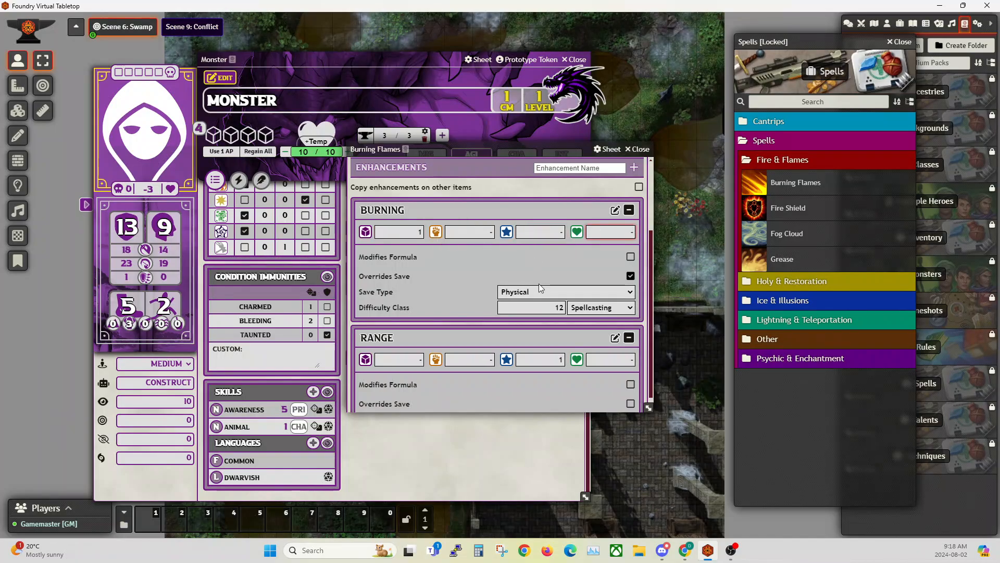
pyautogui.click(580, 168)
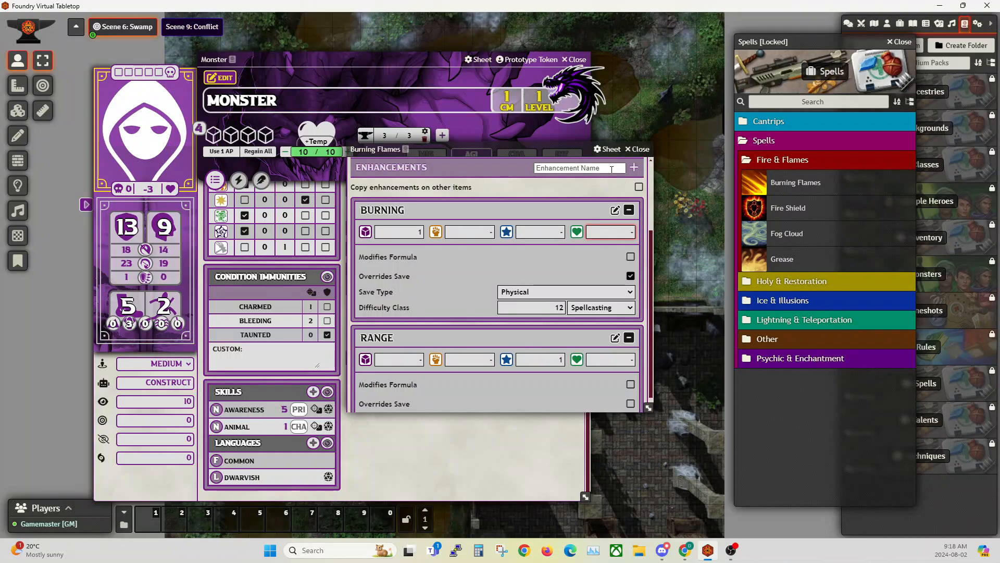
pyautogui.scroll(-3)
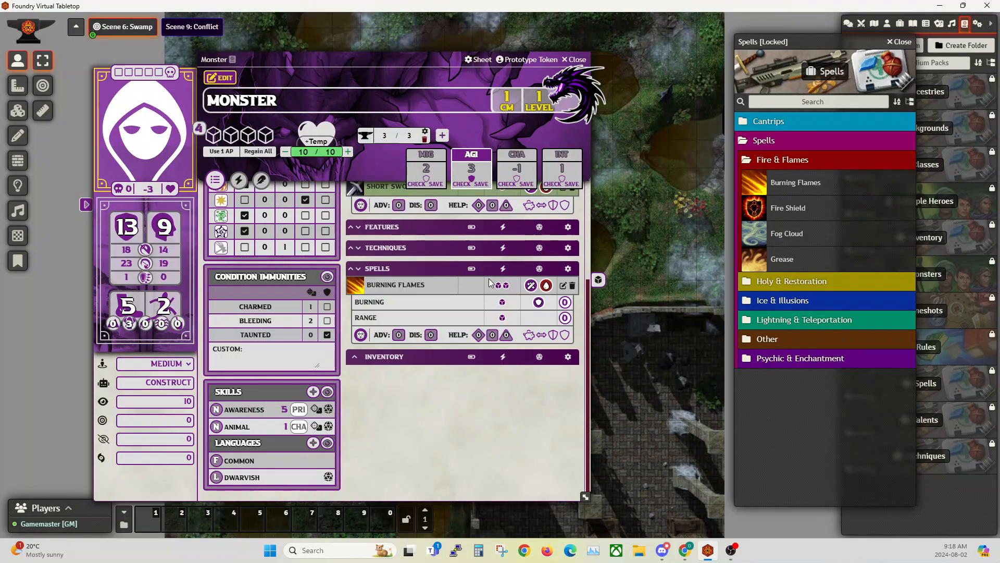
pyautogui.moveTo(394, 287)
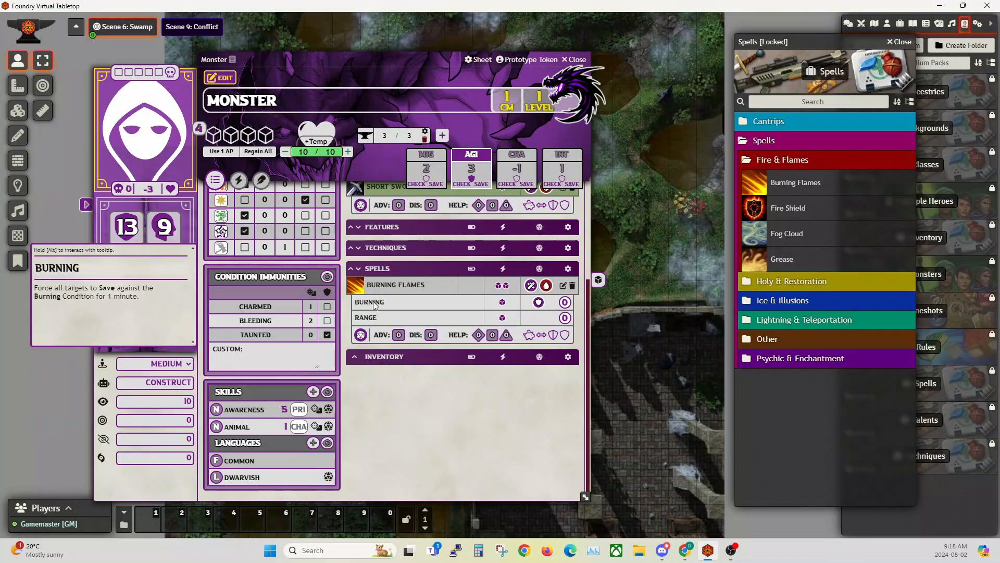
pyautogui.moveTo(367, 320)
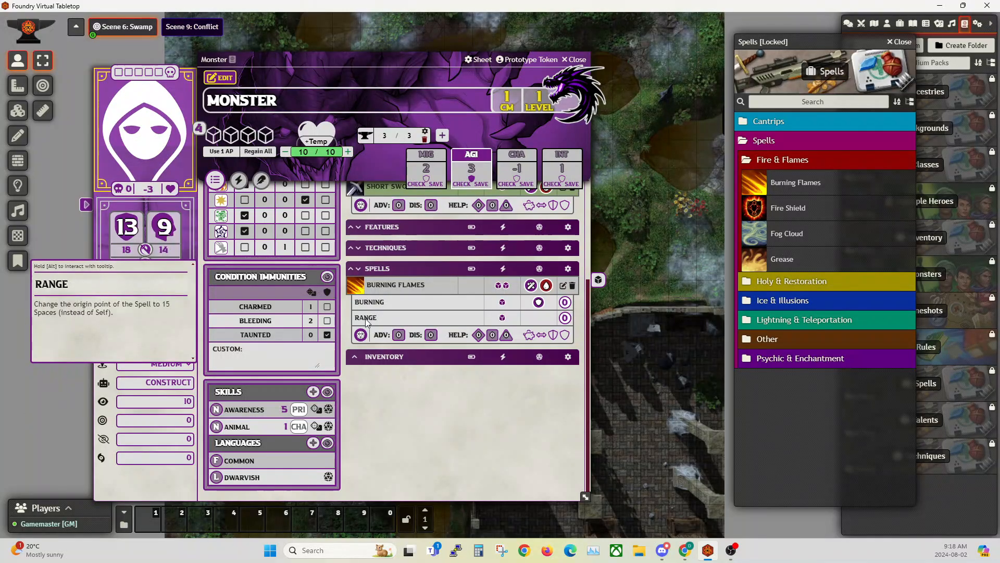
pyautogui.moveTo(394, 290)
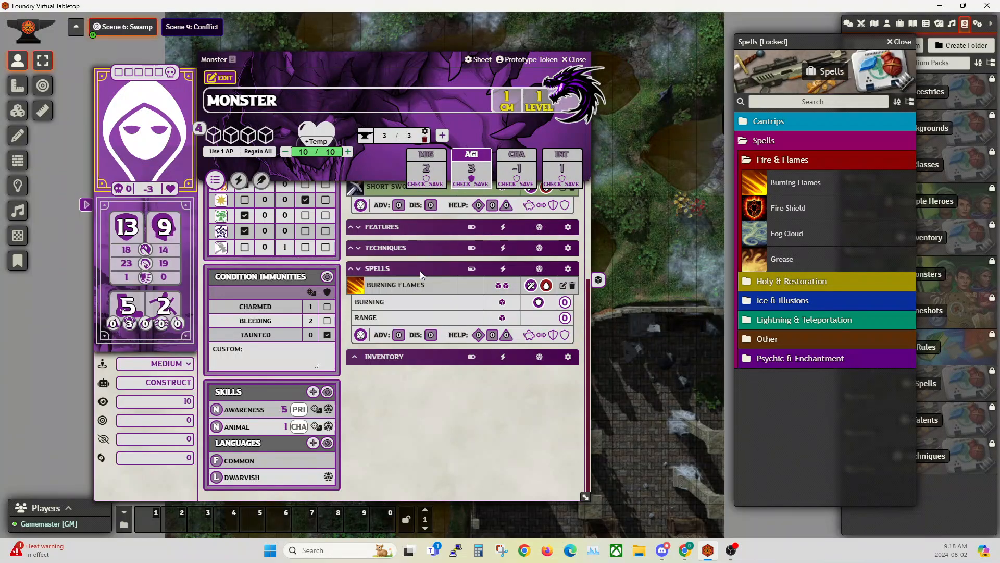
pyautogui.moveTo(435, 303)
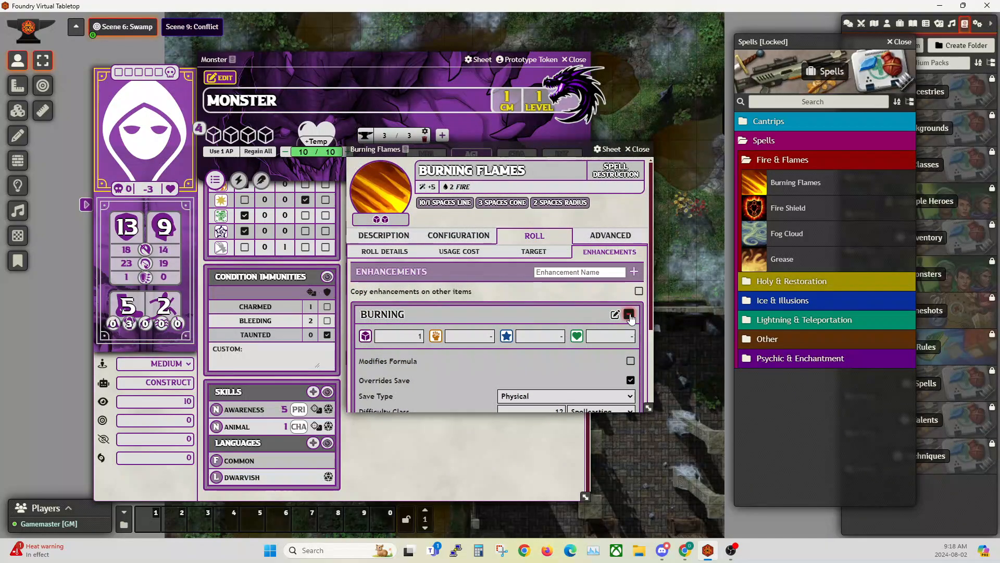
# Step: Delete the Burning enhancement from Burning Flames and start editing its description
pyautogui.click(629, 315)
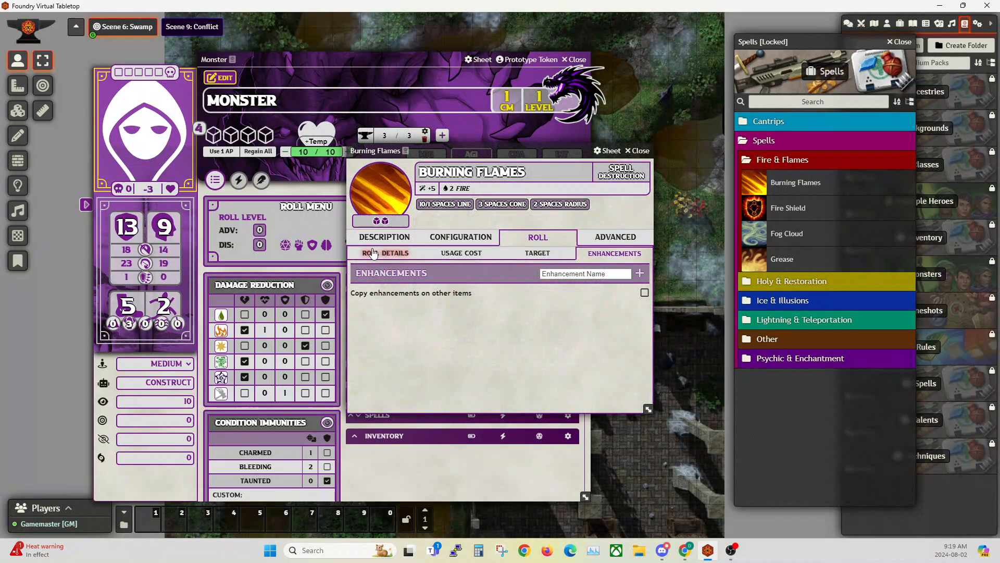
pyautogui.click(384, 237)
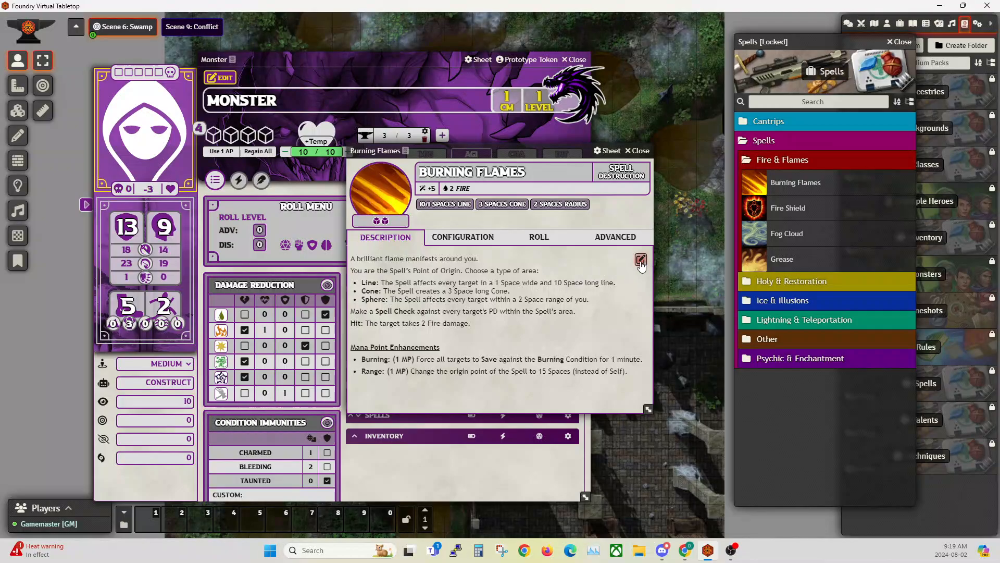
pyautogui.click(641, 262)
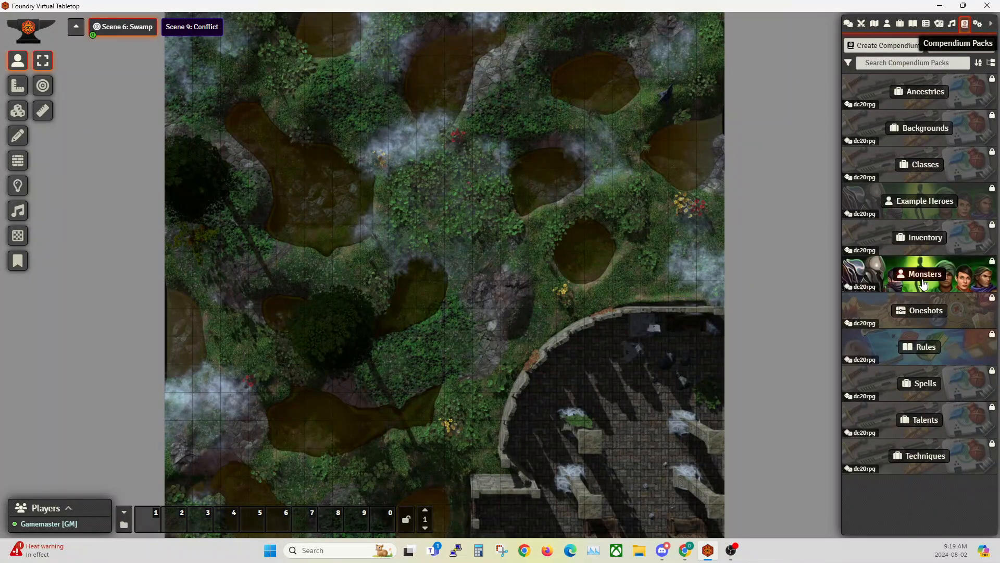
pyautogui.click(919, 273)
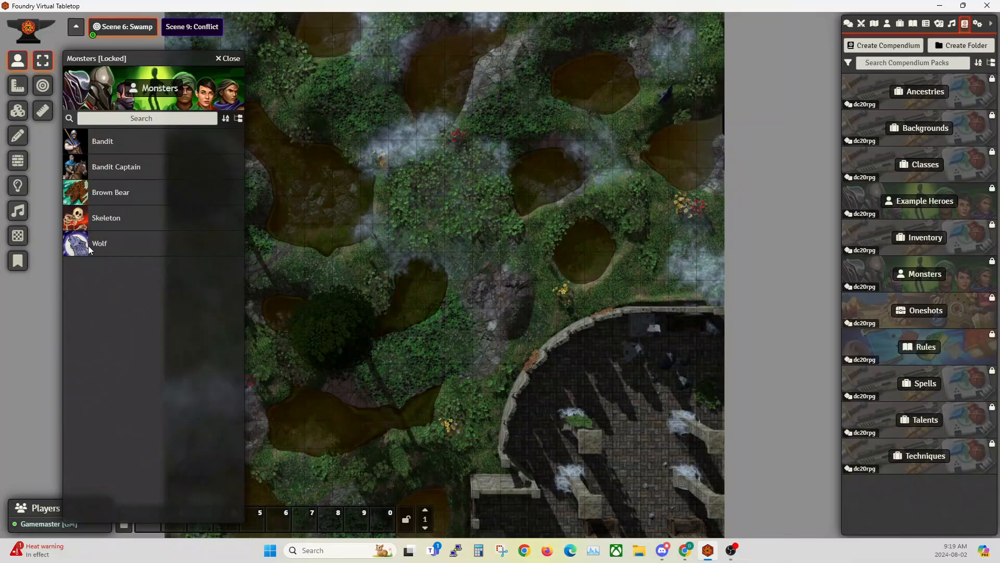
pyautogui.moveTo(99, 254)
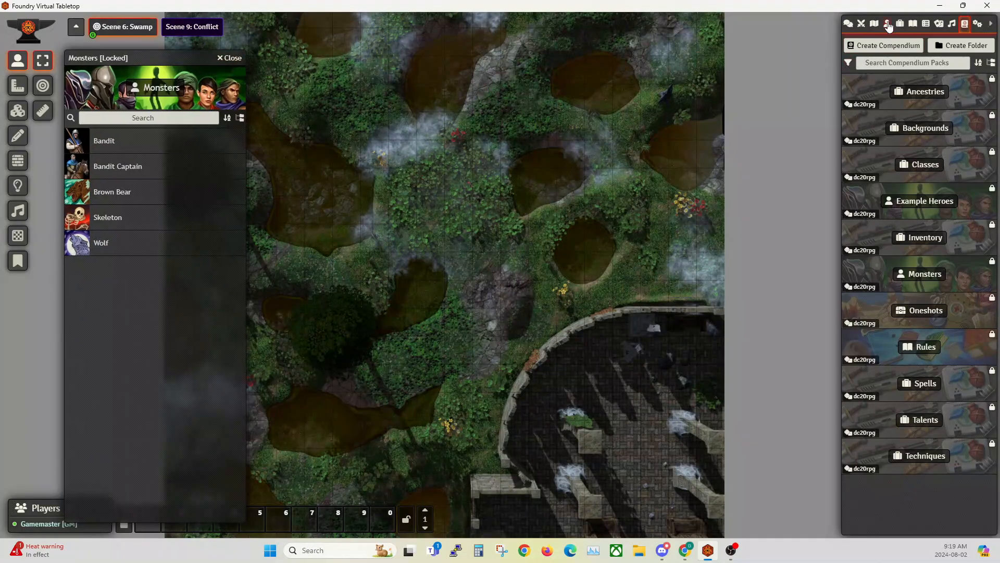
pyautogui.click(886, 24)
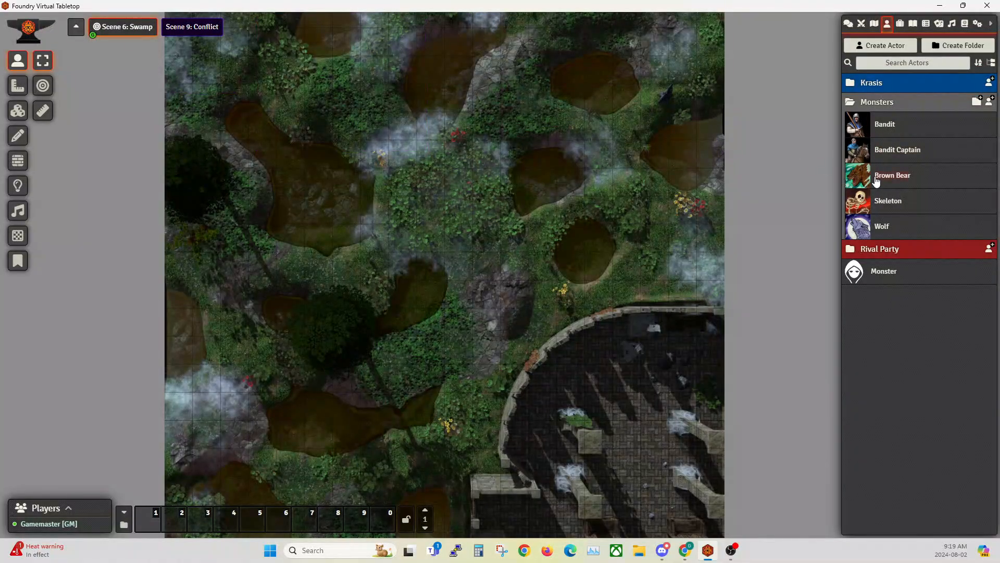
pyautogui.doubleClick(888, 201)
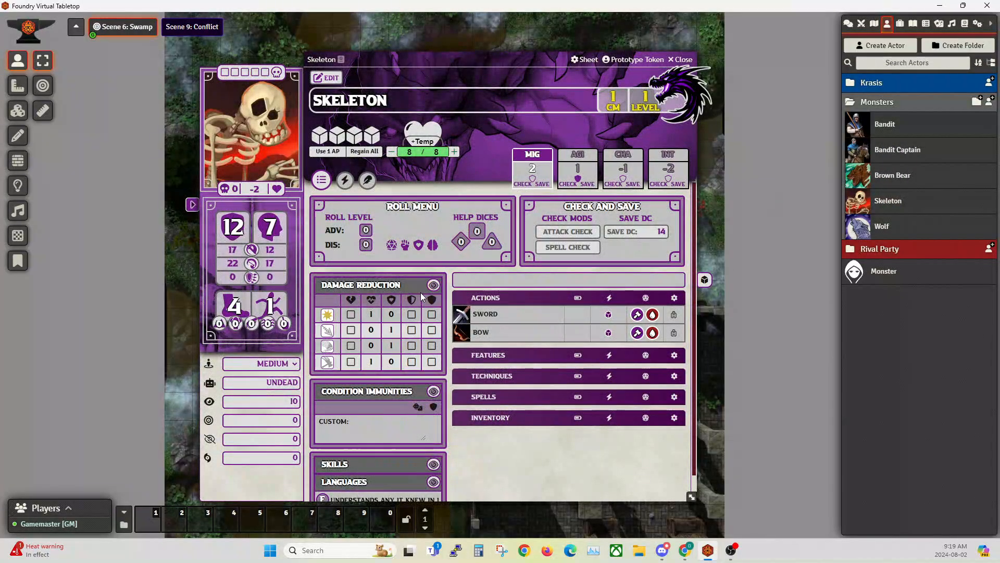
pyautogui.click(680, 59)
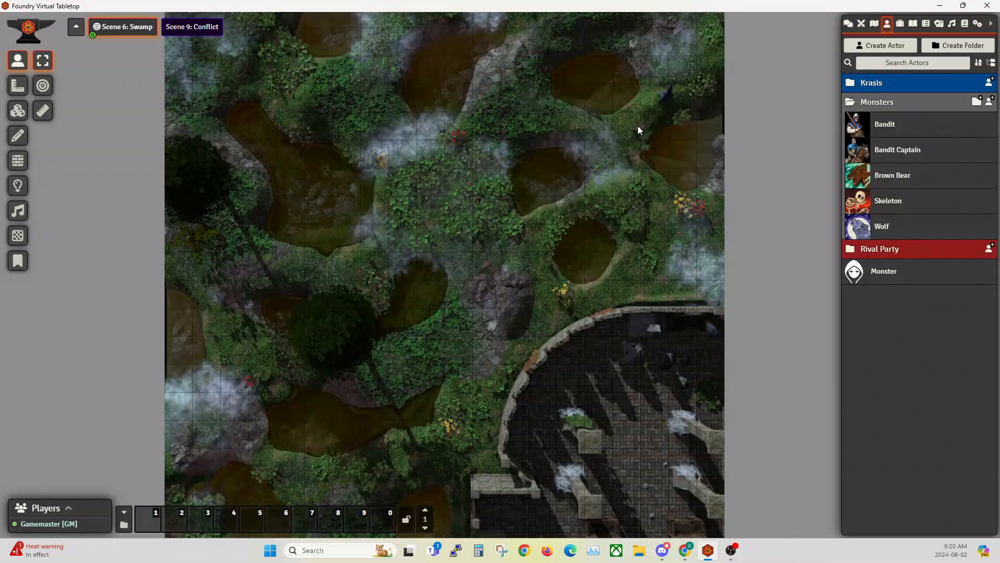
pyautogui.click(963, 24)
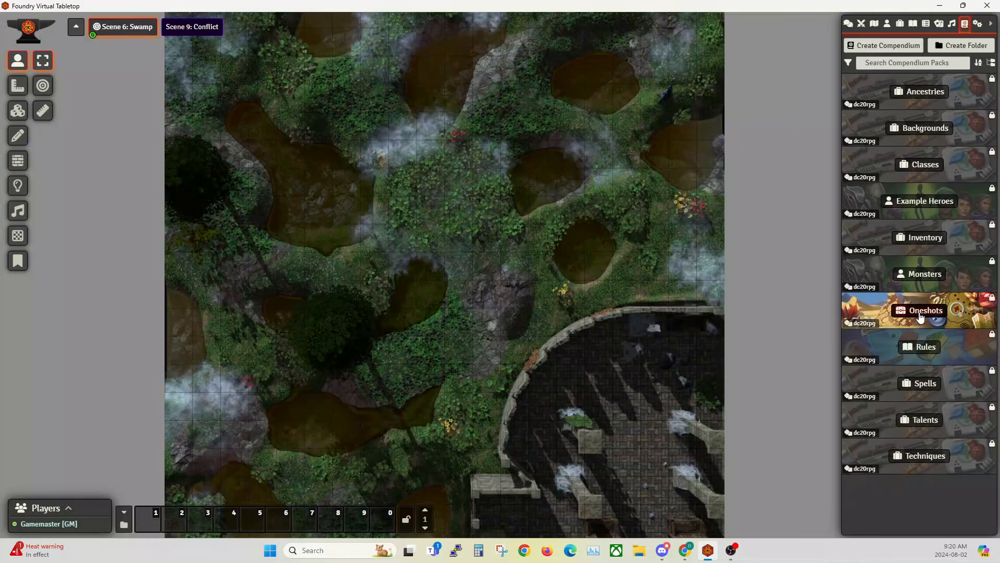
# Step: Import The Hunted adventure from the Oneshots compendium into the world
pyautogui.click(919, 310)
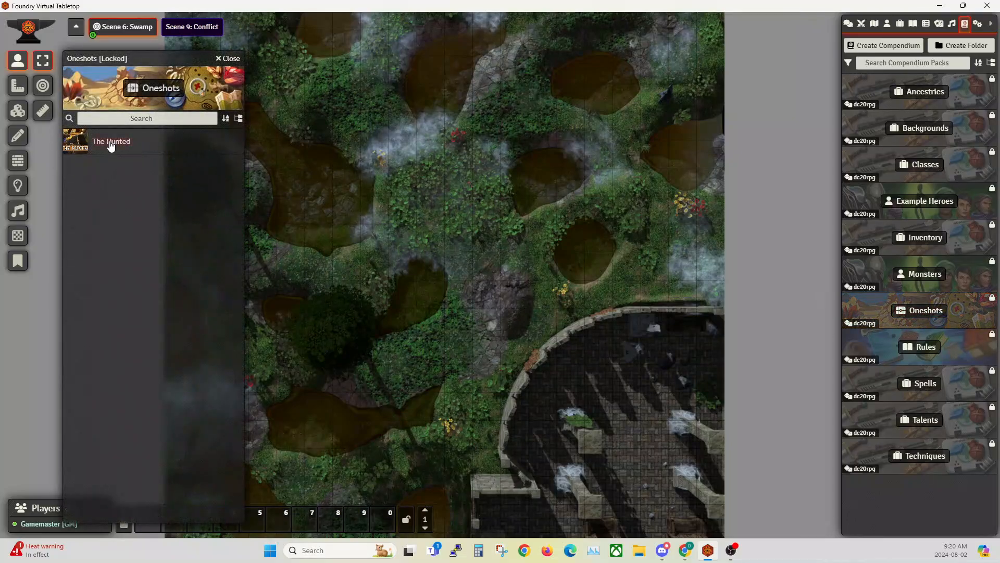
pyautogui.moveTo(119, 150)
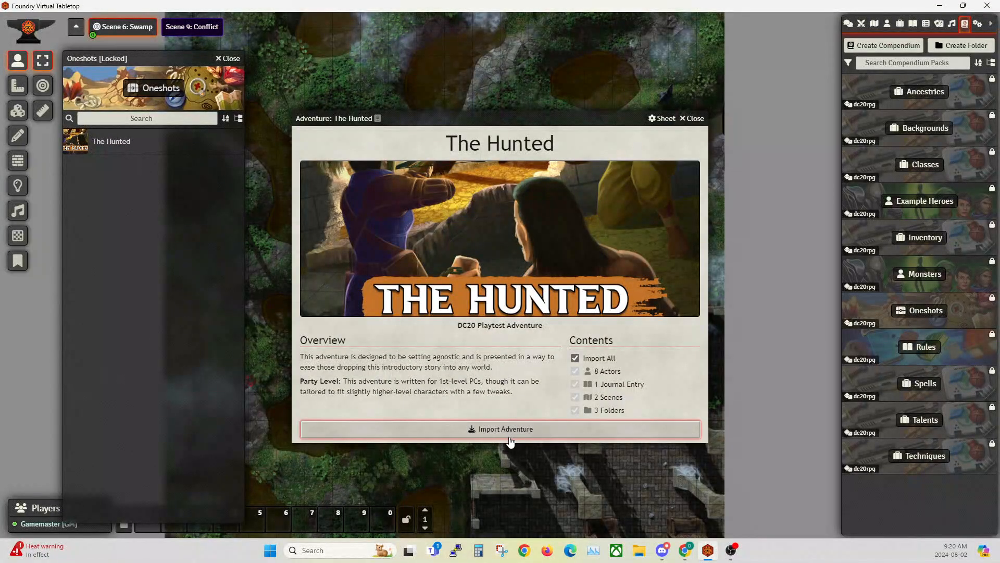
pyautogui.click(692, 118)
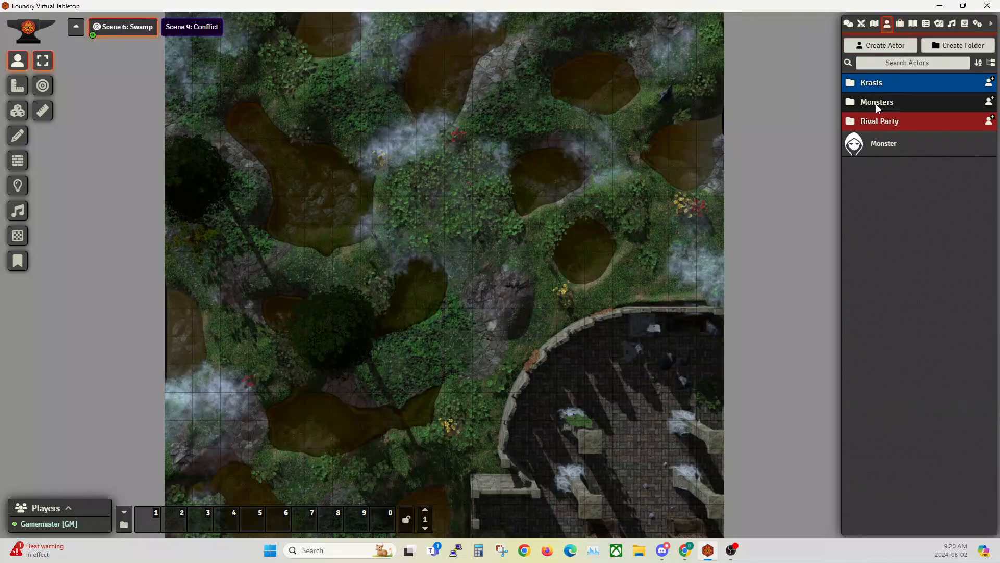
# Step: Expand Rival Party and review the Nightmare and Buff sheets, including Arcane Sigil's roll options
pyautogui.click(871, 83)
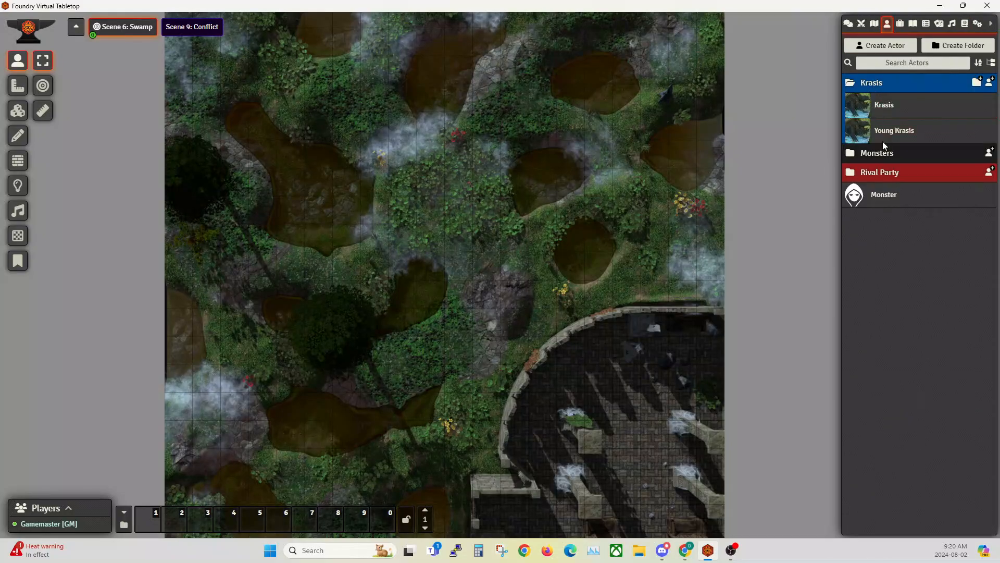
pyautogui.click(879, 172)
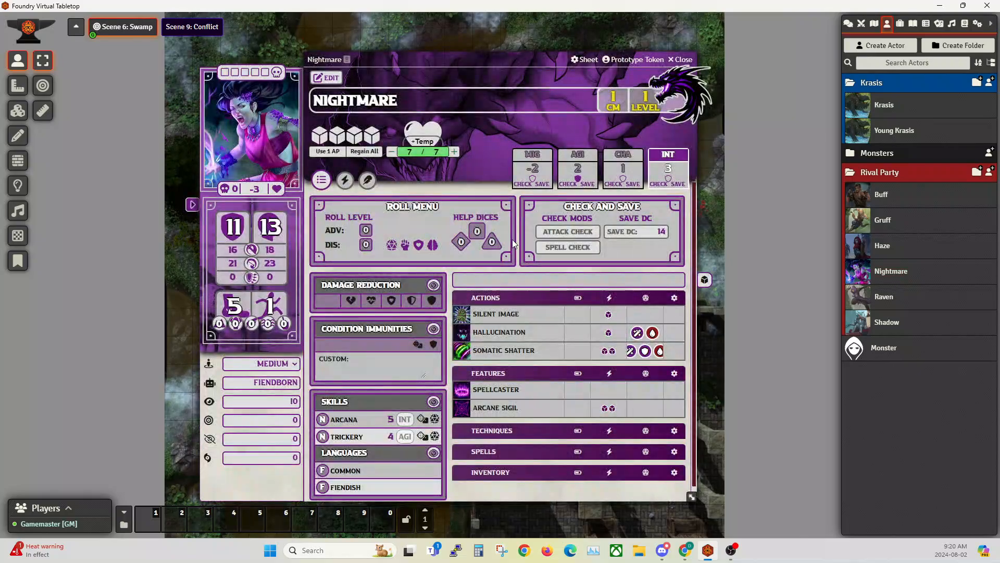
pyautogui.moveTo(499, 381)
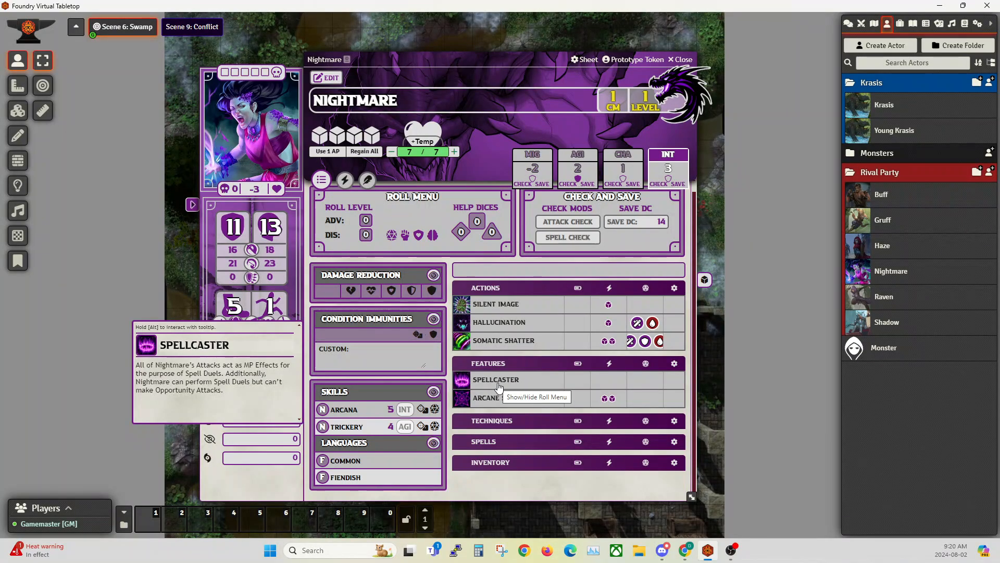
pyautogui.moveTo(499, 344)
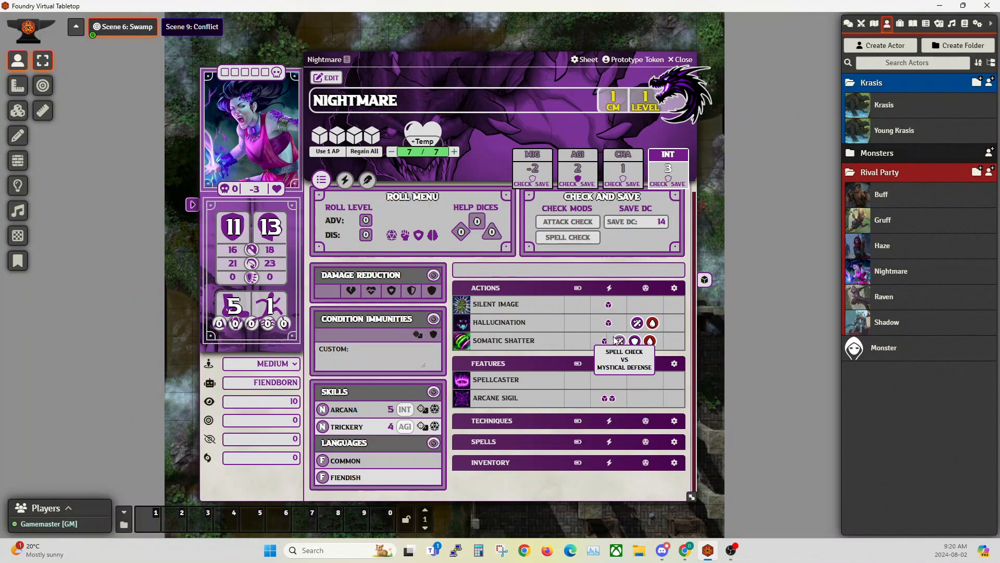
pyautogui.moveTo(507, 334)
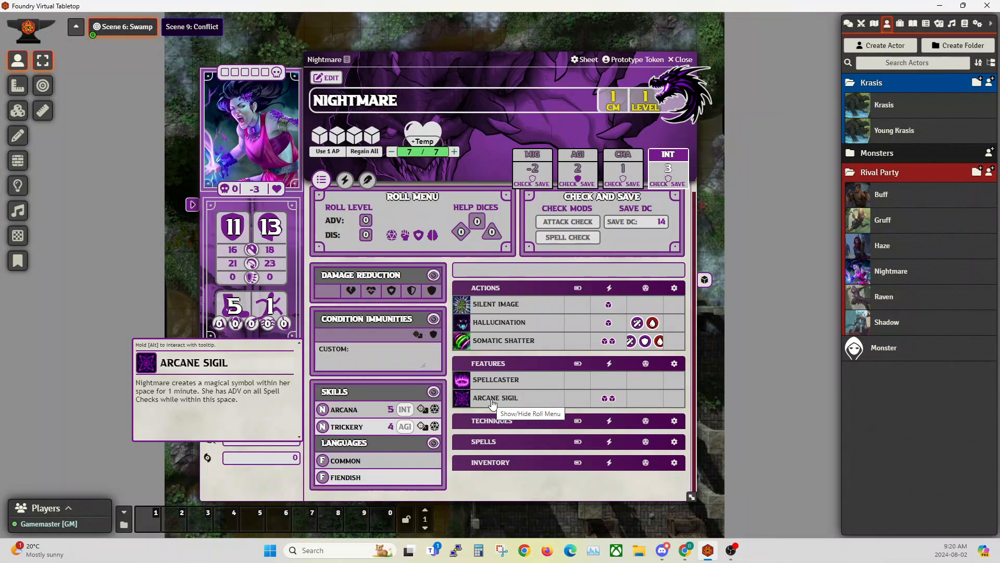
pyautogui.click(495, 398)
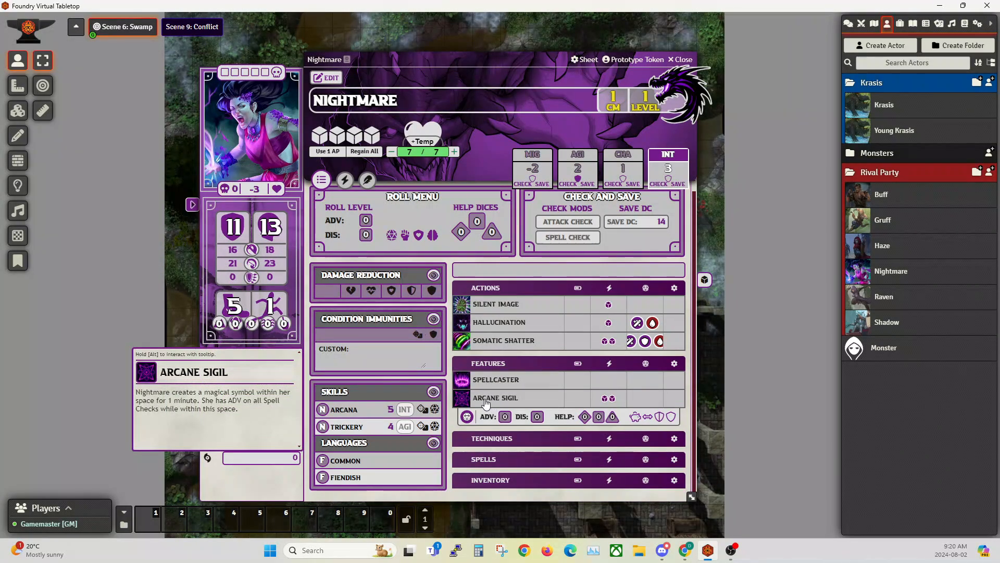
pyautogui.moveTo(466, 416)
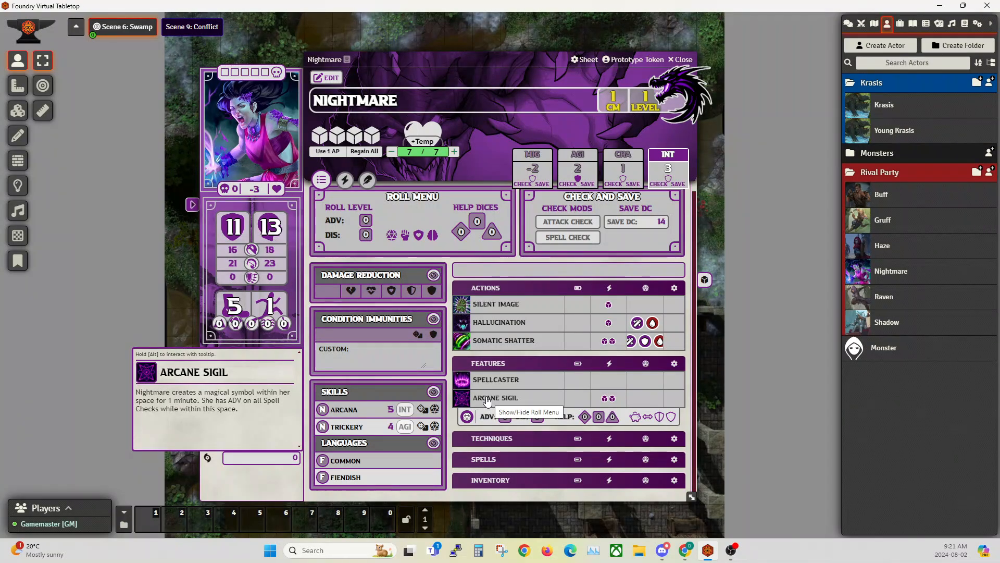
pyautogui.moveTo(483, 403)
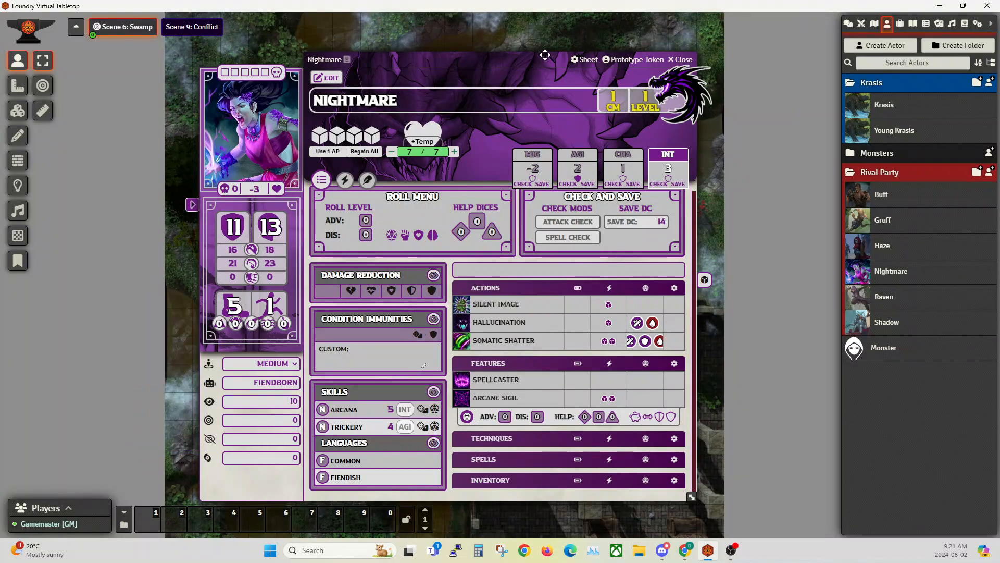
pyautogui.click(684, 60)
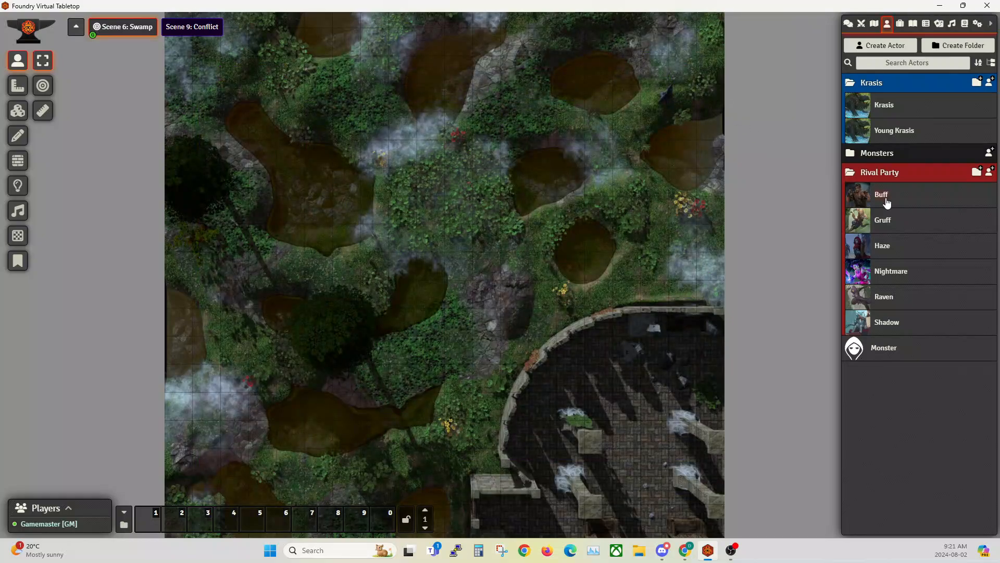
pyautogui.doubleClick(882, 194)
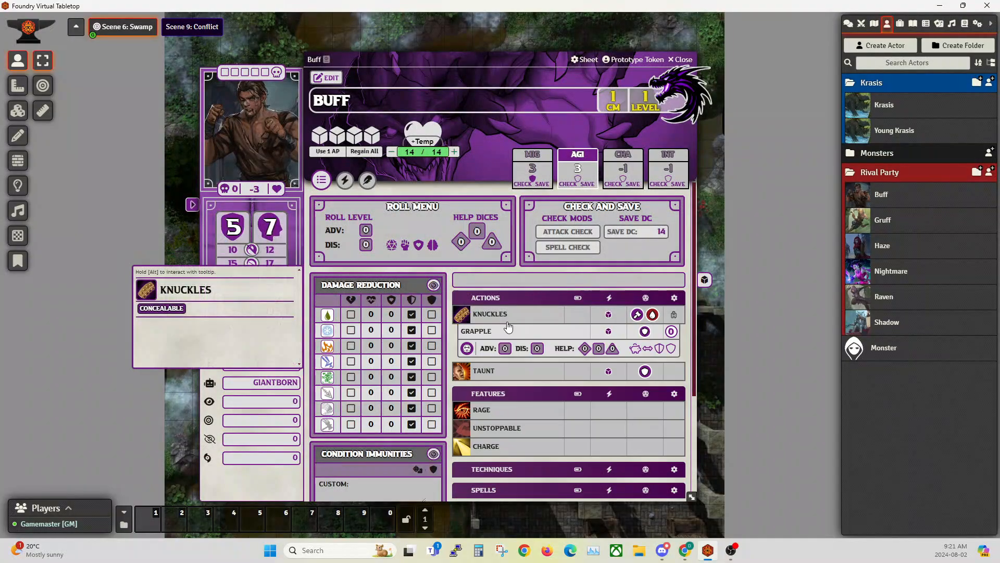
pyautogui.moveTo(484, 332)
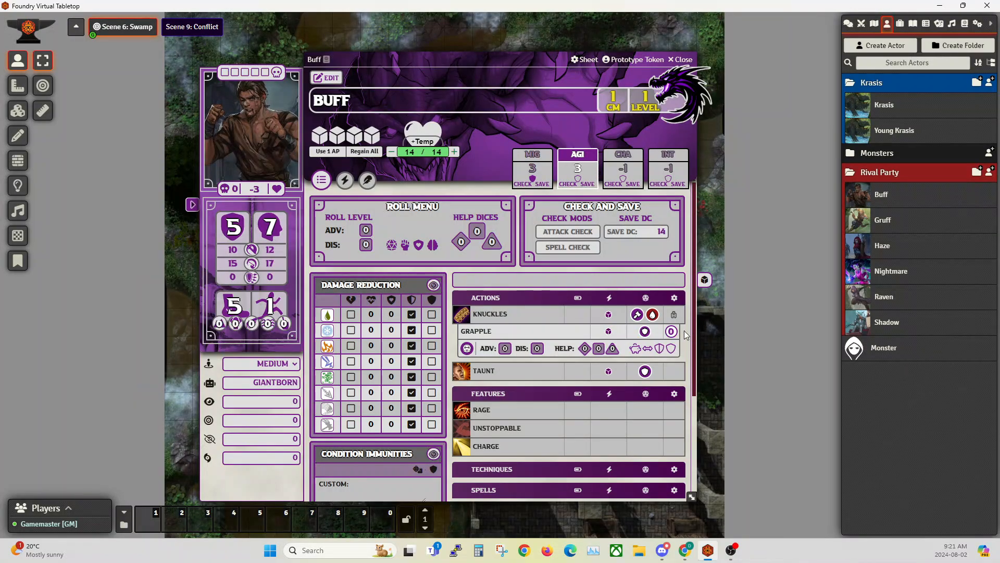
pyautogui.click(671, 331)
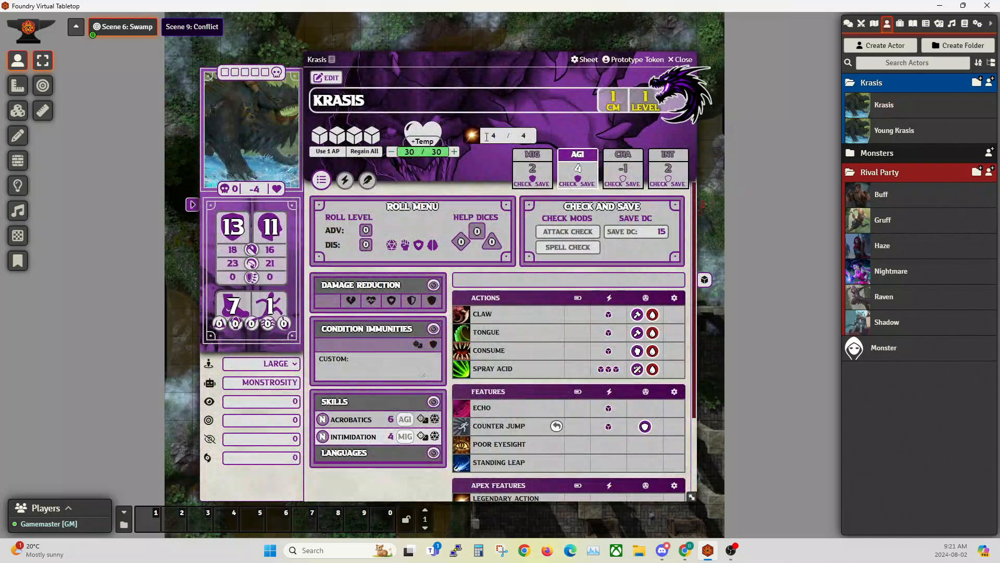
pyautogui.moveTo(525, 329)
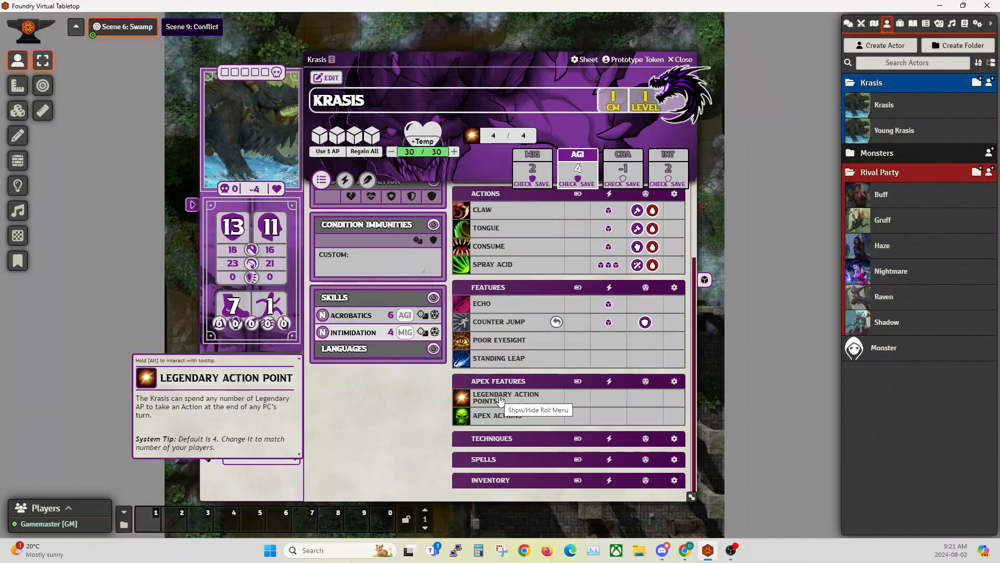
# Step: Give Krasis's Legendary Action Points a usage cost of 1 legendary point, then show chat
pyautogui.click(326, 77)
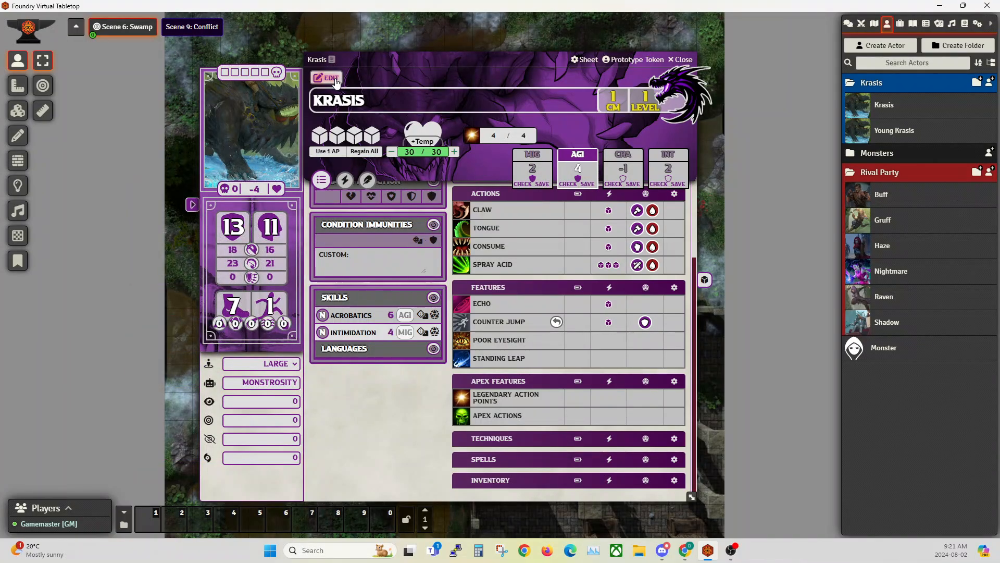
pyautogui.click(506, 398)
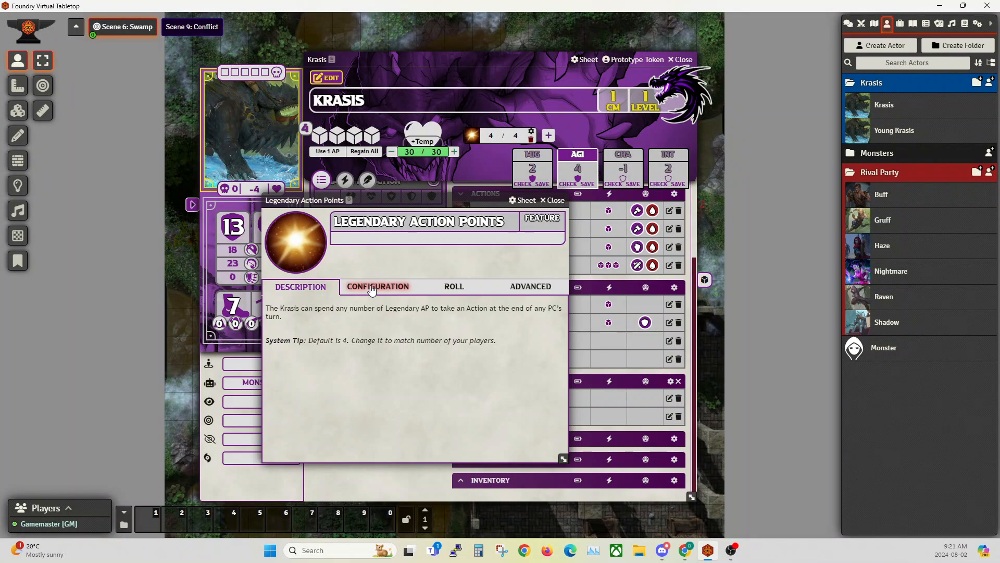
pyautogui.click(454, 286)
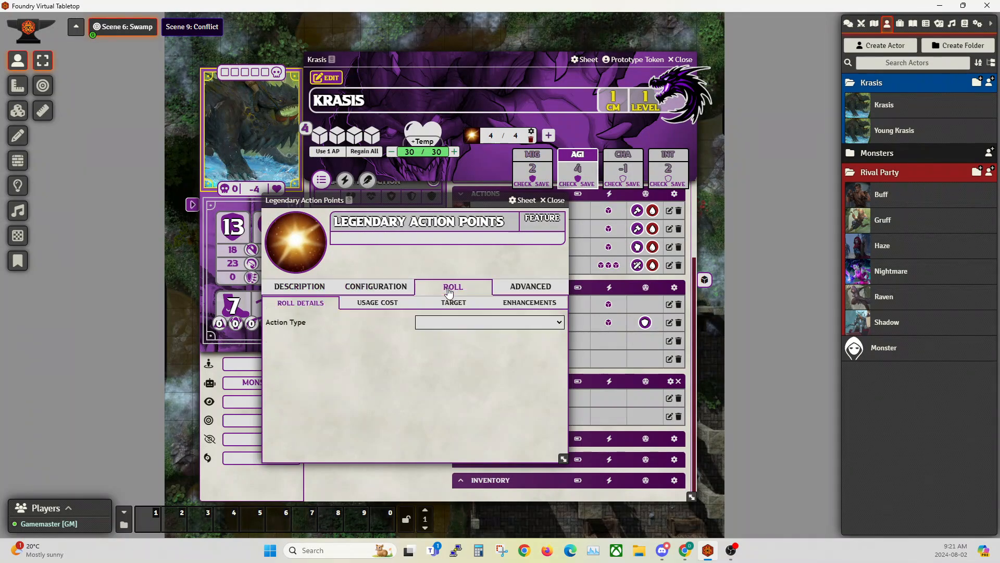
pyautogui.click(377, 302)
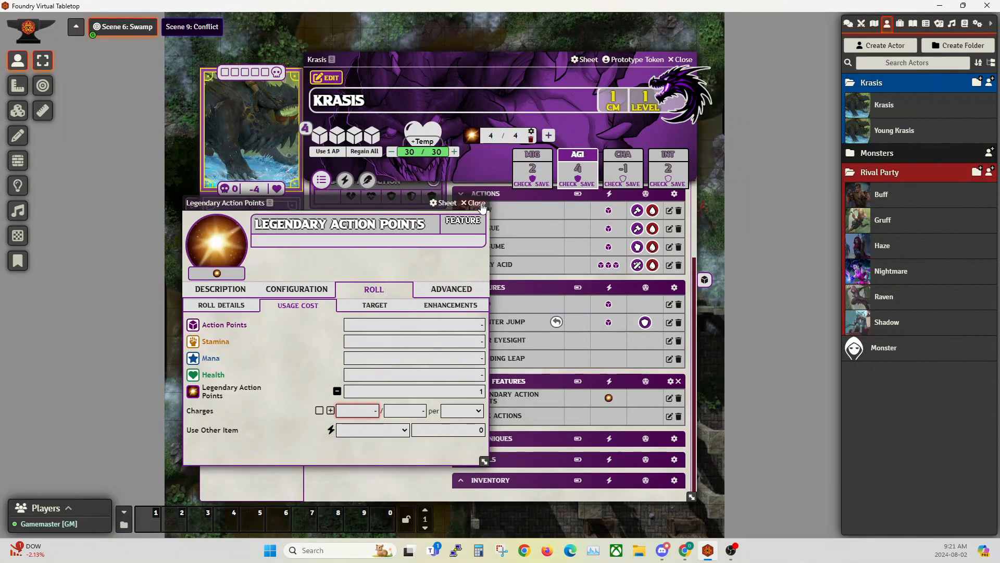
pyautogui.click(473, 203)
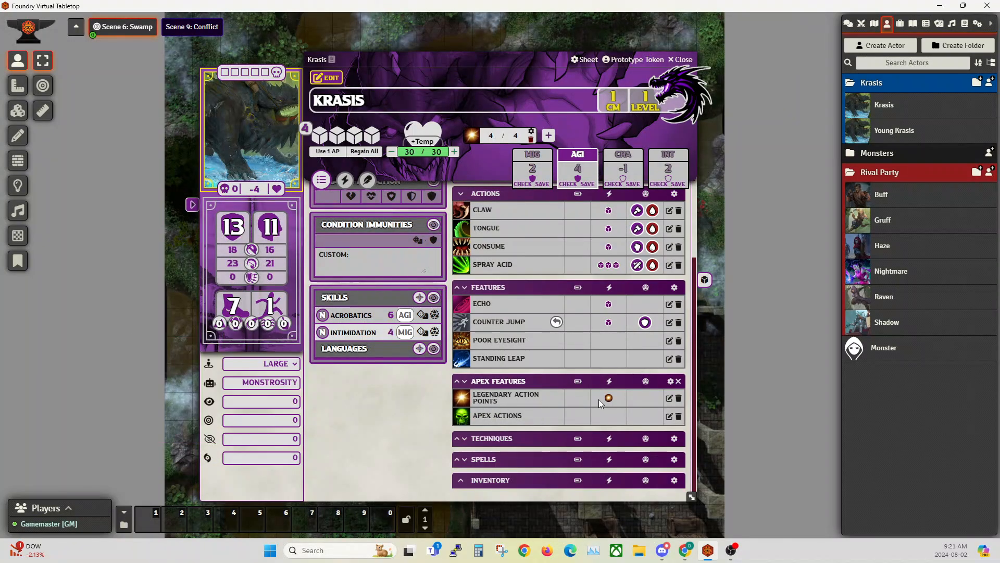
pyautogui.moveTo(609, 398)
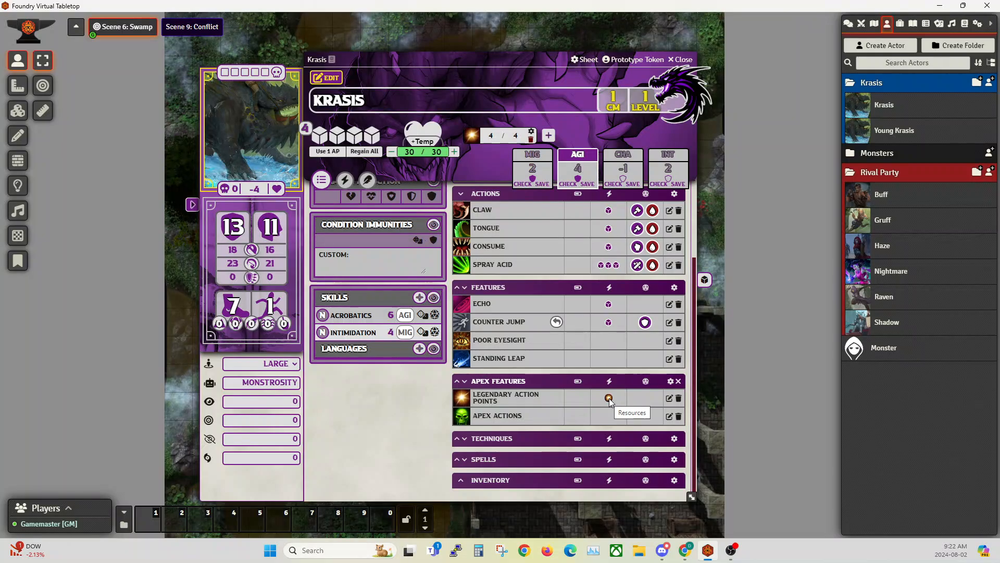
pyautogui.moveTo(491, 294)
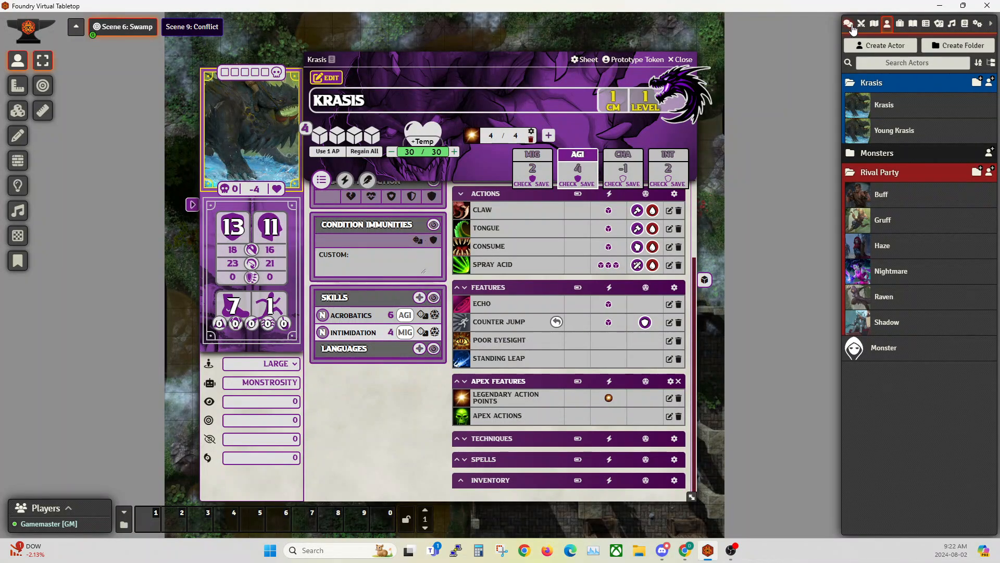
pyautogui.click(848, 24)
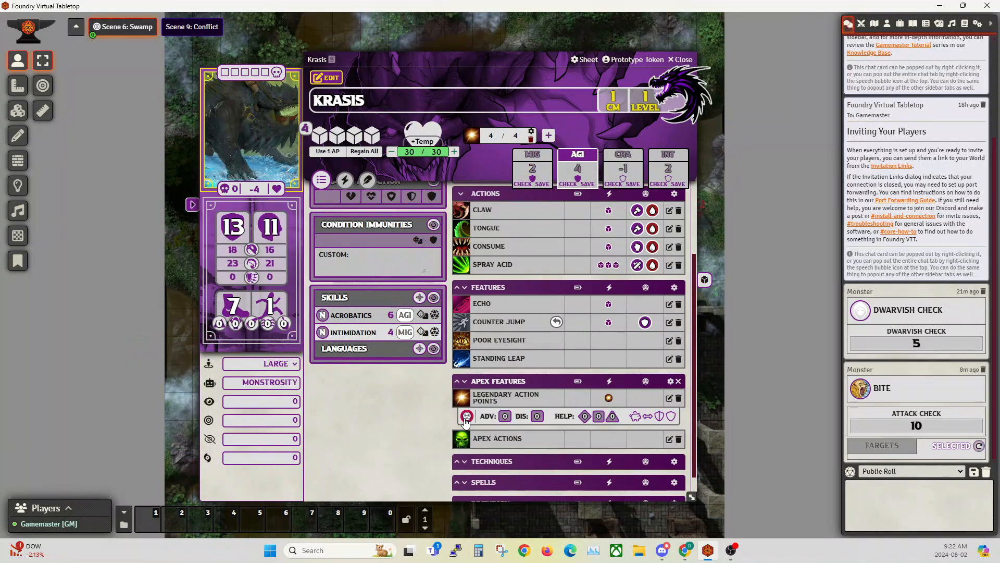
# Step: Post Legendary Action Points to chat, dropping Krasis to 3/4 points, and close the sheet
pyautogui.click(467, 415)
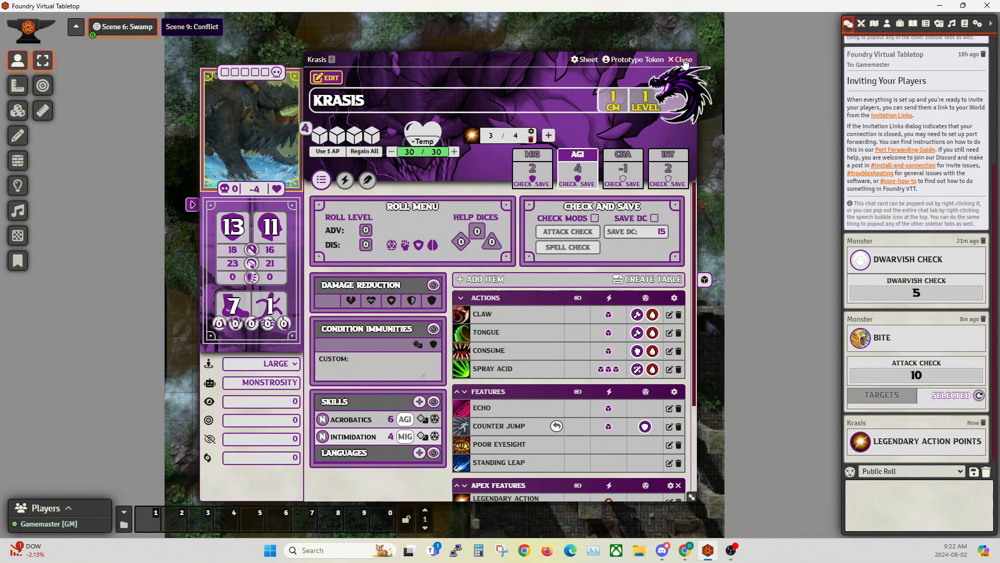
pyautogui.click(680, 59)
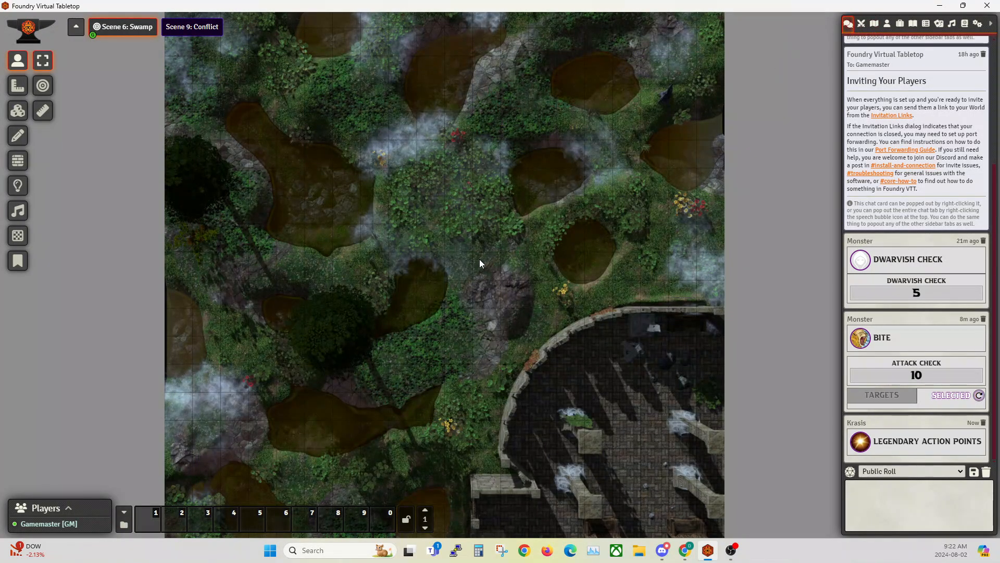
pyautogui.moveTo(528, 432)
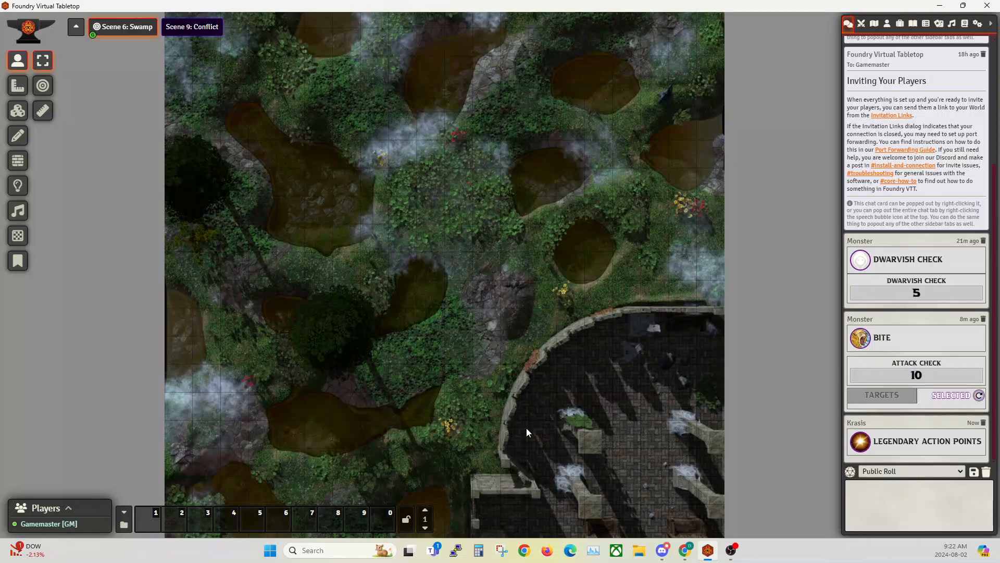